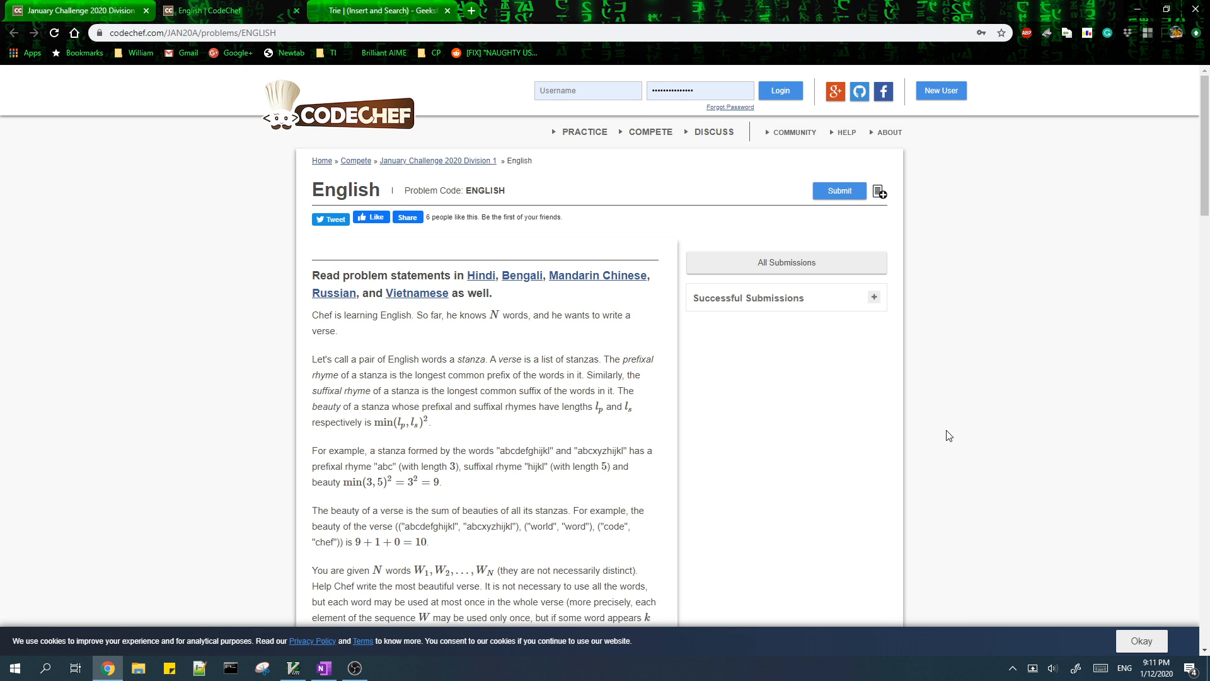
- Review the beauty formula's lp term in the problem statement, then switch to OneNote
{"action": "scroll", "scroll_direction": "down", "scroll_amount": 3}
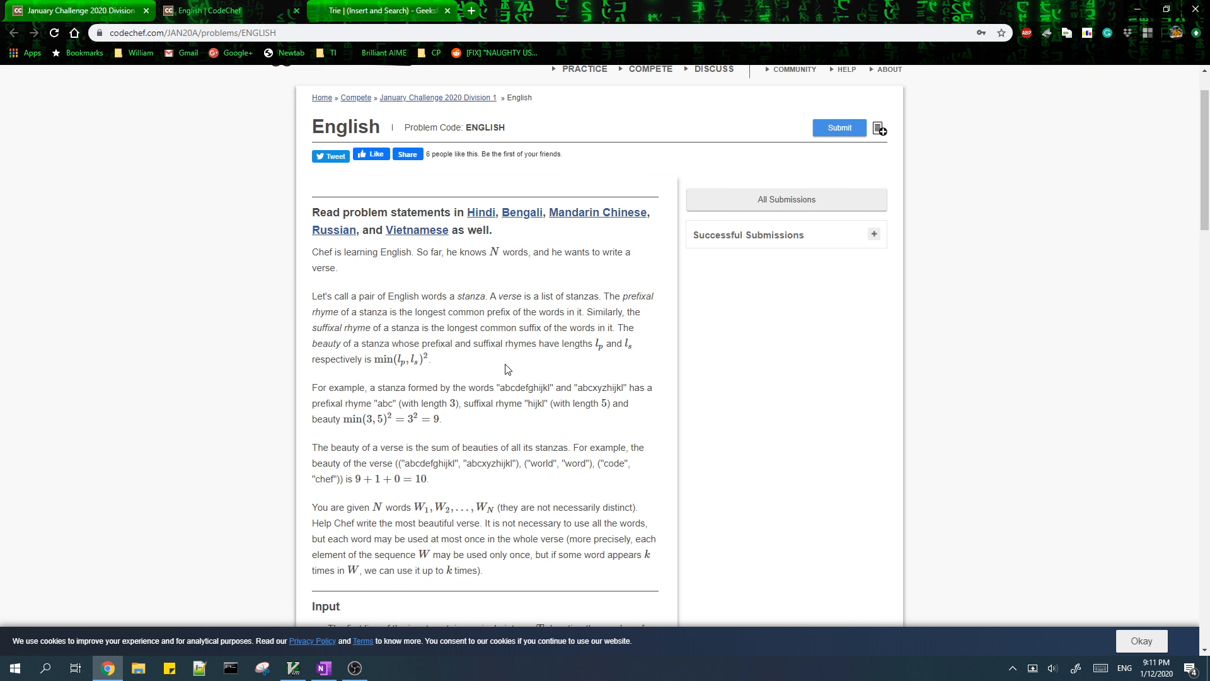
{"action": "scroll", "scroll_direction": "down", "scroll_amount": 3}
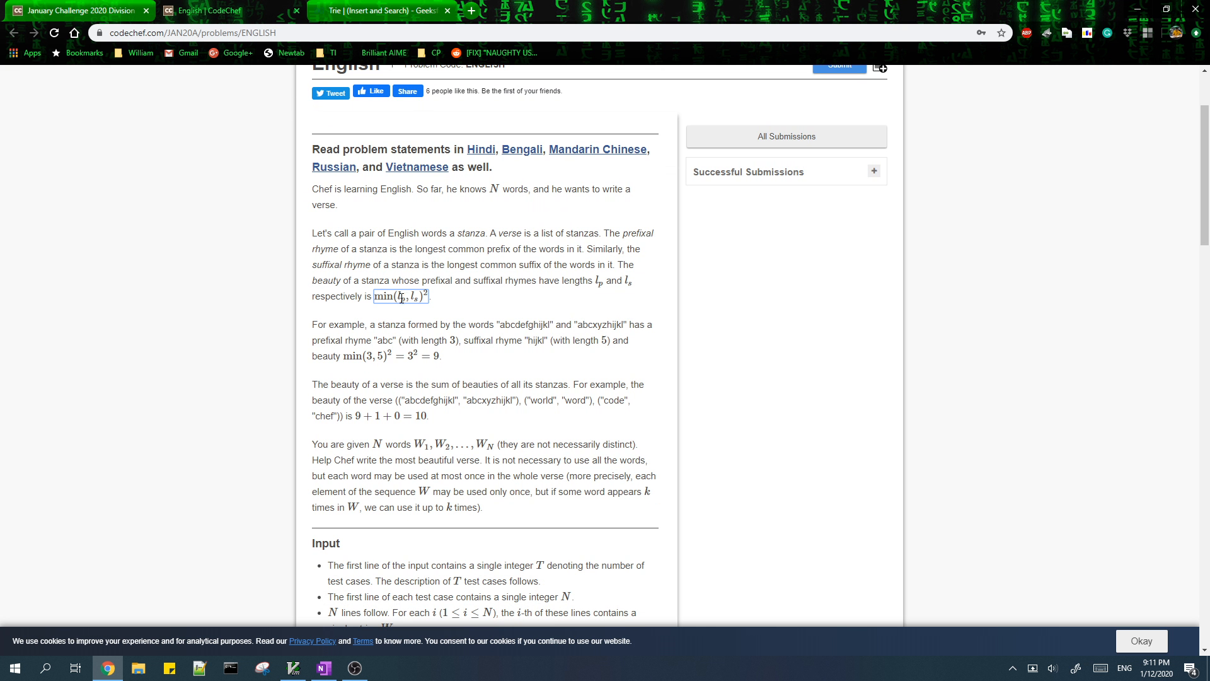
{"action": "double_click", "coordinate": [398, 296]}
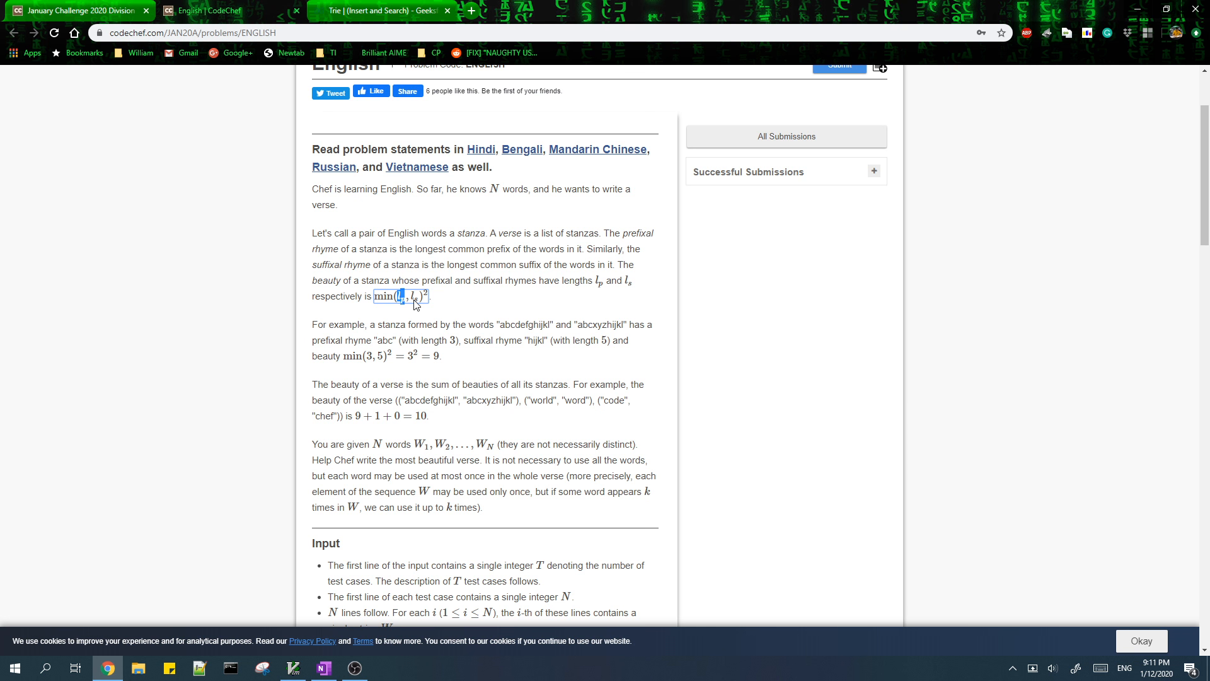
{"action": "left_click", "coordinate": [324, 668]}
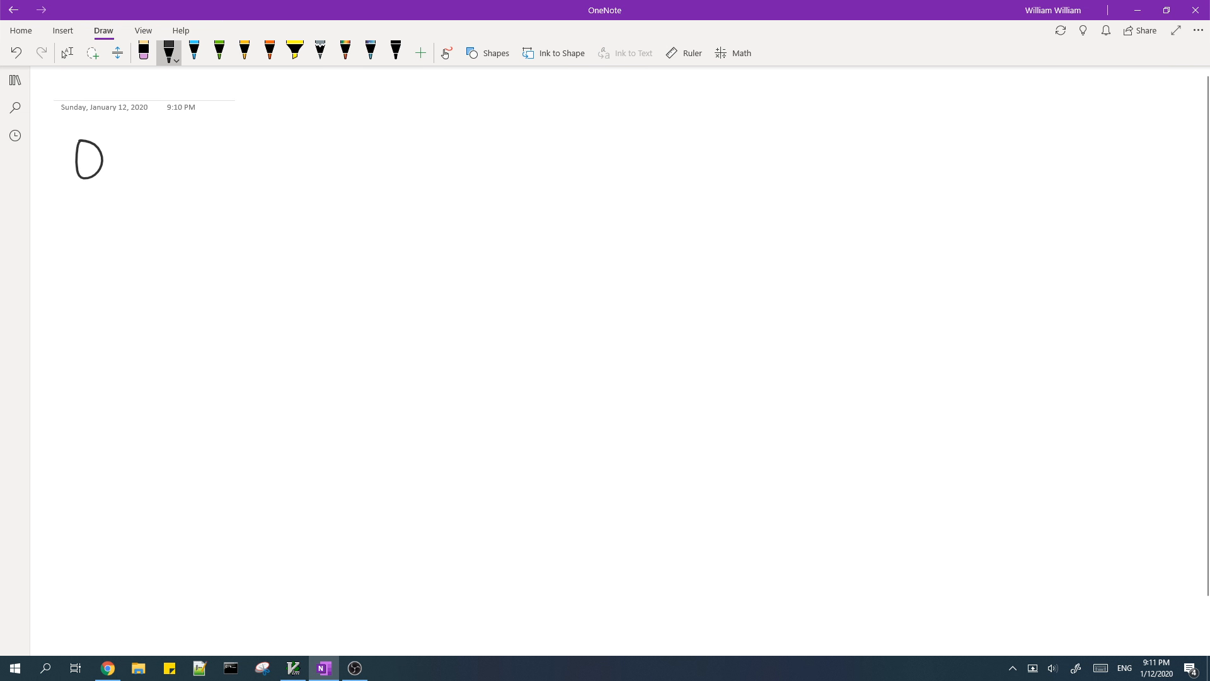
- Handwrite 'Observation 1: change problem from min(lp, ls) → lp'
{"action": "left_click_drag", "start_coordinate": [120, 165], "coordinate": [224, 169]}
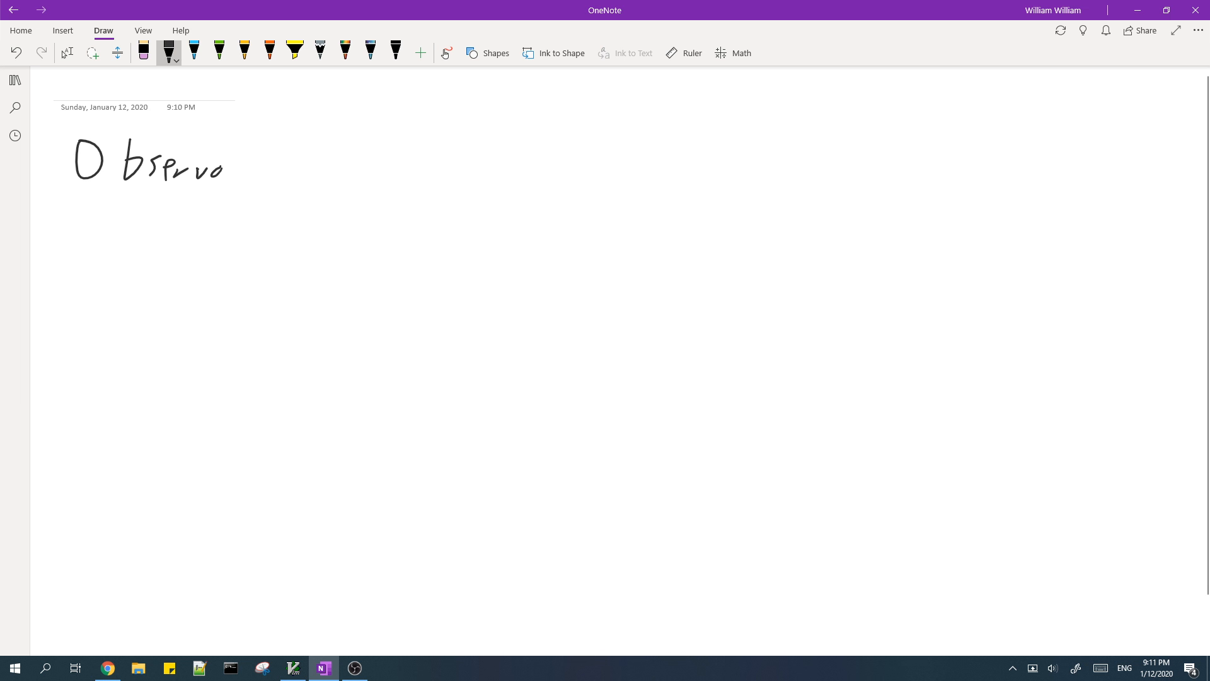
{"action": "left_click_drag", "start_coordinate": [224, 166], "coordinate": [309, 146]}
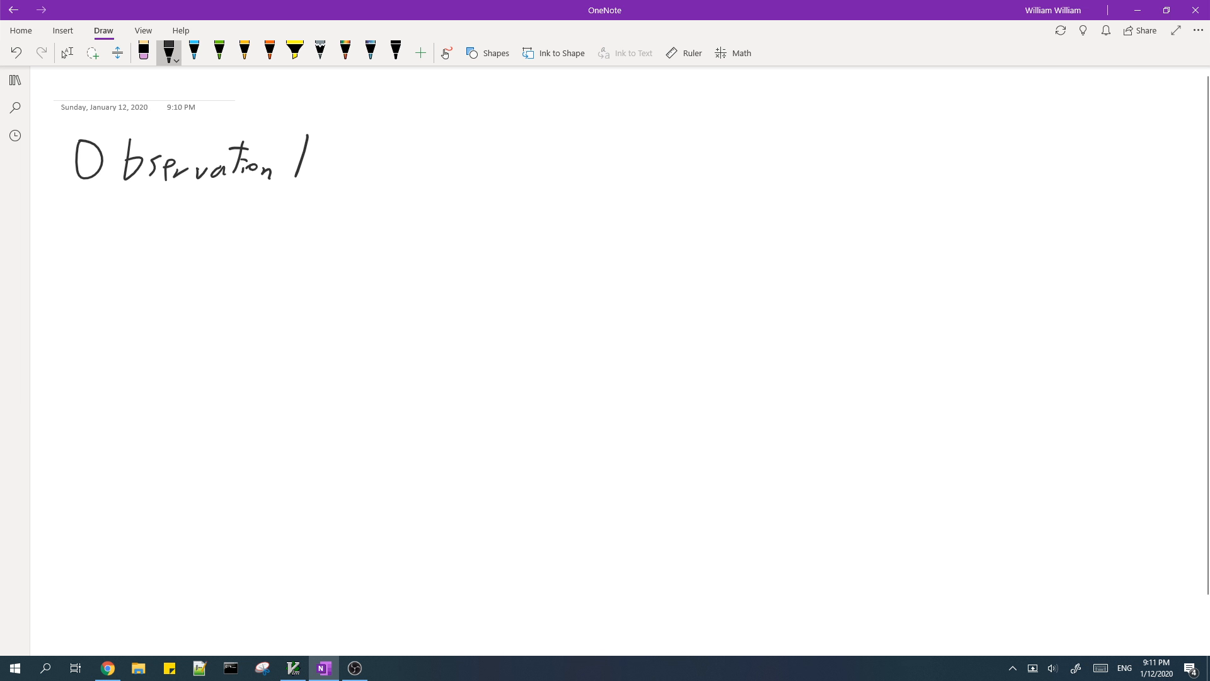
{"action": "left_click_drag", "start_coordinate": [317, 162], "coordinate": [416, 162]}
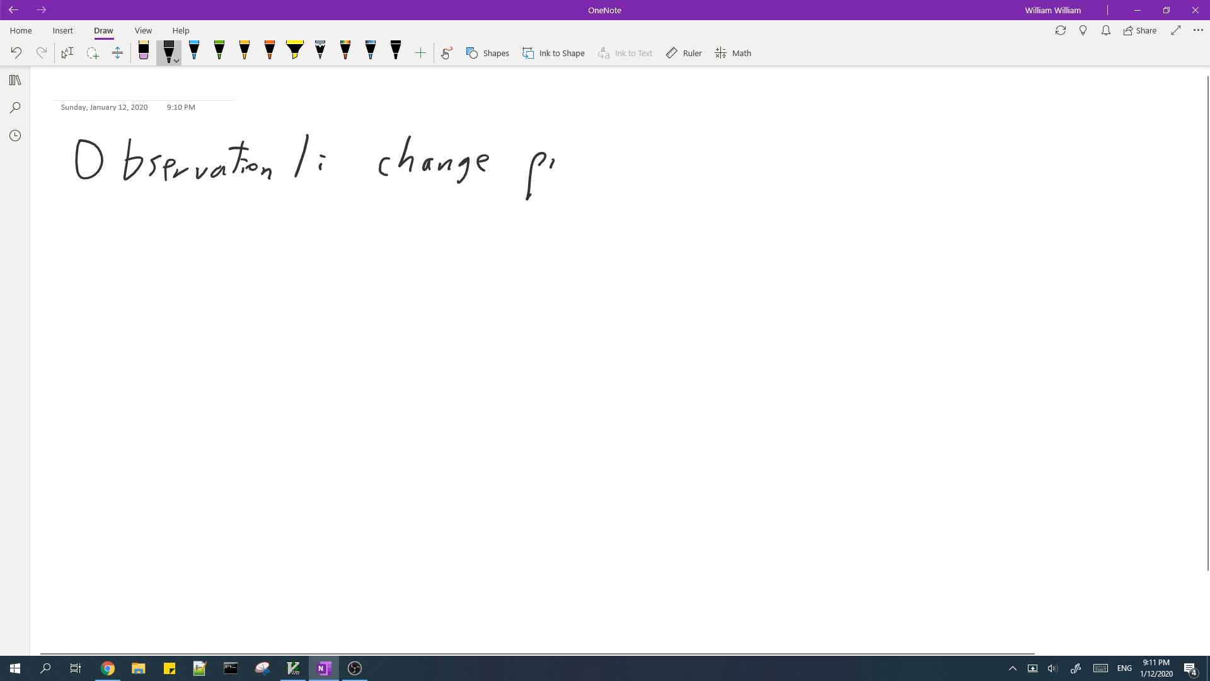
{"action": "left_click_drag", "start_coordinate": [540, 162], "coordinate": [648, 162]}
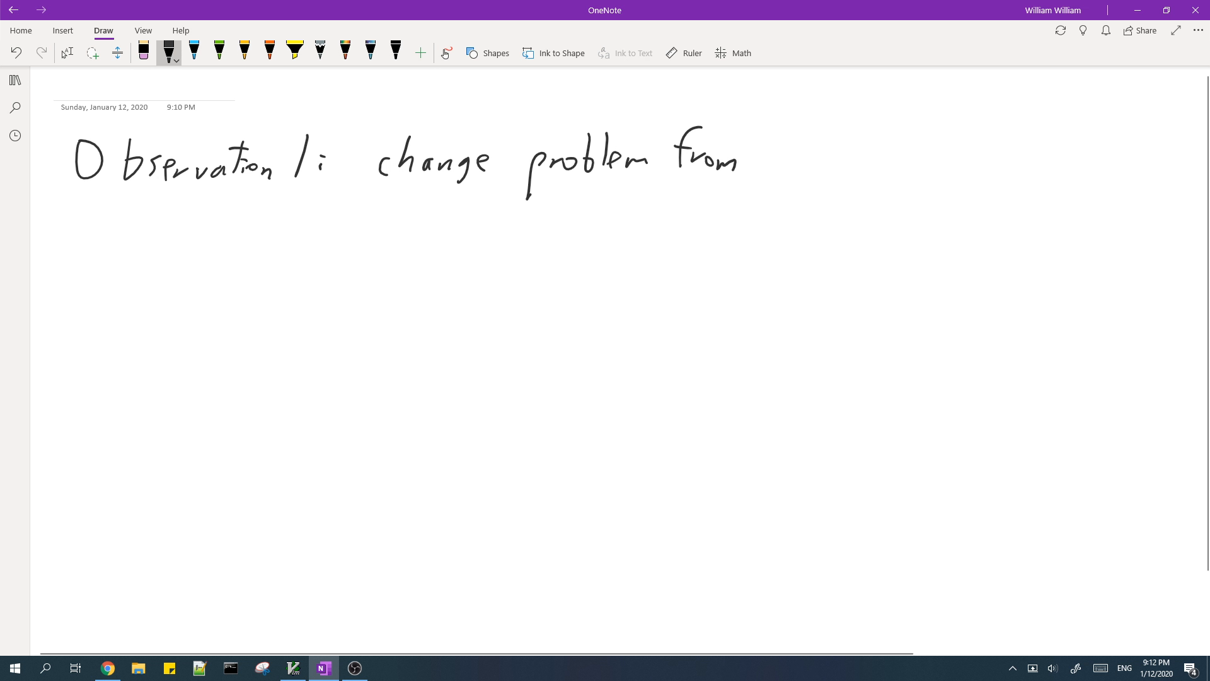
{"action": "left_click_drag", "start_coordinate": [771, 162], "coordinate": [833, 162]}
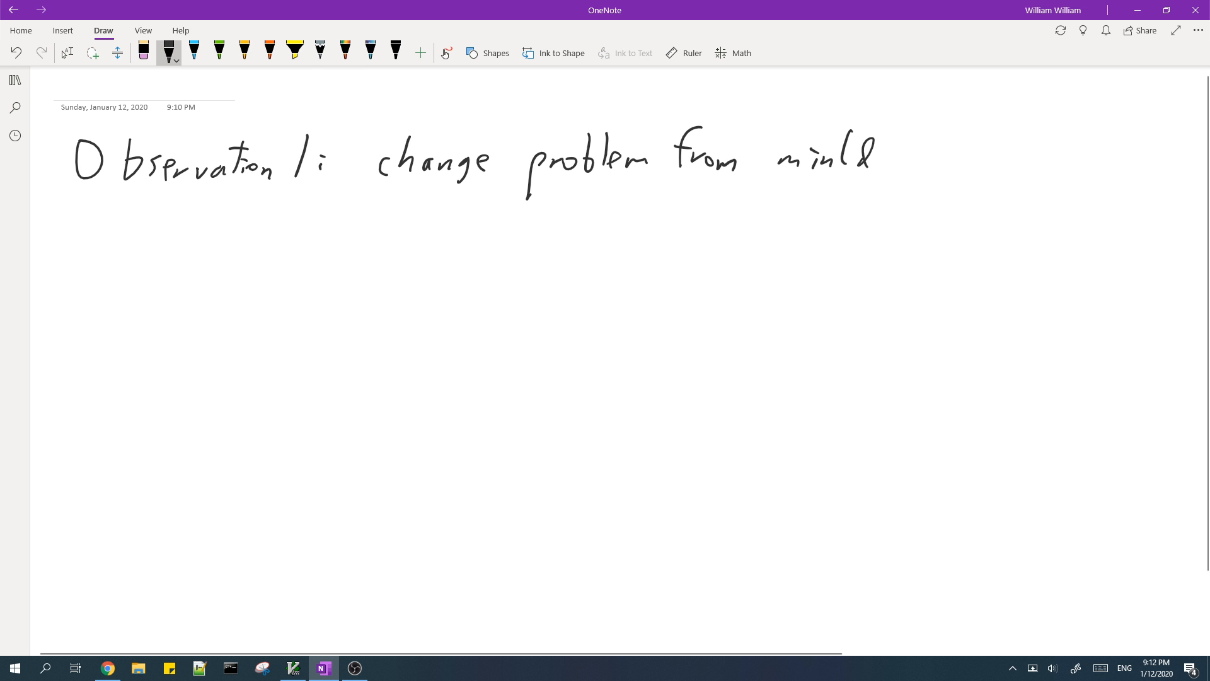
{"action": "left_click_drag", "start_coordinate": [872, 162], "coordinate": [915, 166]}
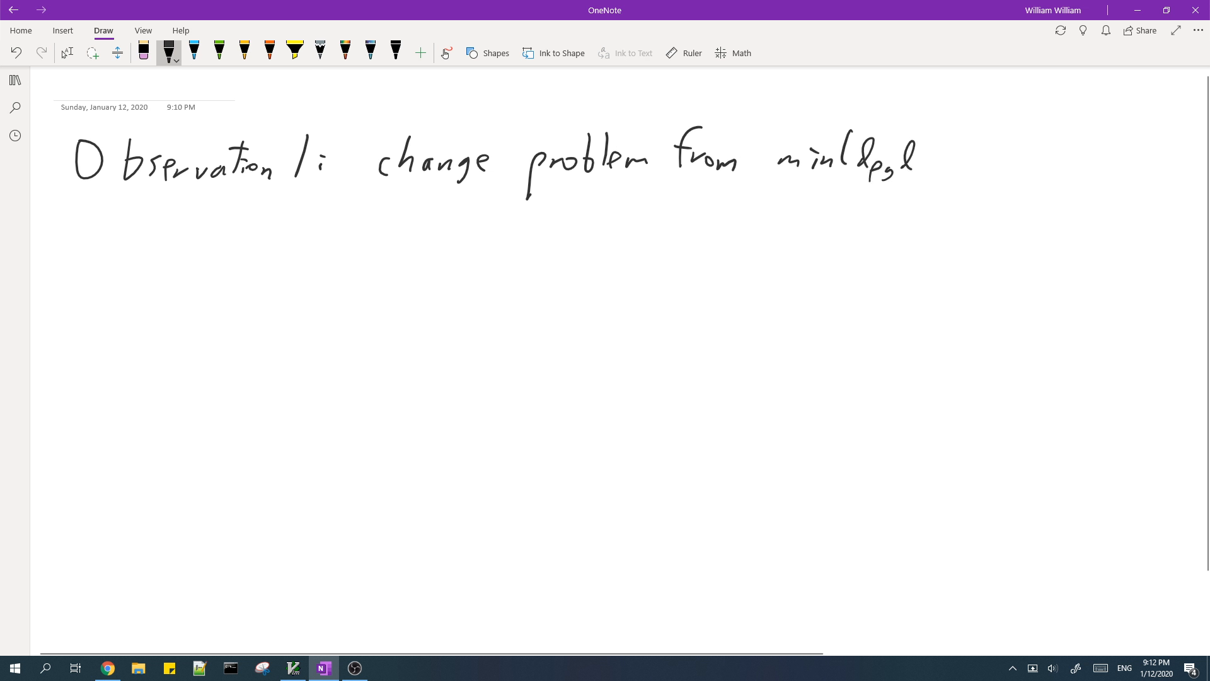
{"action": "left_click_drag", "start_coordinate": [926, 159], "coordinate": [1003, 158]}
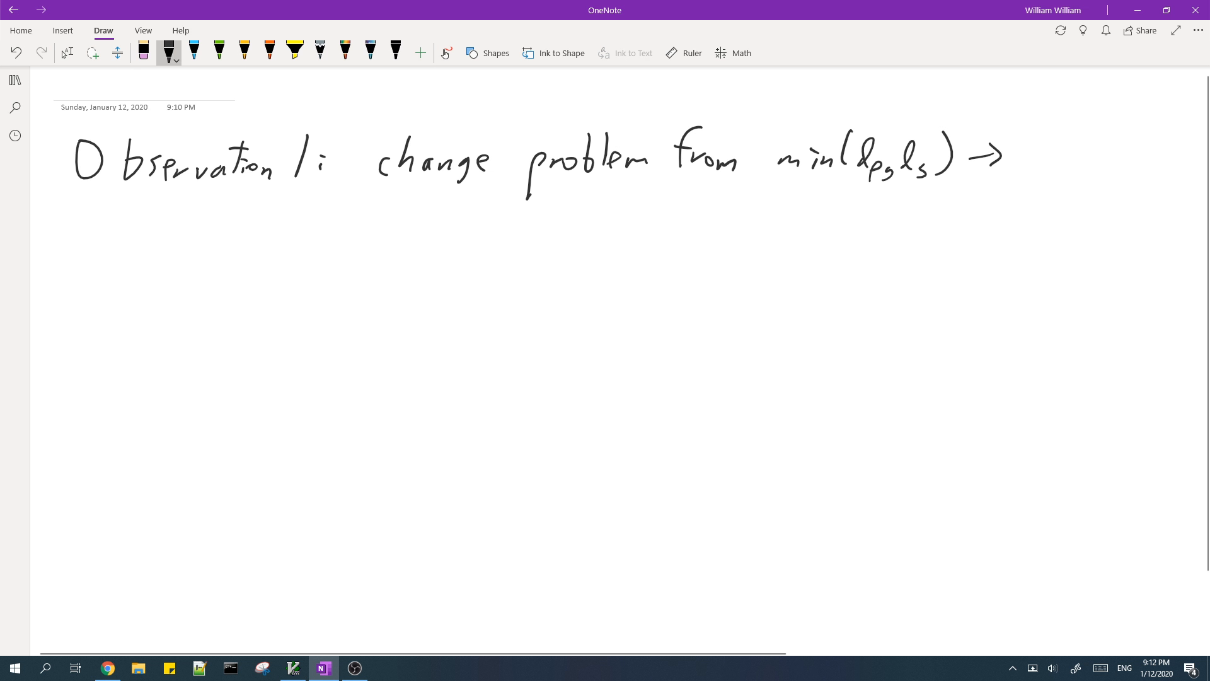
{"action": "left_click_drag", "start_coordinate": [1019, 154], "coordinate": [1050, 178]}
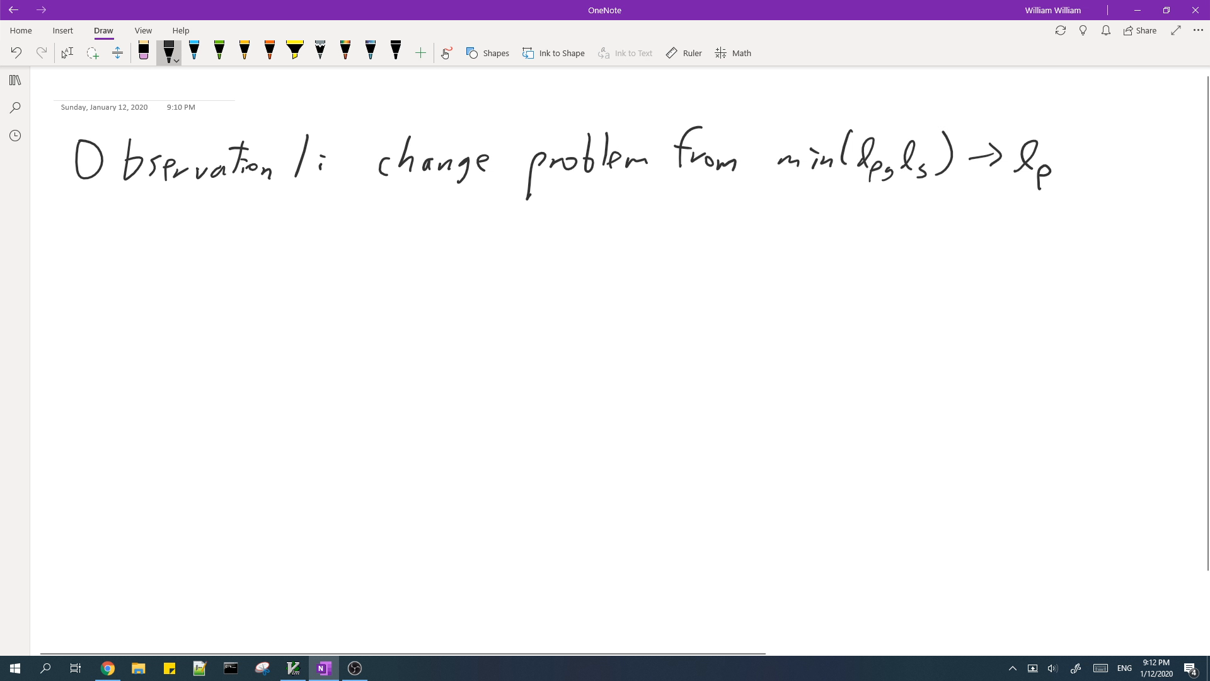
- Ink a second line reading 'convert all words'
{"action": "left_click_drag", "start_coordinate": [93, 216], "coordinate": [186, 216]}
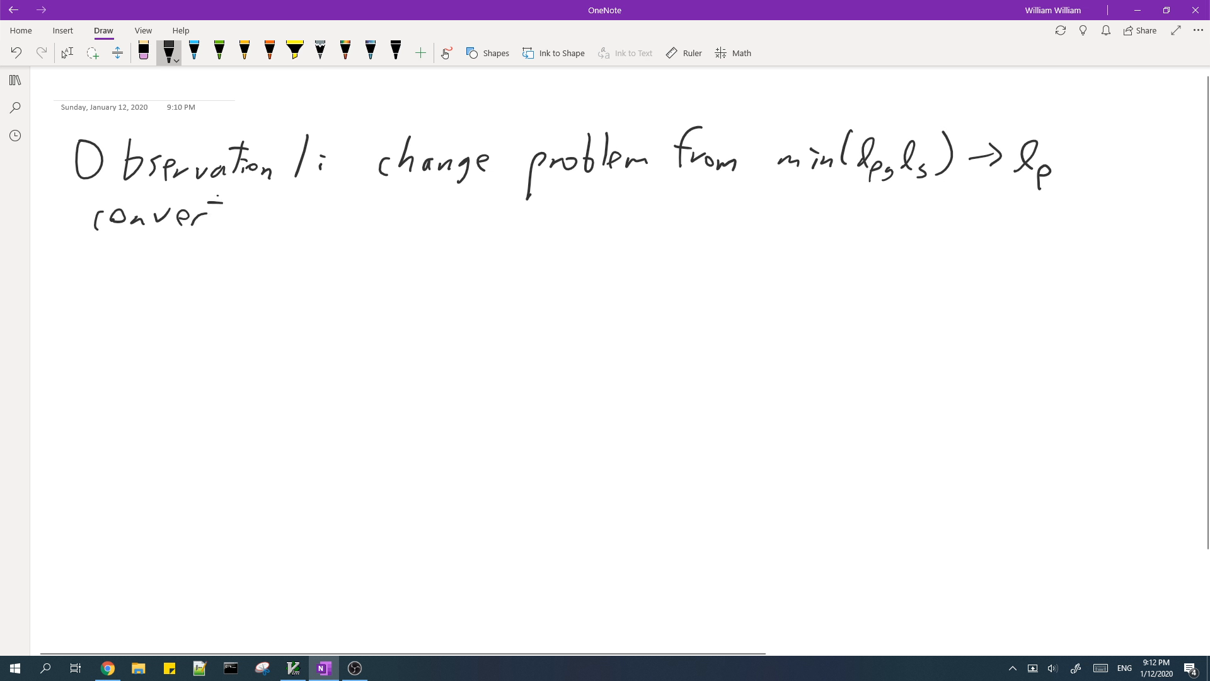
{"action": "left_click_drag", "start_coordinate": [216, 216], "coordinate": [348, 219]}
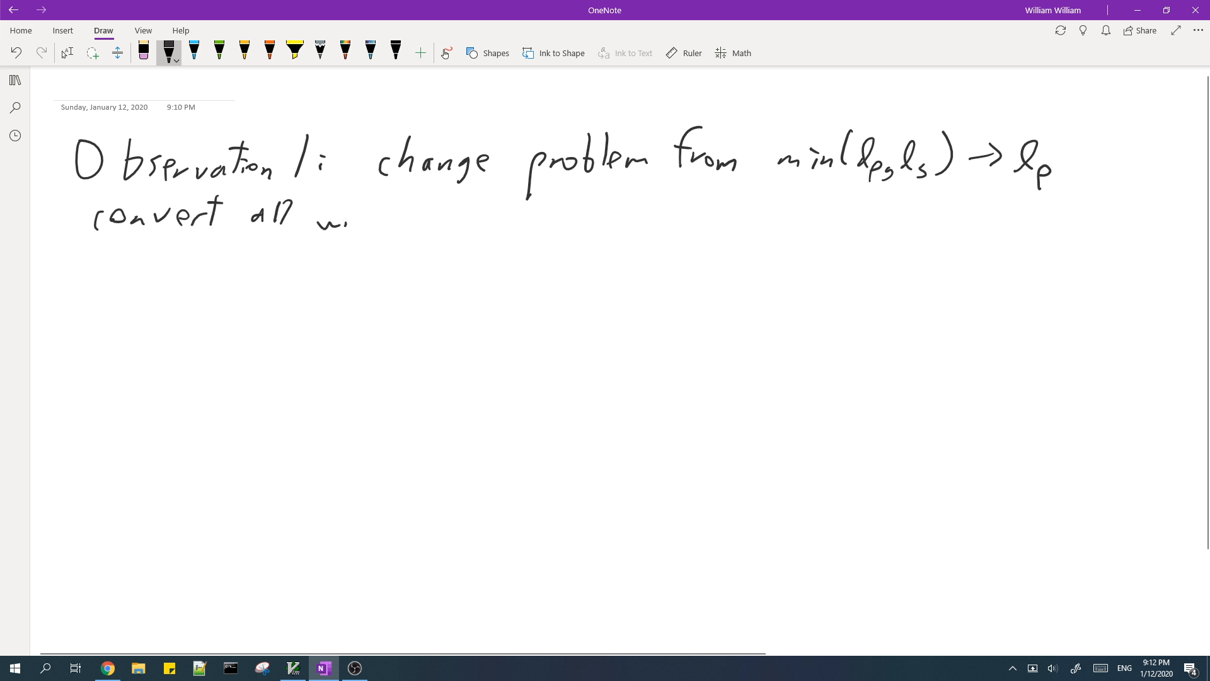
{"action": "left_click_drag", "start_coordinate": [316, 220], "coordinate": [402, 216]}
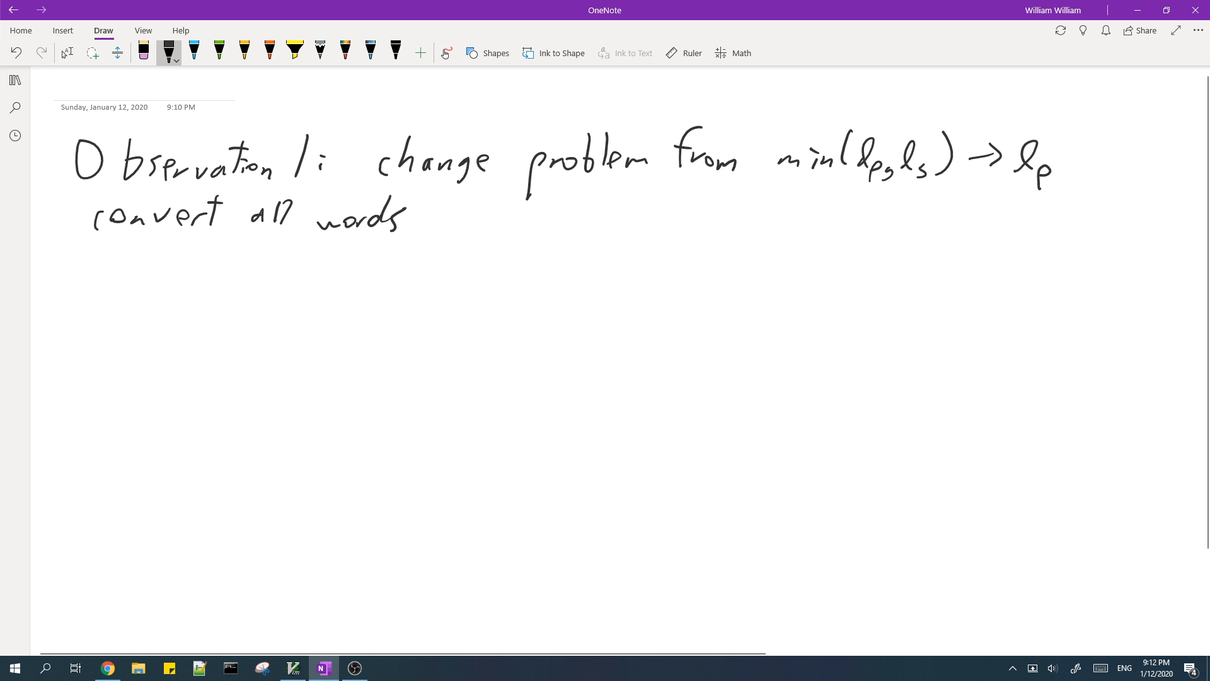
- Ink 's, t = reverse(s), change s into [' on a third line
{"action": "left_click_drag", "start_coordinate": [99, 275], "coordinate": [114, 262]}
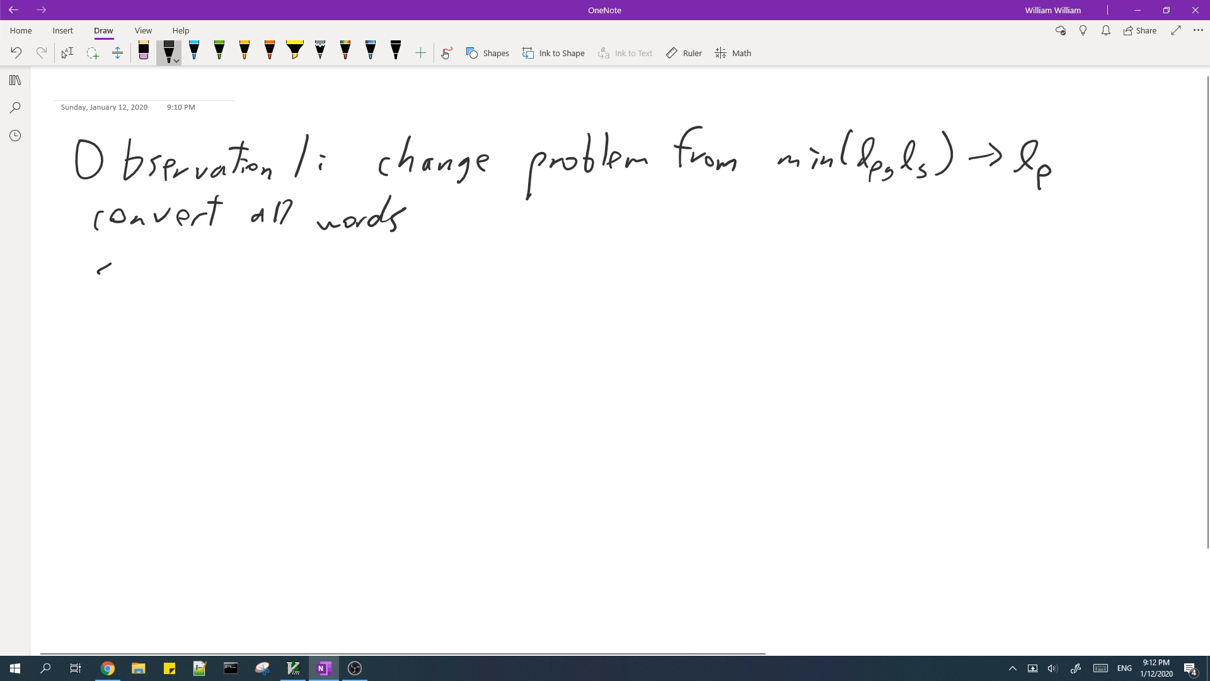
{"action": "left_click_drag", "start_coordinate": [104, 262], "coordinate": [104, 297]}
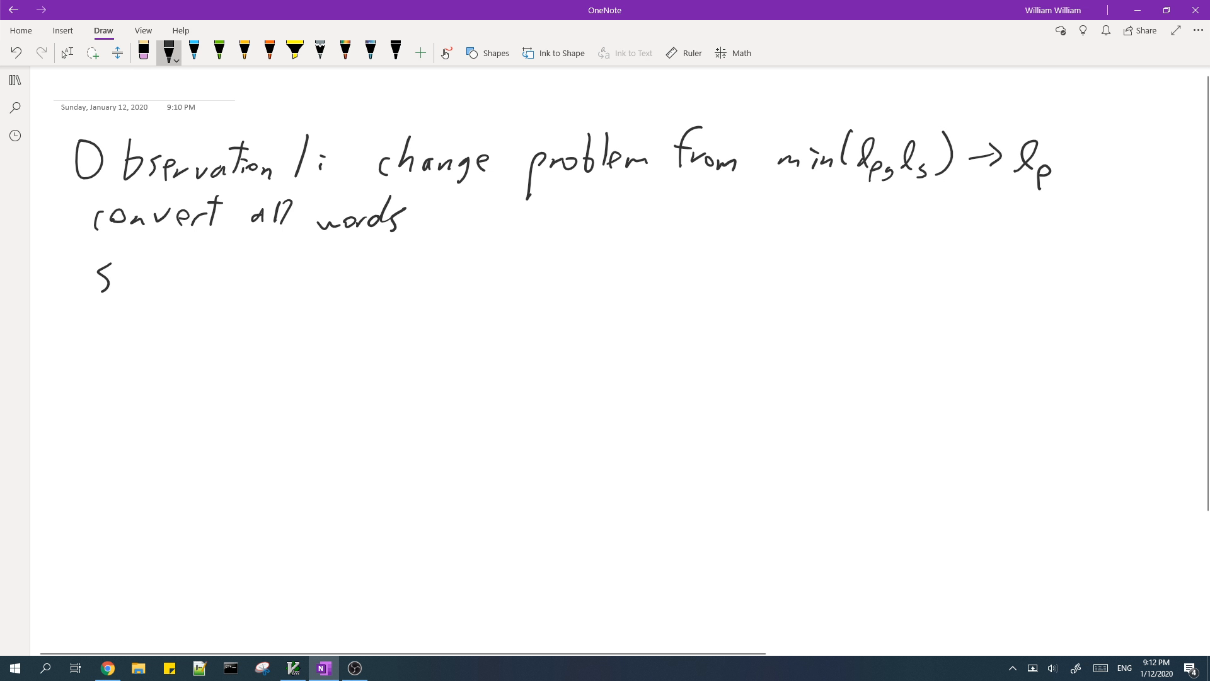
{"action": "left_click_drag", "start_coordinate": [189, 255], "coordinate": [255, 278]}
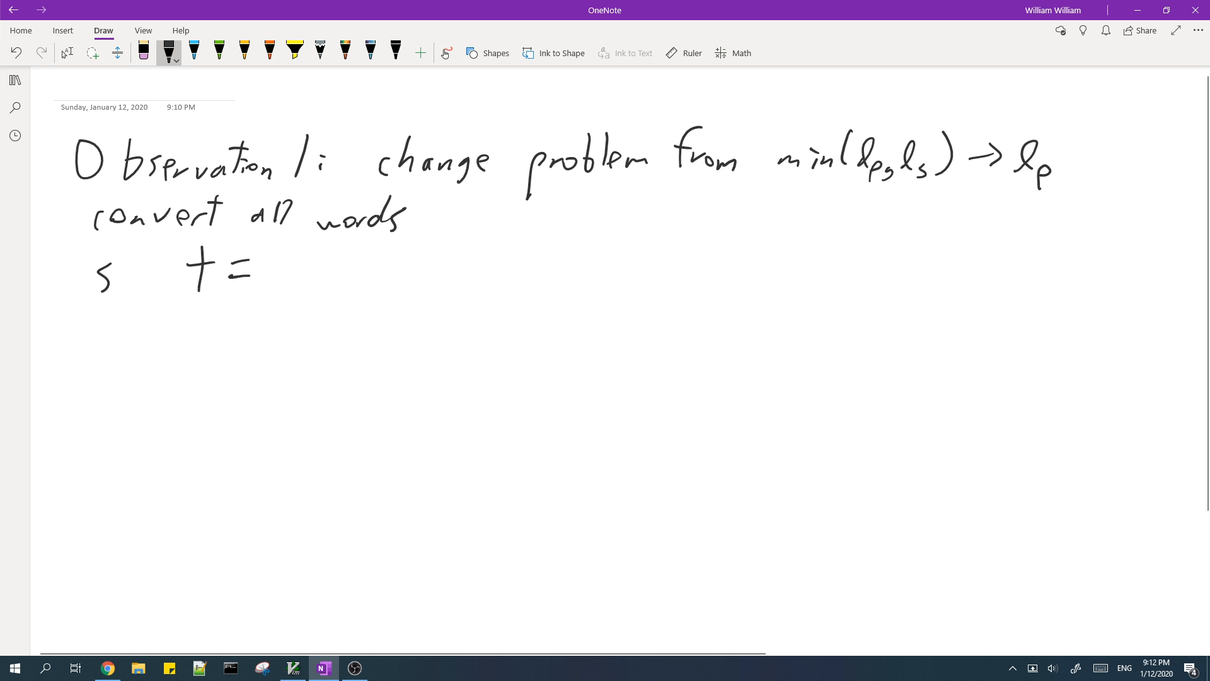
{"action": "left_click_drag", "start_coordinate": [262, 277], "coordinate": [359, 274]}
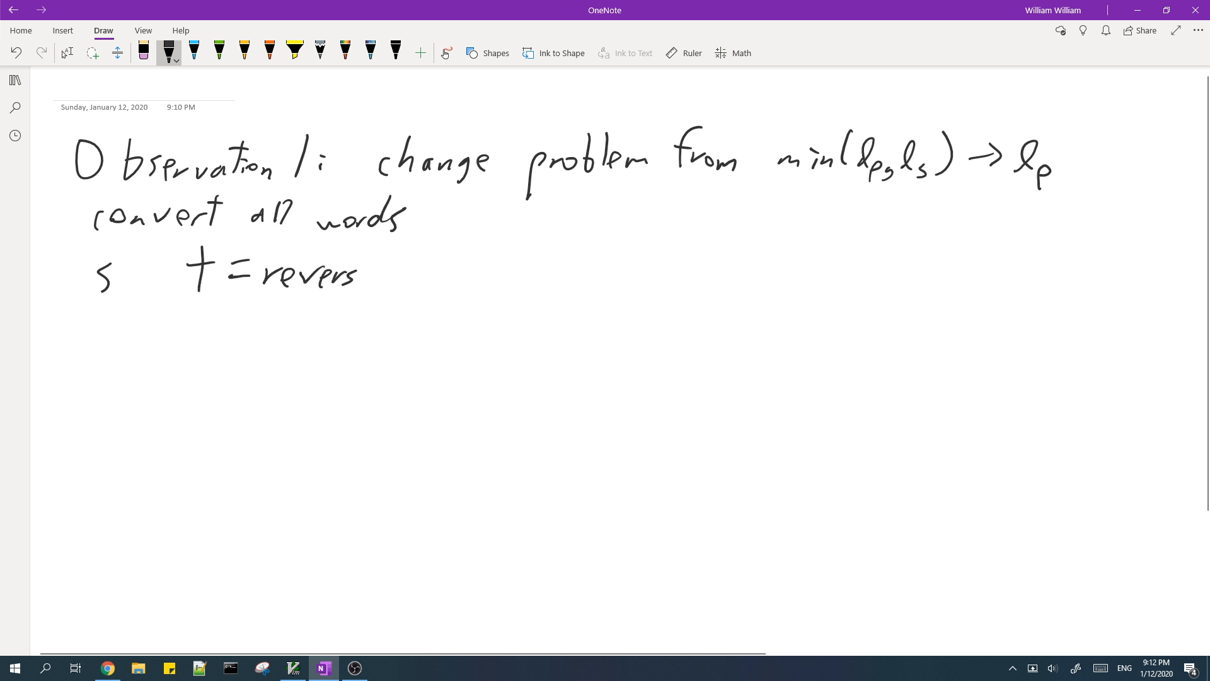
{"action": "left_click_drag", "start_coordinate": [355, 274], "coordinate": [417, 278]}
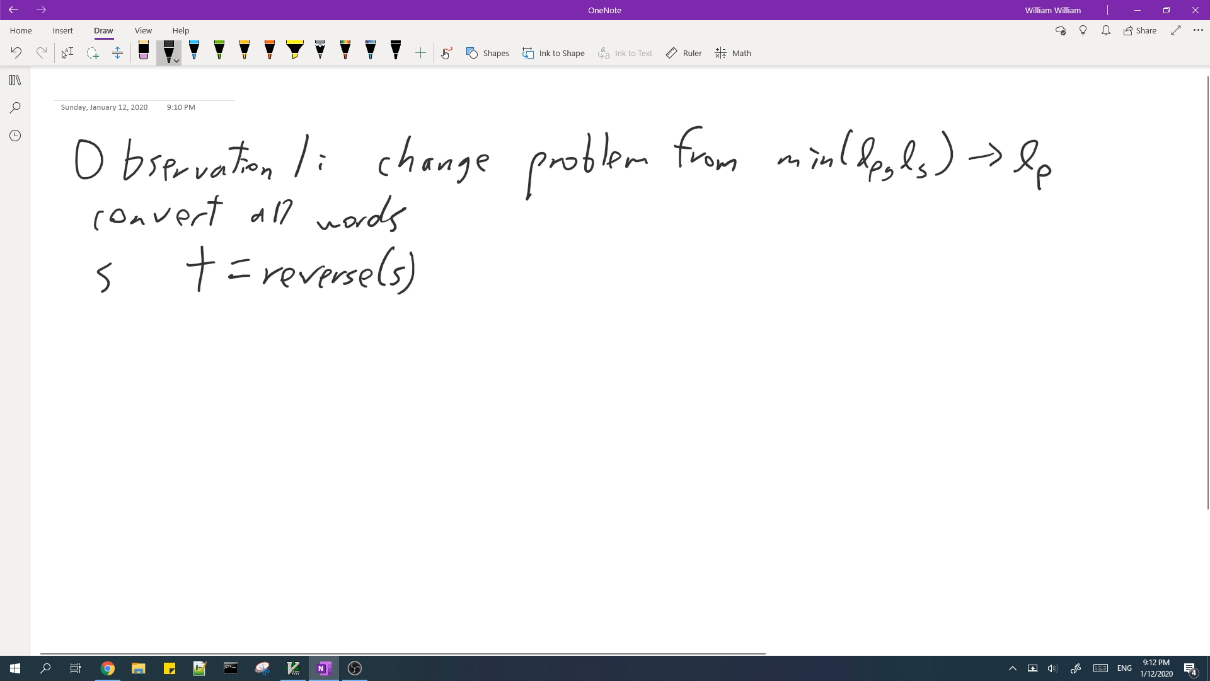
{"action": "left_click_drag", "start_coordinate": [467, 271], "coordinate": [513, 285]}
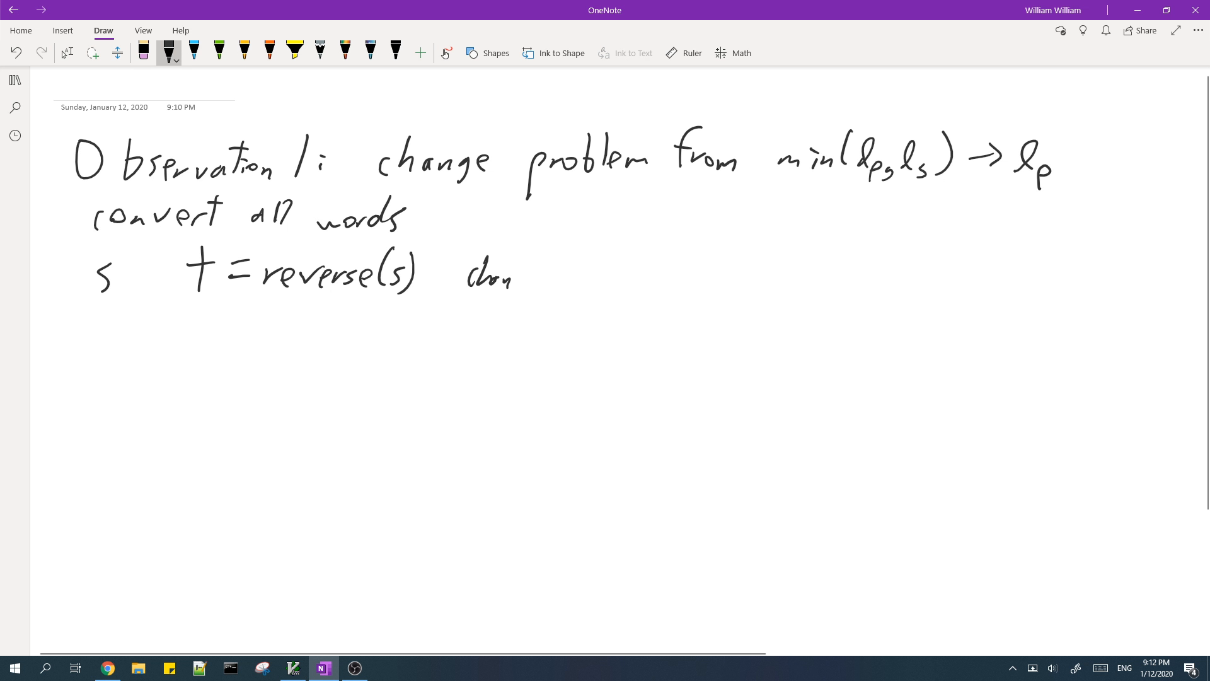
{"action": "left_click_drag", "start_coordinate": [509, 278], "coordinate": [640, 278]}
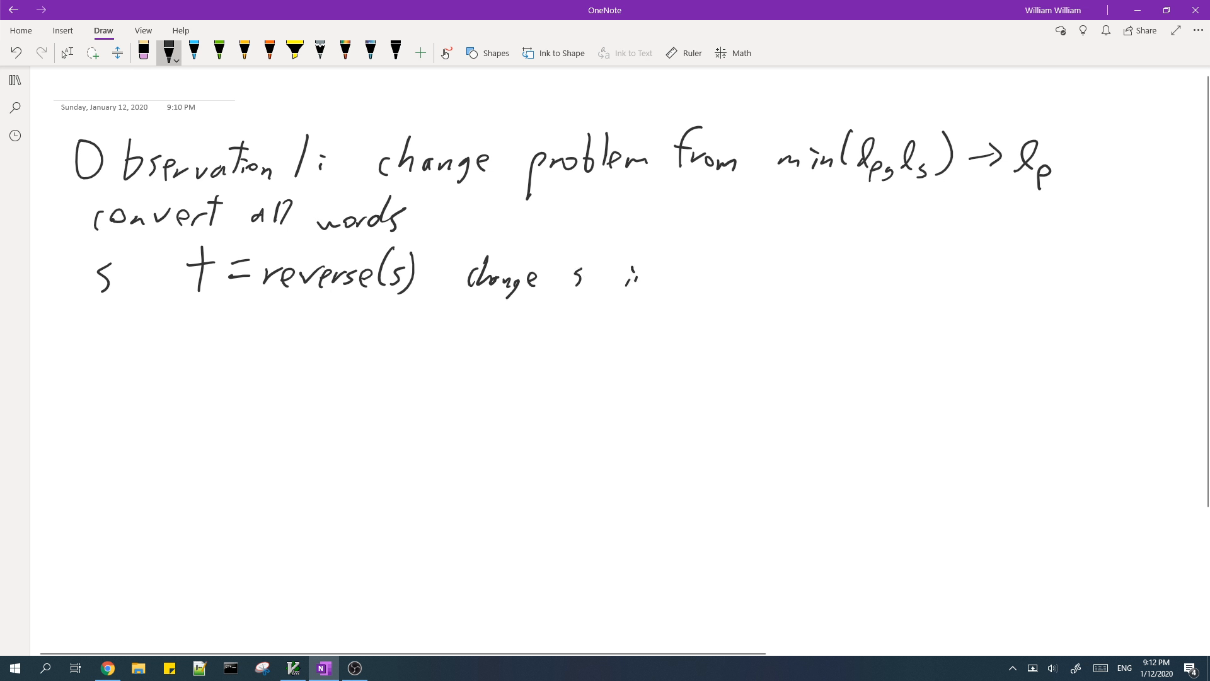
{"action": "left_click_drag", "start_coordinate": [625, 274], "coordinate": [721, 285]}
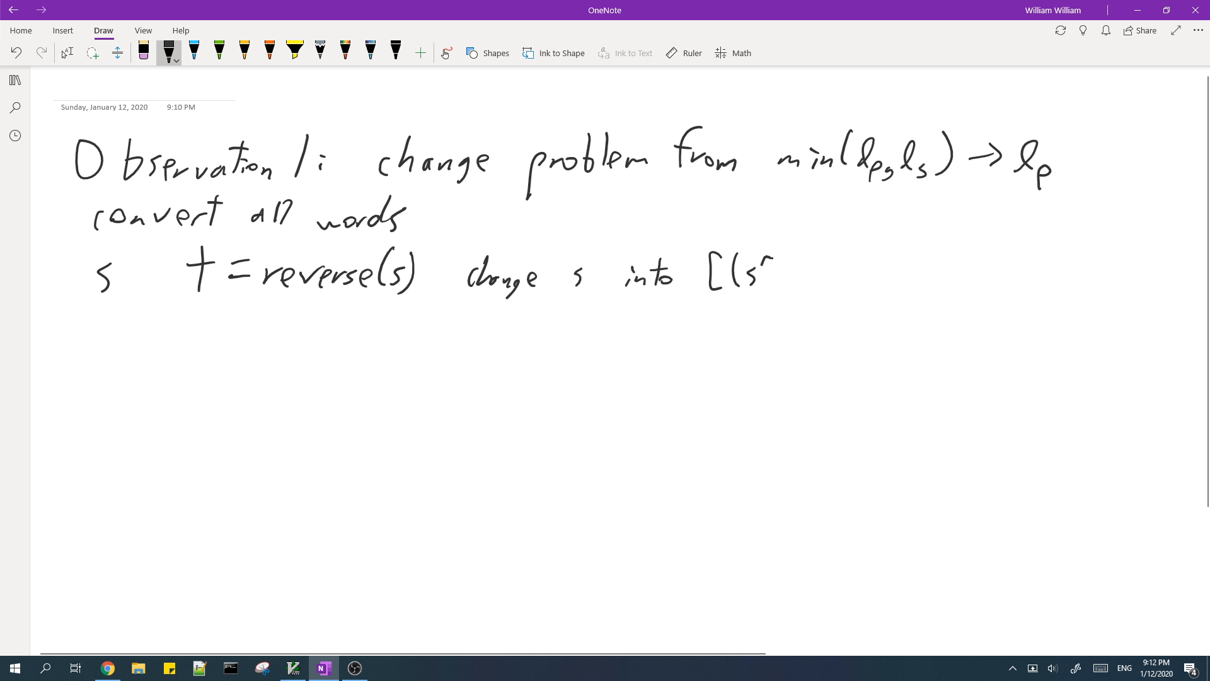
- Write pairs (s[0],t[0]), (s[1],t[1]) … (s[n-1],t[n-1]) and start 'world' below
{"action": "left_click_drag", "start_coordinate": [760, 278], "coordinate": [826, 274]}
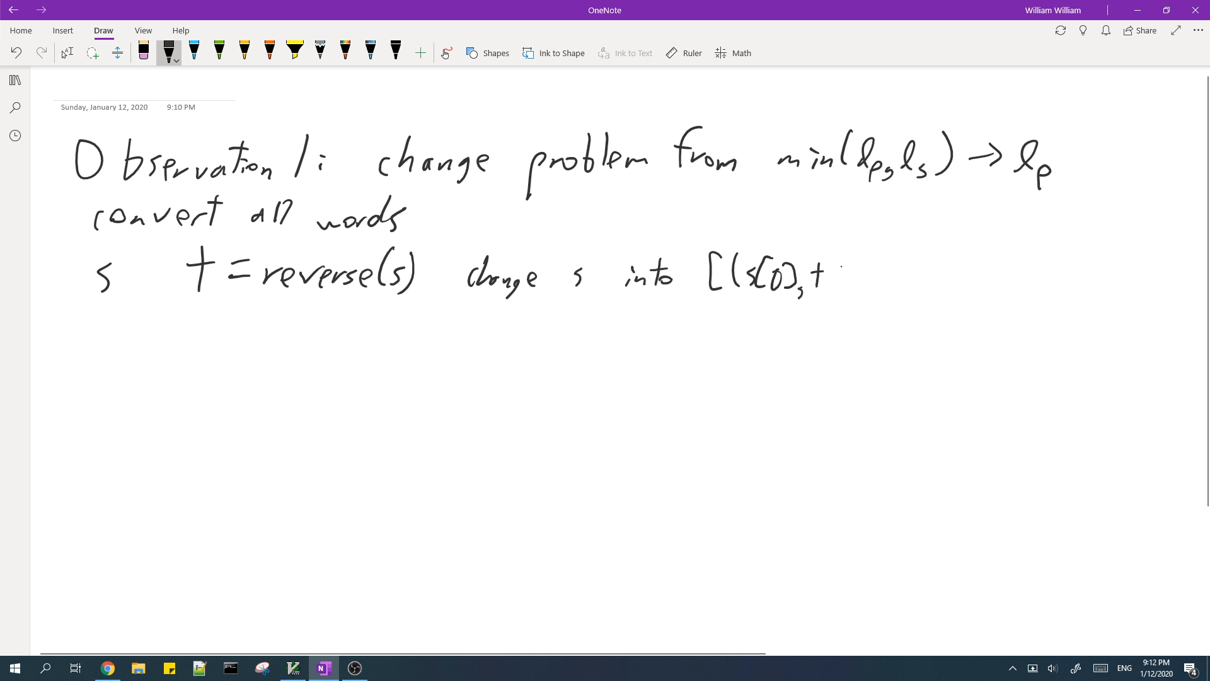
{"action": "left_click_drag", "start_coordinate": [830, 274], "coordinate": [868, 282]}
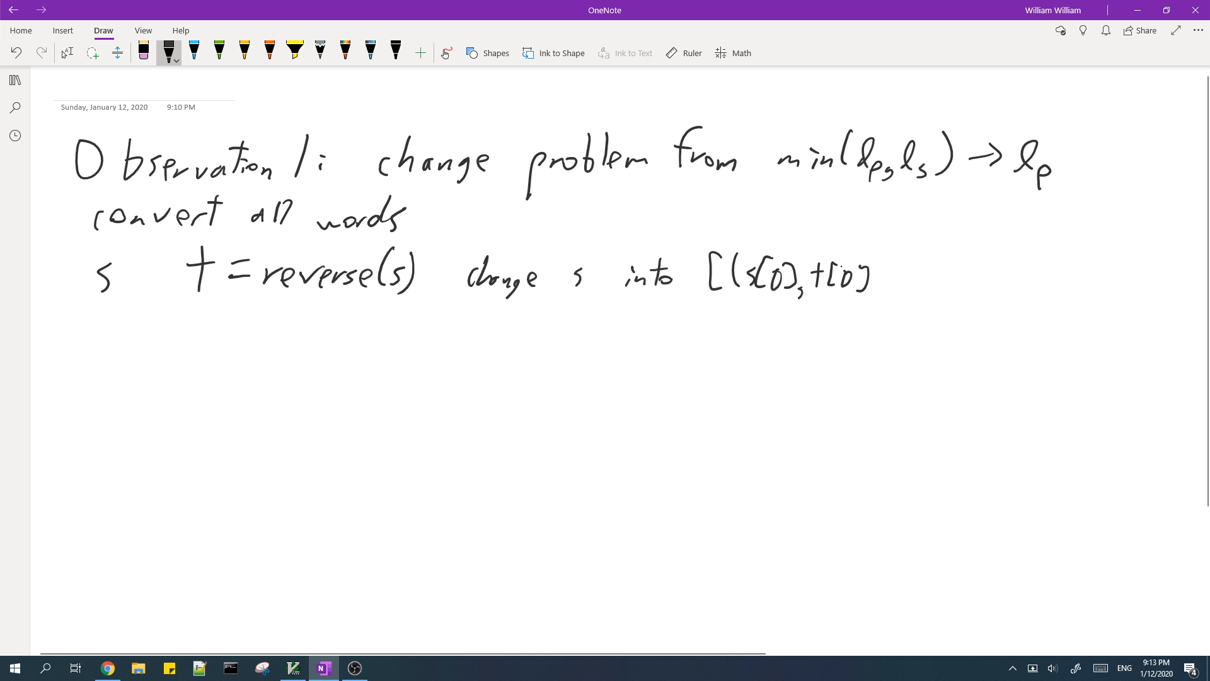
{"action": "left_click_drag", "start_coordinate": [876, 251], "coordinate": [880, 274]}
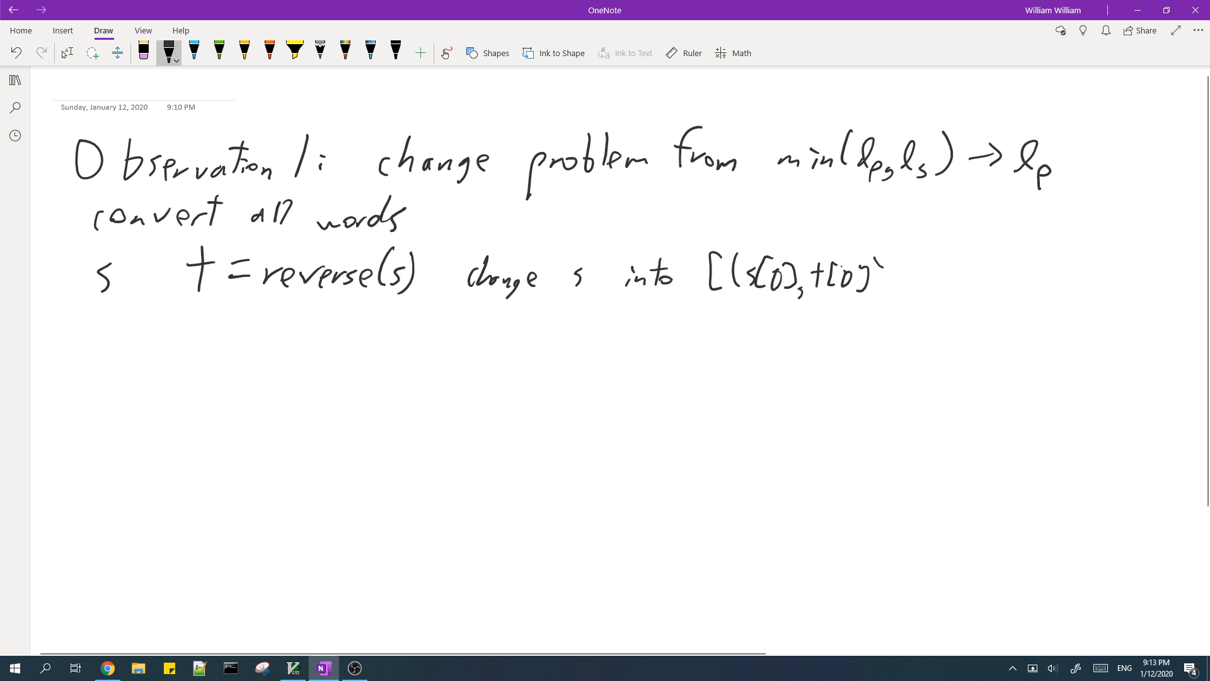
{"action": "left_click_drag", "start_coordinate": [872, 278], "coordinate": [914, 278]}
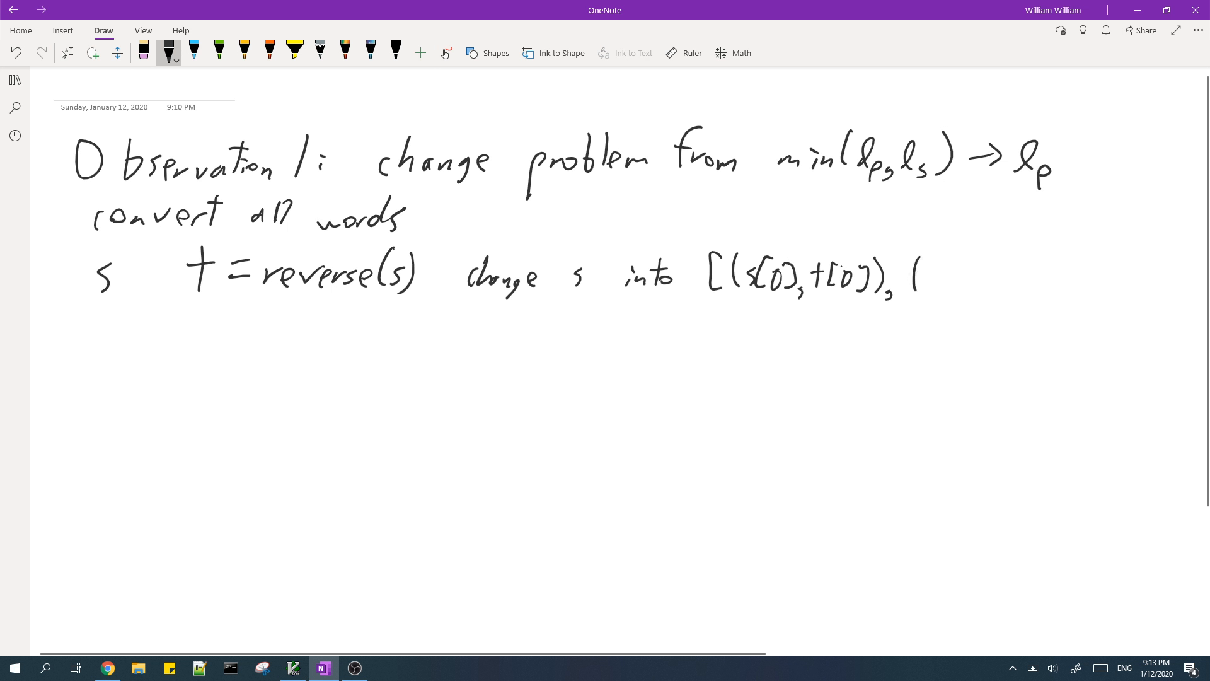
{"action": "left_click_drag", "start_coordinate": [914, 278], "coordinate": [976, 278]}
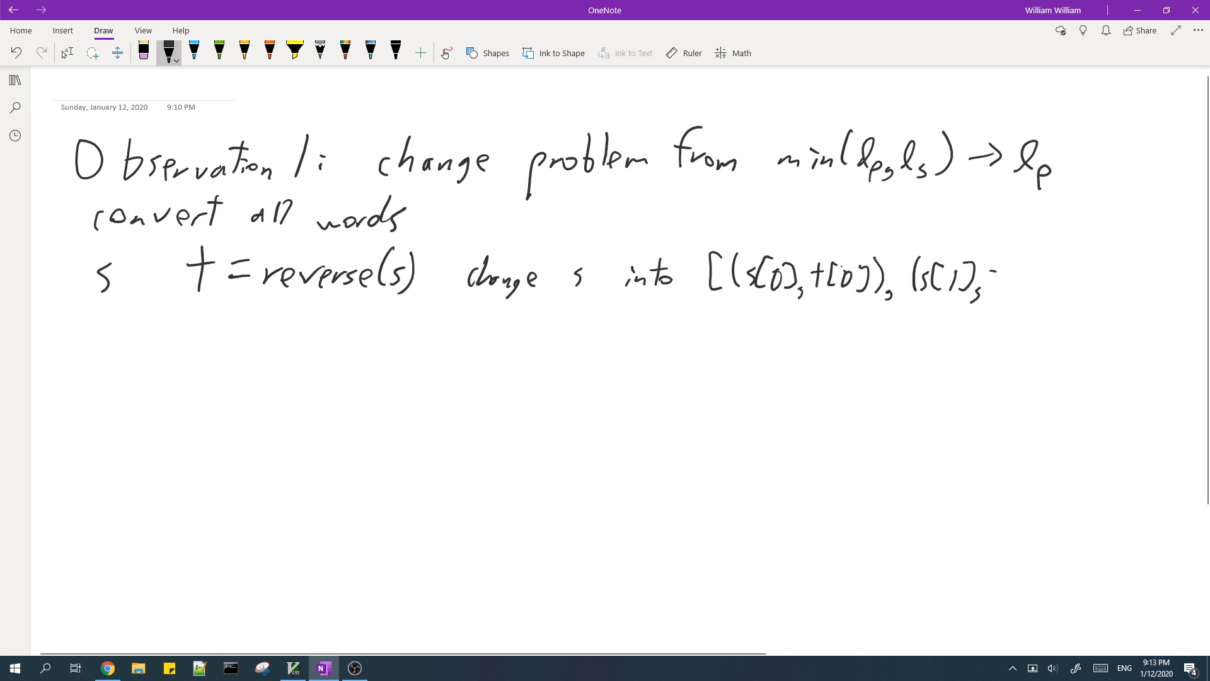
{"action": "left_click_drag", "start_coordinate": [996, 278], "coordinate": [1057, 278]}
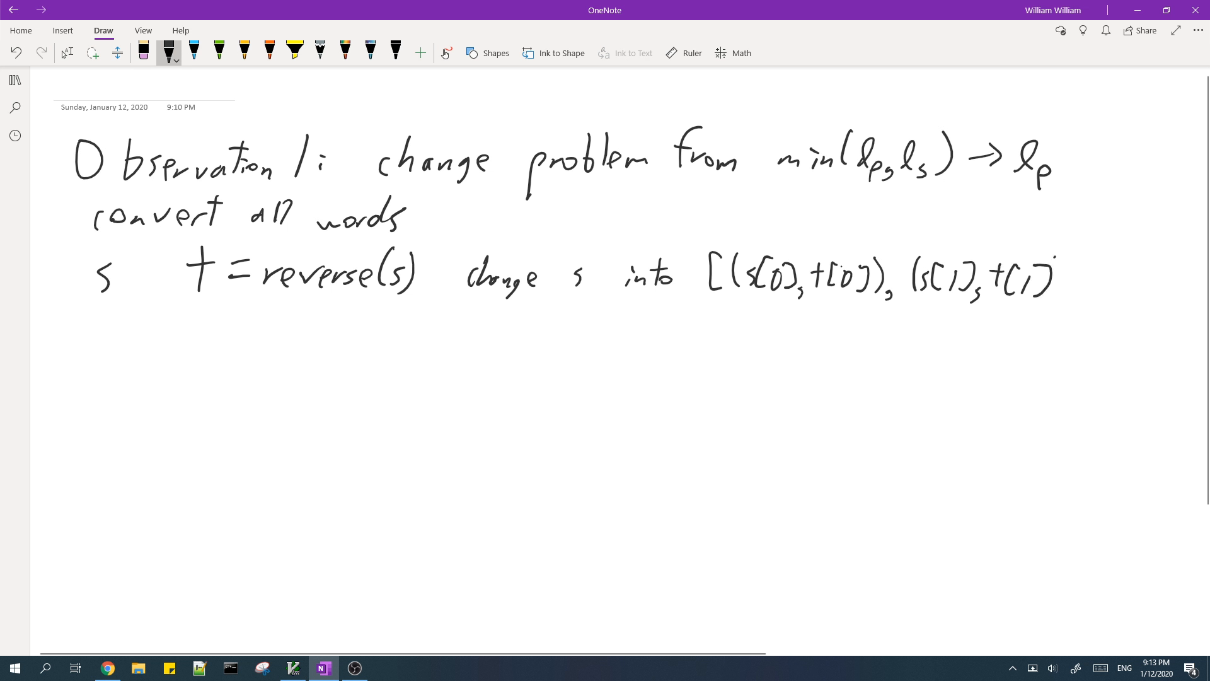
{"action": "left_click_drag", "start_coordinate": [1061, 281], "coordinate": [1103, 282]}
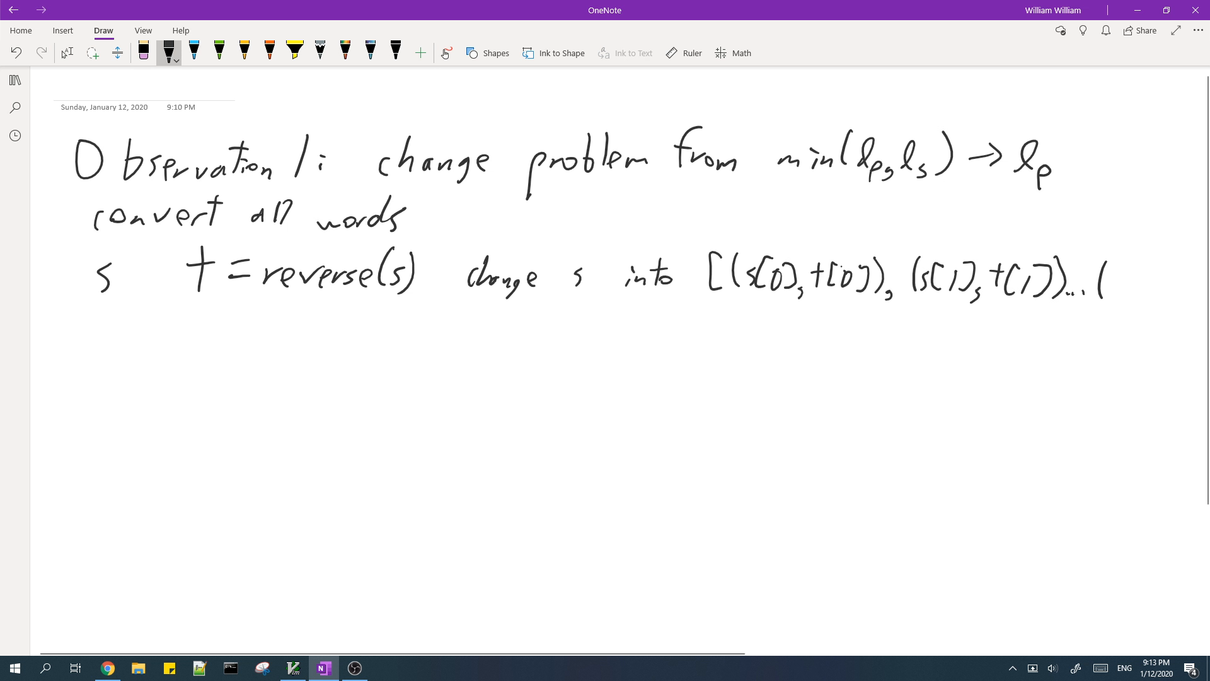
{"action": "left_click_drag", "start_coordinate": [1100, 289], "coordinate": [1149, 293]}
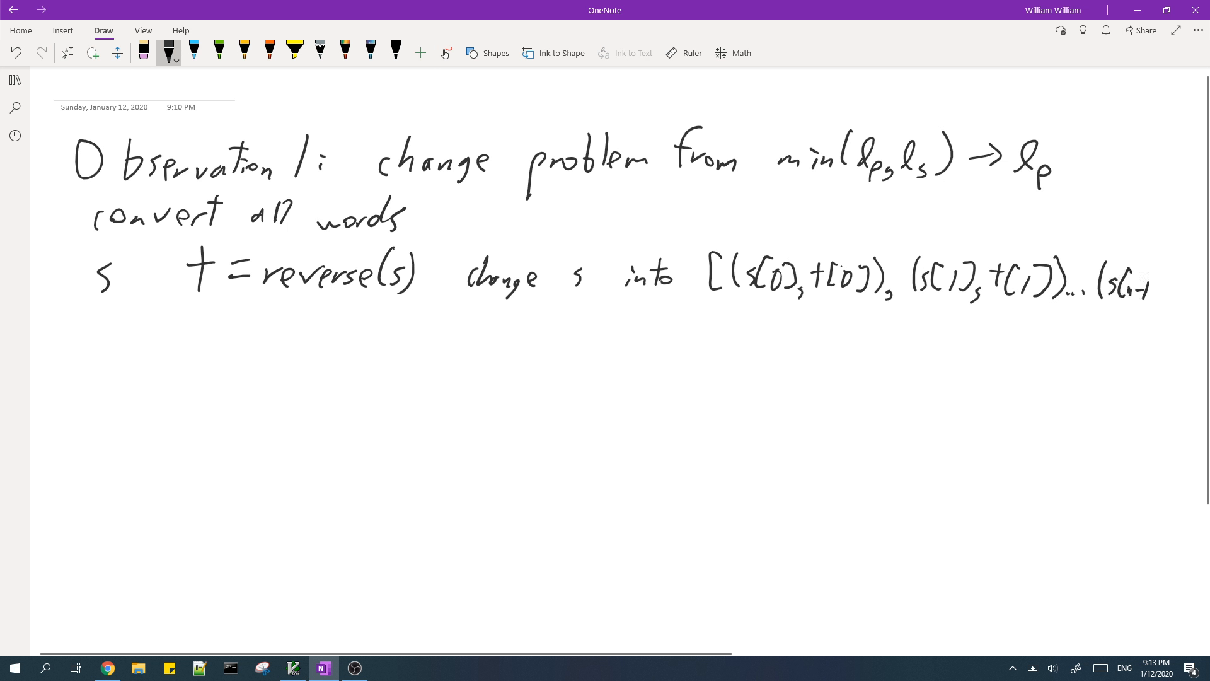
{"action": "left_click_drag", "start_coordinate": [1127, 278], "coordinate": [1165, 293]}
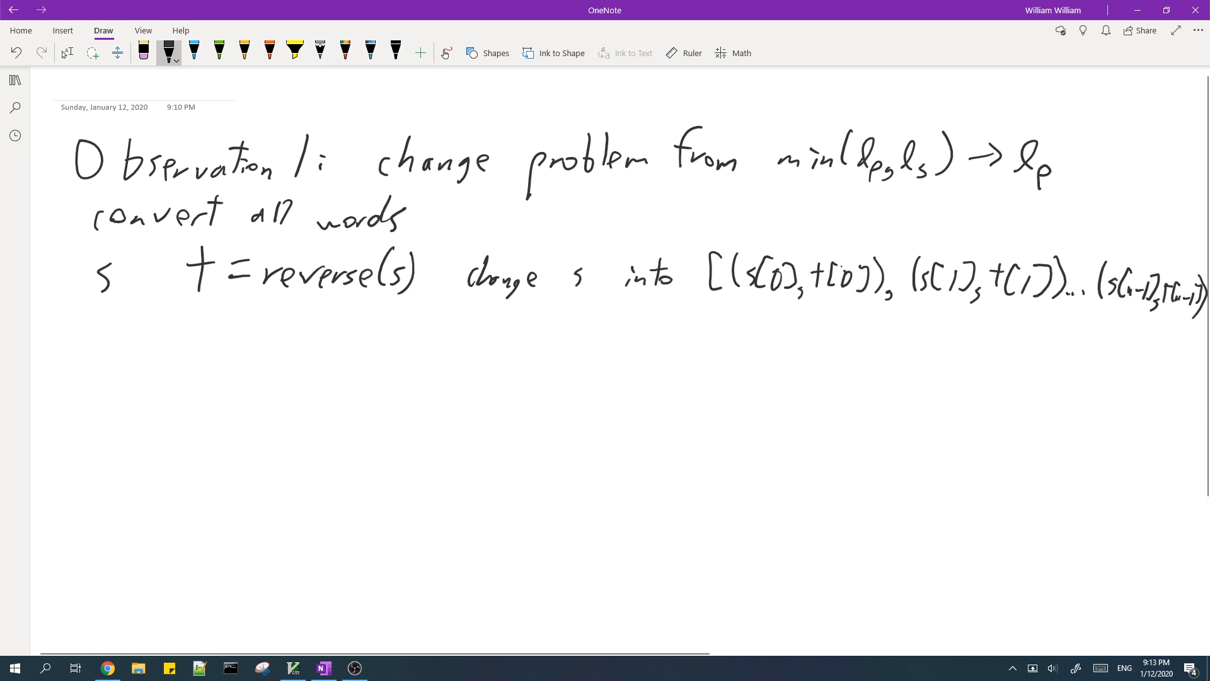
{"action": "left_click_drag", "start_coordinate": [68, 324], "coordinate": [82, 343]}
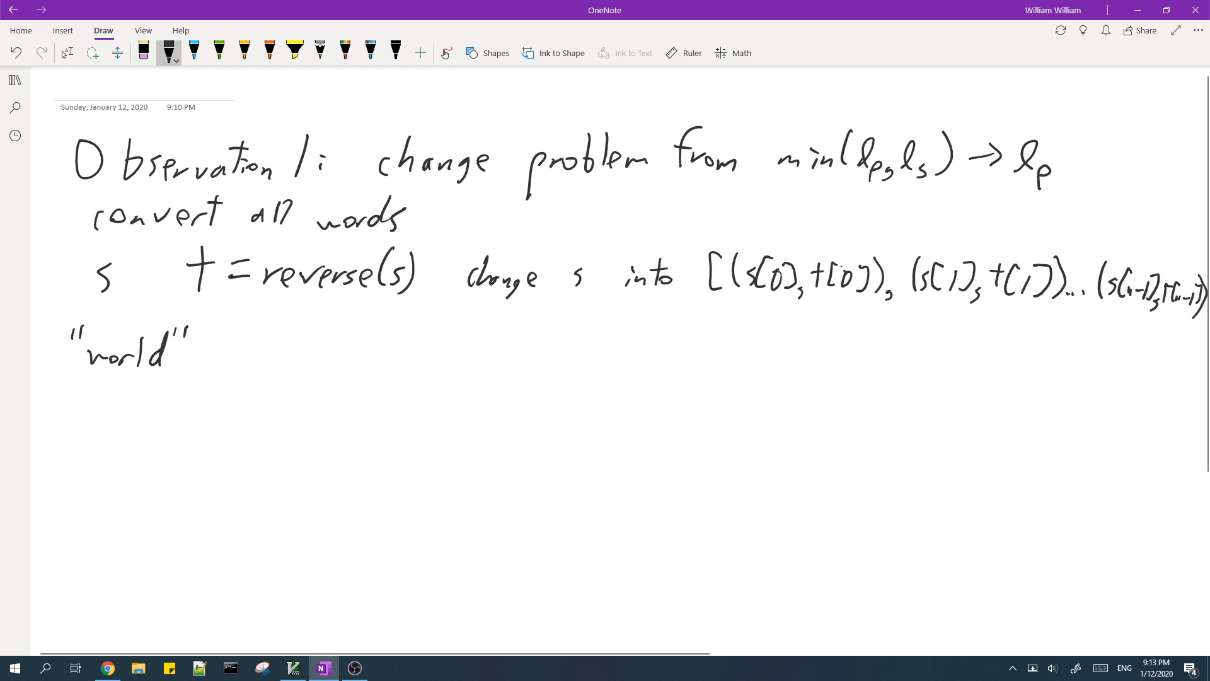
- Ink "world" ⇒ [(w,d),(o,l),(r,r),(l,o),(d,w)]
{"action": "left_click_drag", "start_coordinate": [216, 351], "coordinate": [266, 351]}
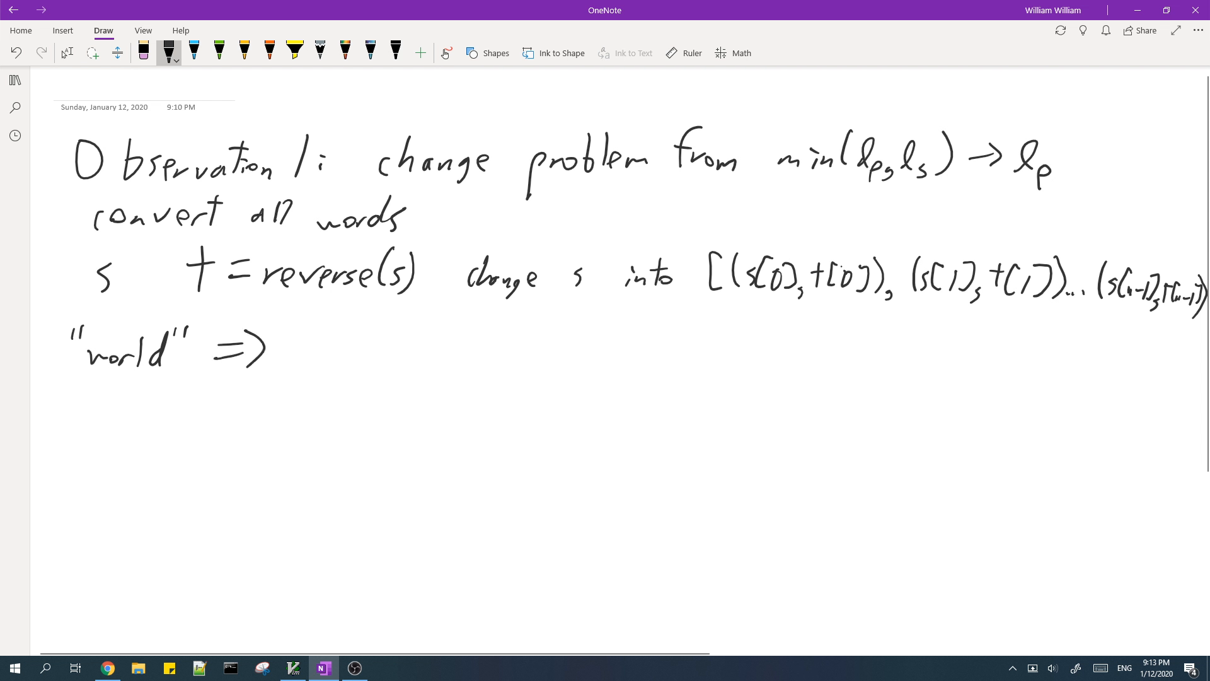
{"action": "left_click_drag", "start_coordinate": [301, 320], "coordinate": [309, 374]}
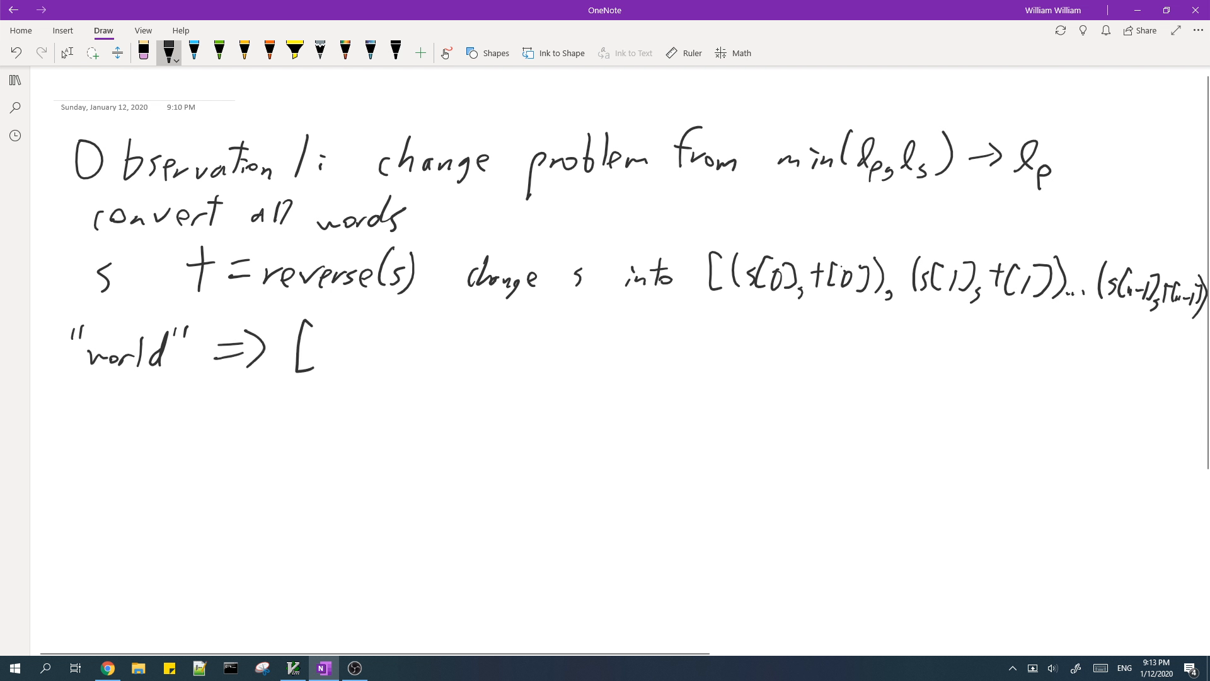
{"action": "left_click_drag", "start_coordinate": [309, 347], "coordinate": [378, 355]}
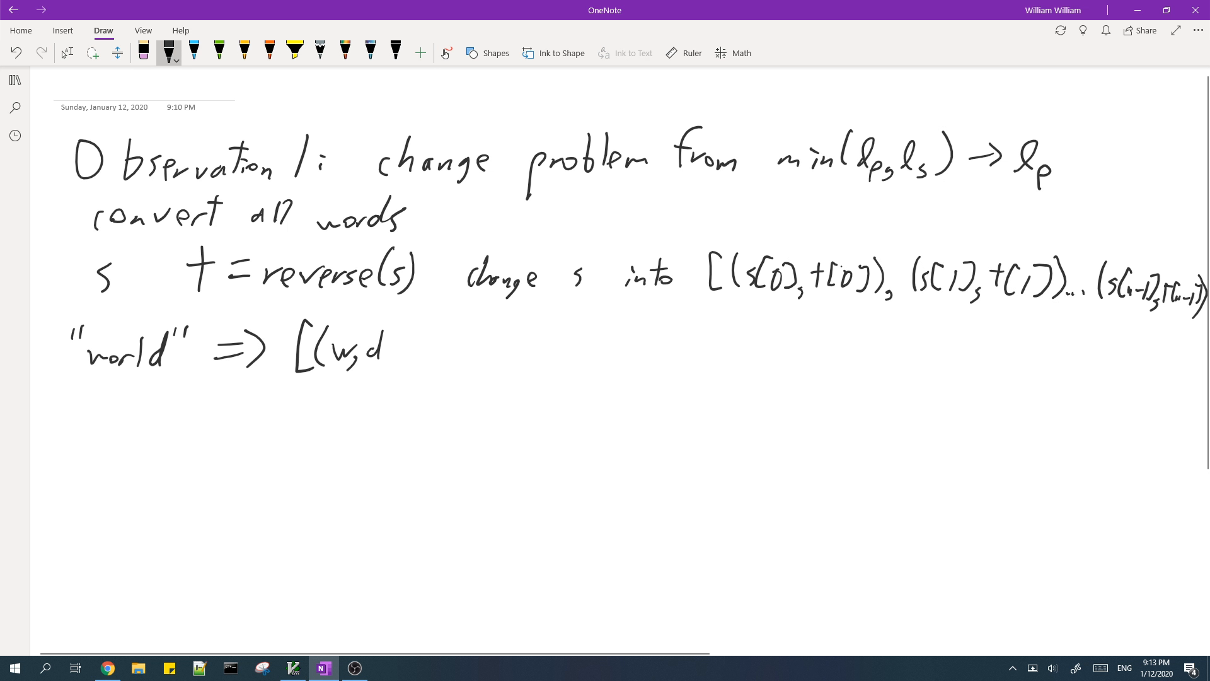
{"action": "left_click_drag", "start_coordinate": [390, 332], "coordinate": [440, 371]}
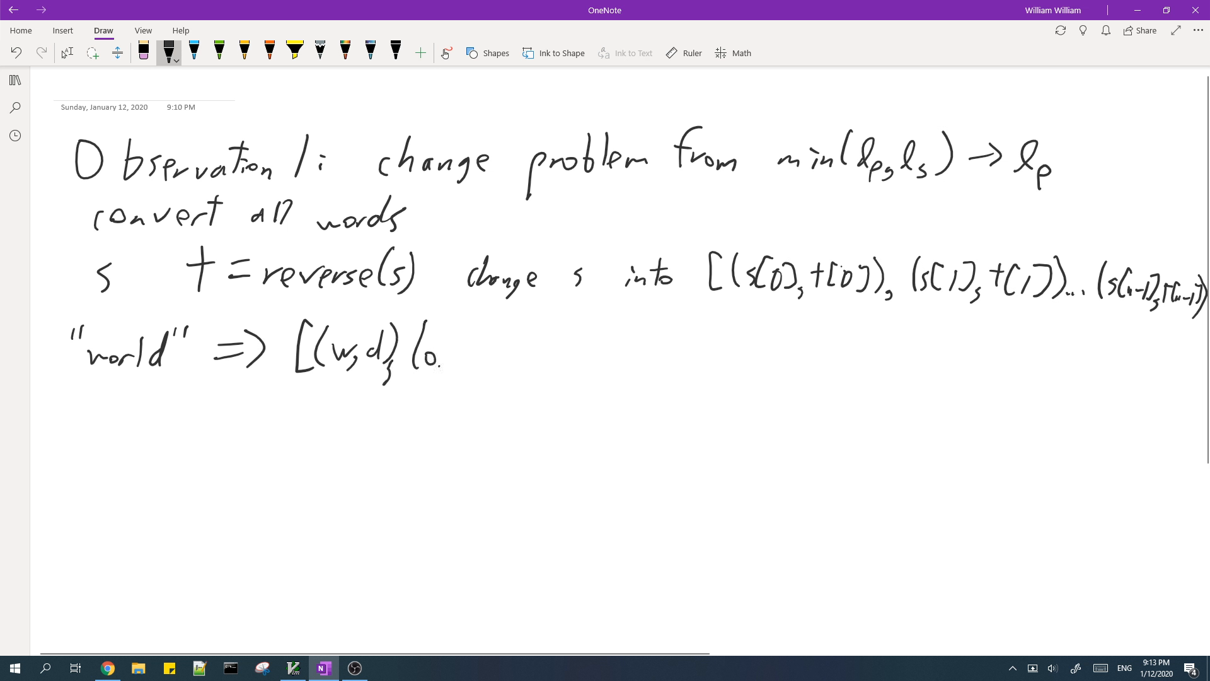
{"action": "left_click_drag", "start_coordinate": [444, 363], "coordinate": [482, 378]}
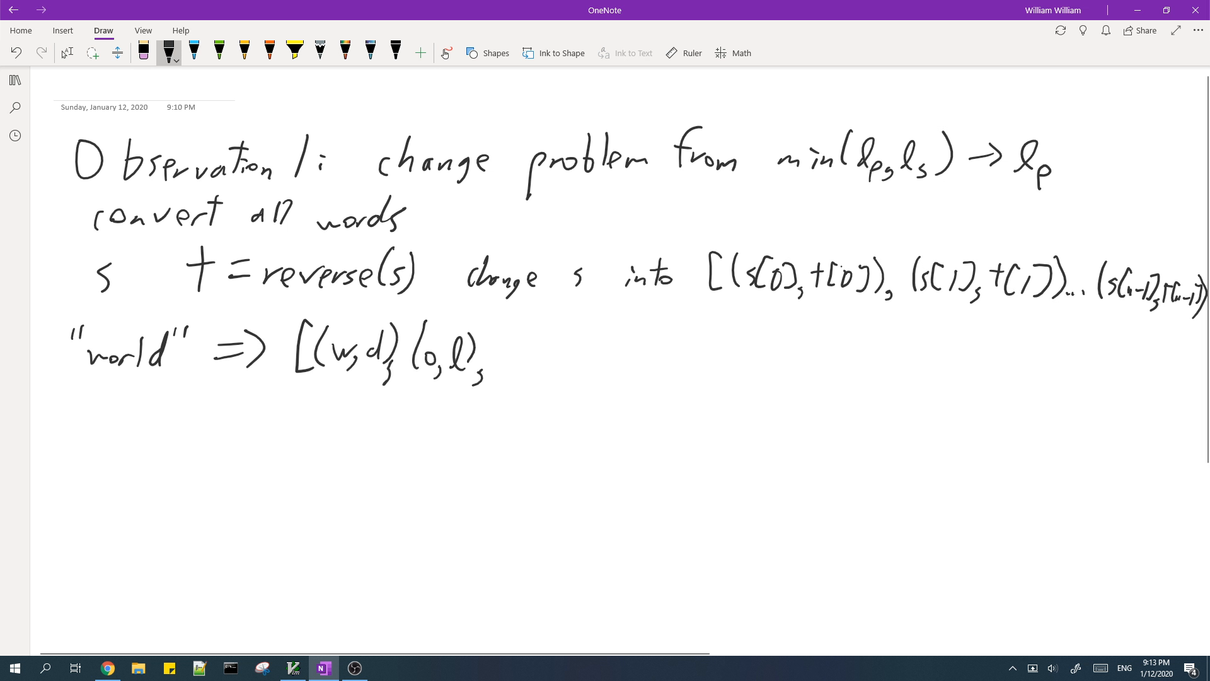
{"action": "left_click_drag", "start_coordinate": [494, 351], "coordinate": [529, 363]}
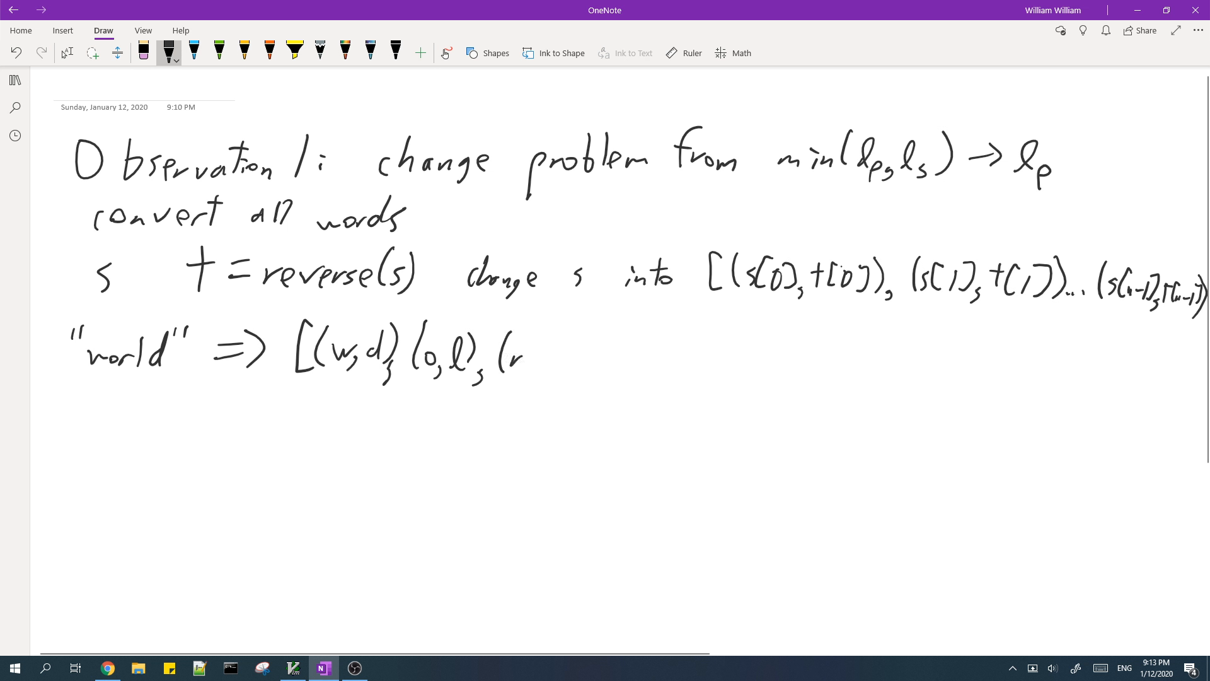
{"action": "left_click_drag", "start_coordinate": [525, 355], "coordinate": [617, 354]}
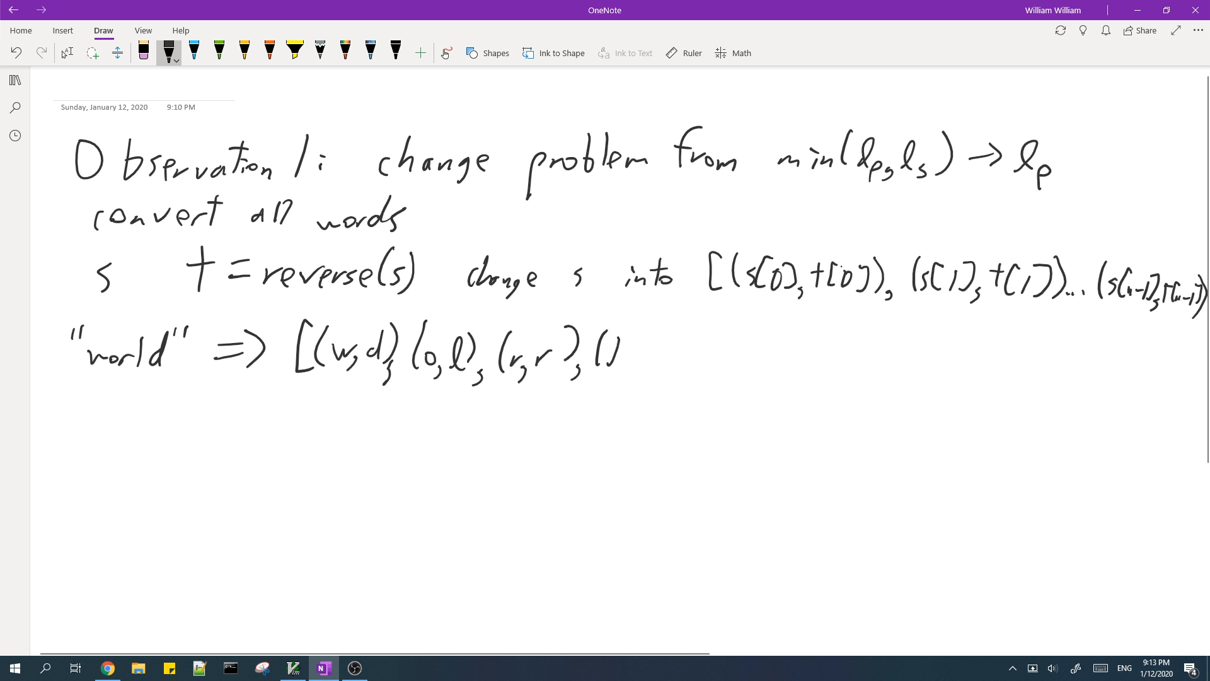
{"action": "left_click_drag", "start_coordinate": [610, 355], "coordinate": [694, 379]}
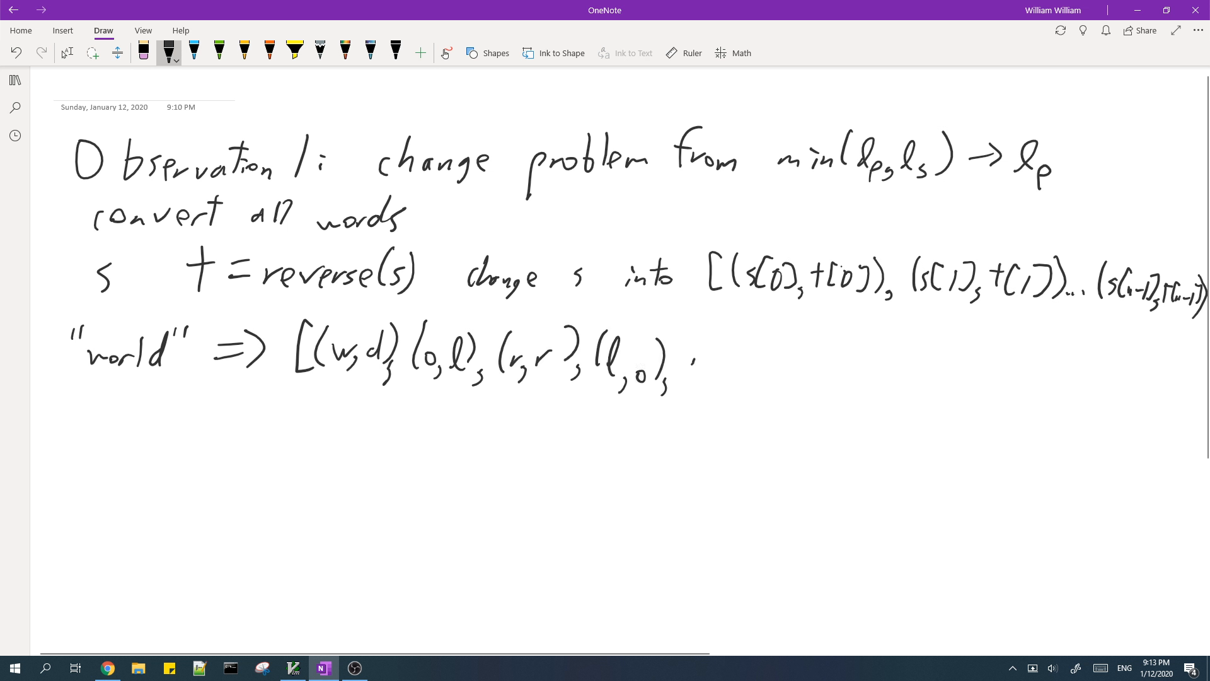
{"action": "left_click_drag", "start_coordinate": [695, 371], "coordinate": [756, 378]}
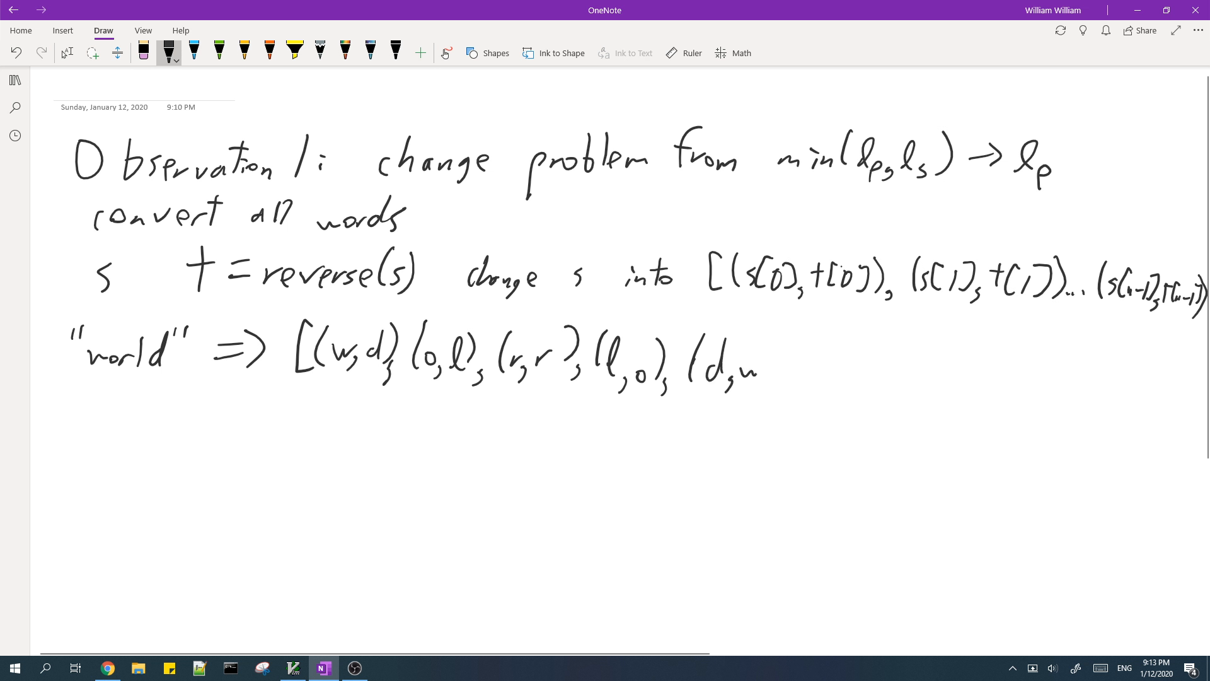
{"action": "left_click_drag", "start_coordinate": [741, 363], "coordinate": [811, 363]}
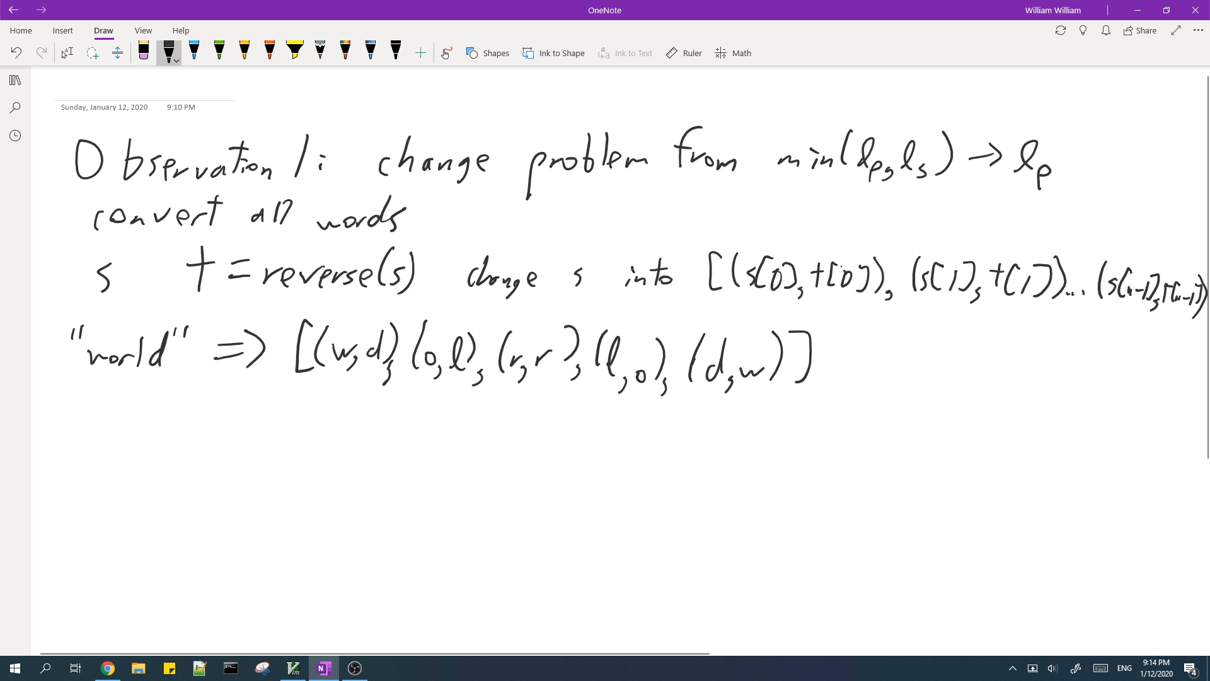
- Ink "word" ⇒ [(w,d),(o,r),(r,o),(d,w)] on the next line
{"action": "left_click_drag", "start_coordinate": [74, 393], "coordinate": [100, 424]}
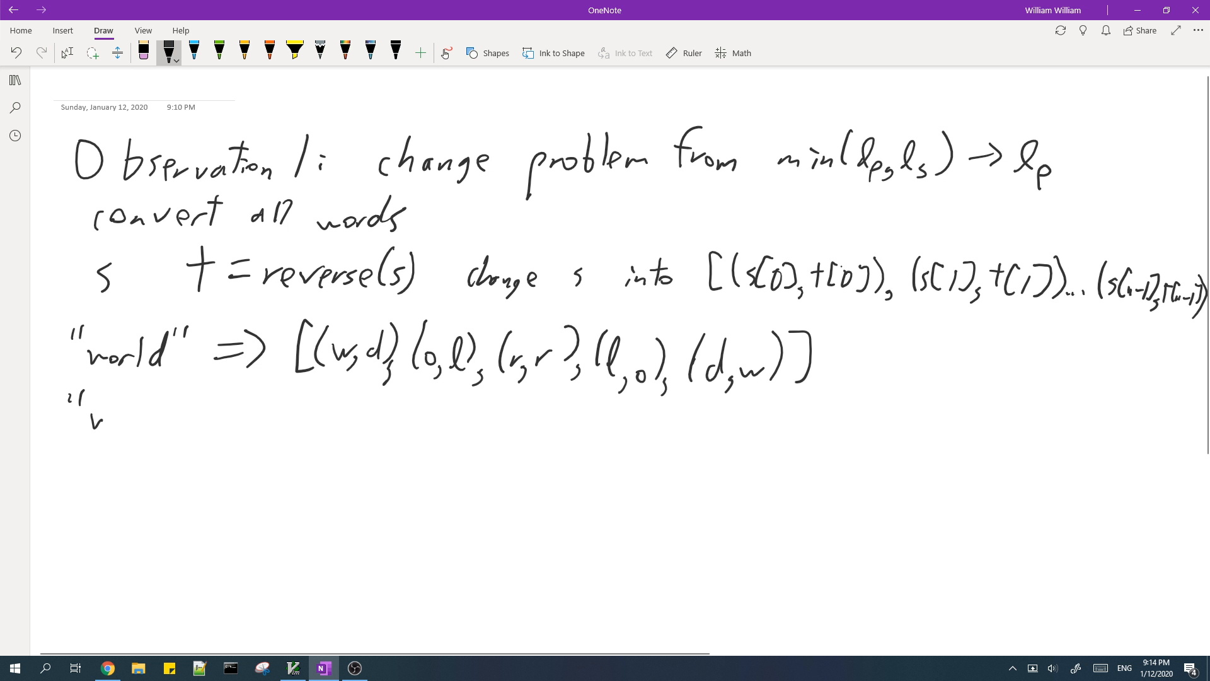
{"action": "left_click_drag", "start_coordinate": [86, 420], "coordinate": [177, 409]}
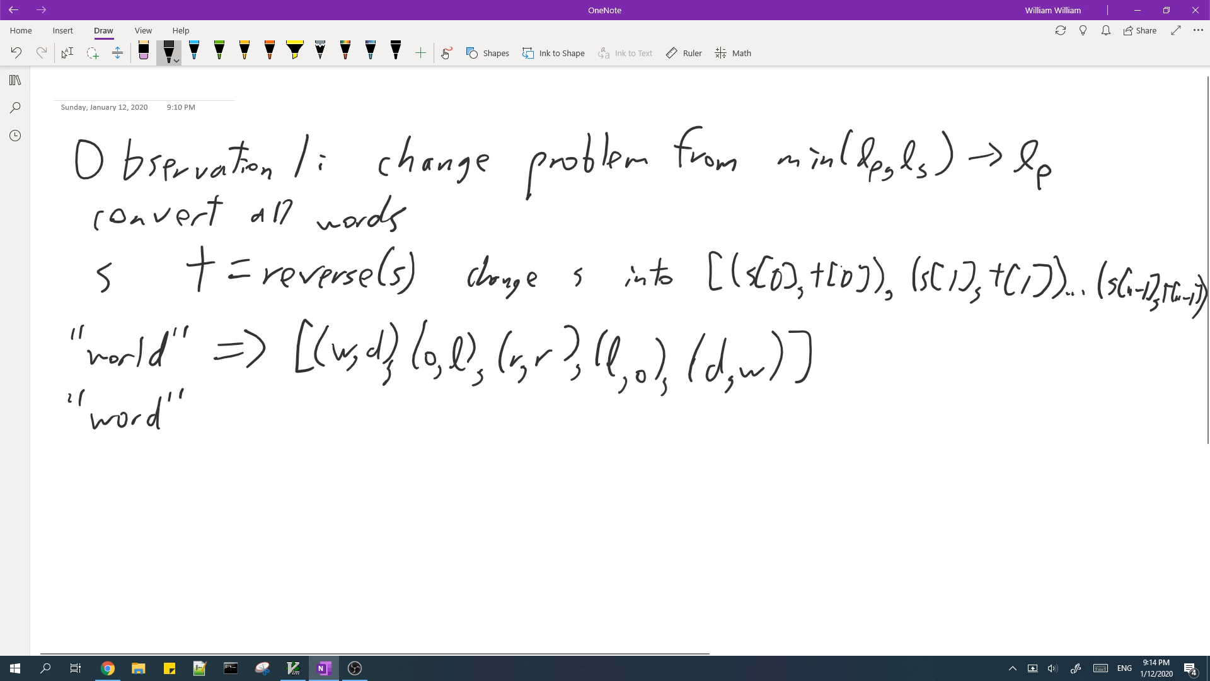
{"action": "left_click_drag", "start_coordinate": [224, 417], "coordinate": [297, 432]}
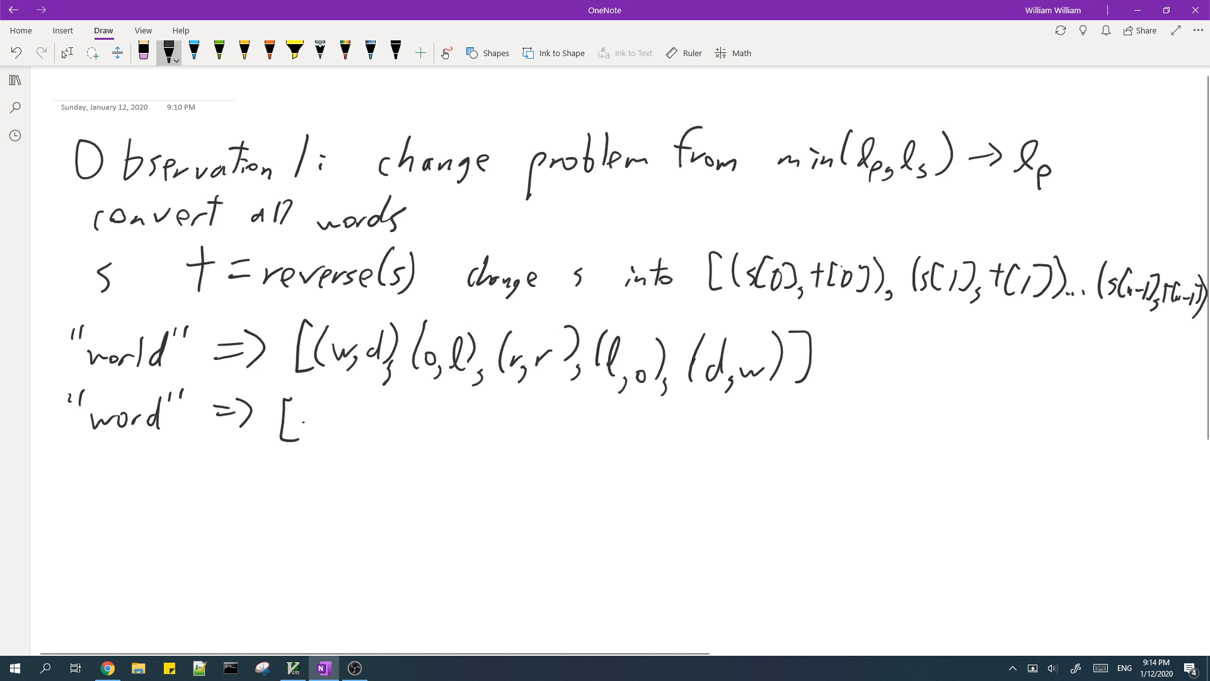
{"action": "left_click_drag", "start_coordinate": [309, 420], "coordinate": [393, 420]}
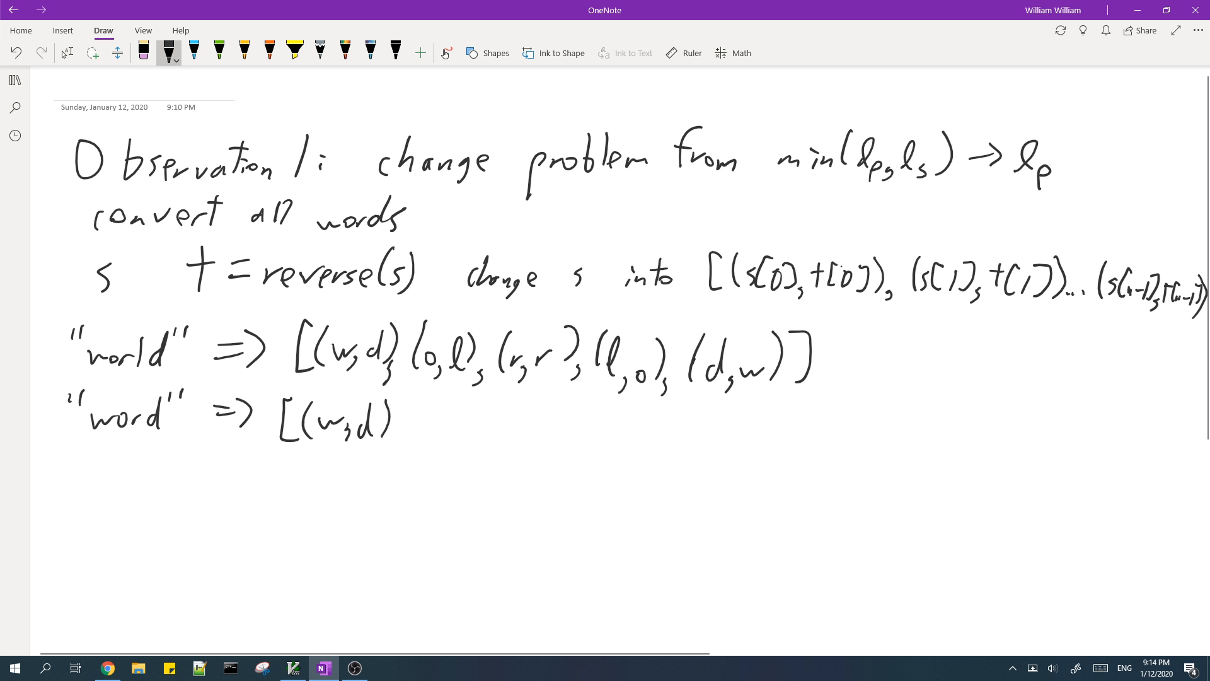
{"action": "left_click_drag", "start_coordinate": [389, 428], "coordinate": [463, 421]}
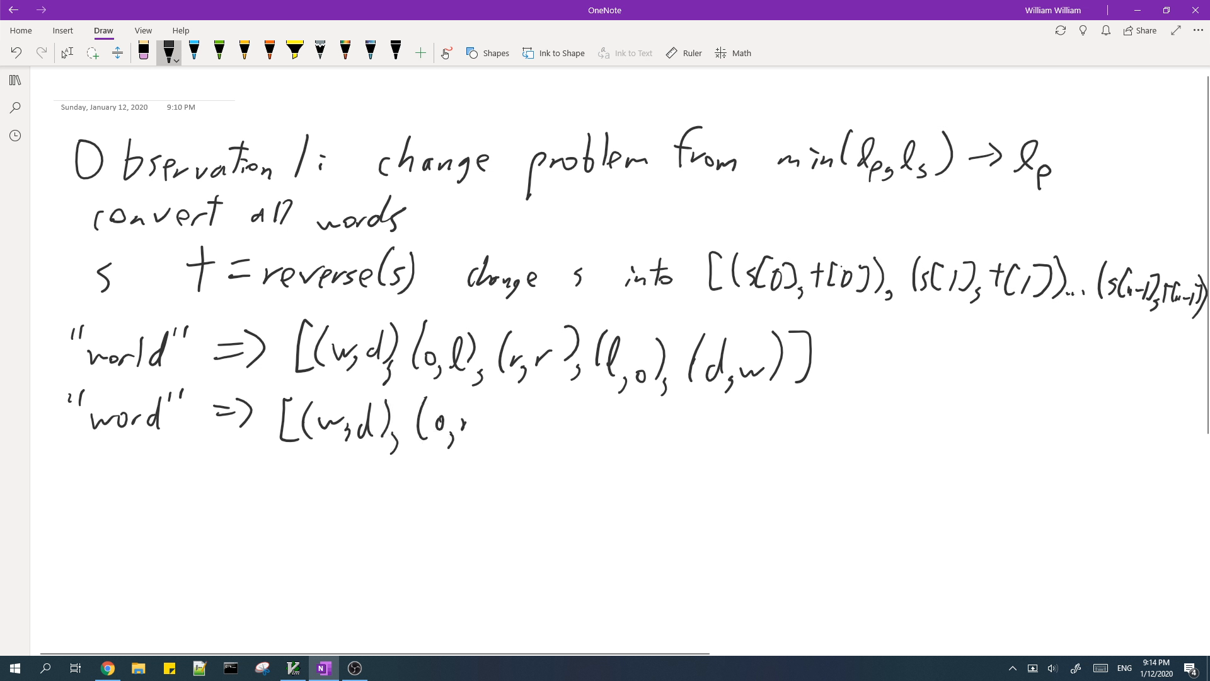
{"action": "left_click_drag", "start_coordinate": [464, 424], "coordinate": [540, 429]}
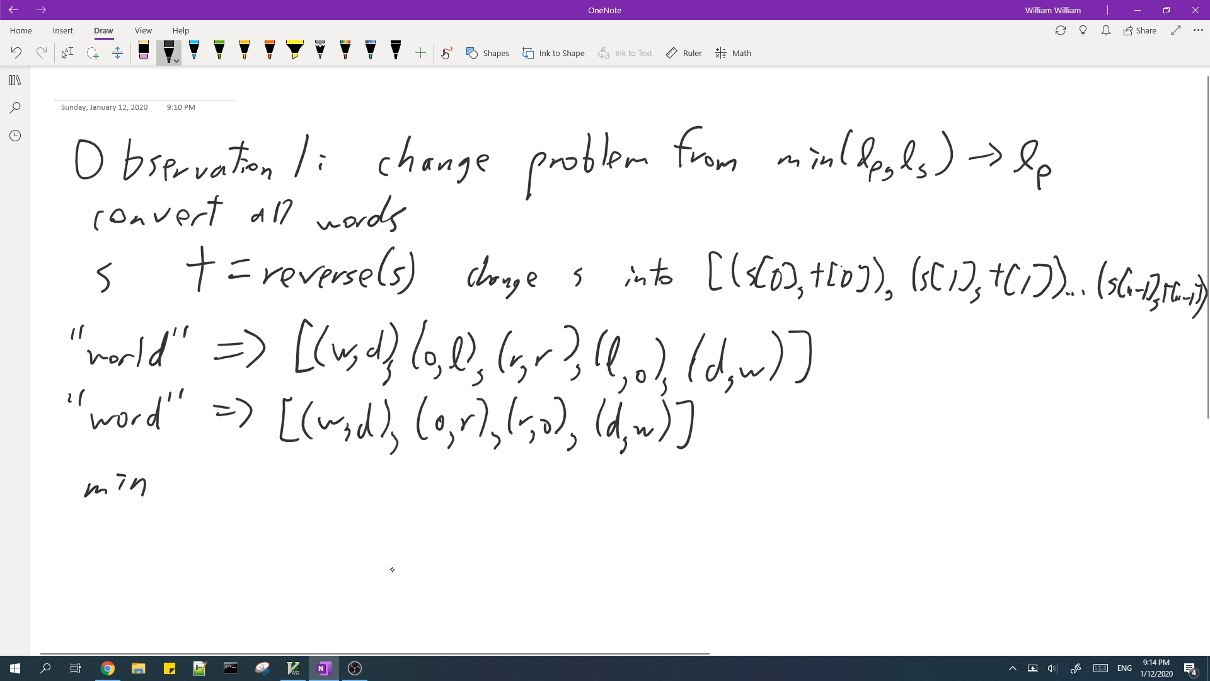
- Write 'min(lp, ls) "world" and "word" is 1 = lp' below the examples
{"action": "left_click_drag", "start_coordinate": [154, 494], "coordinate": [213, 495]}
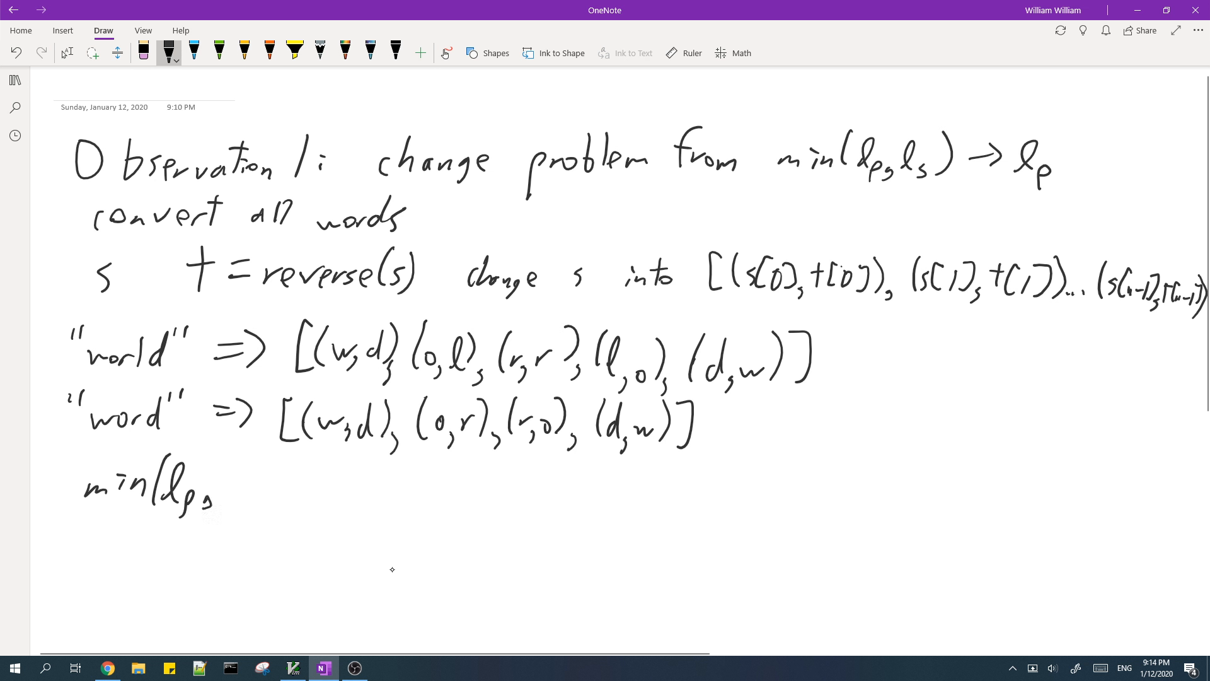
{"action": "left_click_drag", "start_coordinate": [231, 478], "coordinate": [278, 501]}
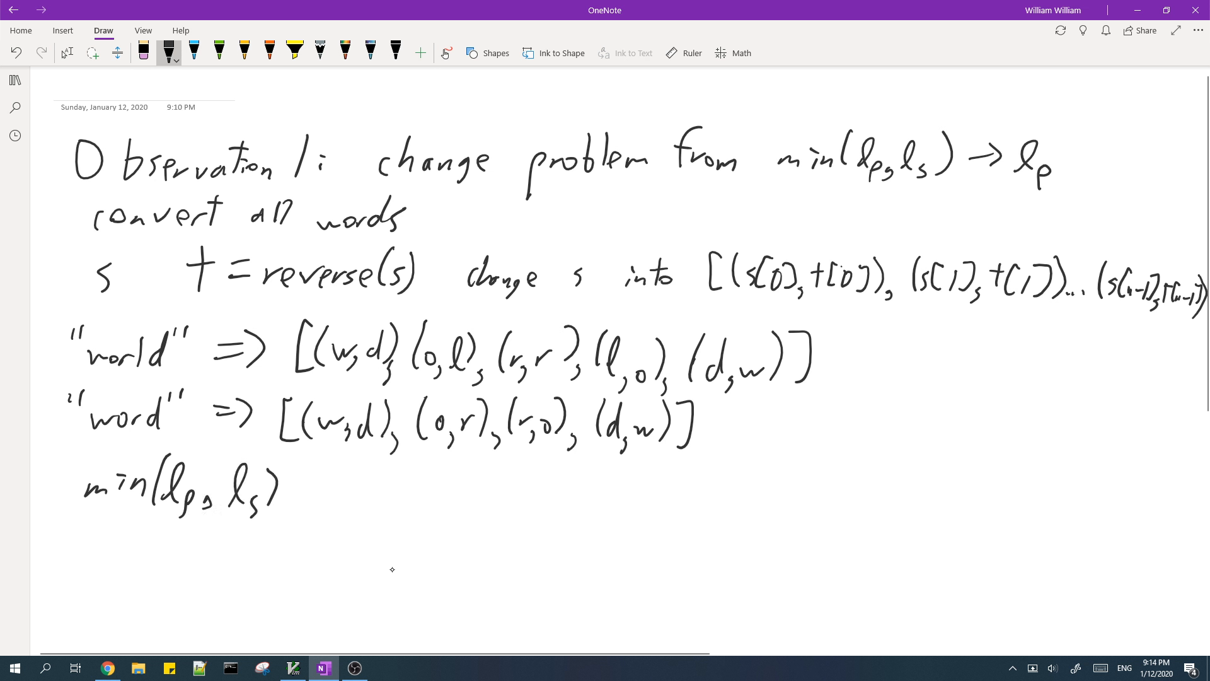
{"action": "left_click_drag", "start_coordinate": [309, 478], "coordinate": [328, 502]}
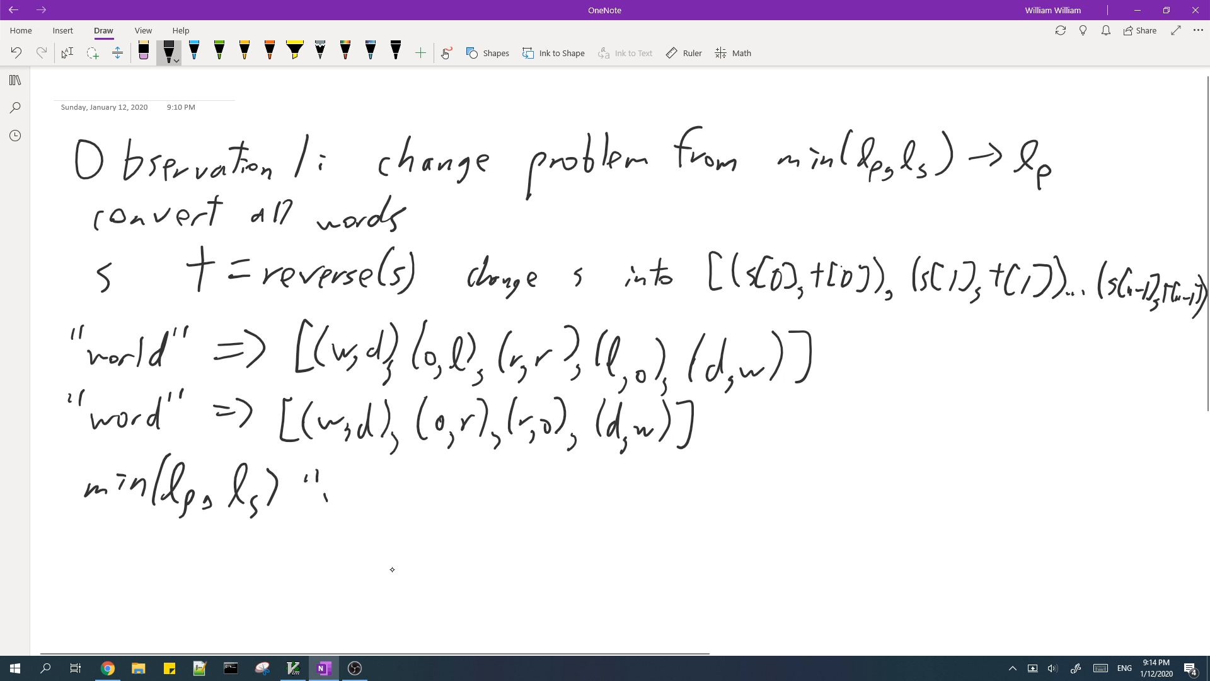
{"action": "left_click_drag", "start_coordinate": [316, 490], "coordinate": [402, 495]}
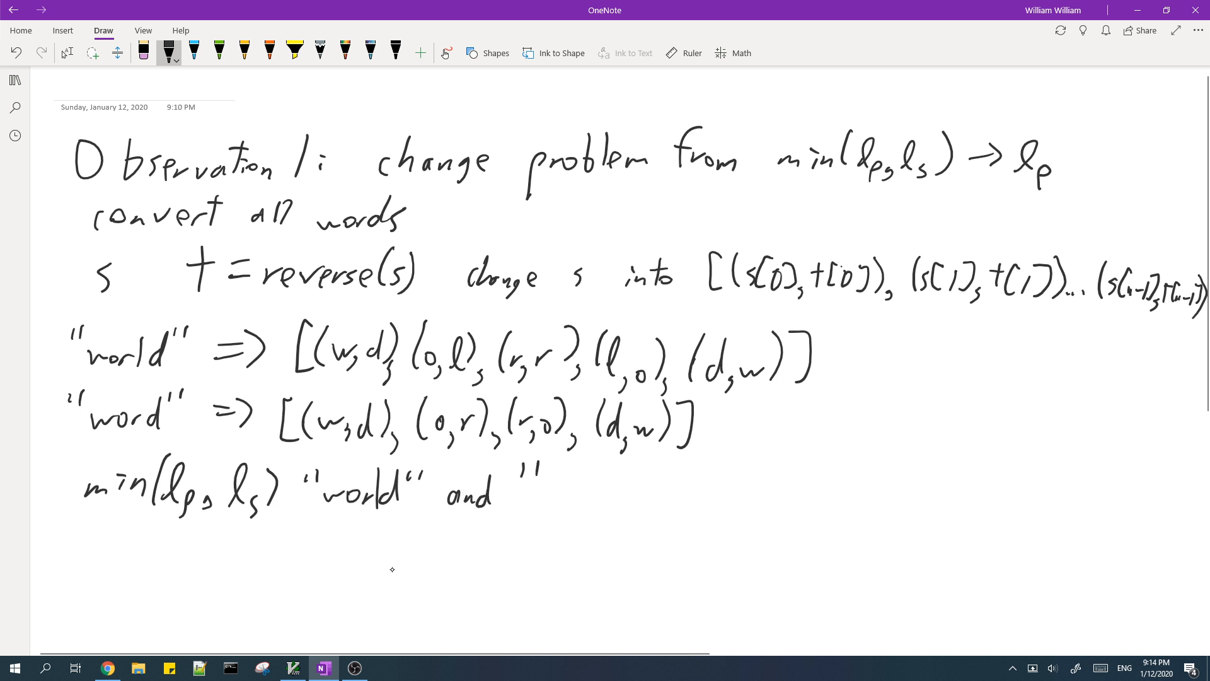
{"action": "left_click_drag", "start_coordinate": [540, 494], "coordinate": [633, 494]}
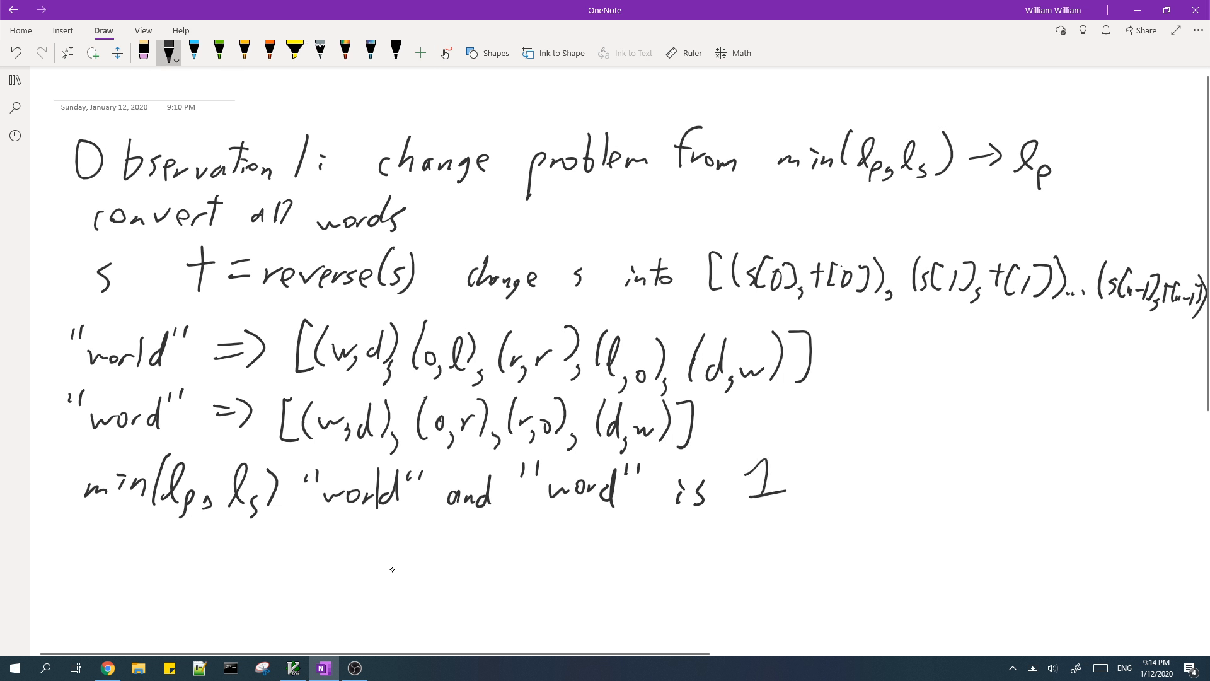
{"action": "left_click_drag", "start_coordinate": [81, 559], "coordinate": [100, 559]}
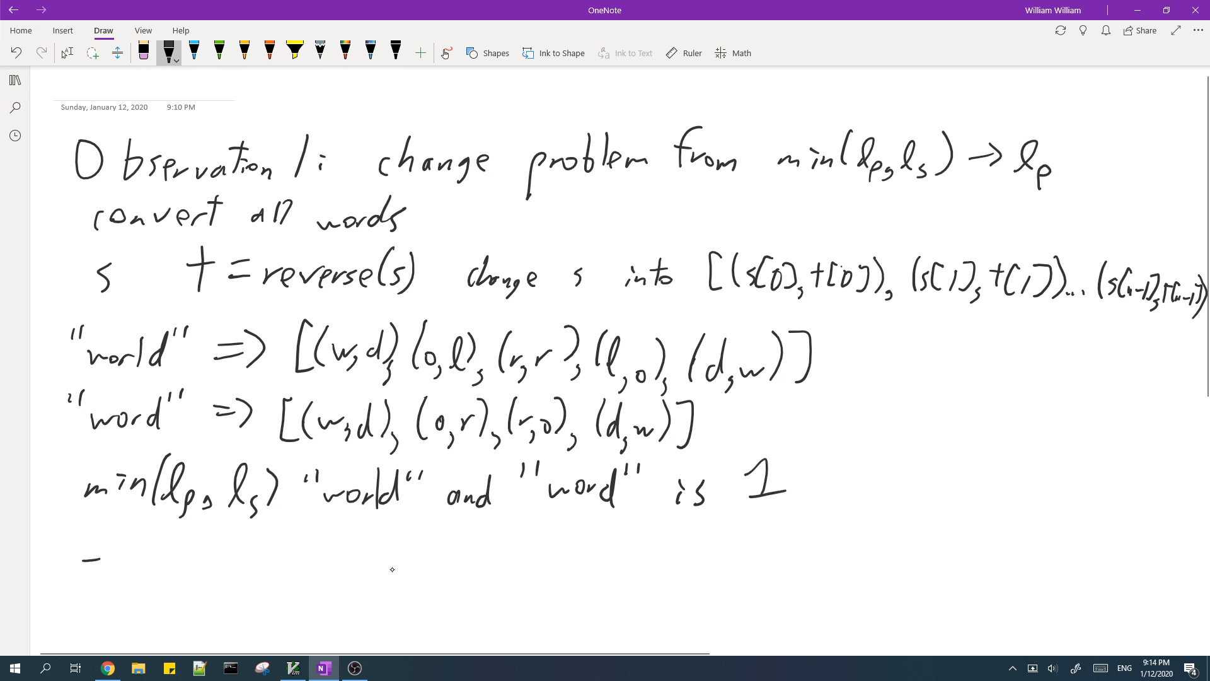
{"action": "left_click_drag", "start_coordinate": [77, 573], "coordinate": [108, 573]}
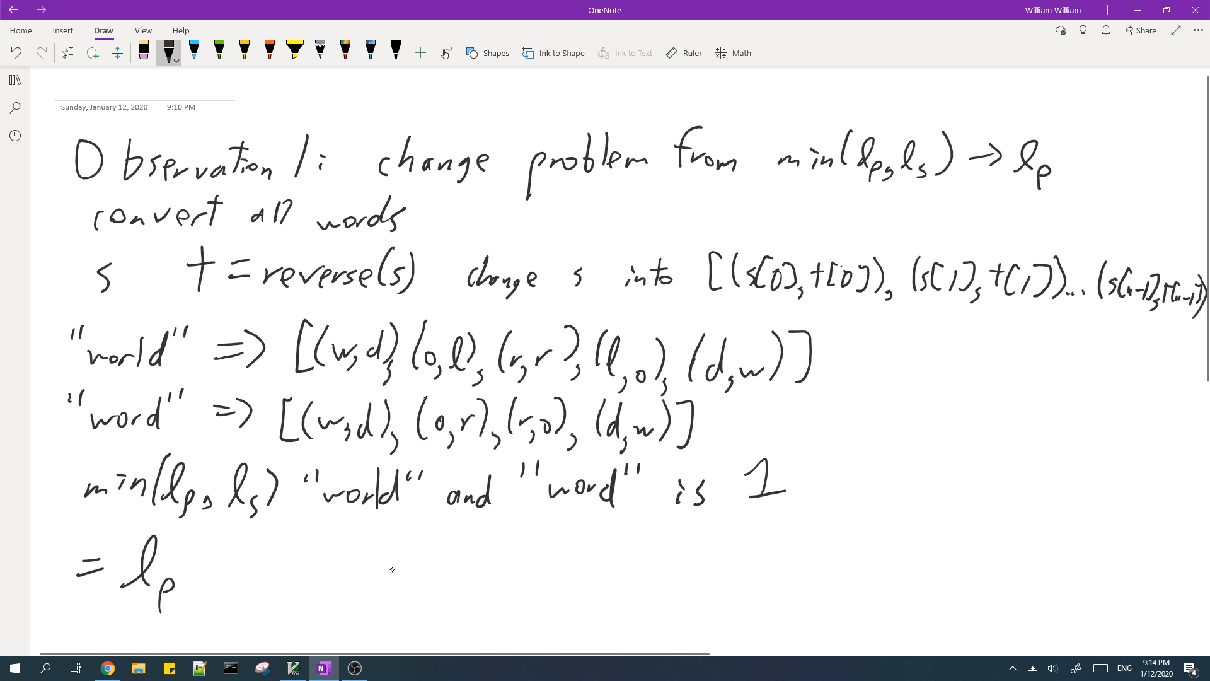
- Draw arrows to both pair lists, write '= 1', underline matching pairs, circle the difference
{"action": "left_click_drag", "start_coordinate": [239, 571], "coordinate": [857, 370]}
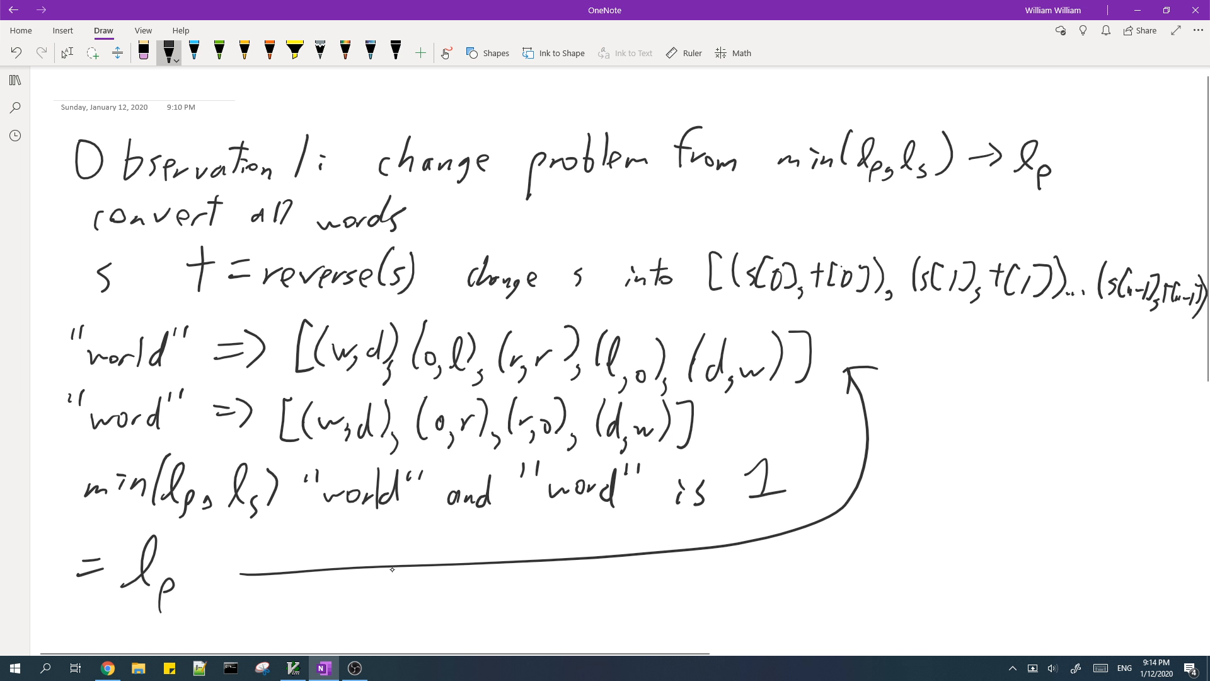
{"action": "left_click_drag", "start_coordinate": [857, 486], "coordinate": [764, 420]}
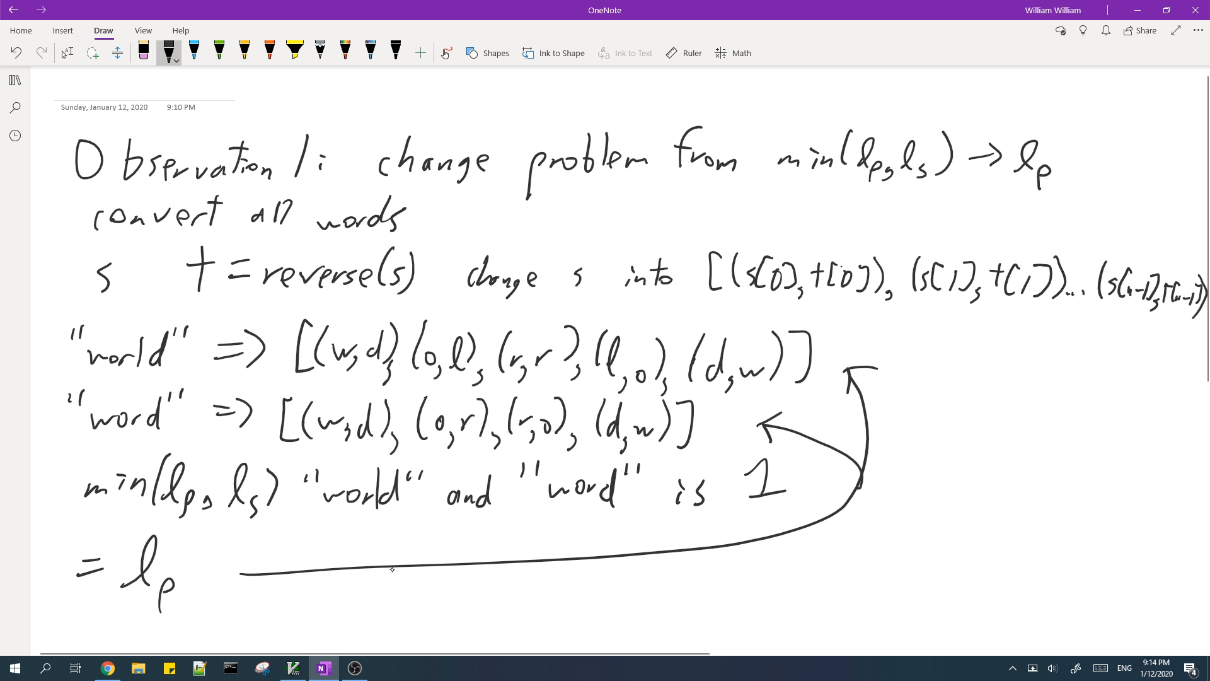
{"action": "left_click_drag", "start_coordinate": [888, 552], "coordinate": [942, 571]}
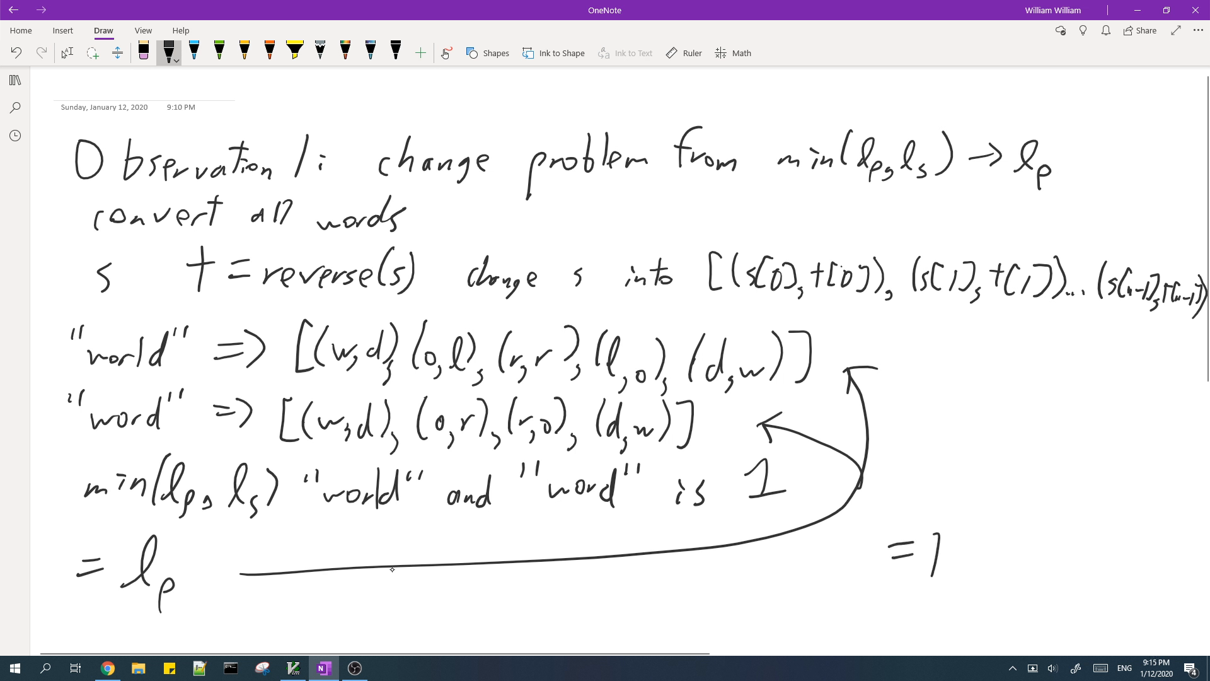
{"action": "left_click_drag", "start_coordinate": [316, 382], "coordinate": [402, 382]}
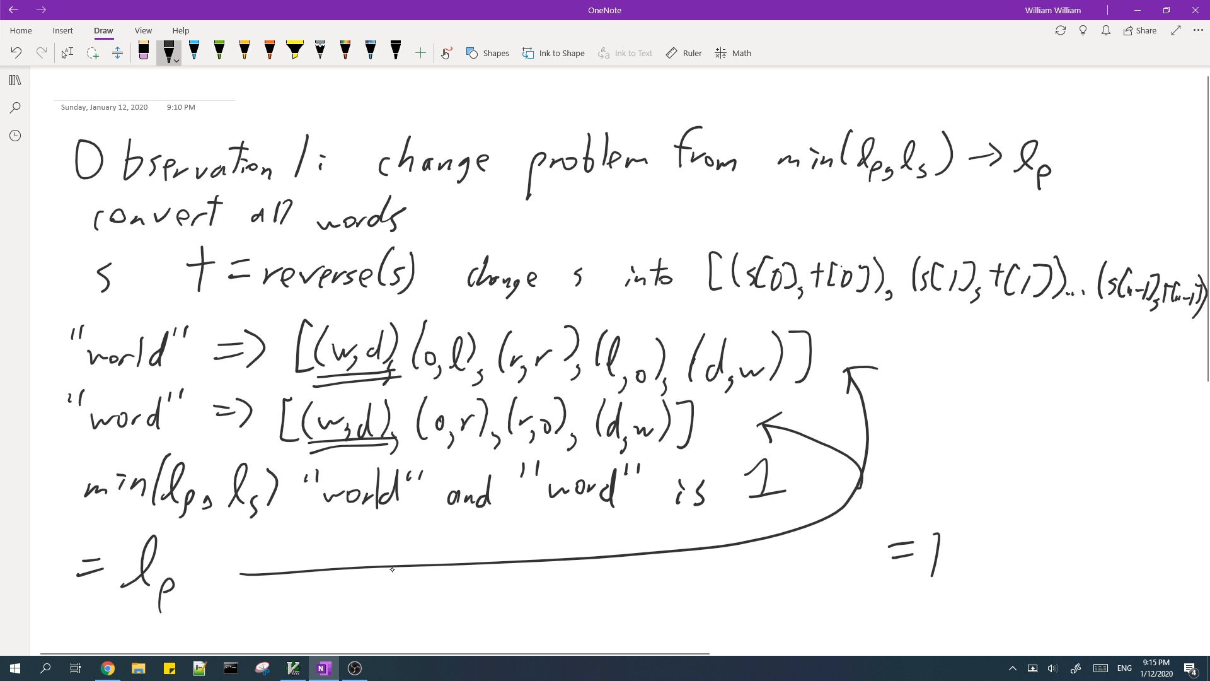
{"action": "left_click_drag", "start_coordinate": [409, 370], "coordinate": [479, 367]}
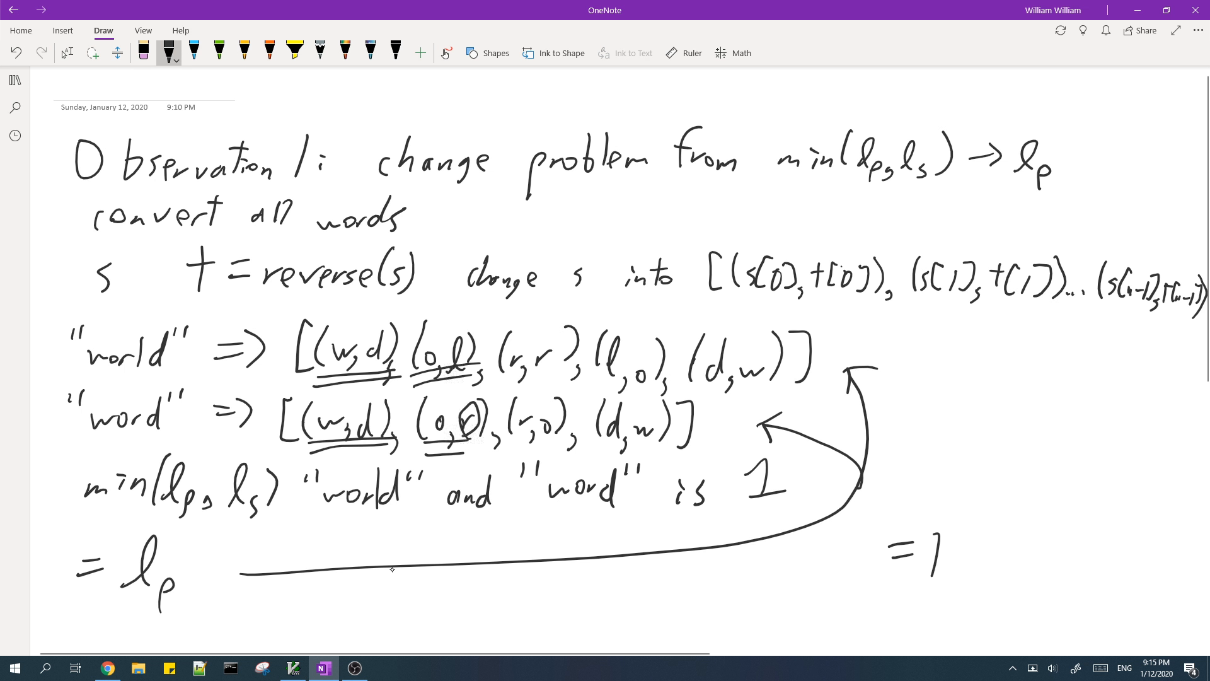
{"action": "left_click_drag", "start_coordinate": [436, 332], "coordinate": [463, 371]}
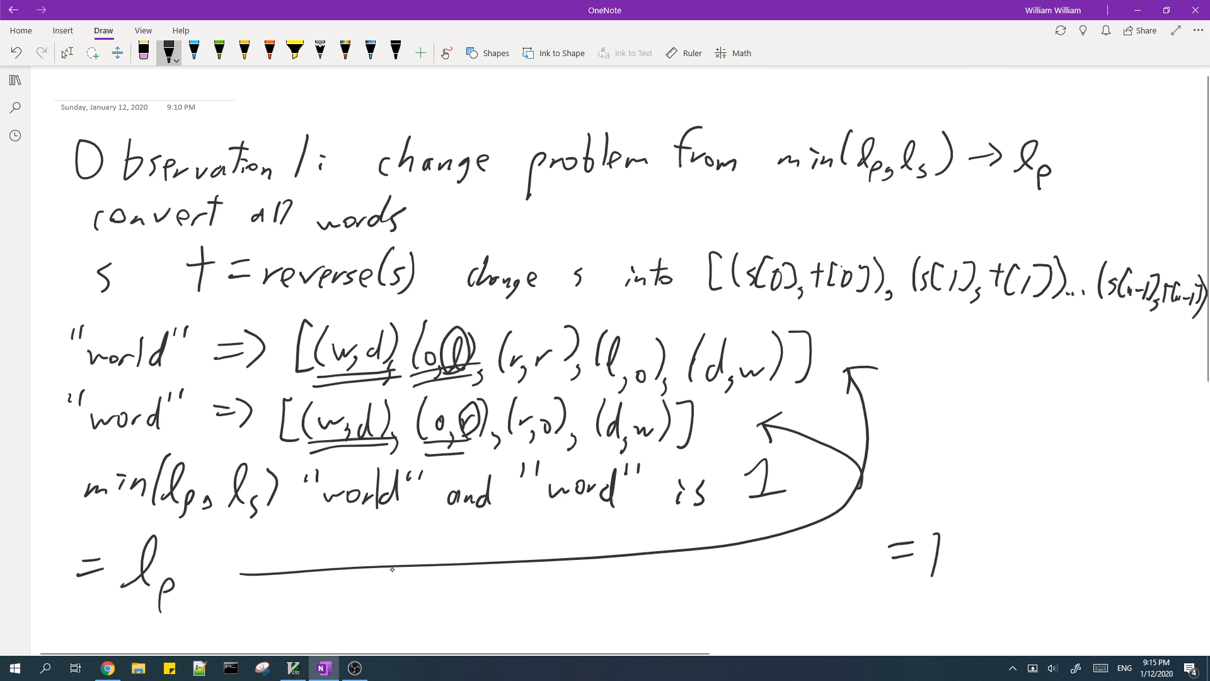
- Check CodeChef's example input for another sample word, then return to OneNote
{"action": "left_click", "coordinate": [107, 667]}
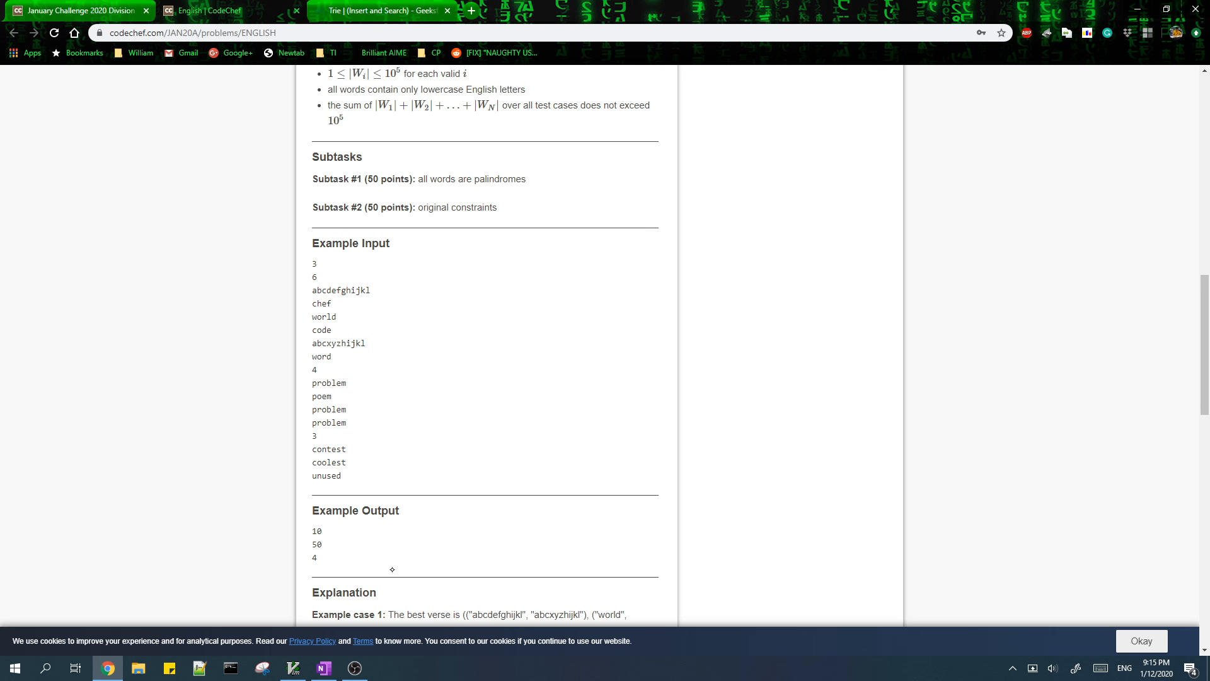
{"action": "mouse_move", "coordinate": [342, 331]}
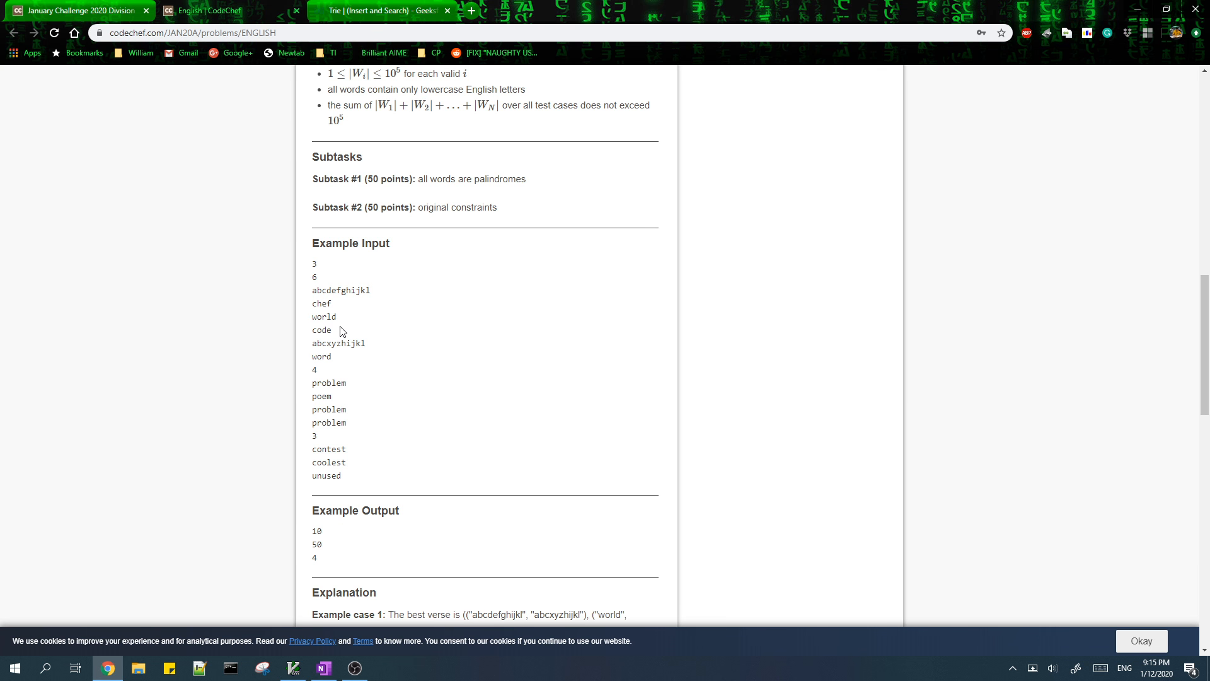
{"action": "mouse_move", "coordinate": [334, 354]}
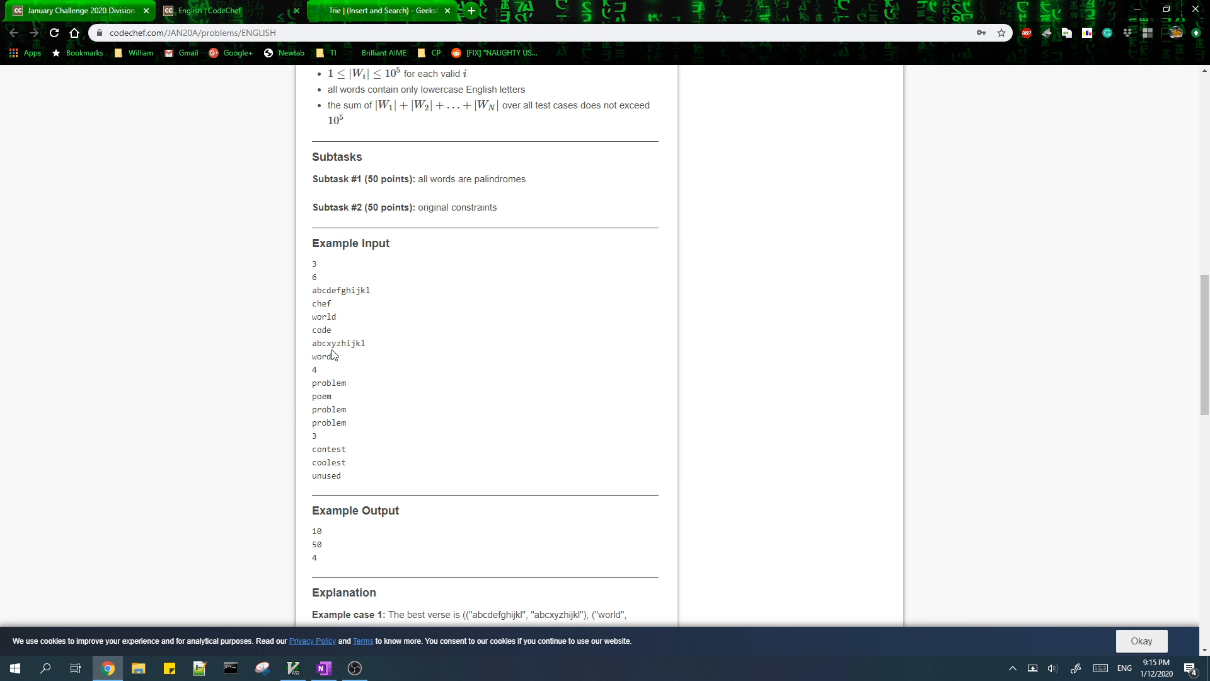
{"action": "left_click", "coordinate": [323, 667]}
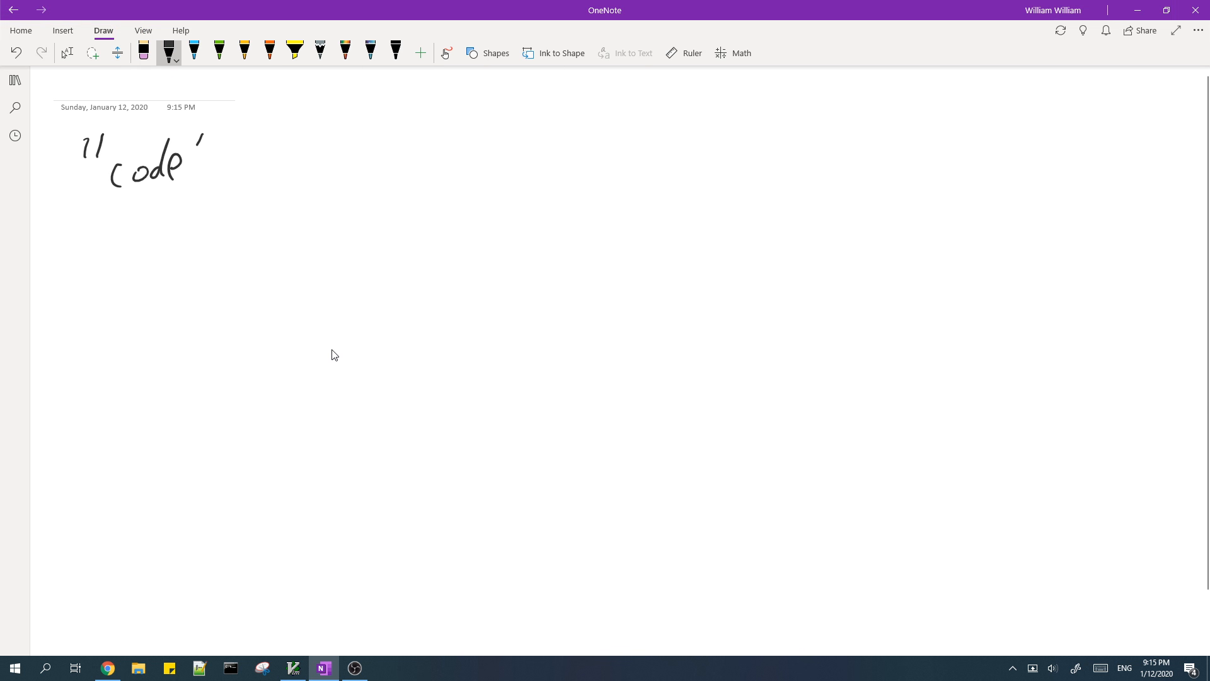
- Ink "code" ⇒ [(c,e),(o,d),(d,o),(e,c)] on the new page
{"action": "left_click_drag", "start_coordinate": [204, 151], "coordinate": [214, 135]}
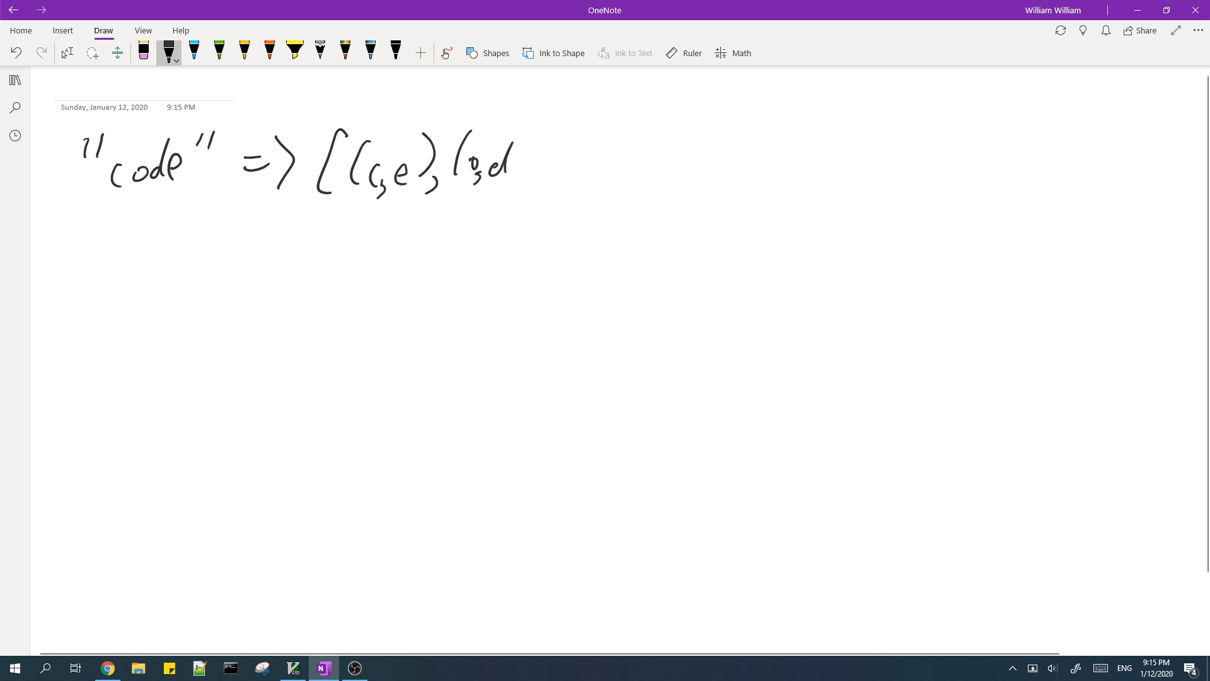
{"action": "left_click_drag", "start_coordinate": [525, 154], "coordinate": [598, 185]}
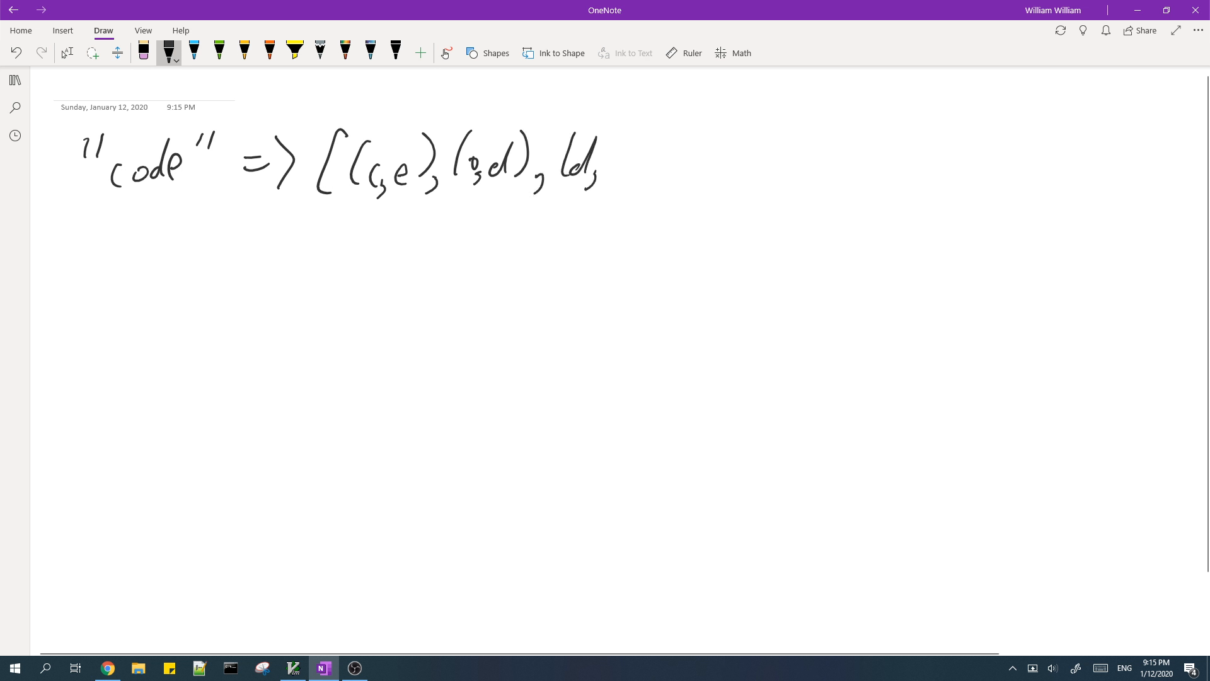
{"action": "left_click_drag", "start_coordinate": [598, 166], "coordinate": [695, 166]}
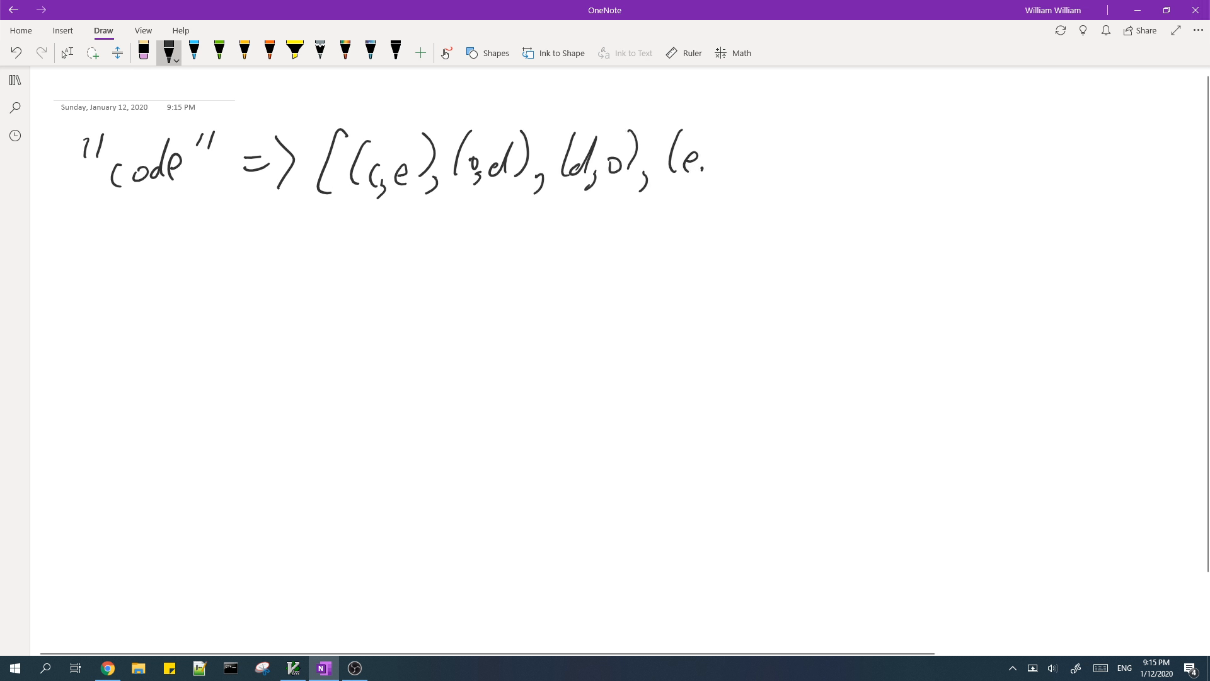
{"action": "left_click_drag", "start_coordinate": [672, 162], "coordinate": [779, 162]}
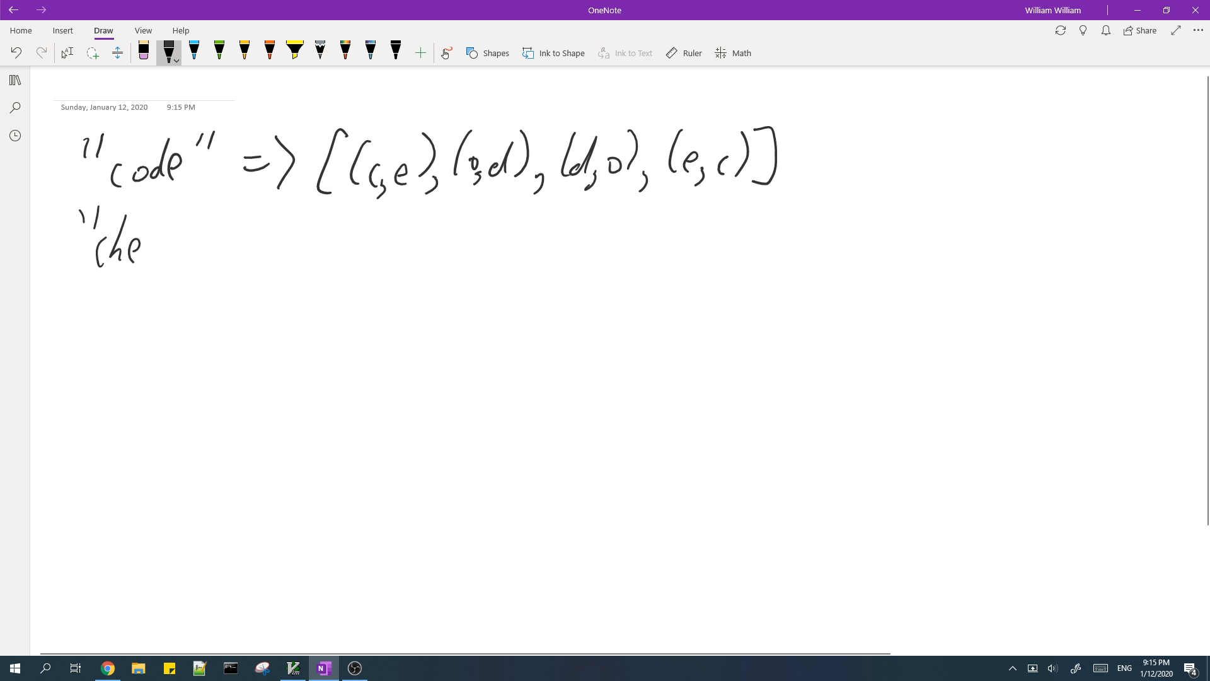
- Ink "chef" ⇒ [(c,f),(h,e),(e,h),(f,c)] below it
{"action": "left_click_drag", "start_coordinate": [151, 231], "coordinate": [262, 239]}
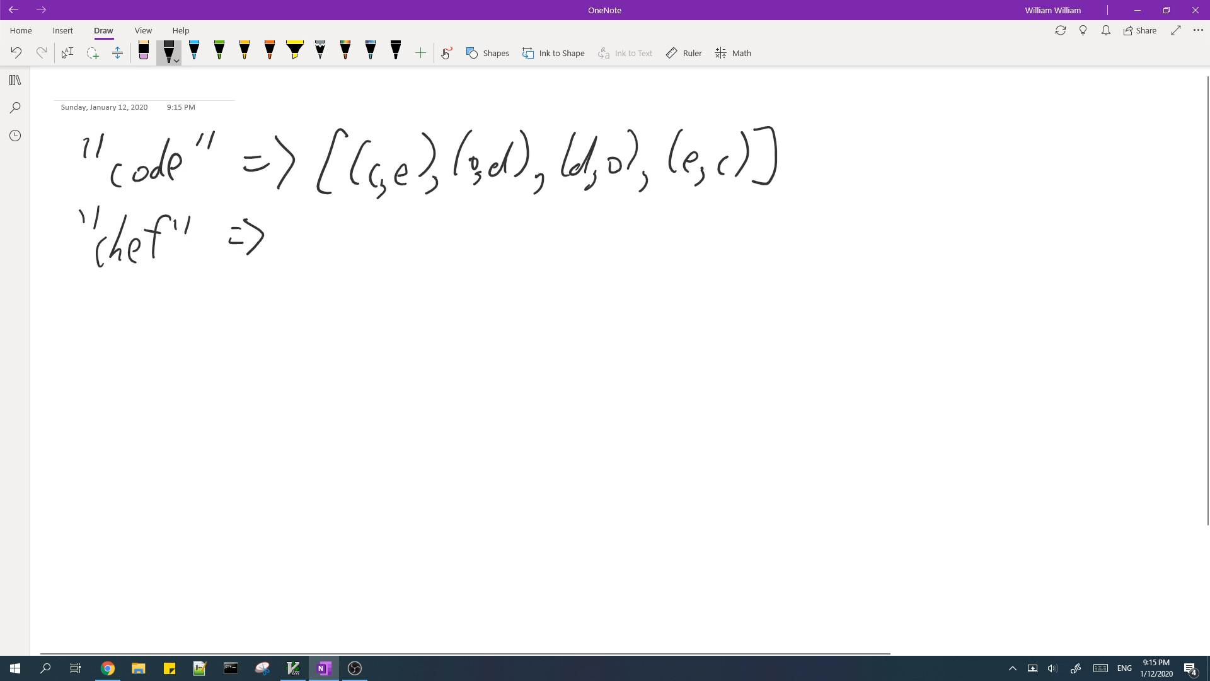
{"action": "left_click_drag", "start_coordinate": [290, 231], "coordinate": [351, 255]}
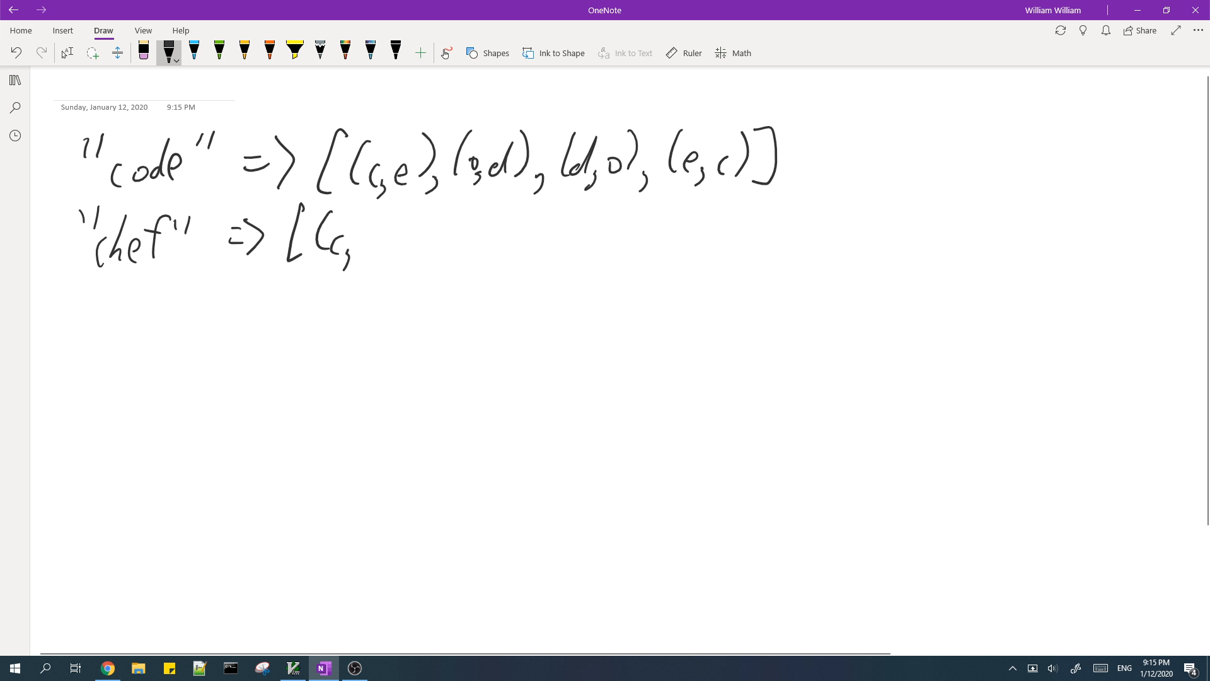
{"action": "left_click_drag", "start_coordinate": [363, 231], "coordinate": [455, 231]}
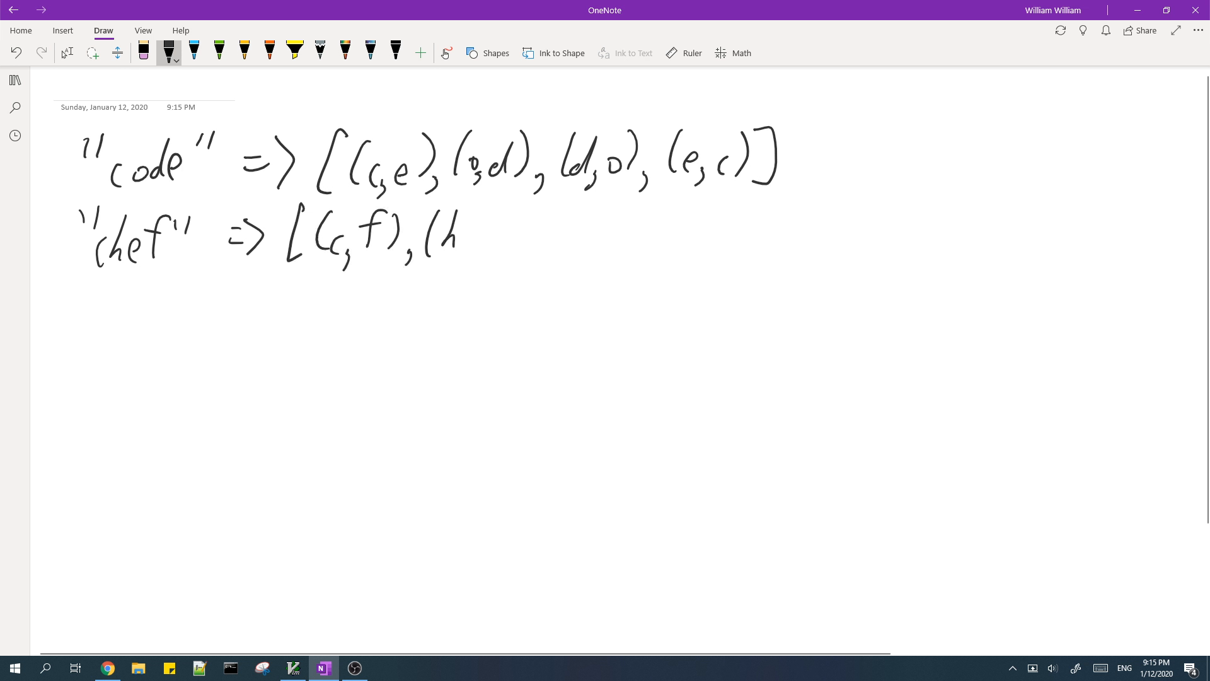
{"action": "left_click_drag", "start_coordinate": [463, 232], "coordinate": [525, 271]}
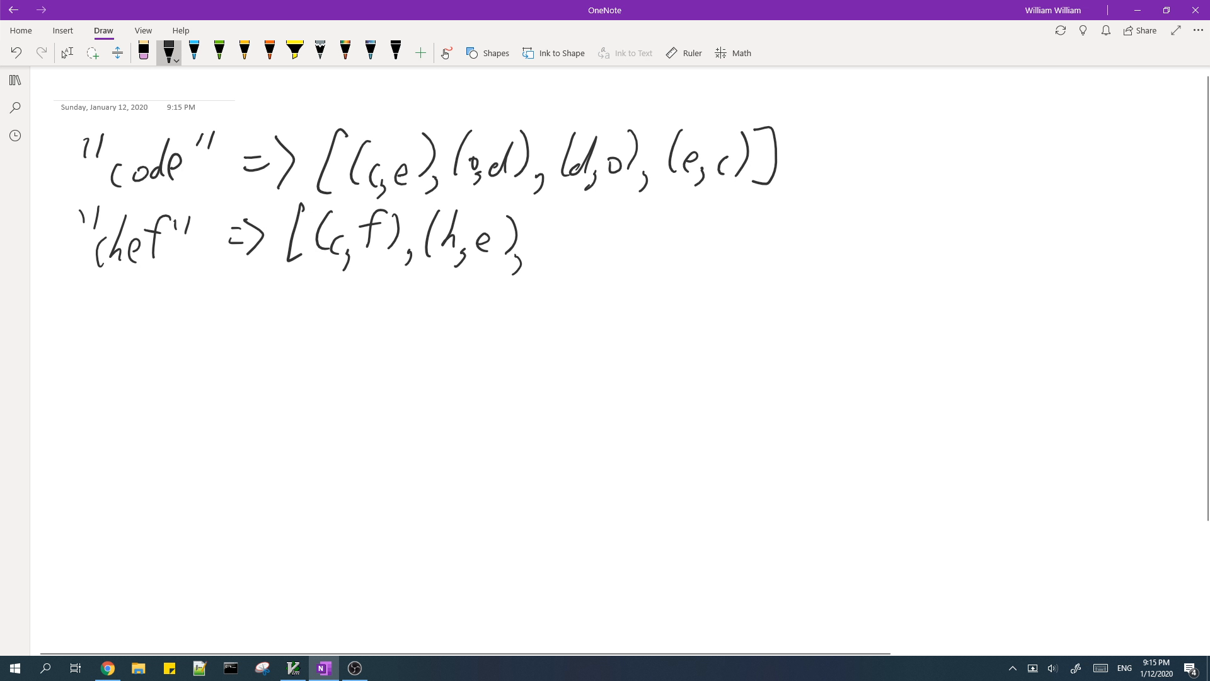
{"action": "left_click_drag", "start_coordinate": [548, 240], "coordinate": [640, 247]}
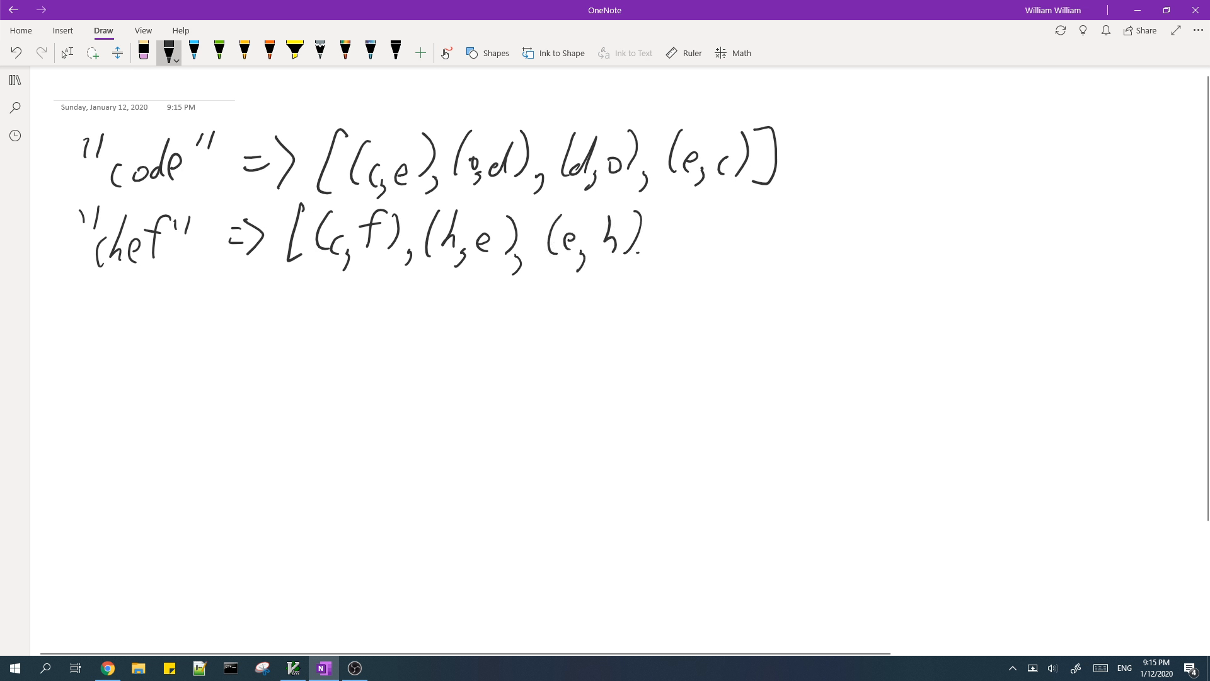
{"action": "left_click_drag", "start_coordinate": [664, 216], "coordinate": [694, 255]}
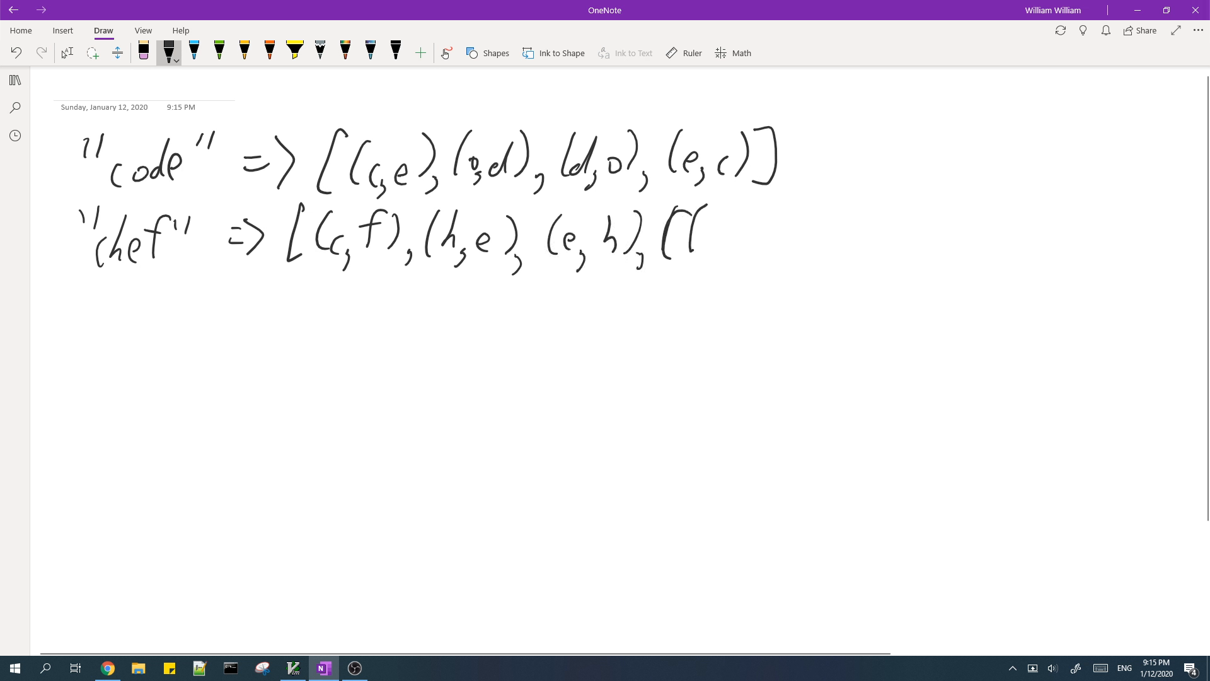
{"action": "left_click_drag", "start_coordinate": [675, 240], "coordinate": [771, 239]}
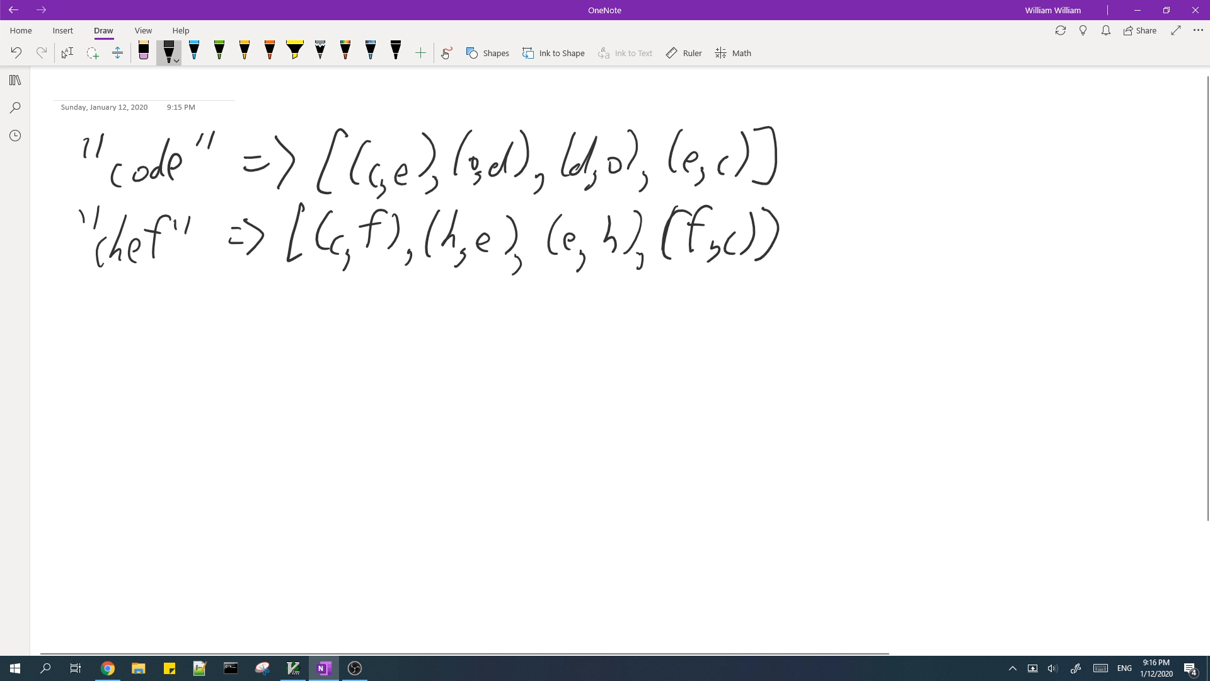
{"action": "left_click_drag", "start_coordinate": [73, 347], "coordinate": [116, 316]}
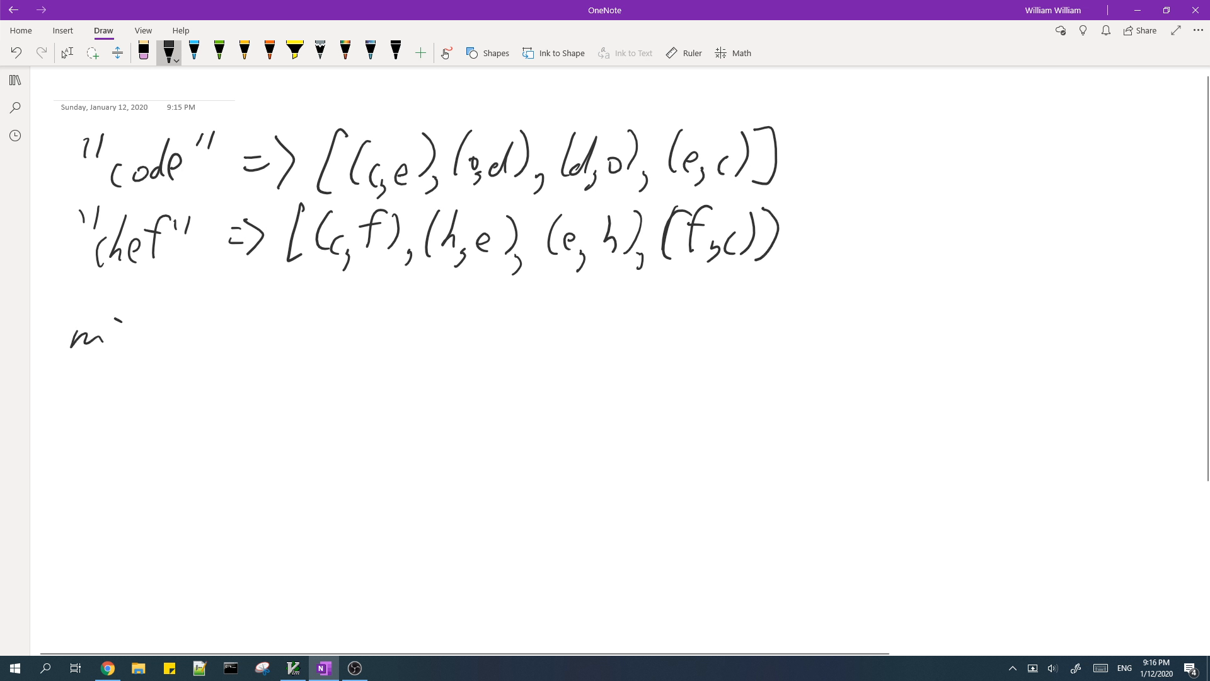
{"action": "left_click_drag", "start_coordinate": [101, 324], "coordinate": [192, 347]}
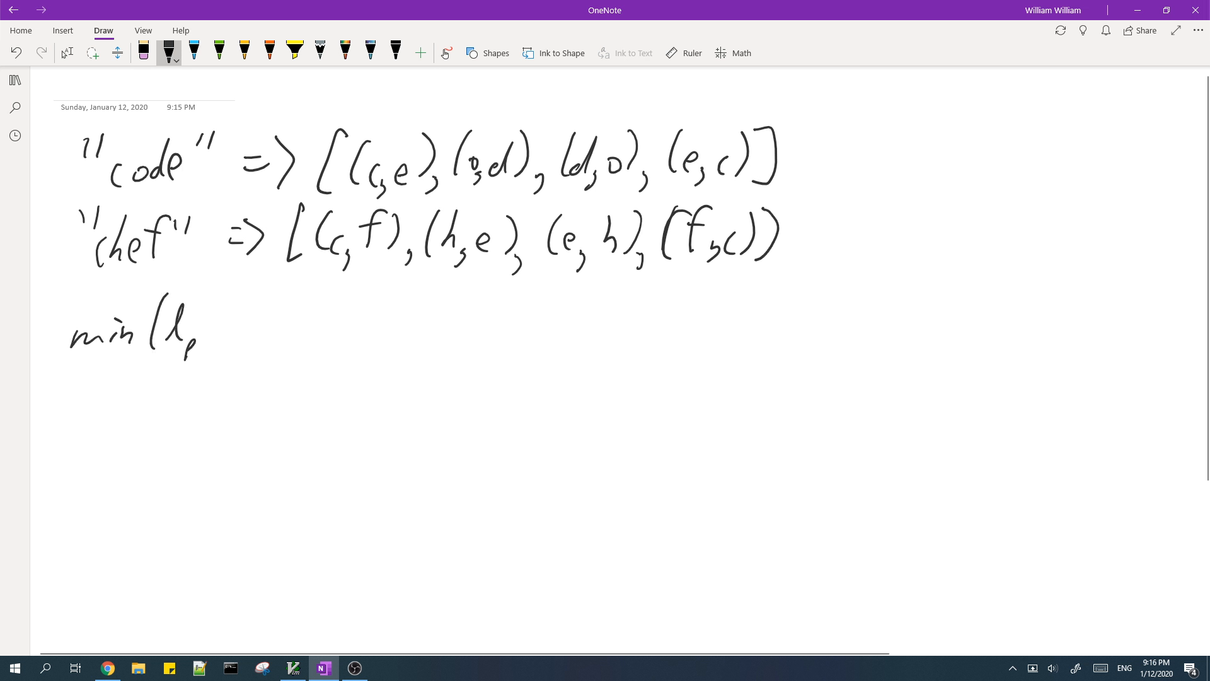
{"action": "left_click_drag", "start_coordinate": [209, 332], "coordinate": [271, 348]}
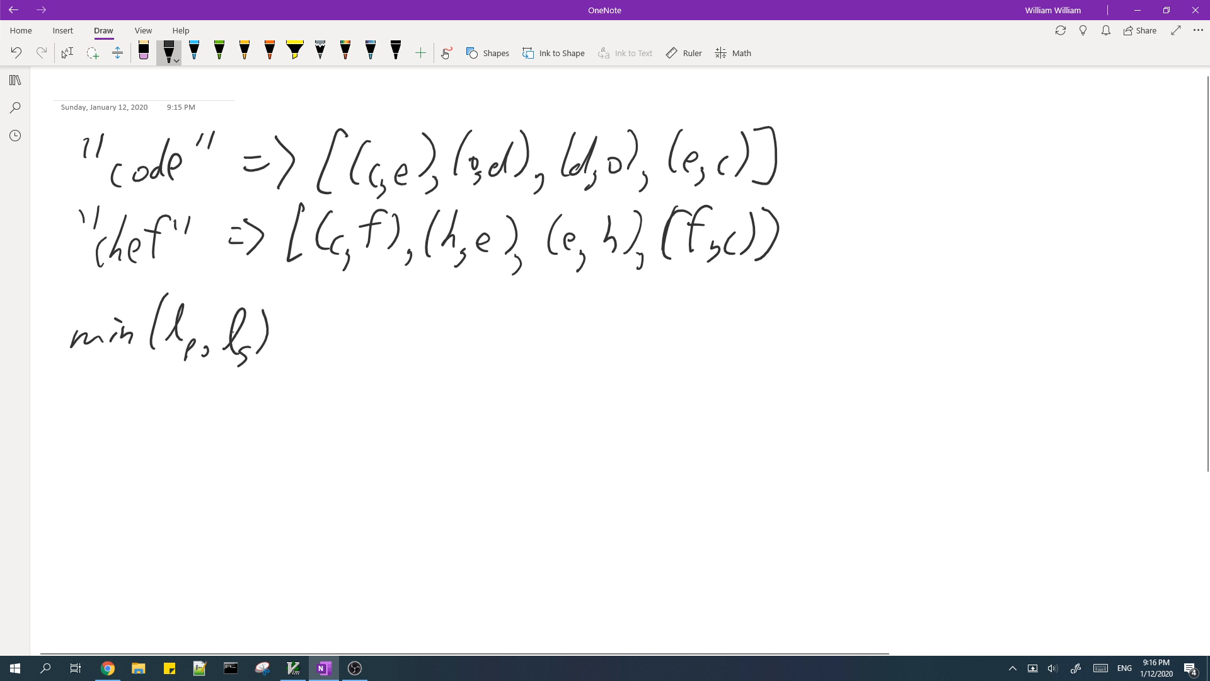
{"action": "left_click_drag", "start_coordinate": [294, 333], "coordinate": [313, 332]}
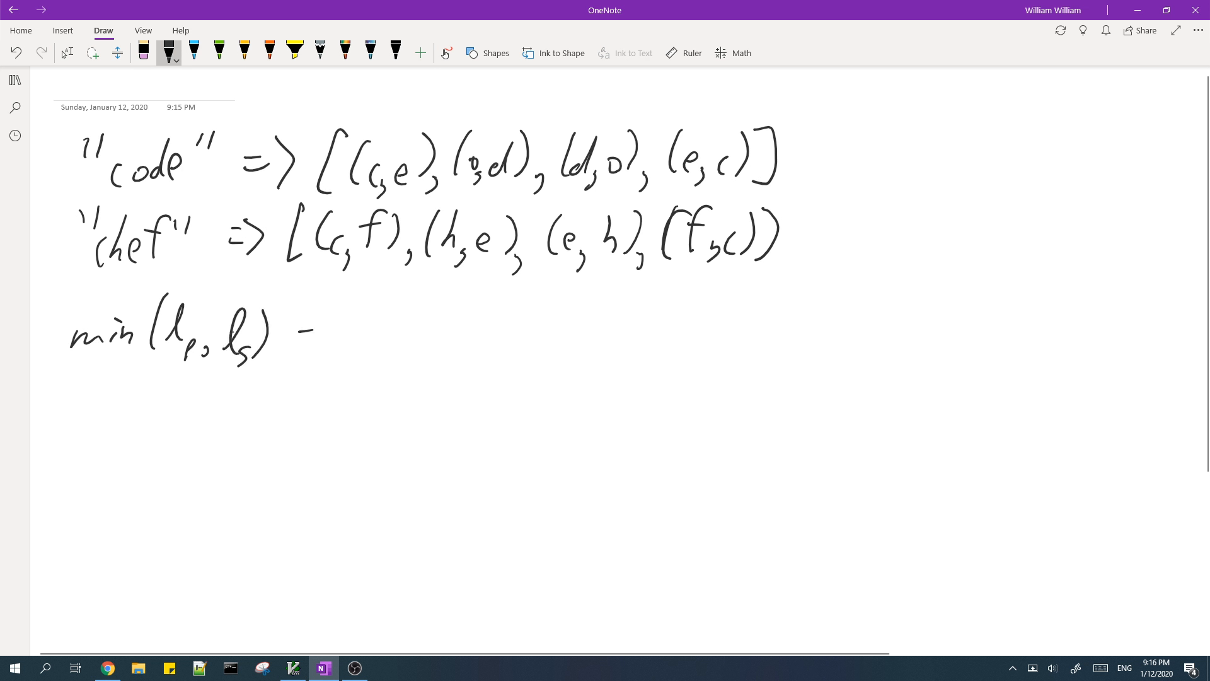
{"action": "left_click_drag", "start_coordinate": [302, 332], "coordinate": [432, 308]}
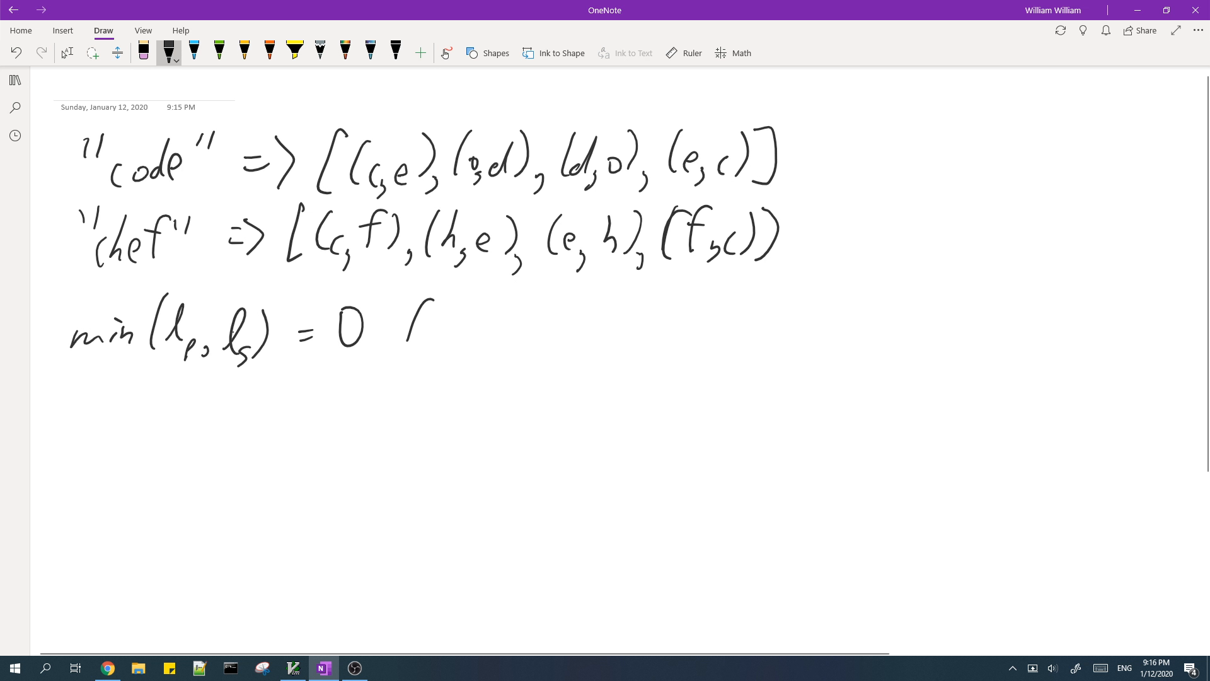
{"action": "left_click_drag", "start_coordinate": [402, 324], "coordinate": [564, 328]}
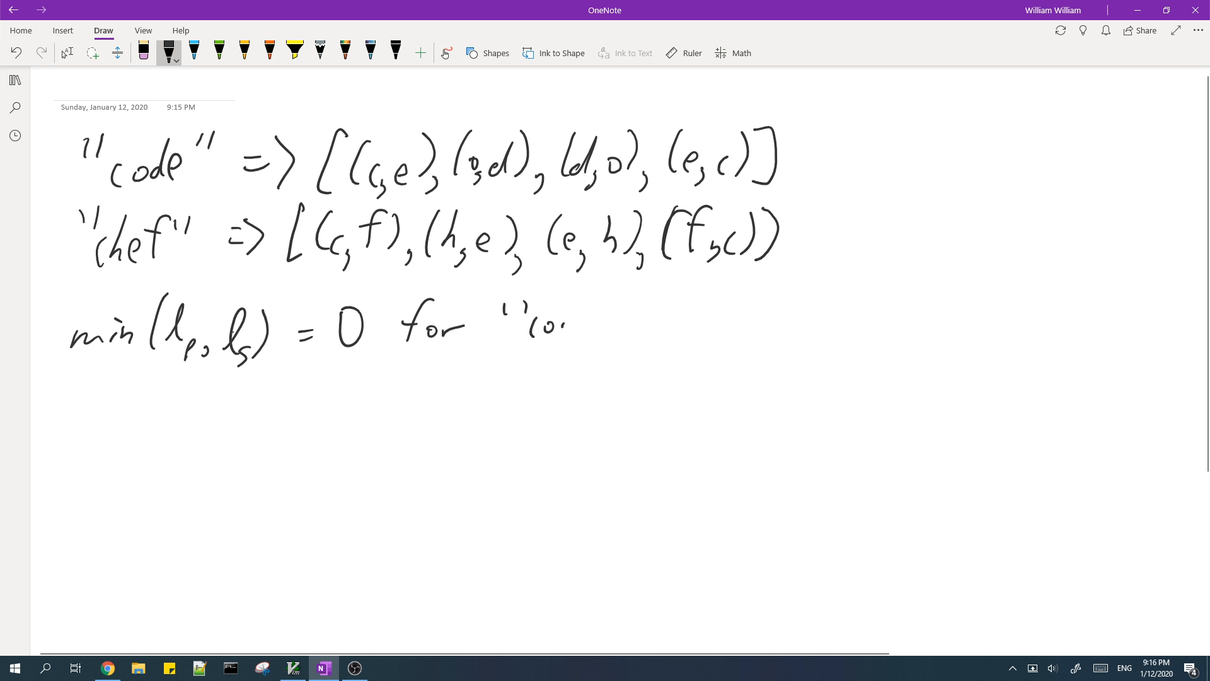
{"action": "left_click_drag", "start_coordinate": [540, 324], "coordinate": [656, 340]}
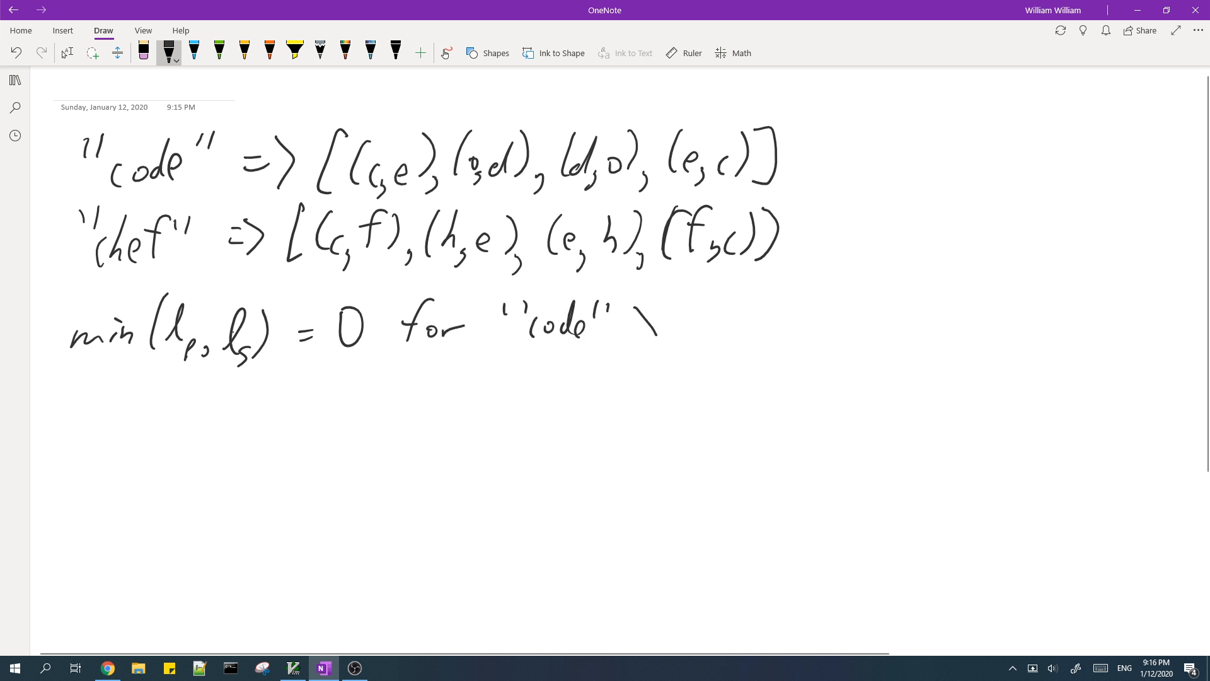
{"action": "left_click_drag", "start_coordinate": [633, 324], "coordinate": [741, 324]}
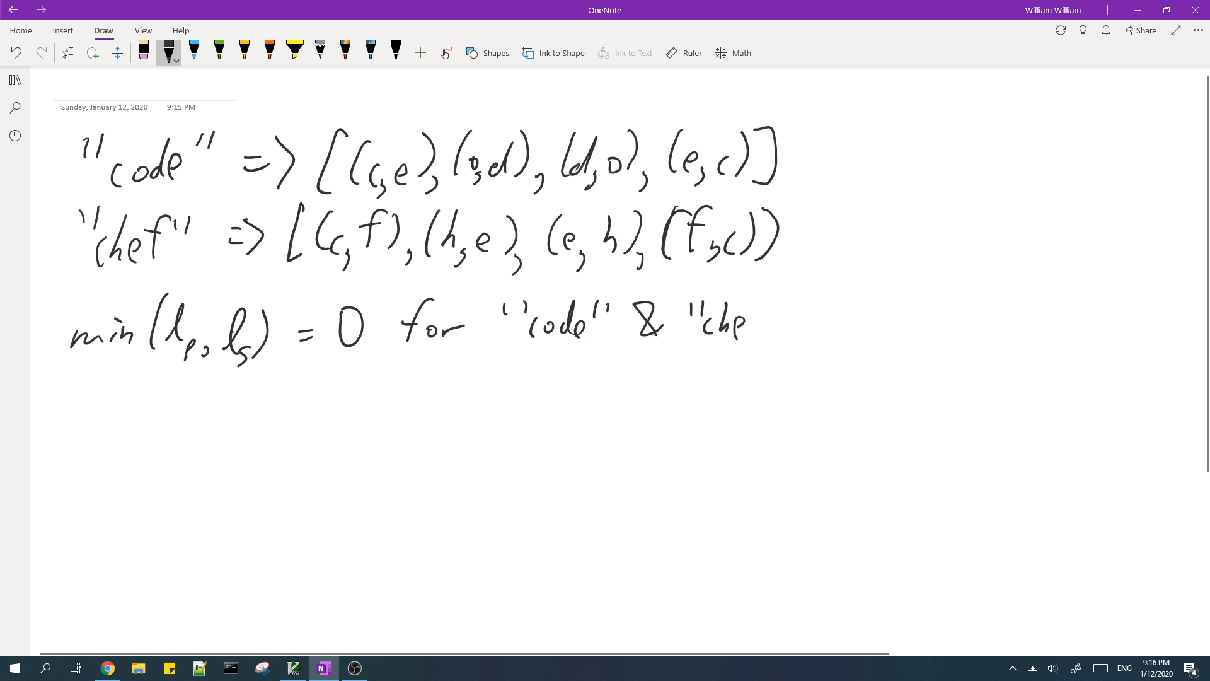
{"action": "left_click_drag", "start_coordinate": [764, 324], "coordinate": [802, 316]}
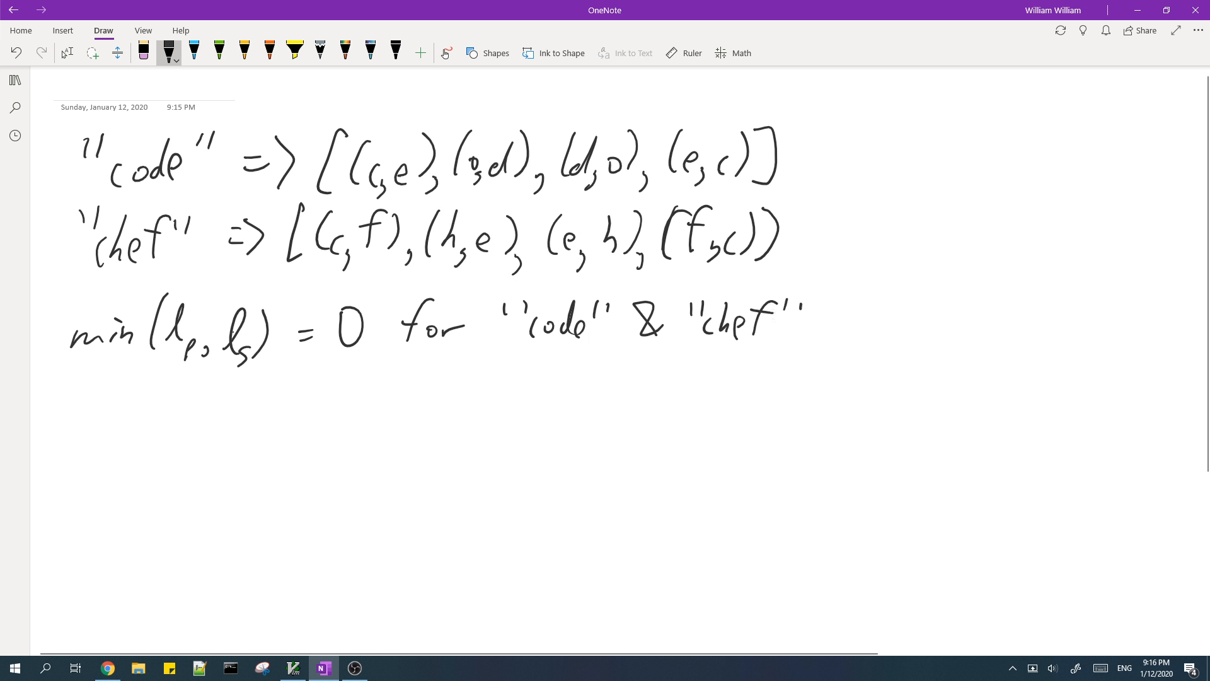
{"action": "left_click_drag", "start_coordinate": [77, 401], "coordinate": [99, 409]}
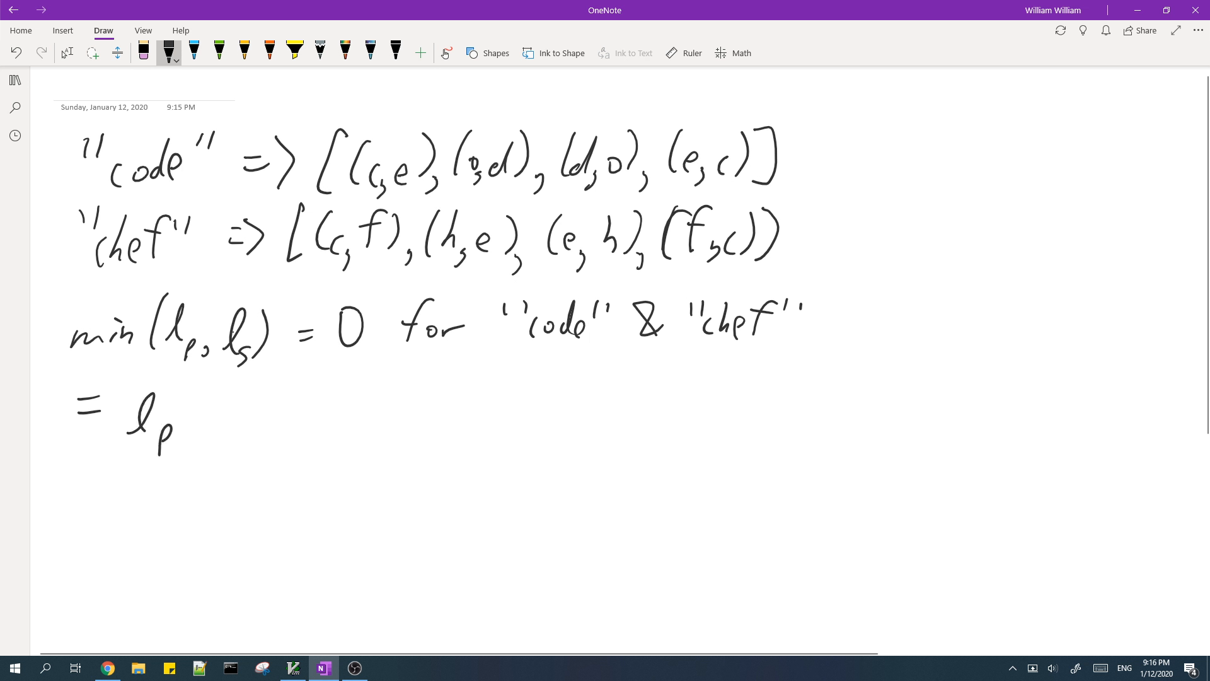
{"action": "left_click_drag", "start_coordinate": [283, 429], "coordinate": [890, 254]}
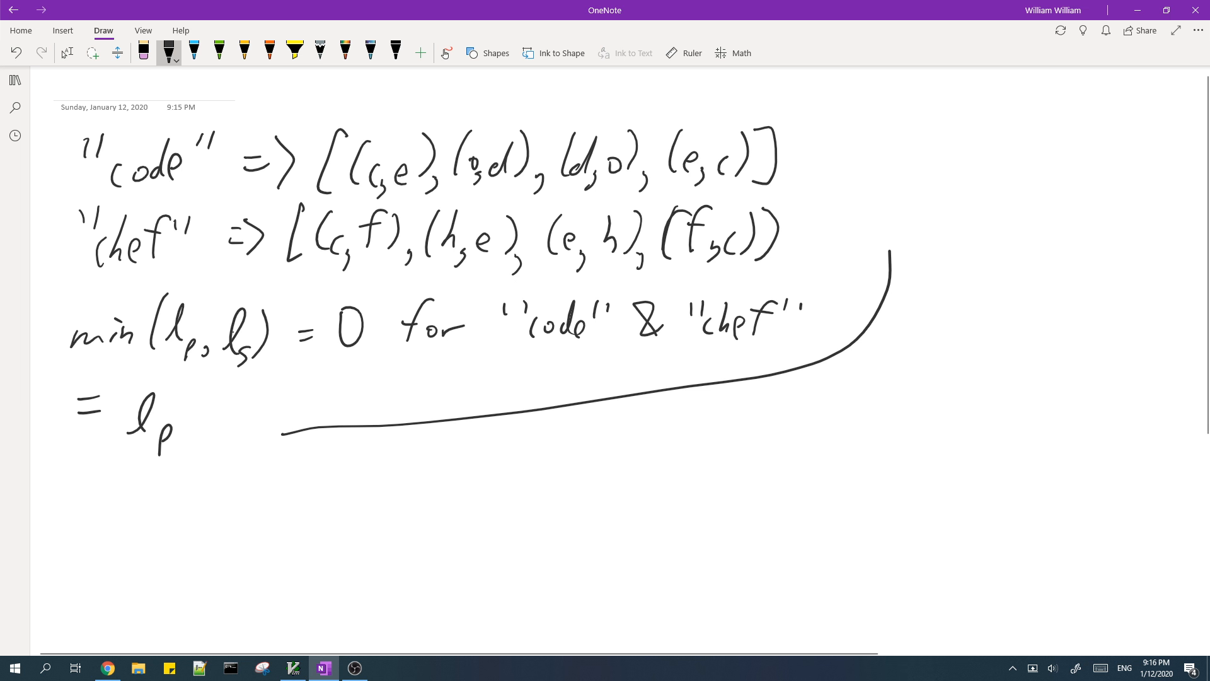
{"action": "left_click_drag", "start_coordinate": [849, 347], "coordinate": [833, 162]}
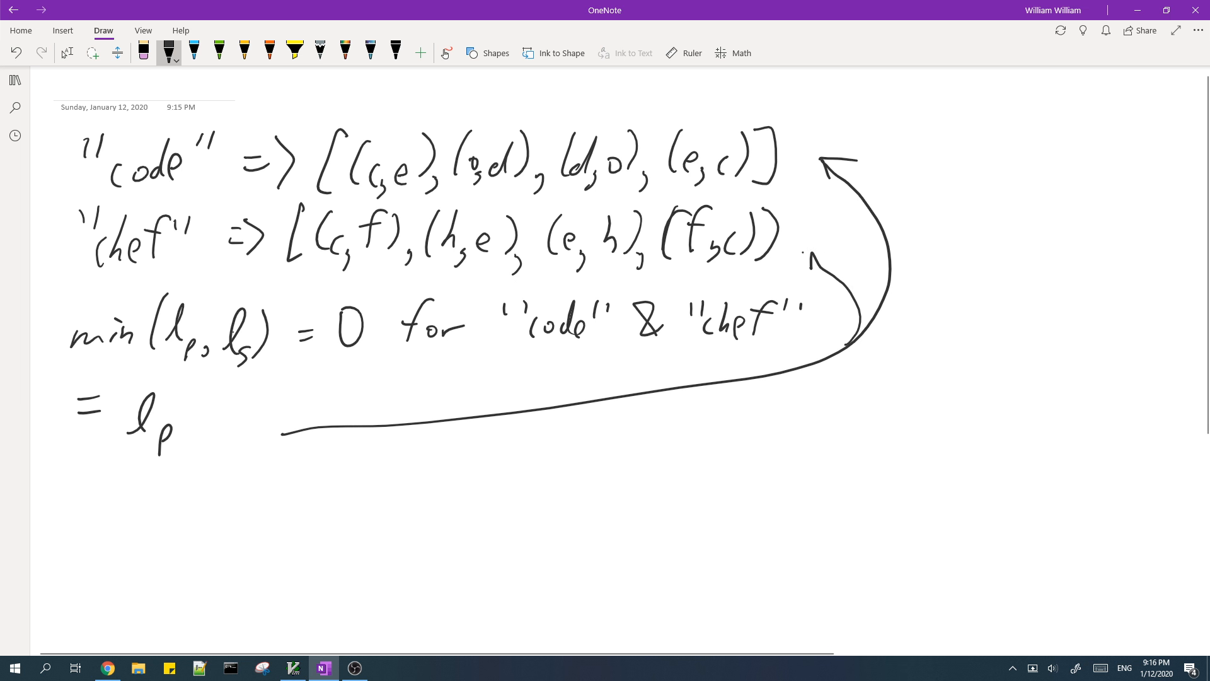
{"action": "left_click_drag", "start_coordinate": [351, 189], "coordinate": [432, 182]}
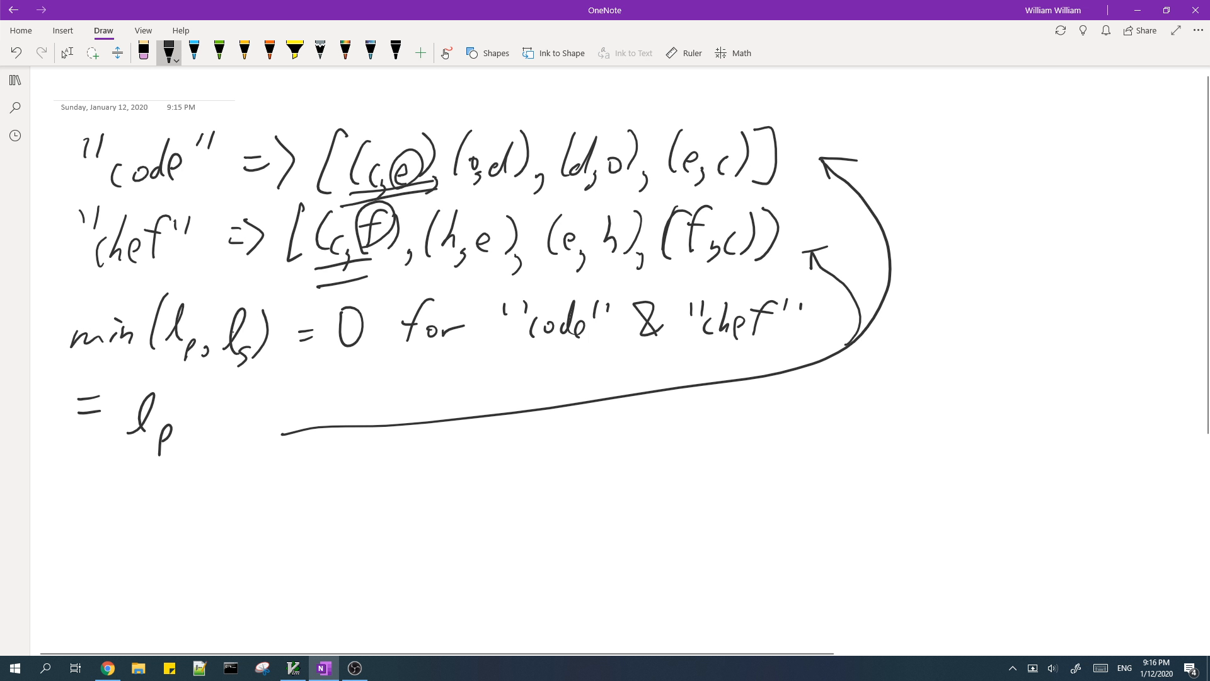
{"action": "left_click", "coordinate": [293, 667]}
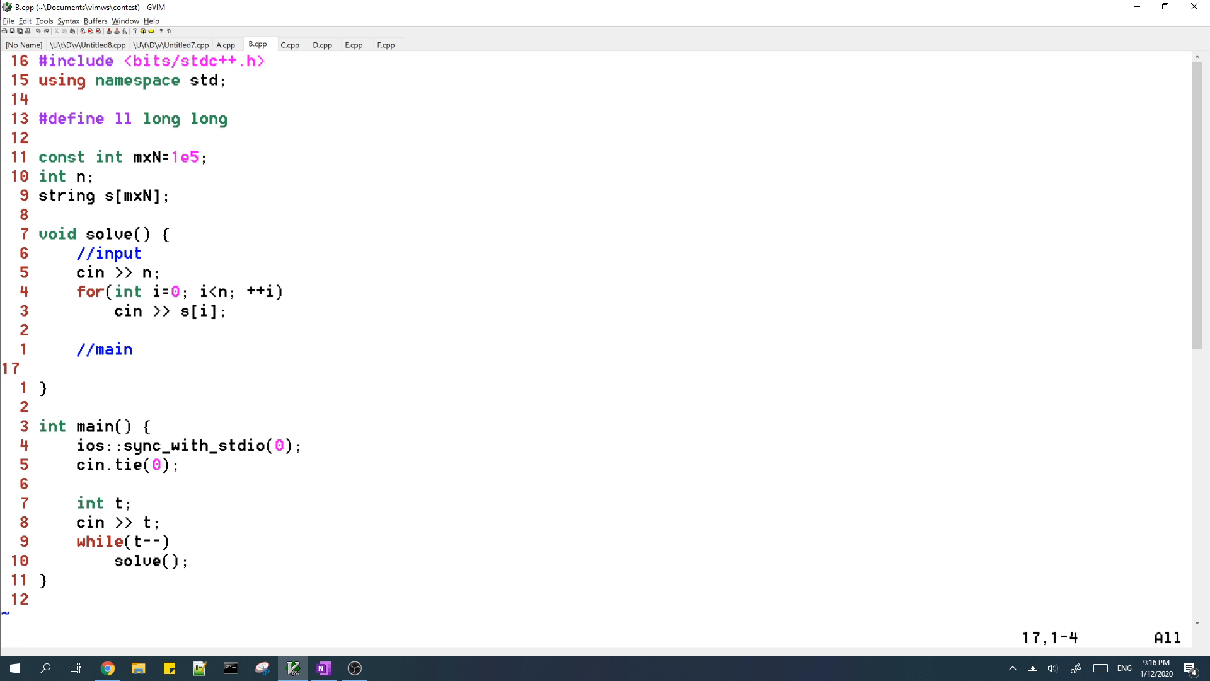
- Type '//convert strings' and 'for(int i=0; i<n; ++i) { }' in solve()
{"action": "type", "text": "//"}
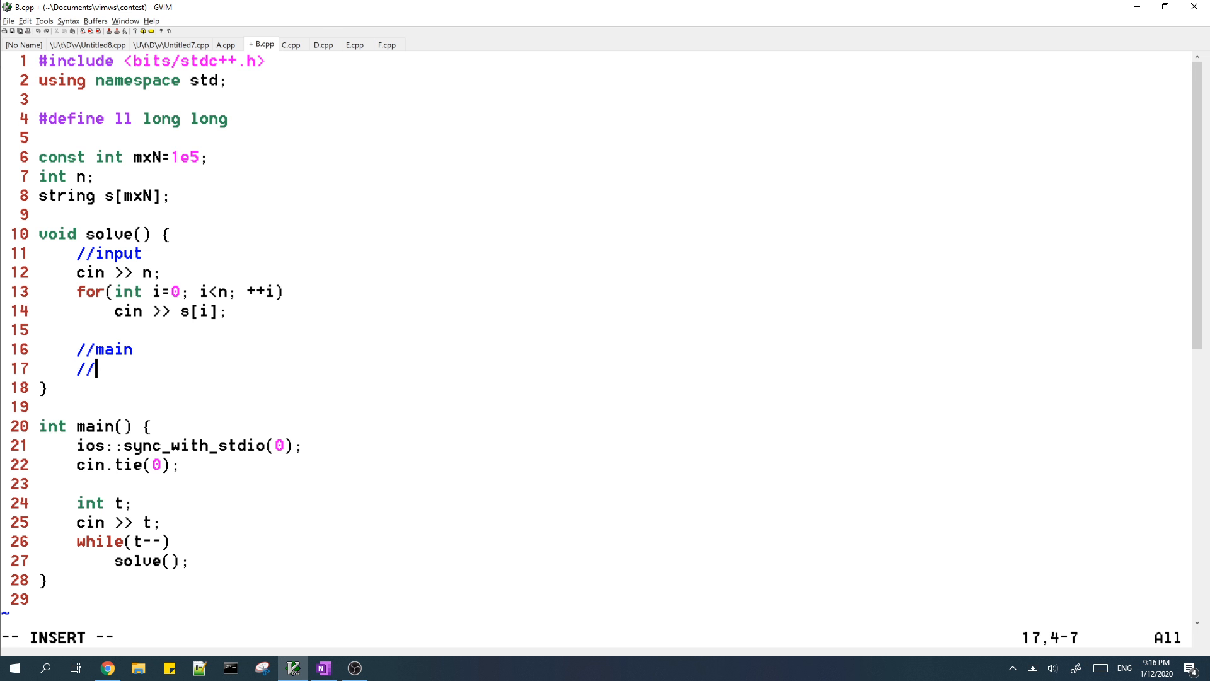
{"action": "type", "text": "convert s"}
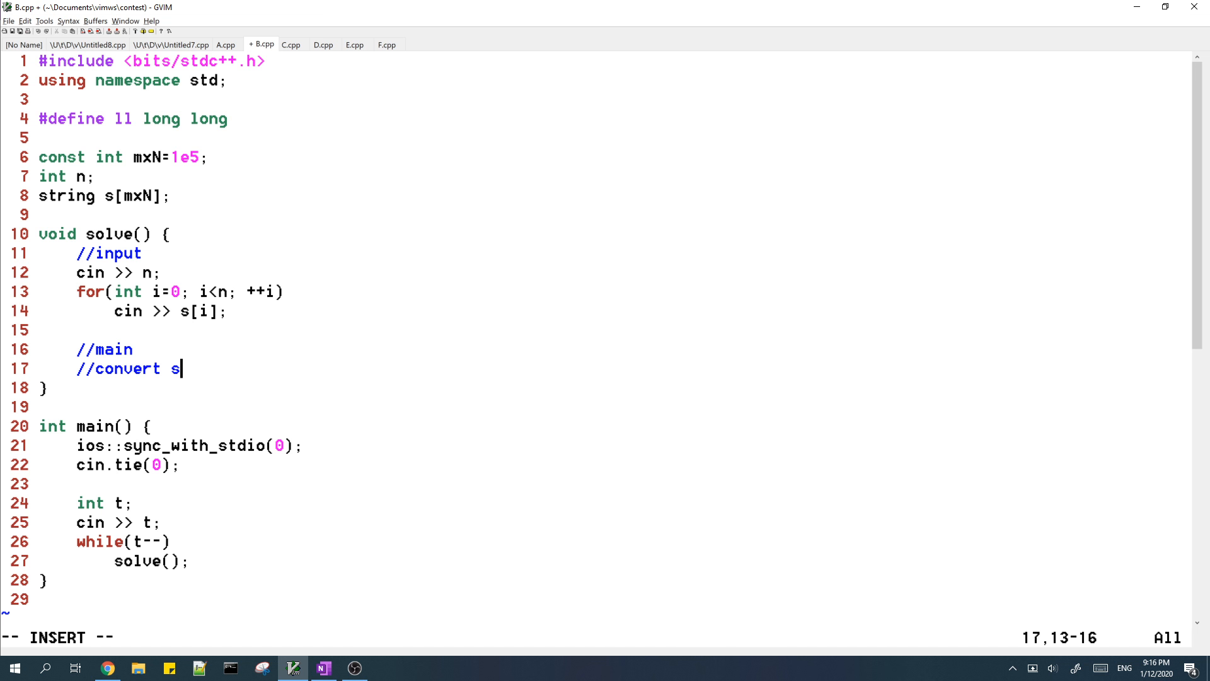
{"action": "type", "text": "trings"}
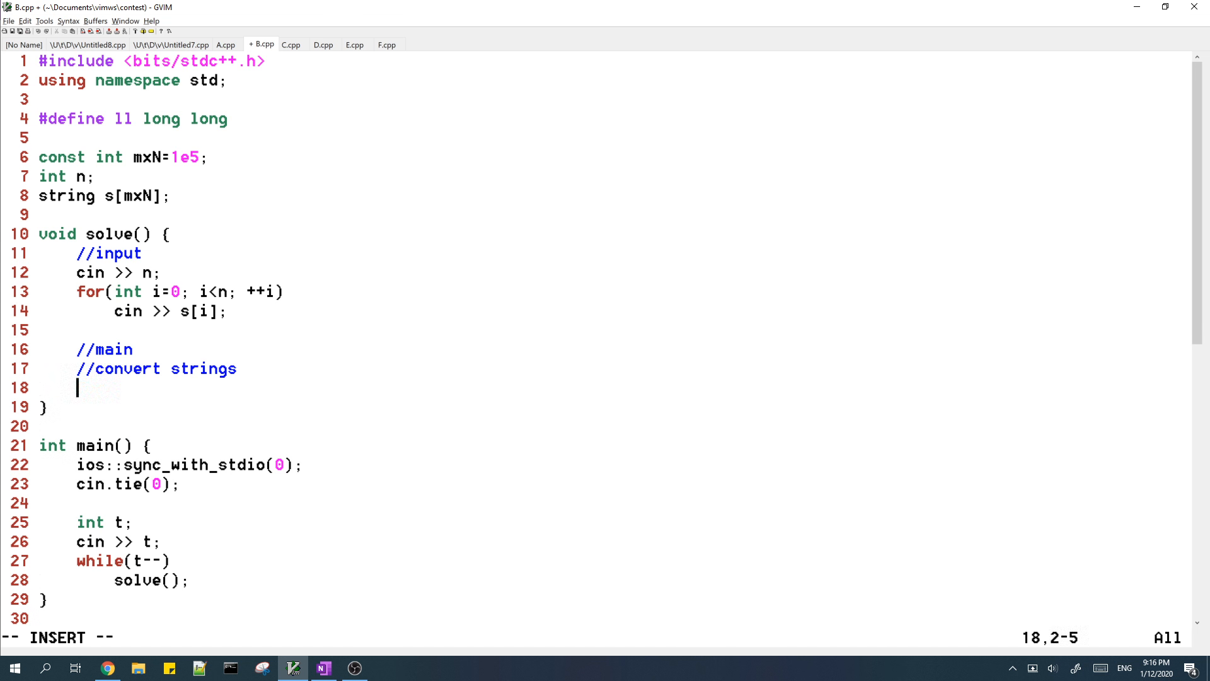
{"action": "type", "text": "for(int i=0; i<n; +"}
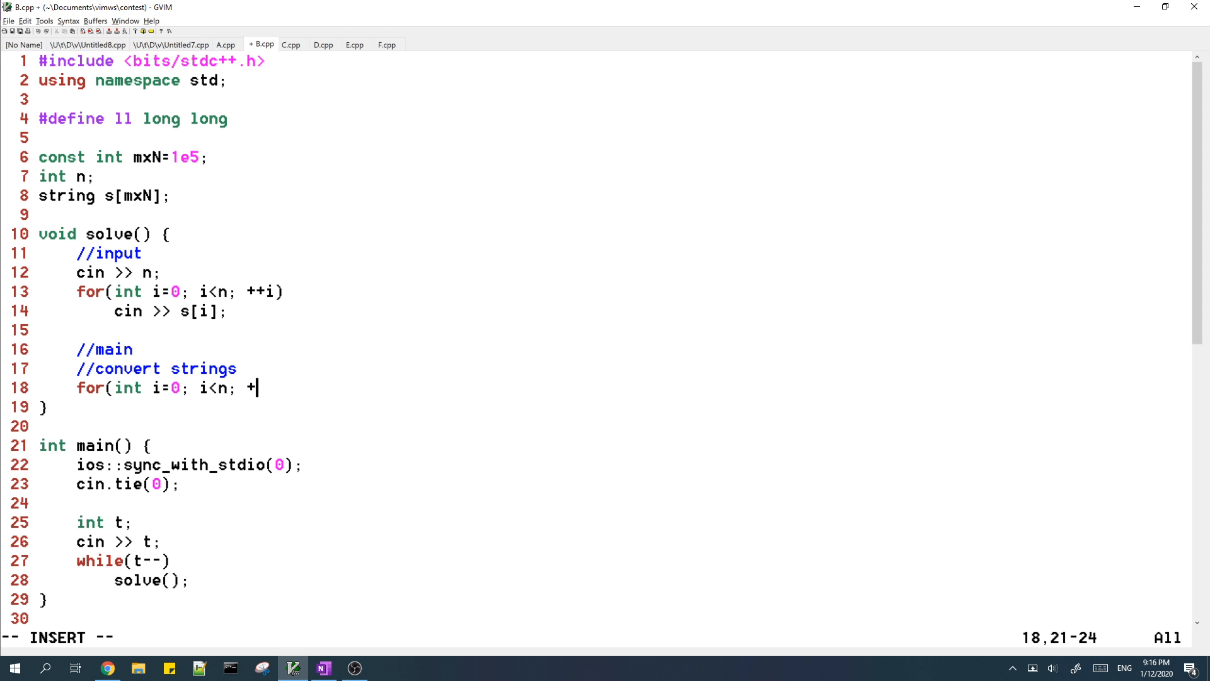
{"action": "type", "text": "+i) {"}
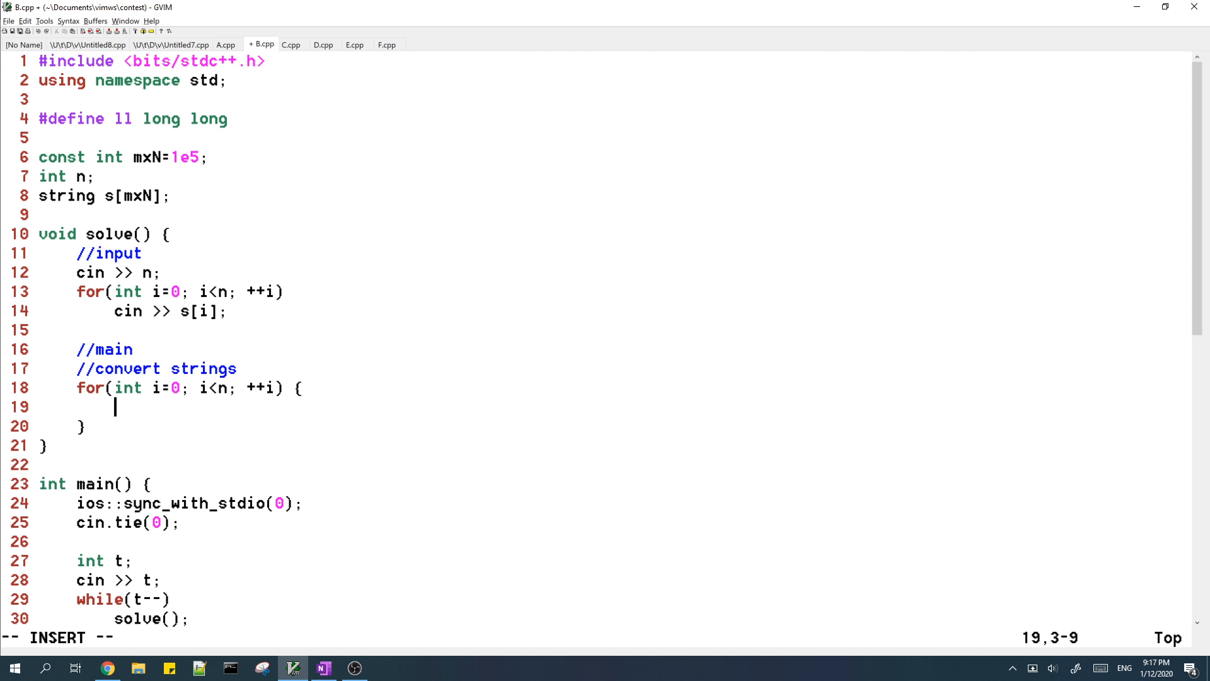
{"action": "type", "text": "ve"}
{"action": "type", "text": "//"}
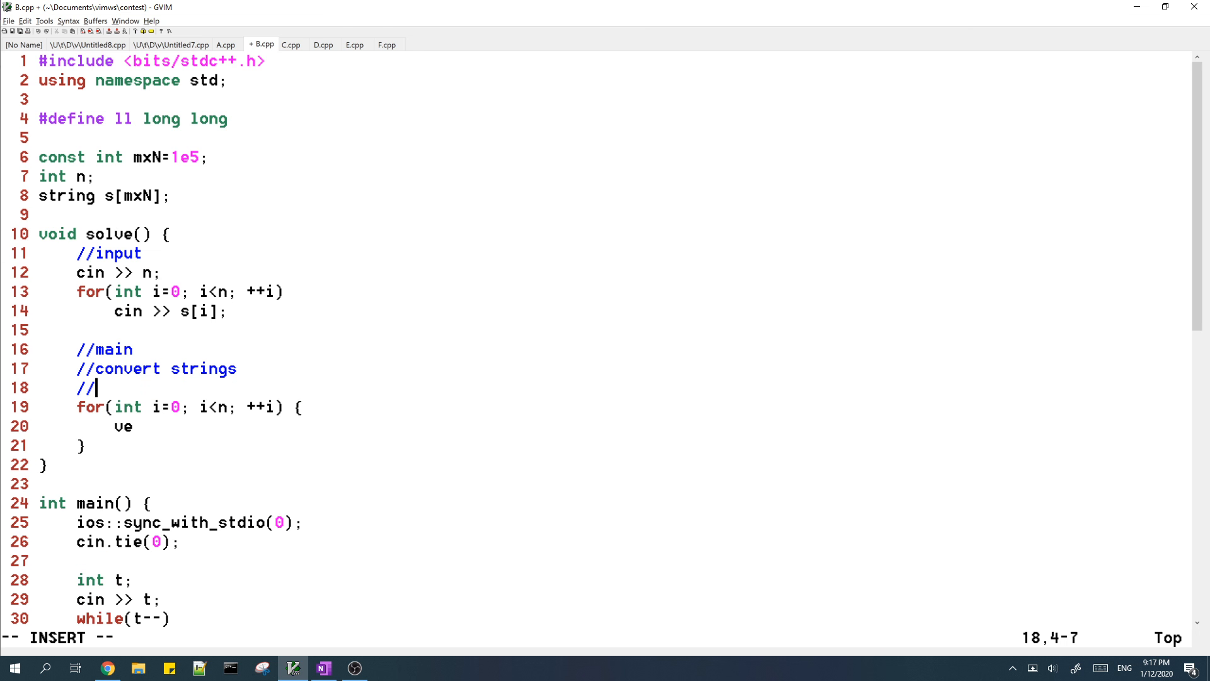
{"action": "left_click", "coordinate": [323, 667]}
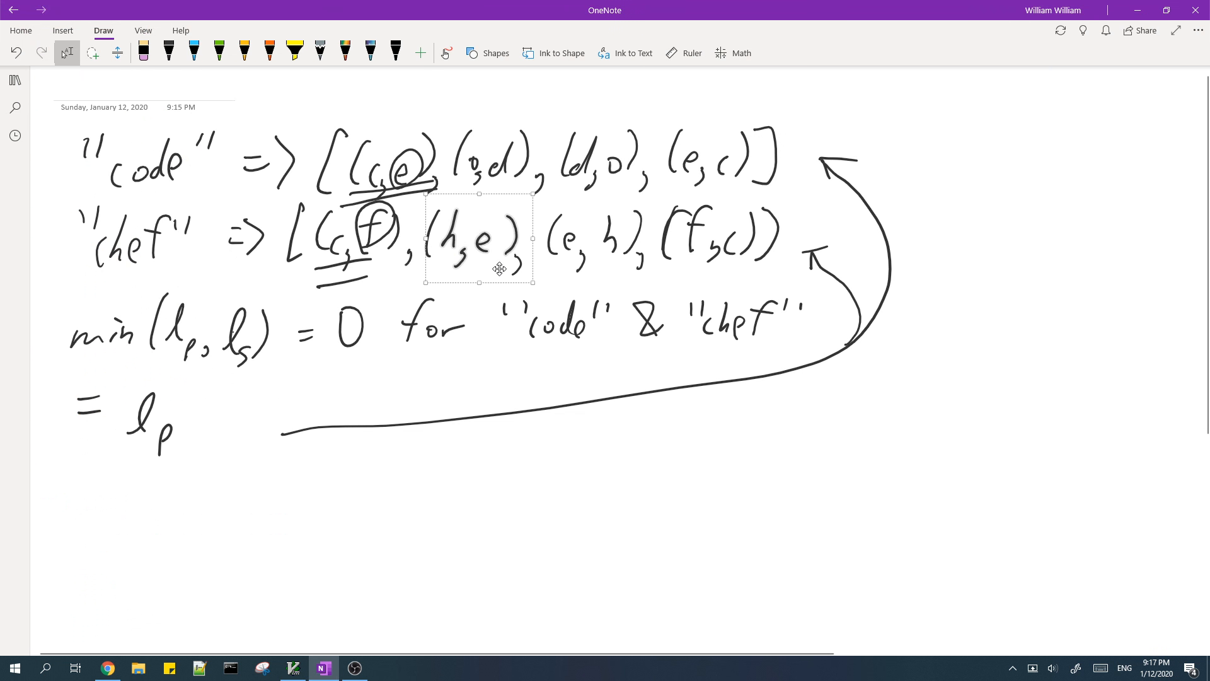
- Comment: instead of strings use (char, char) pairs, each represented from 0 to 26^2-1=675
{"action": "left_click", "coordinate": [292, 667]}
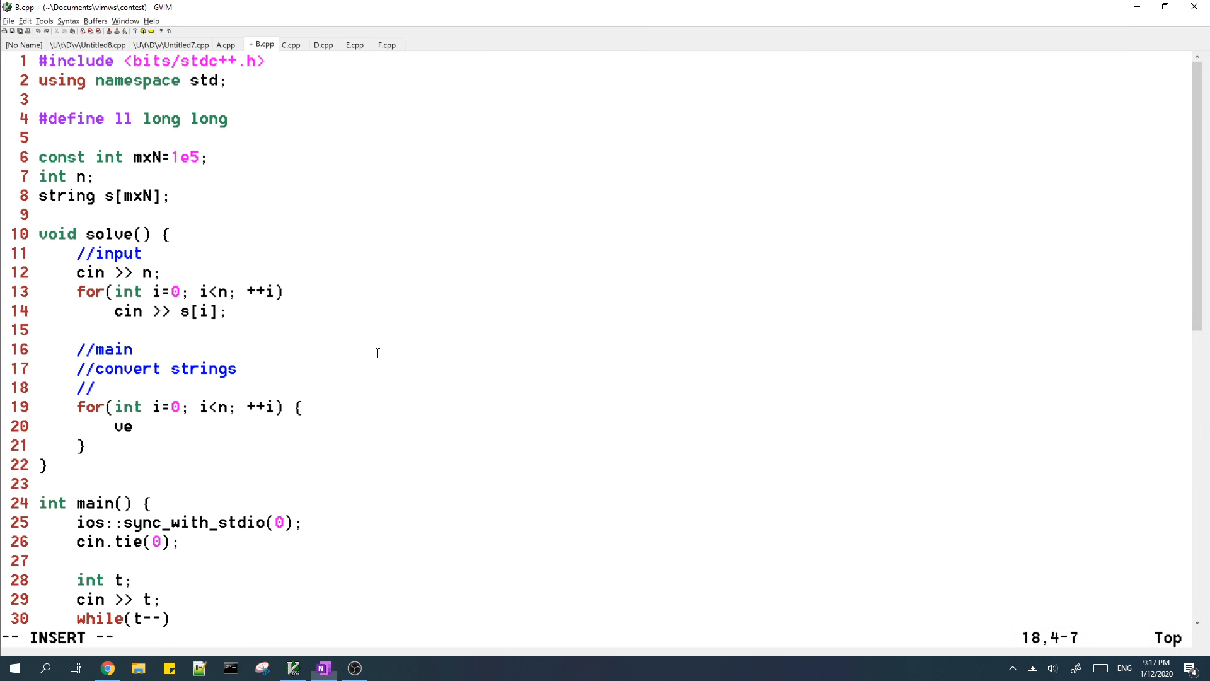
{"action": "type", "text": "inst"}
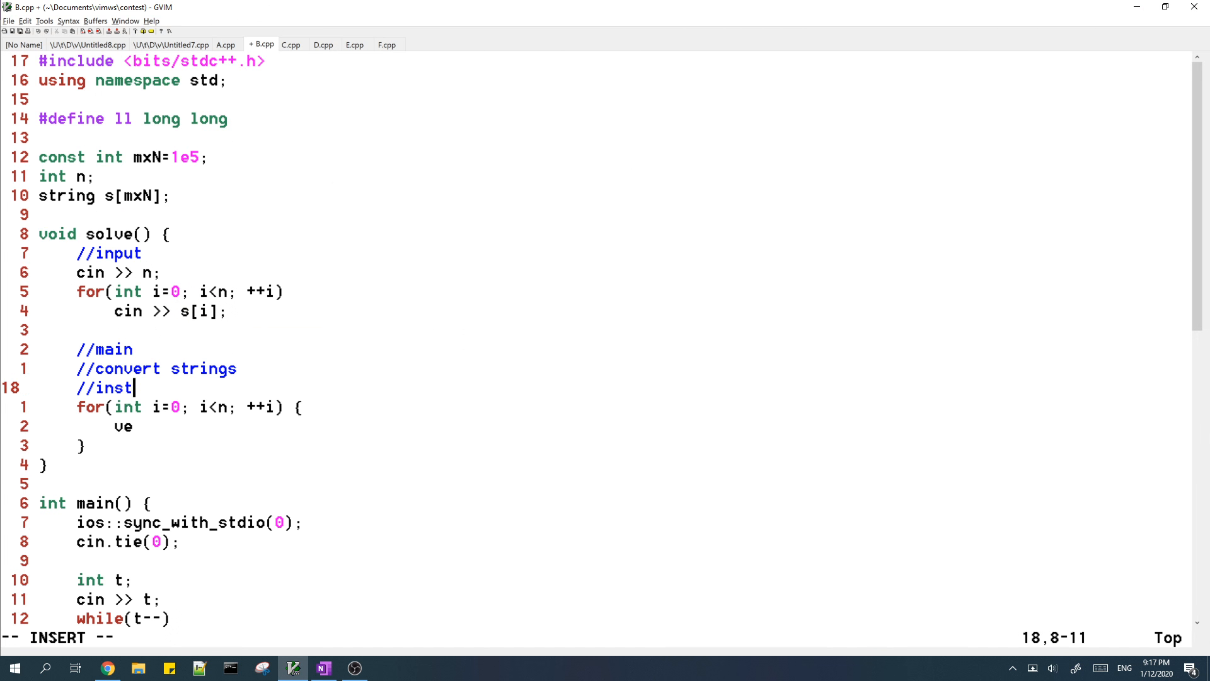
{"action": "type", "text": "ead of strogin ("}
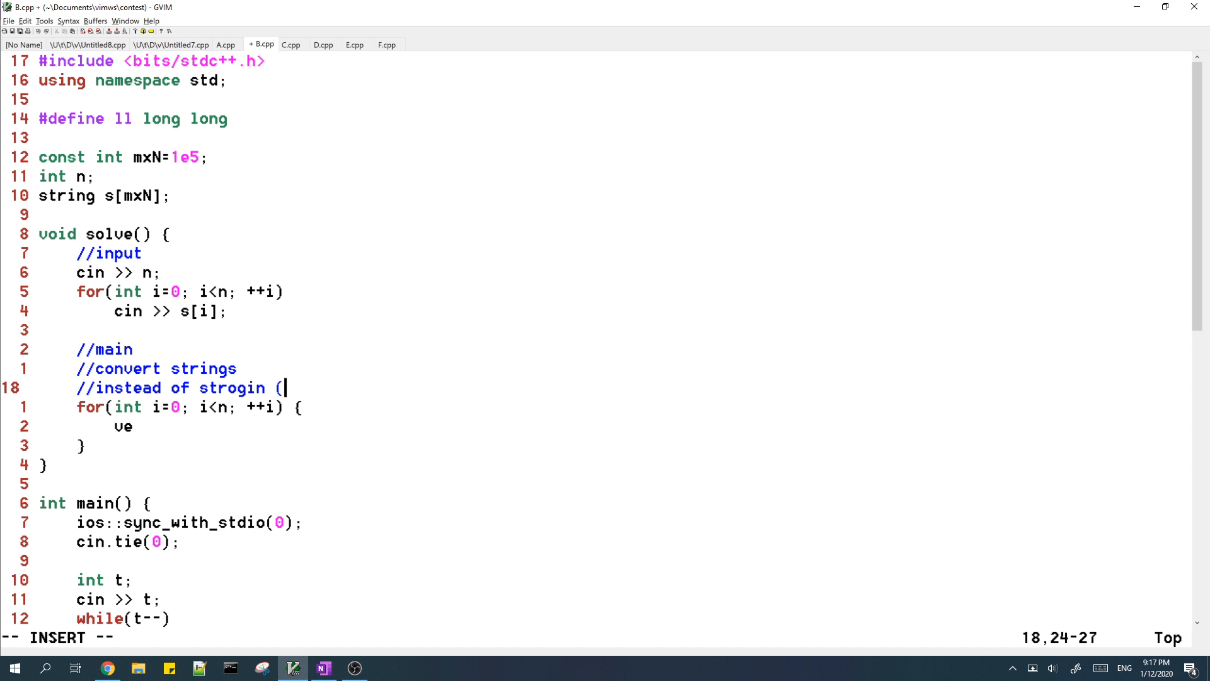
{"action": "type", "text": "char, char), repres"}
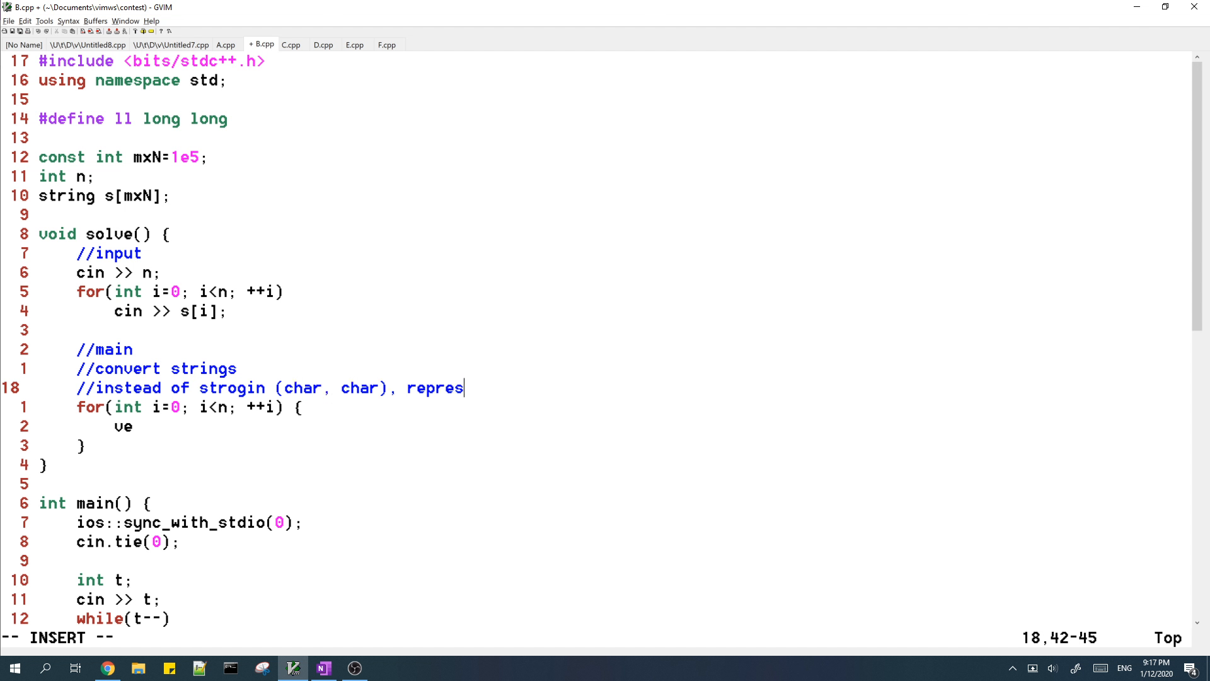
{"action": "type", "text": "ent each a"}
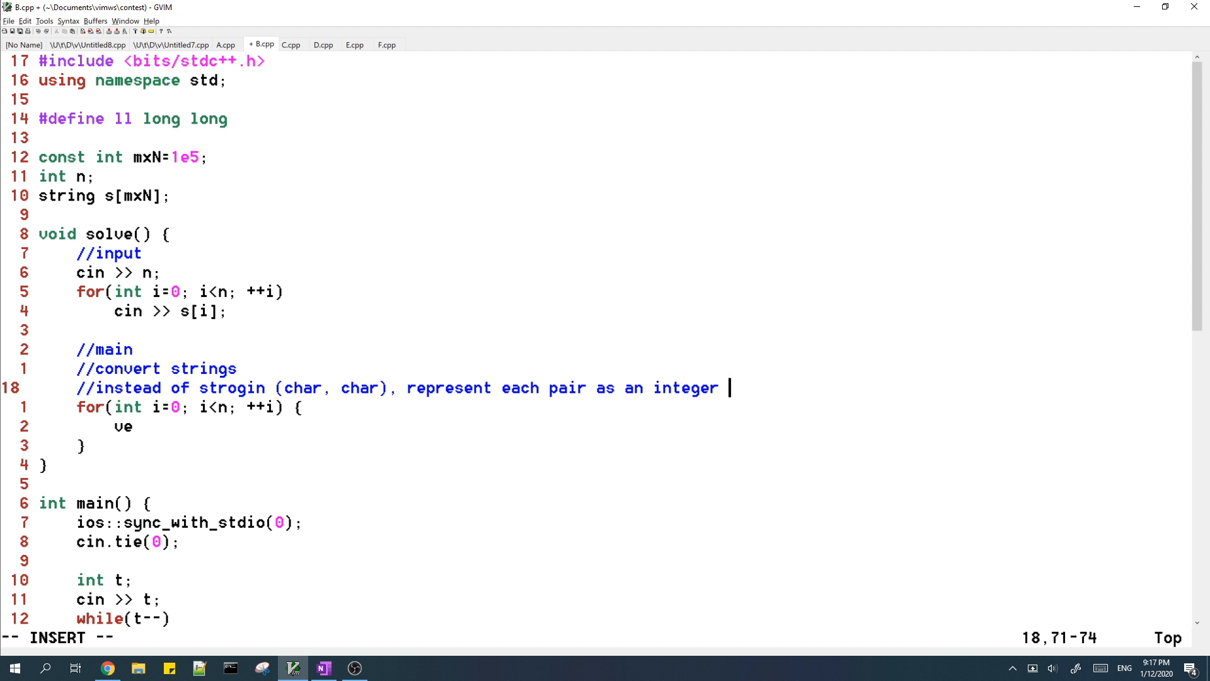
{"action": "type", "text": "from 0 to 26^"}
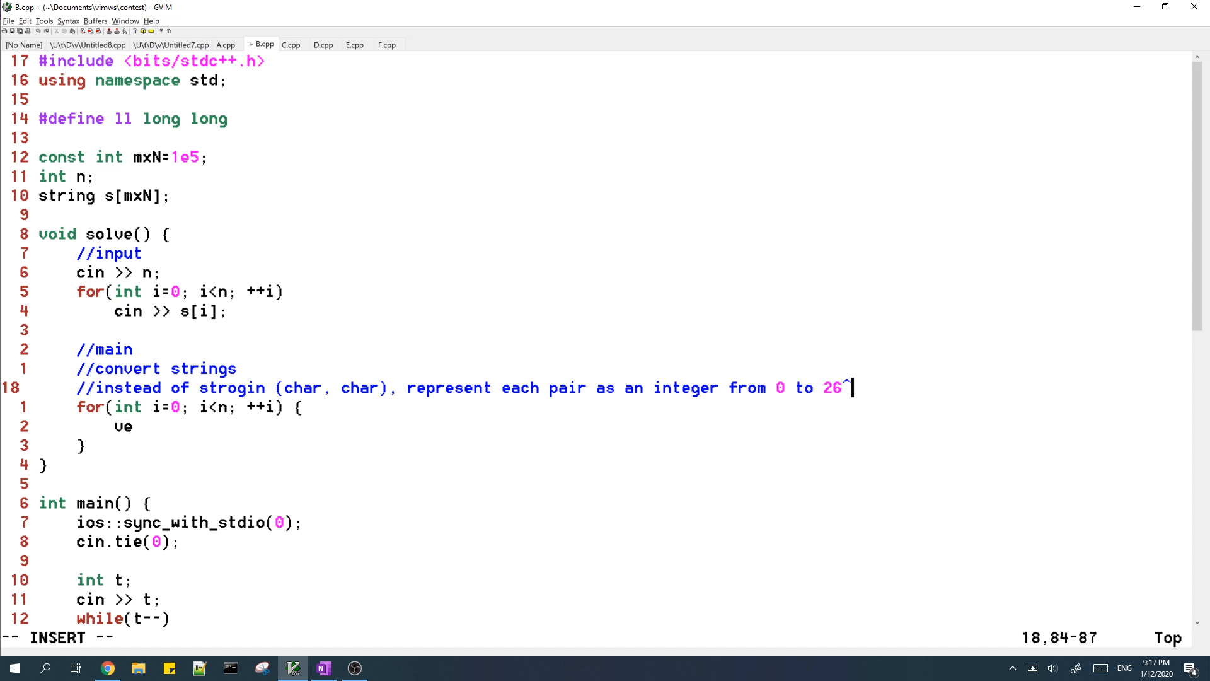
{"action": "type", "text": "2-1=6"}
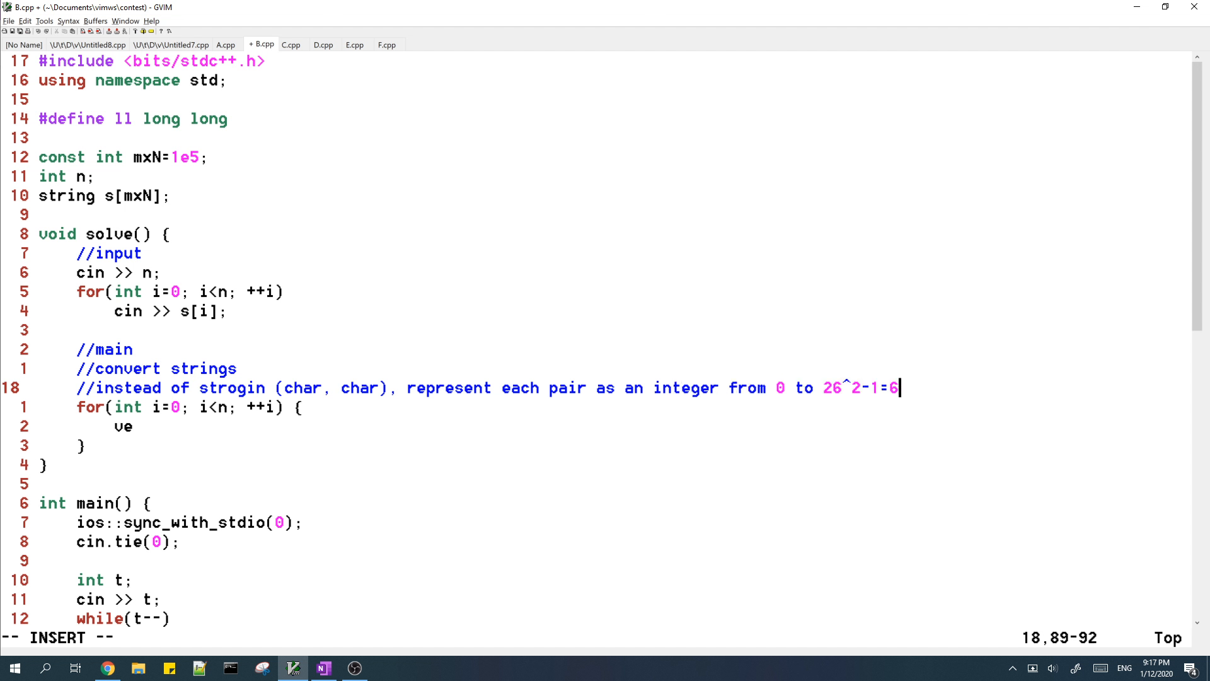
{"action": "type", "text": "75"}
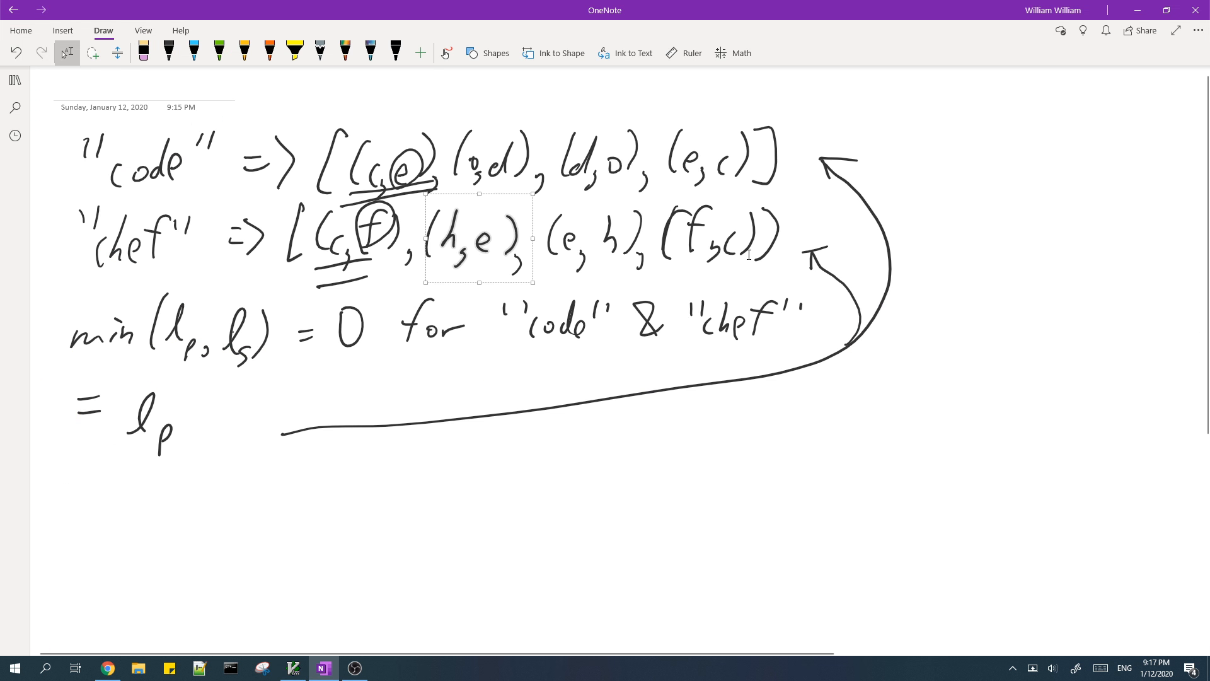
- Declare vector<int> a of size s[i].size() and string t as reversed s[i]
{"action": "left_click", "coordinate": [292, 668]}
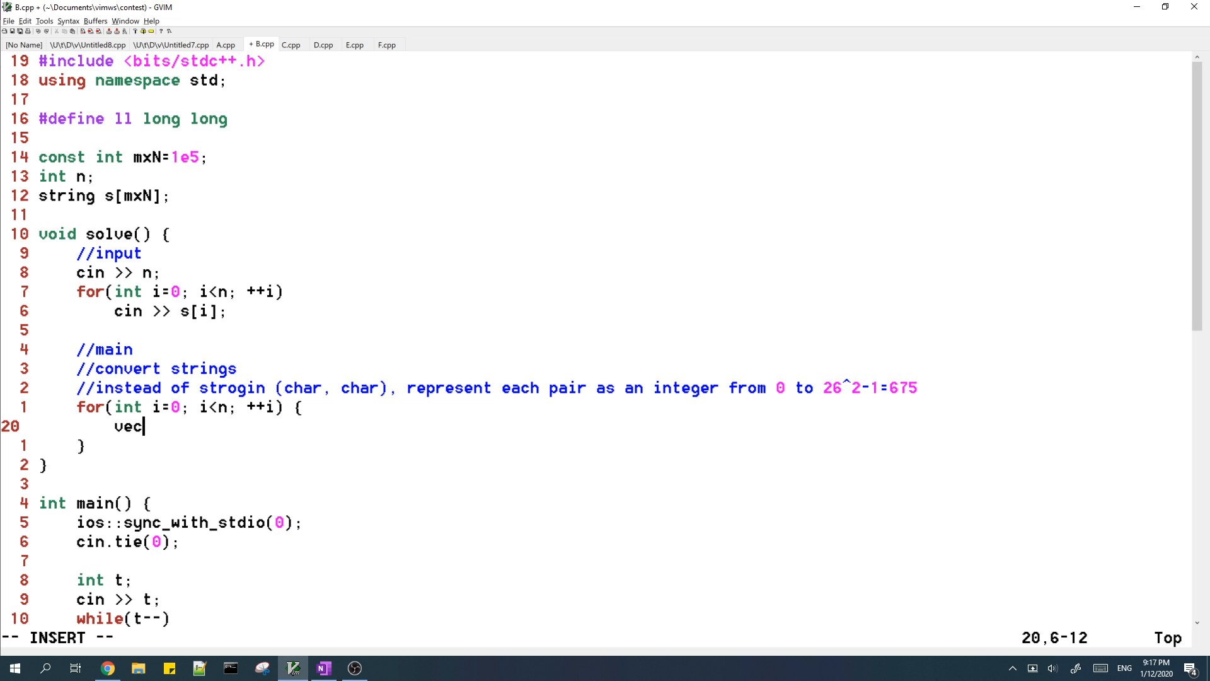
{"action": "type", "text": "tor<int> a"}
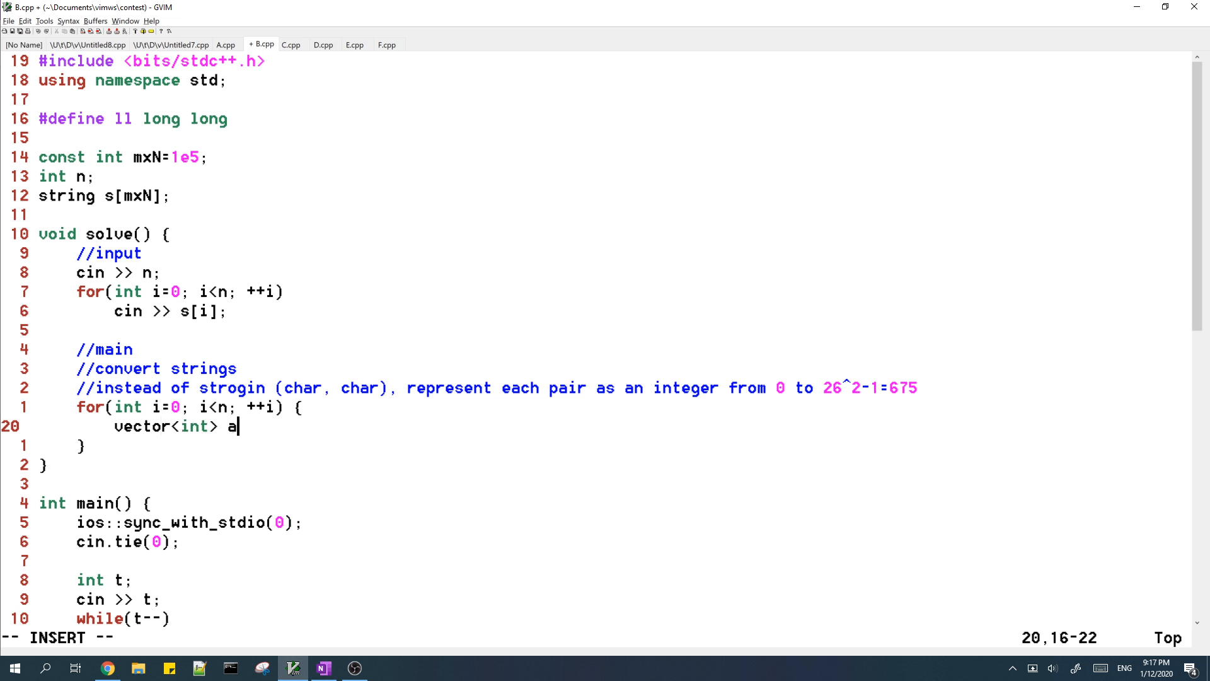
{"action": "type", "text": "=vector<int>"}
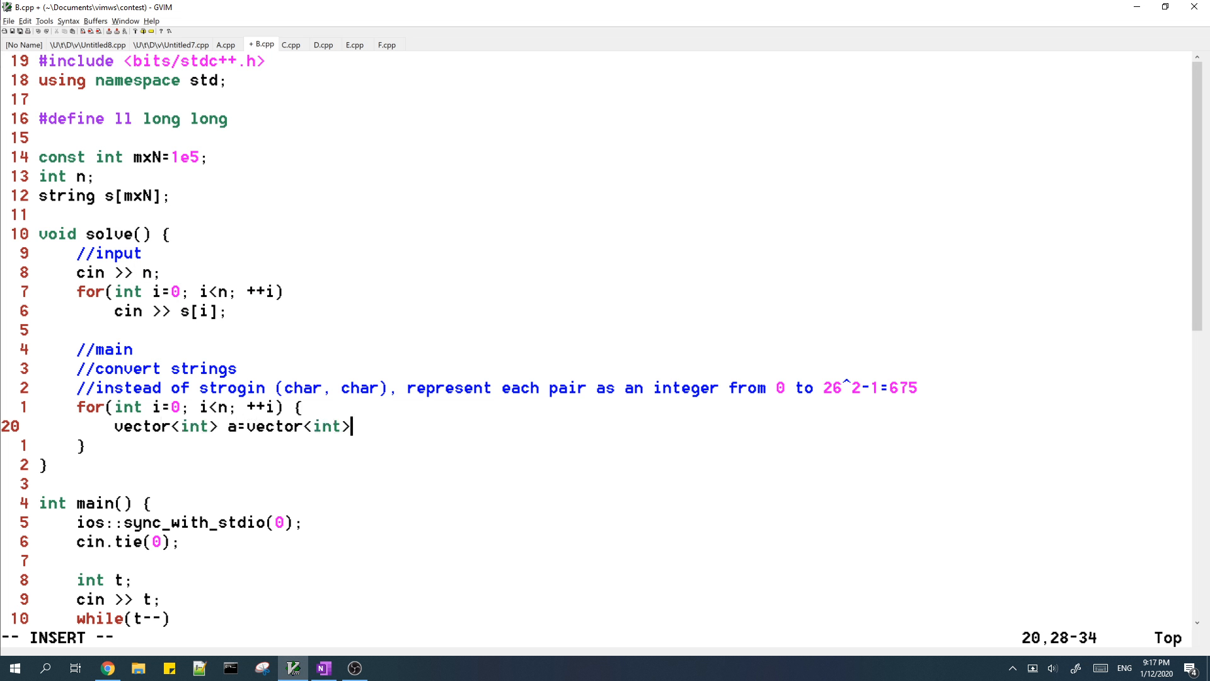
{"action": "type", "text": "(s[i].size());"}
{"action": "type", "text": "st"}
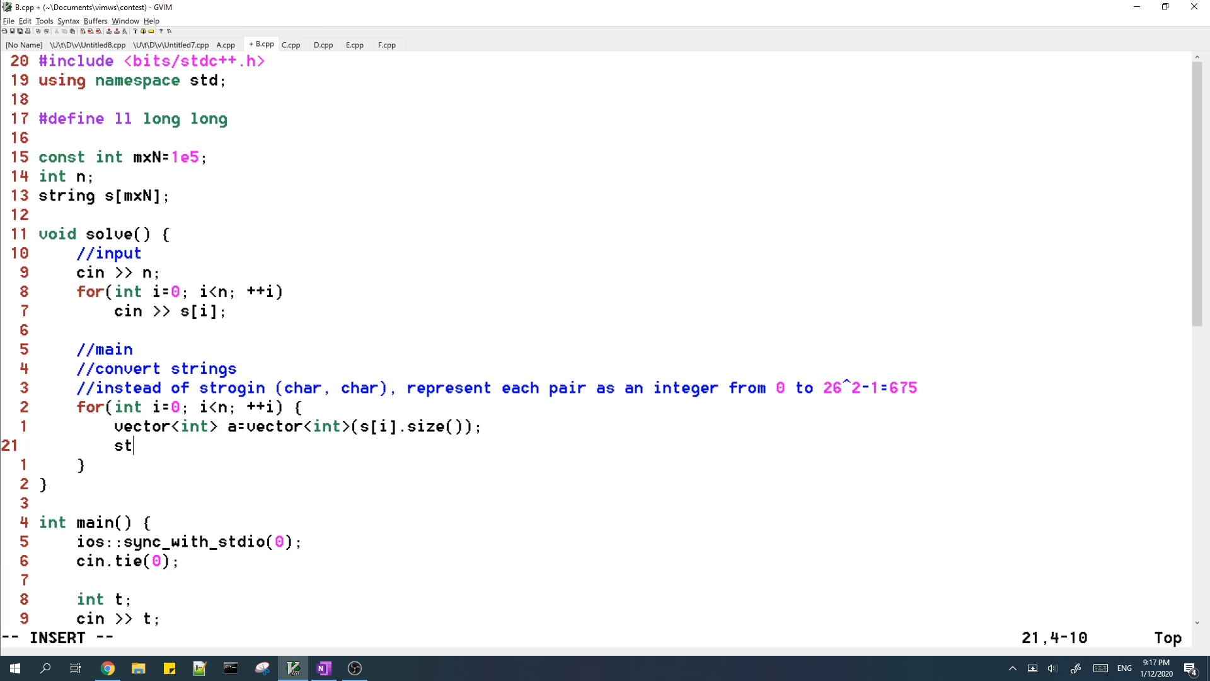
{"action": "type", "text": "ring t"}
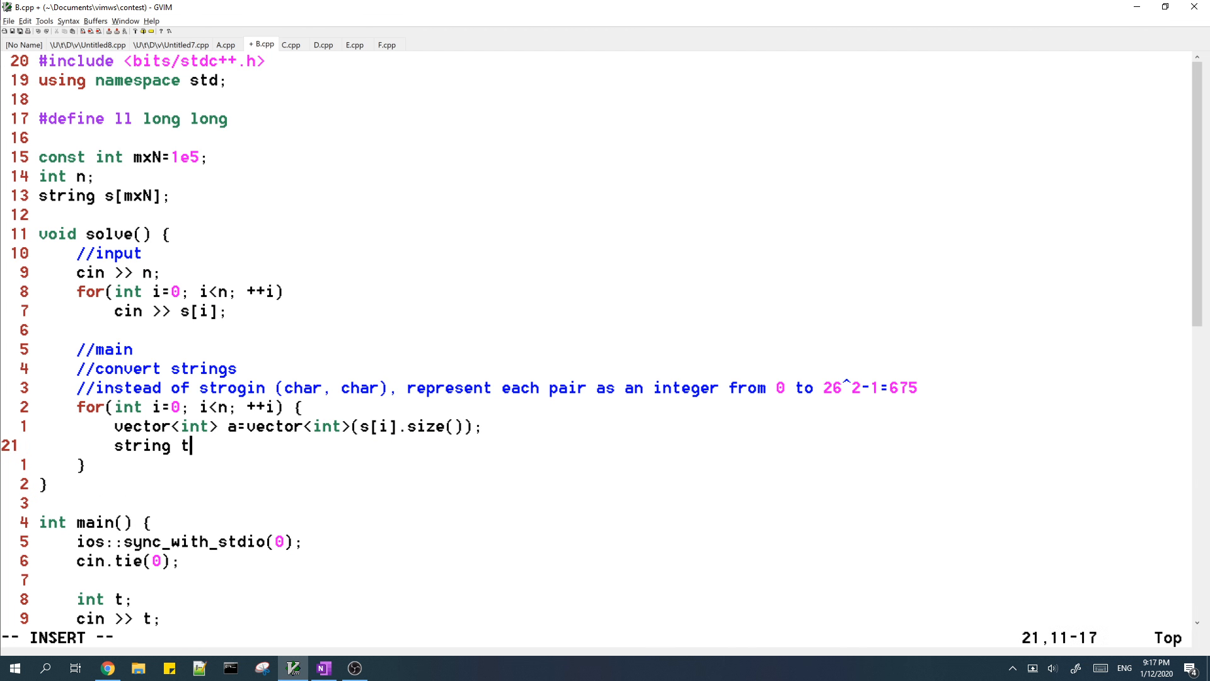
{"action": "type", "text": "=s[i];"}
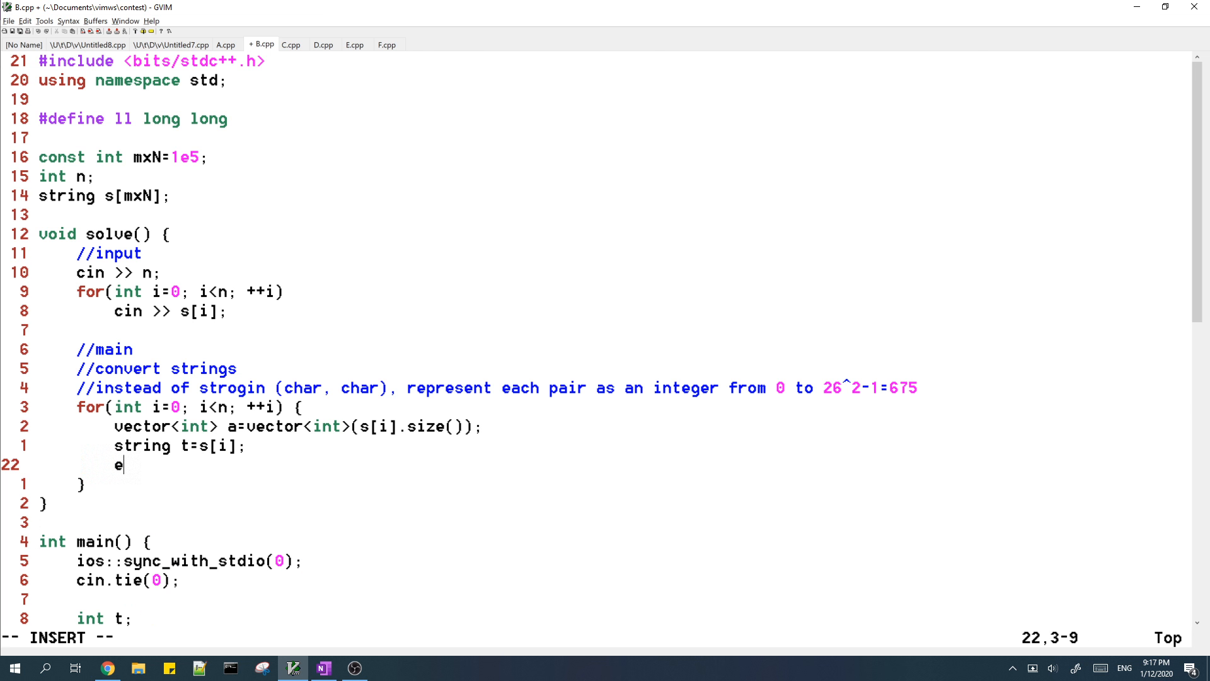
{"action": "type", "text": "everse(t.begin"}
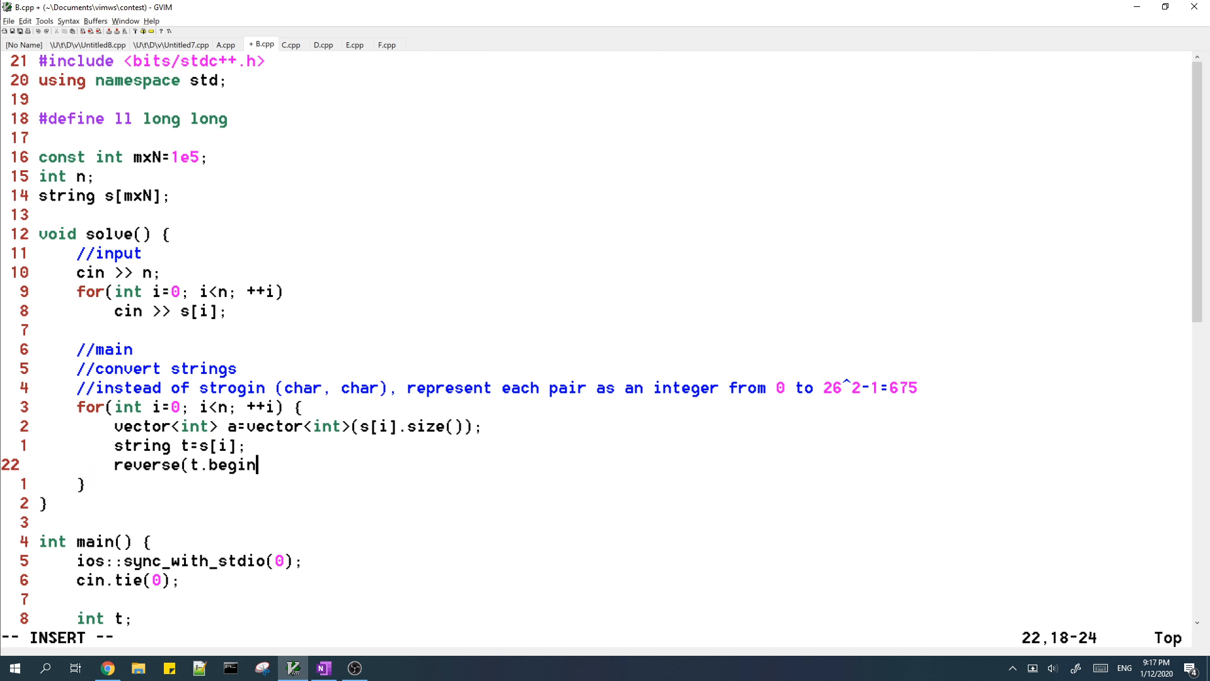
{"action": "type", "text": "(), t.end());"}
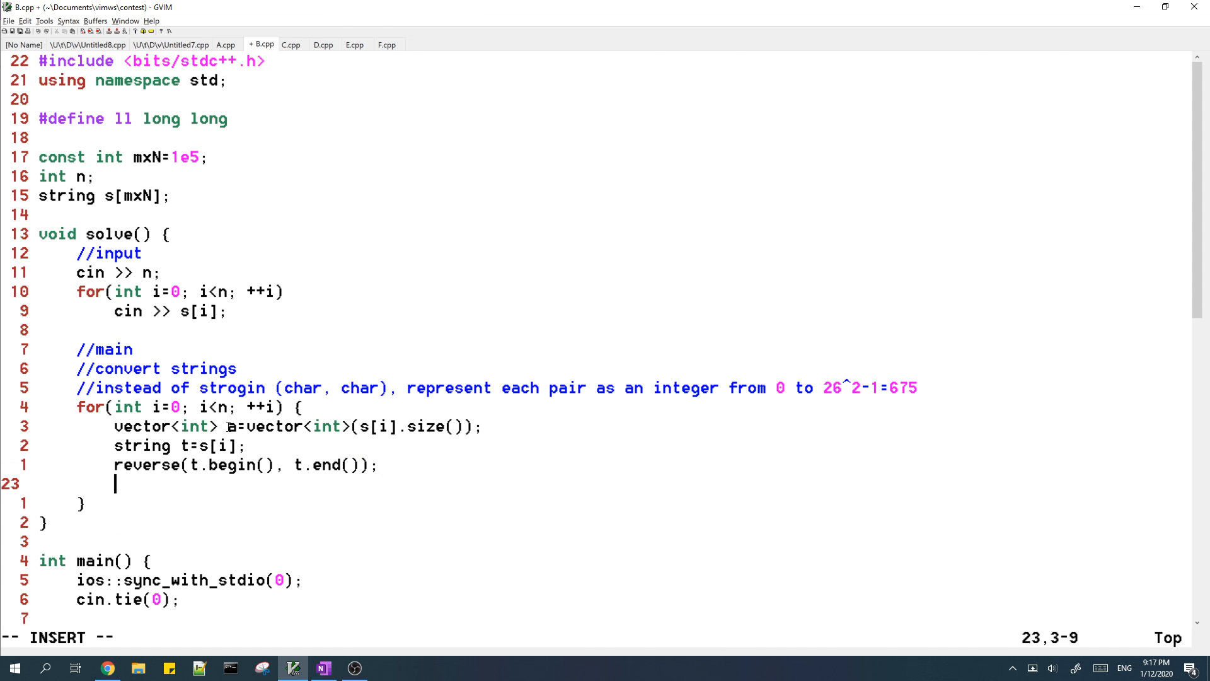
{"action": "mouse_move", "coordinate": [737, 297]}
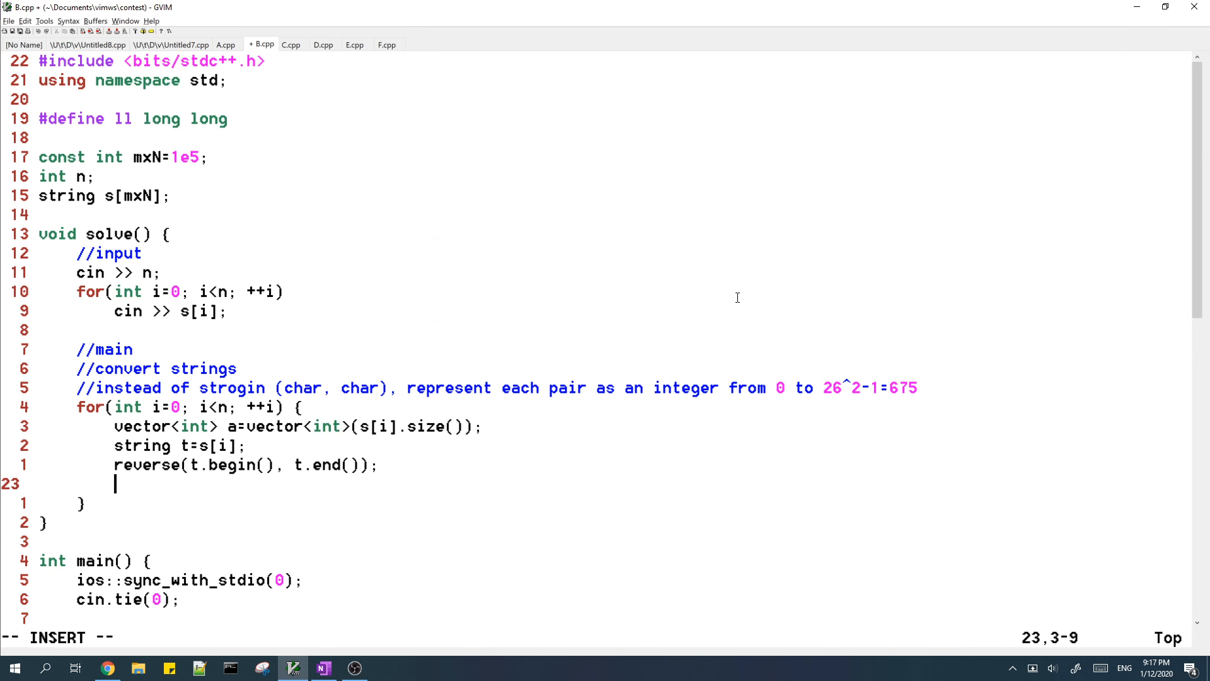
- Loop over j assigning a[j]=(s[i][j]-'a')*26+(t[j]-'a')
{"action": "type", "text": "for(int j=0; j<s"}
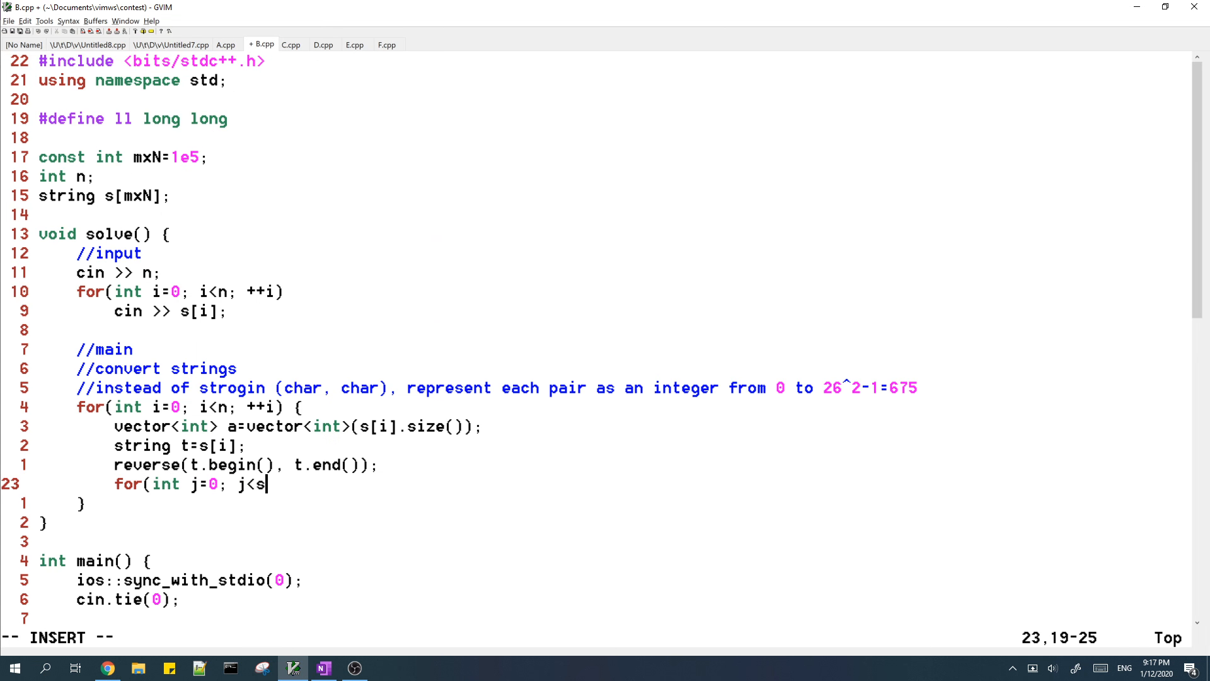
{"action": "type", "text": "[i].size(); ++j"}
{"action": "type", "text": "a[j]=("}
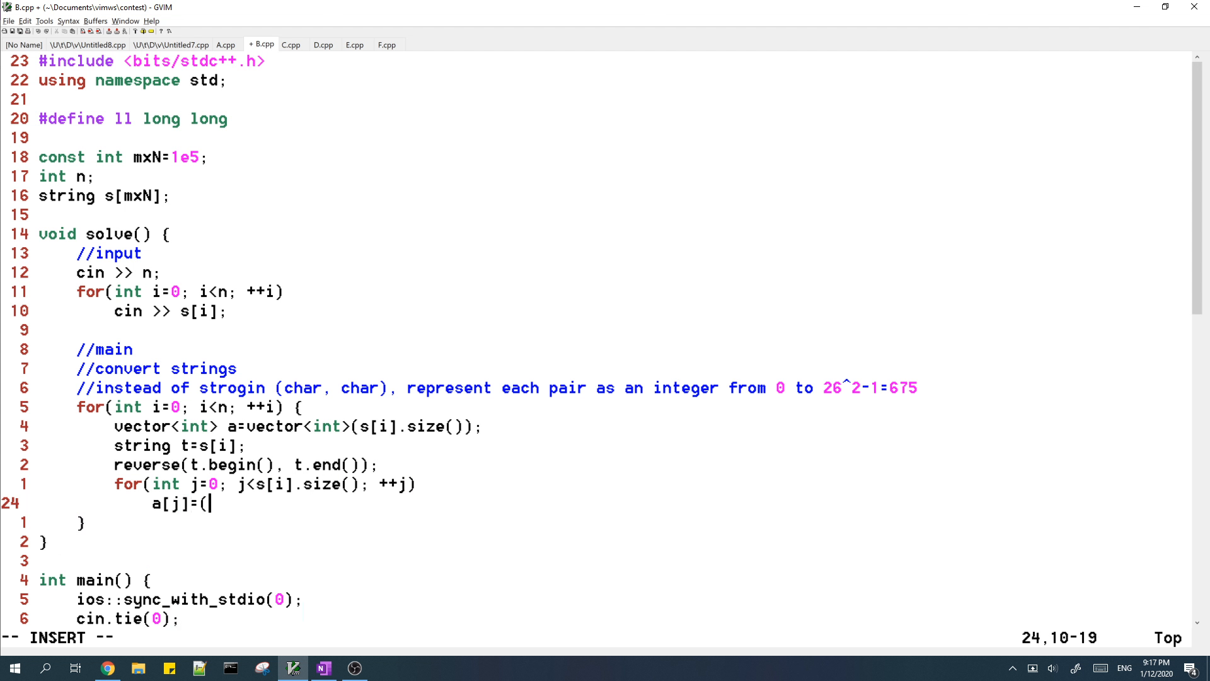
{"action": "type", "text": "s[i][j]-'a')"}
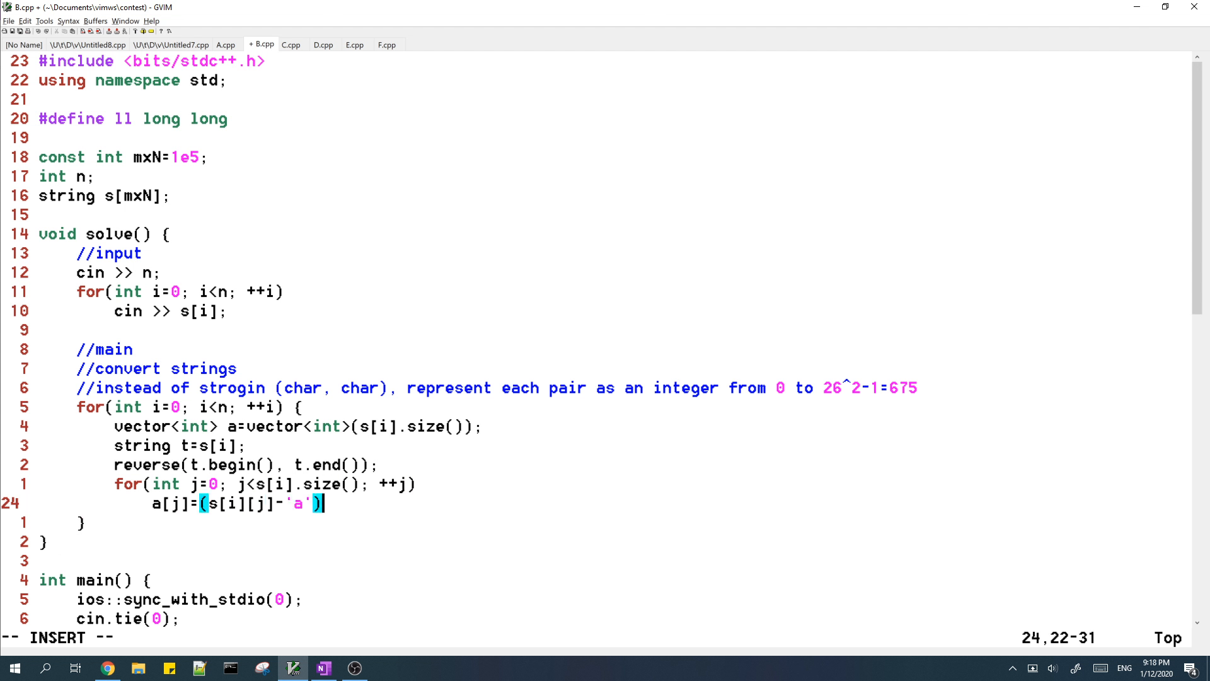
{"action": "type", "text": "*26+(t[j"}
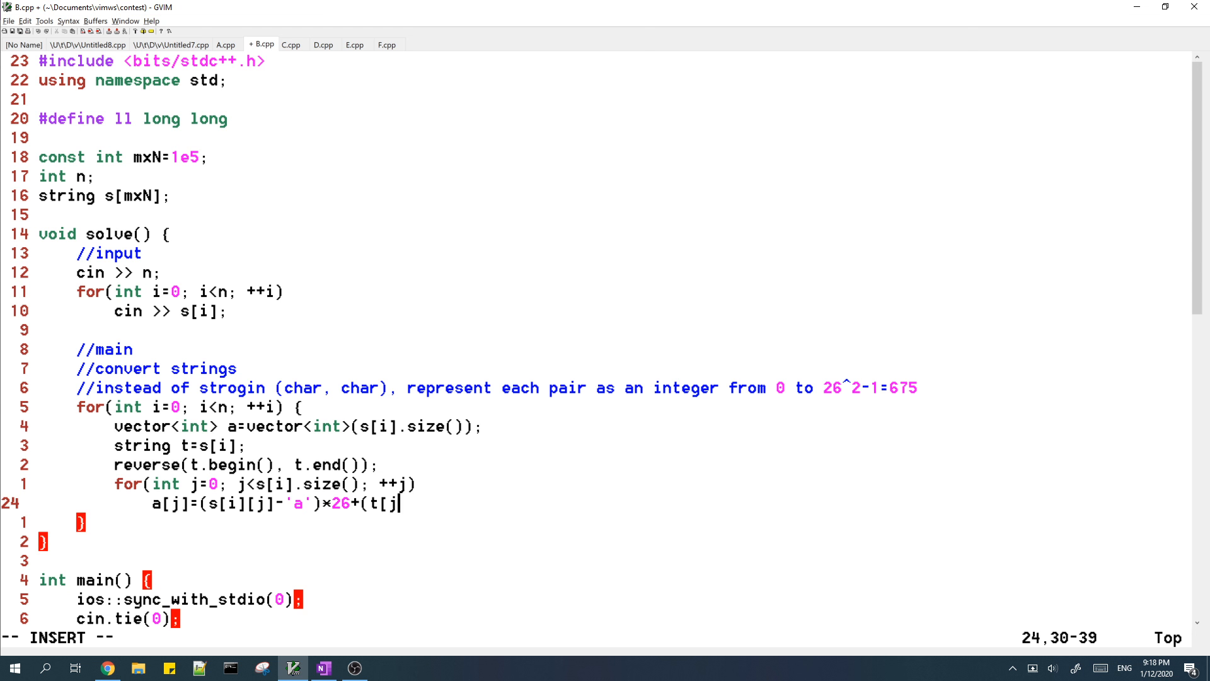
{"action": "type", "text": "-'a')"}
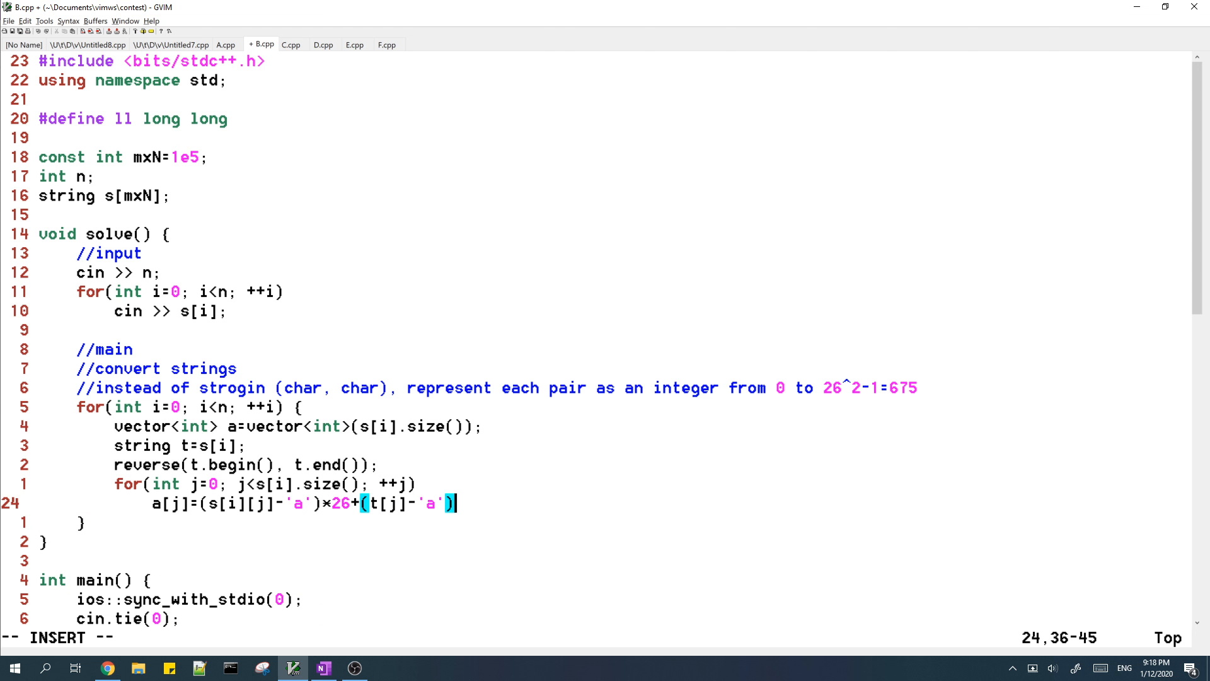
{"action": "type", "text": ";"}
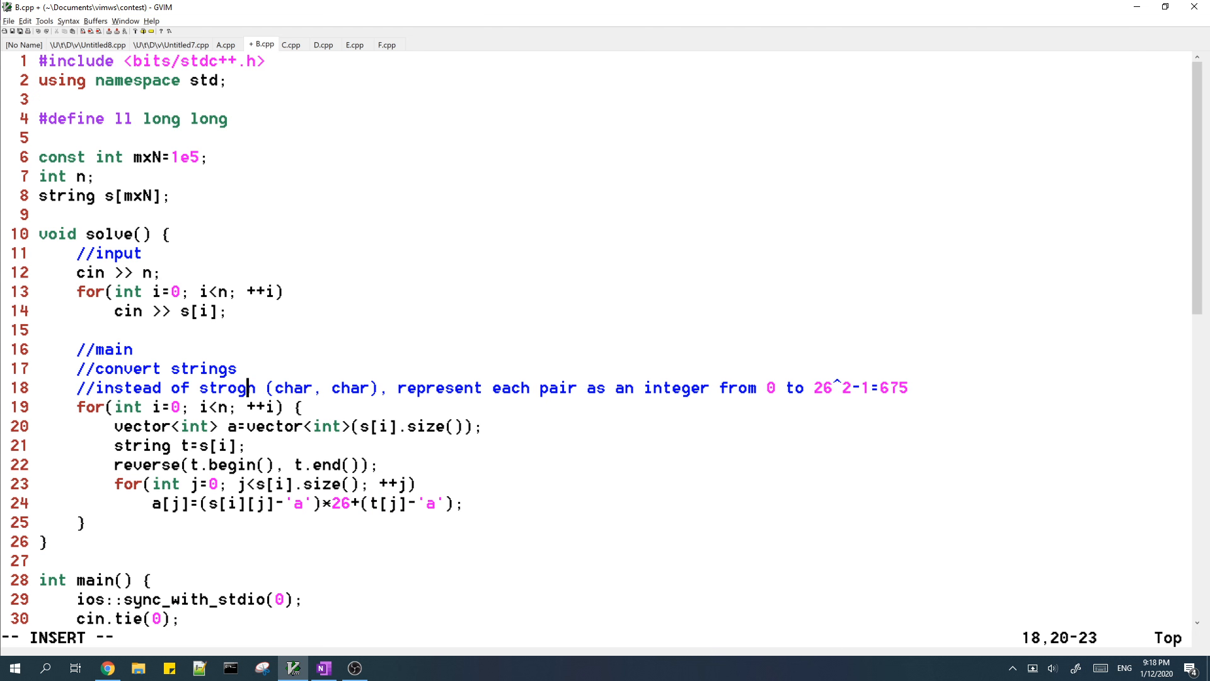
{"action": "type", "text": "in"}
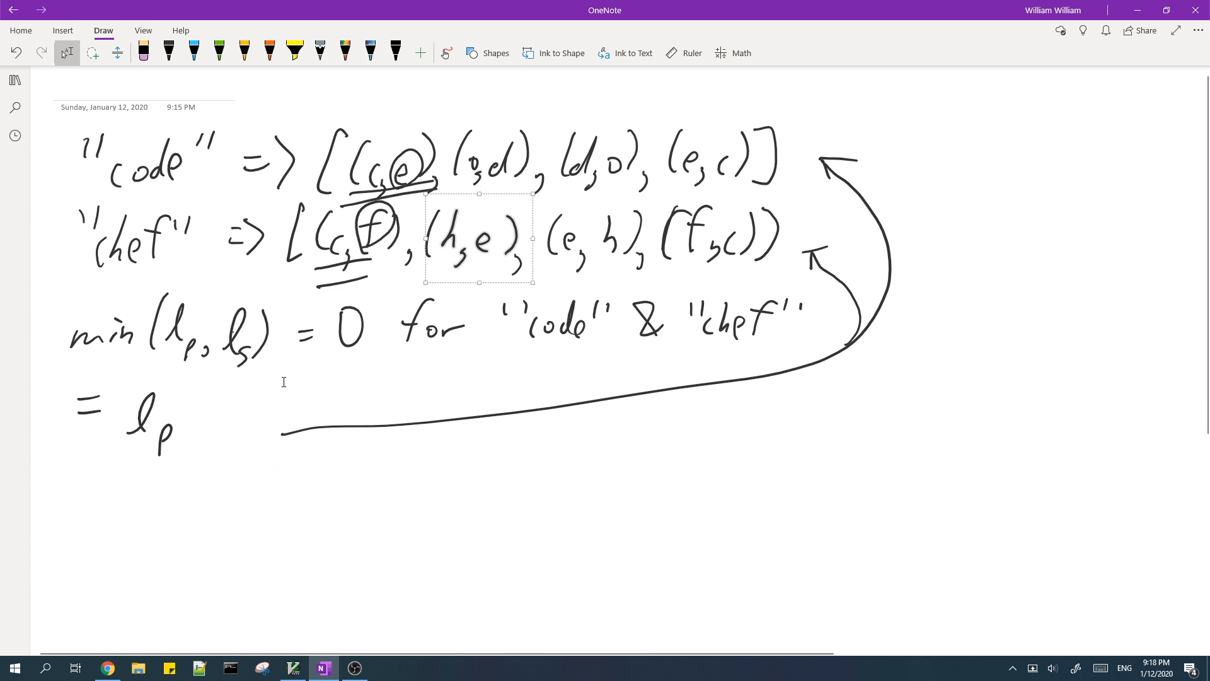
{"action": "mouse_move", "coordinate": [341, 371]}
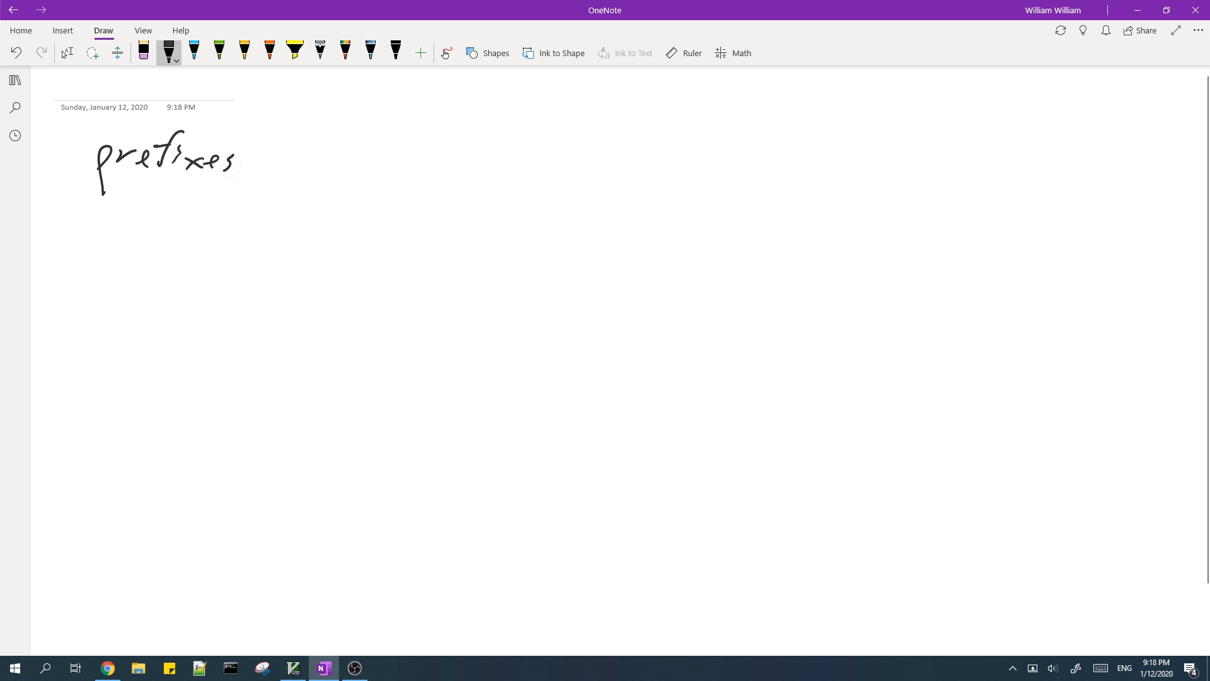
- Ink 'of strings' and 'tries', stop inking, and bring up the Trie article
{"action": "left_click_drag", "start_coordinate": [254, 155], "coordinate": [378, 159]}
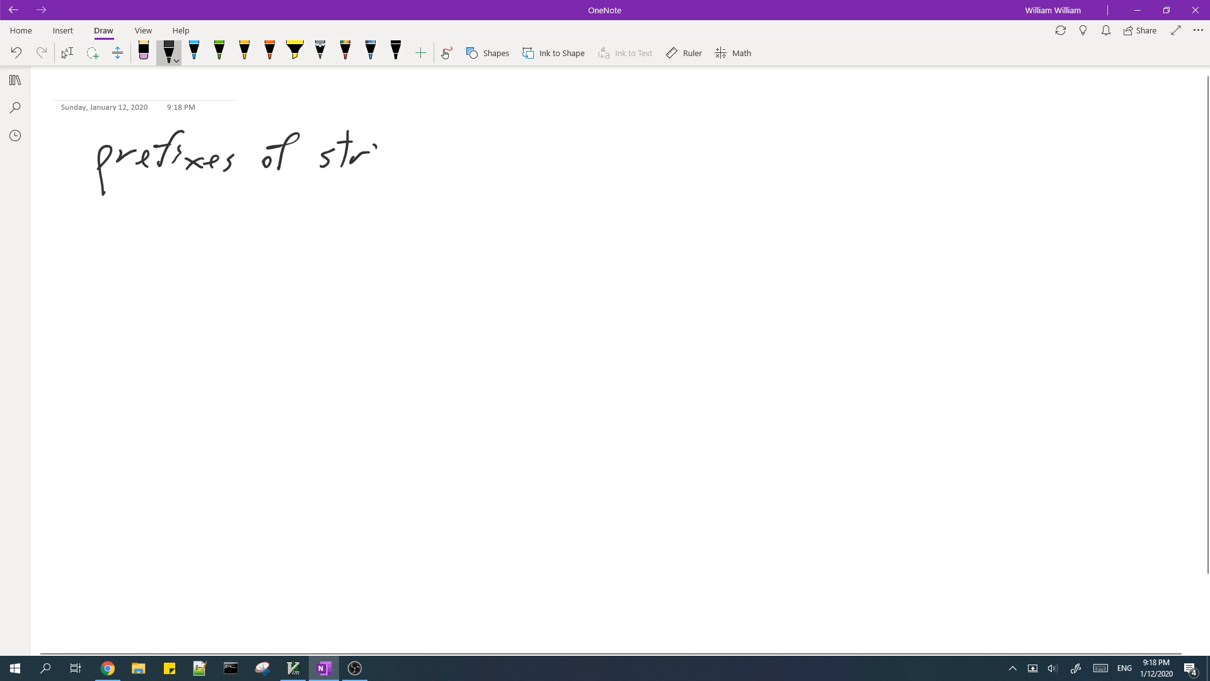
{"action": "left_click_drag", "start_coordinate": [378, 159], "coordinate": [432, 162]}
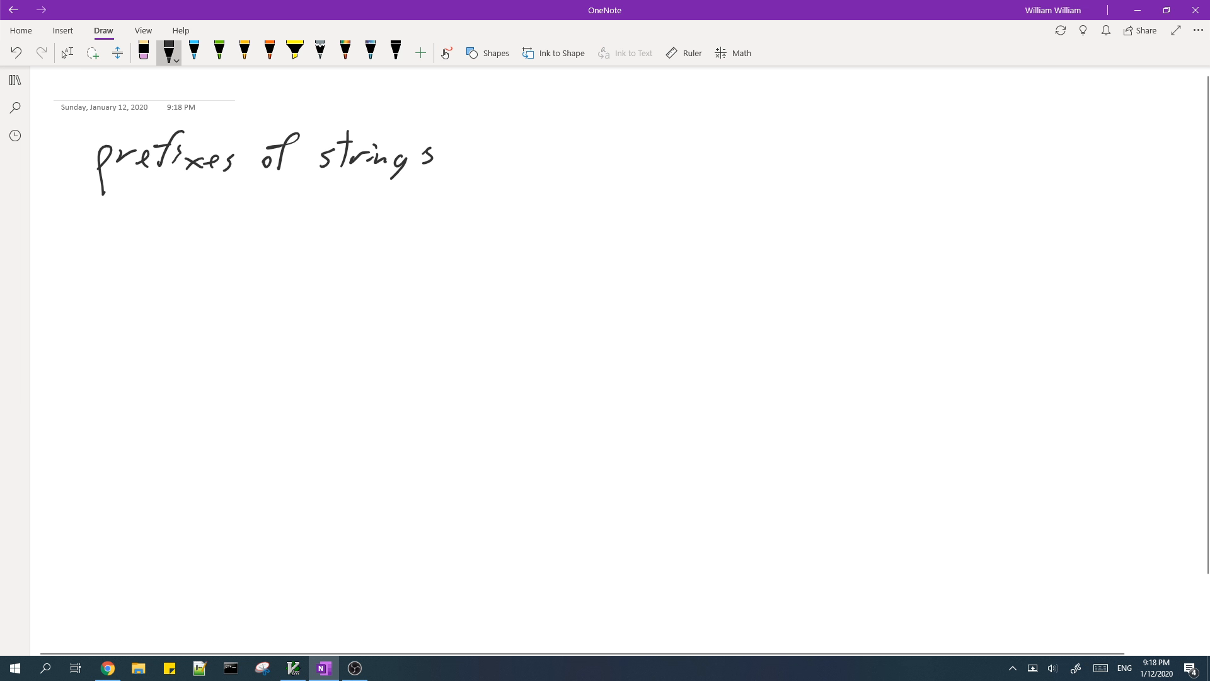
{"action": "left_click_drag", "start_coordinate": [501, 141], "coordinate": [532, 138]}
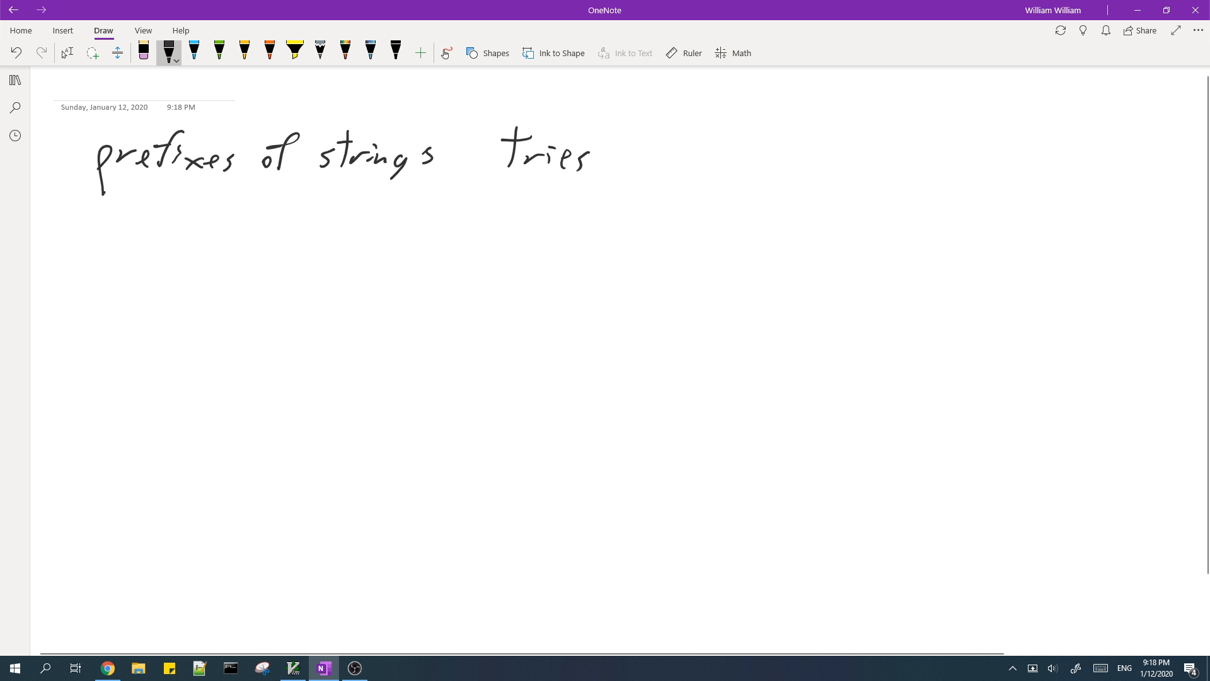
{"action": "left_click", "coordinate": [67, 52]}
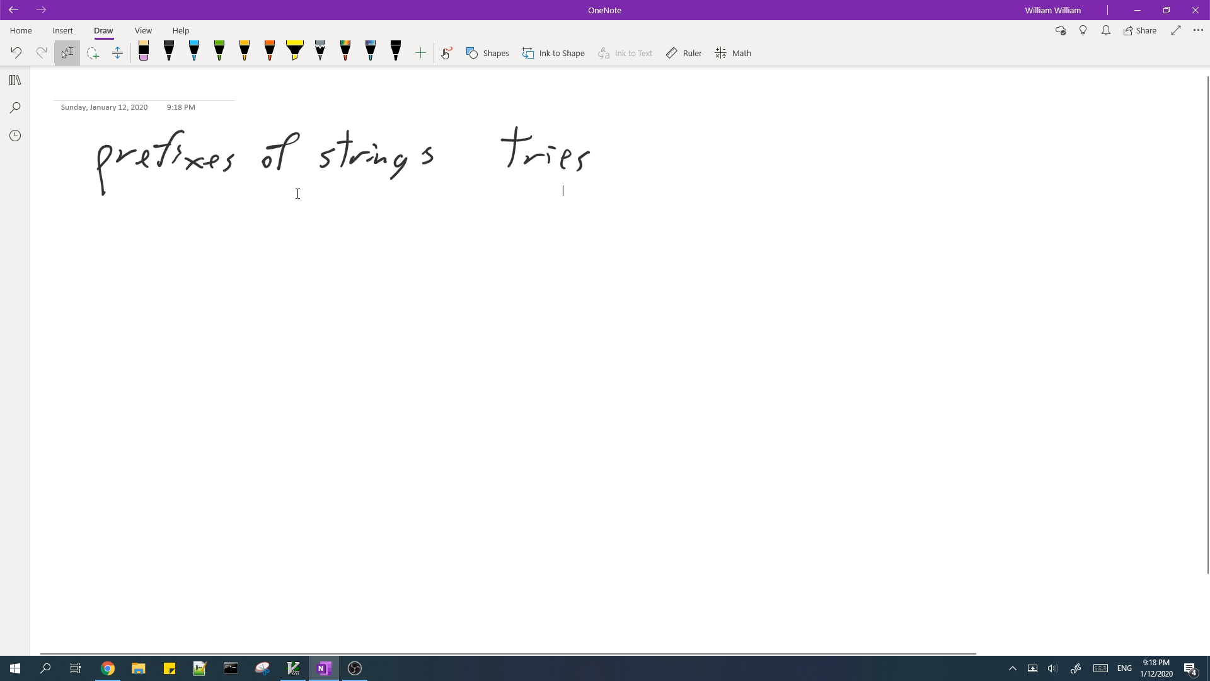
{"action": "left_click", "coordinate": [107, 667]}
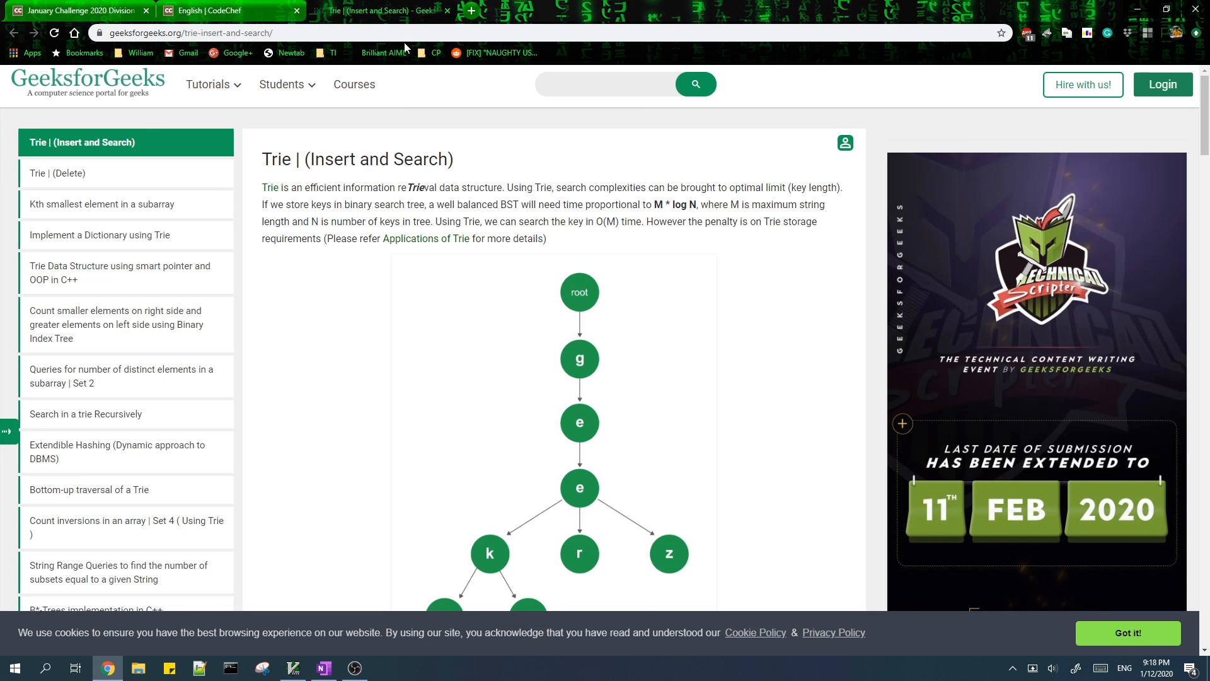
{"action": "mouse_move", "coordinate": [374, 218]}
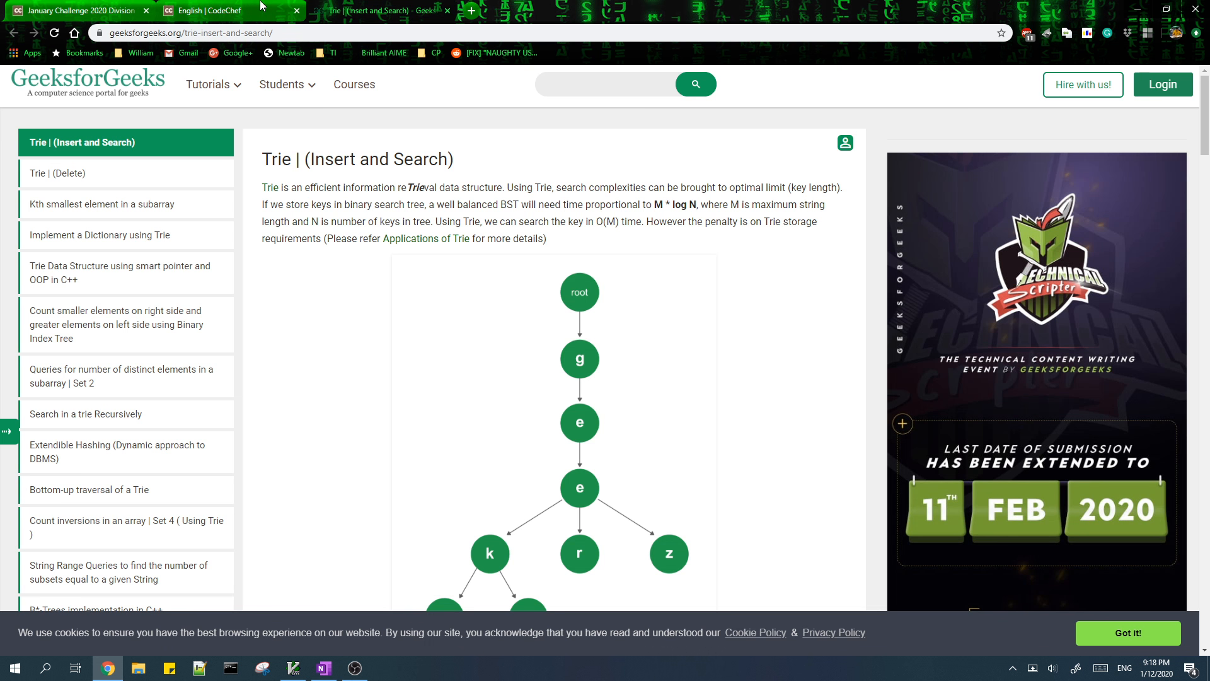
- Return from the GeeksforGeeks Trie article to the OneNote 'prefixes of strings tries' page
{"action": "left_click", "coordinate": [322, 668]}
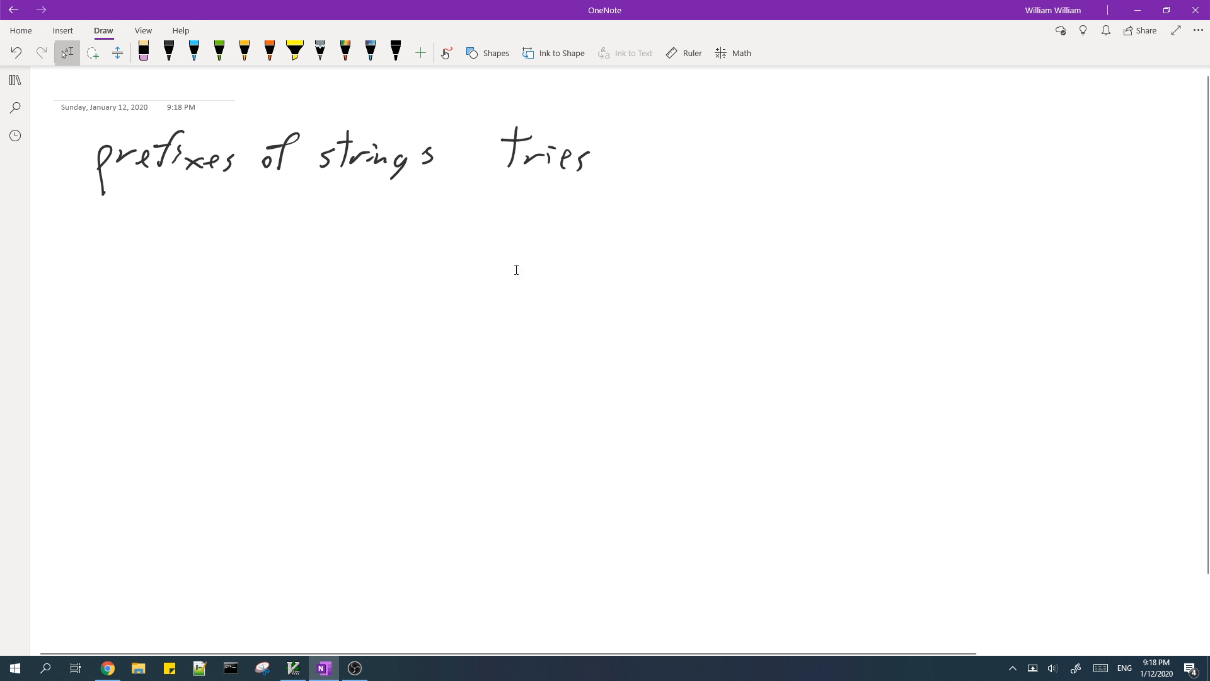
{"action": "mouse_move", "coordinate": [556, 262]}
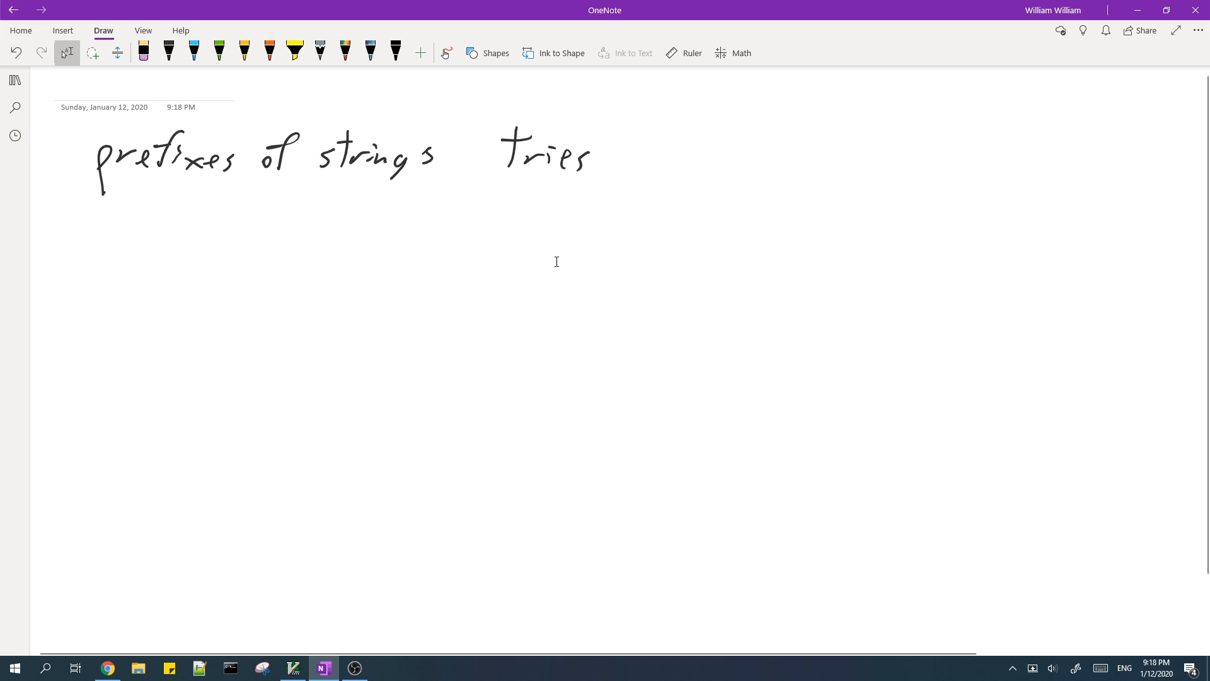
{"action": "mouse_move", "coordinate": [588, 257]}
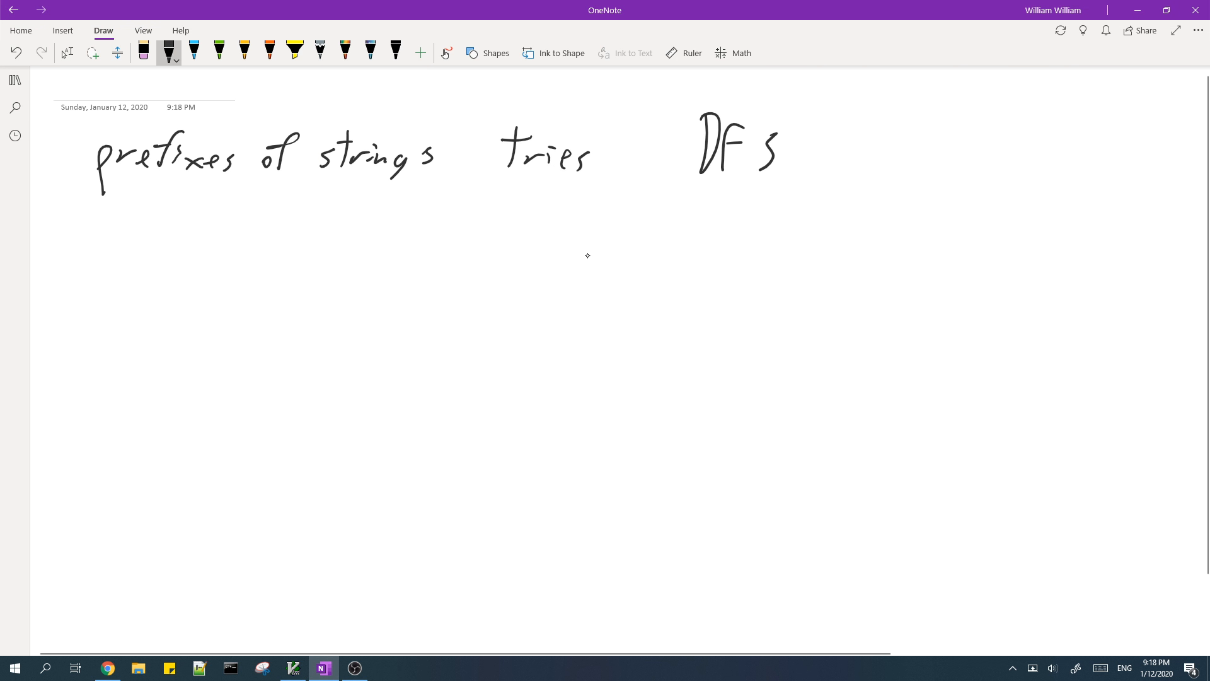
- Handwrite 'DFS' and 'greedily match words' to the right of 'tries'
{"action": "left_click_drag", "start_coordinate": [872, 158], "coordinate": [866, 166]}
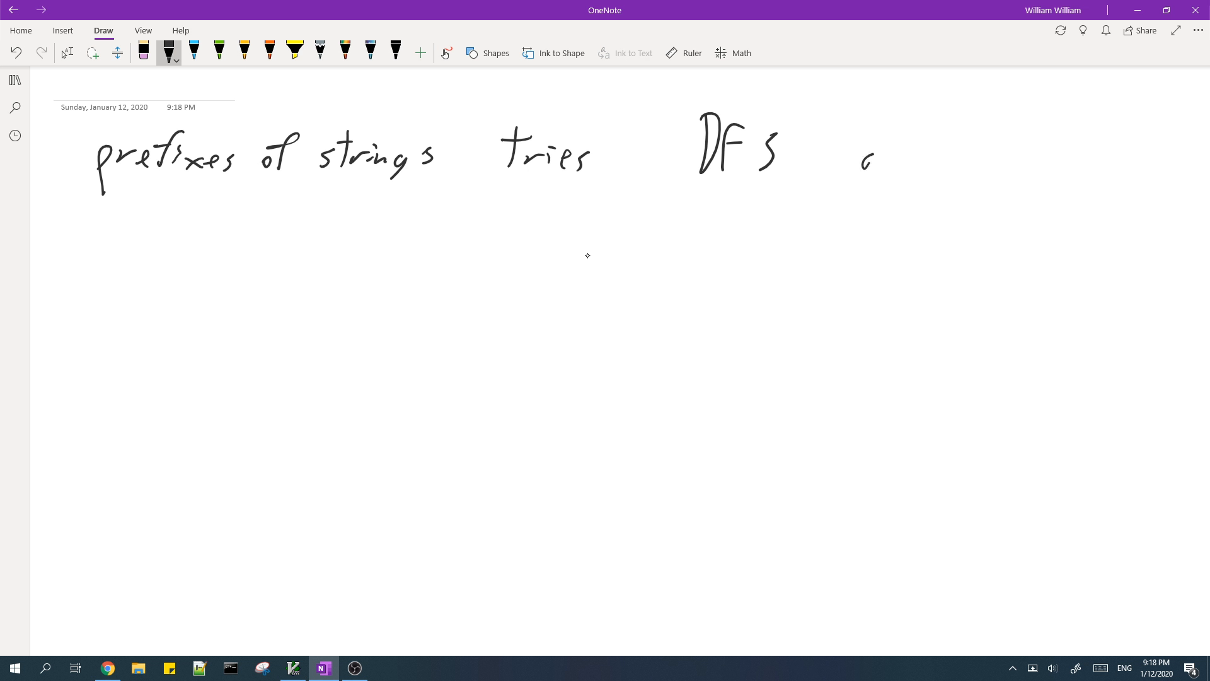
{"action": "left_click_drag", "start_coordinate": [864, 162], "coordinate": [957, 162]}
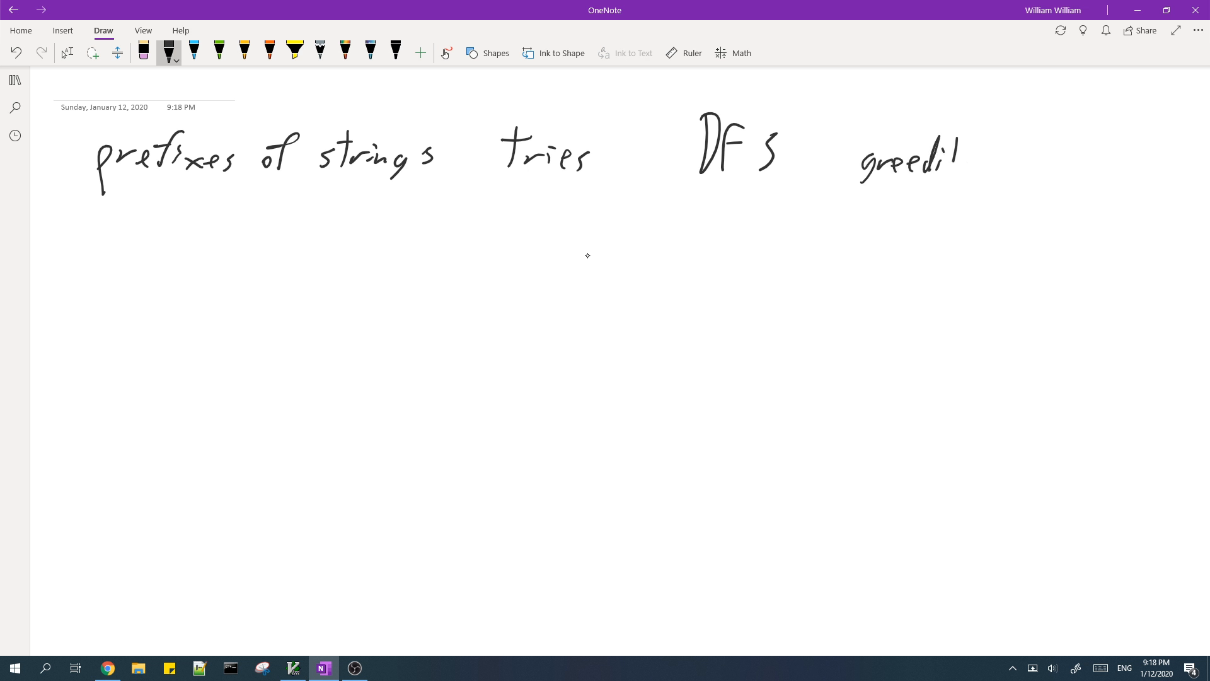
{"action": "left_click_drag", "start_coordinate": [965, 162], "coordinate": [1066, 159]}
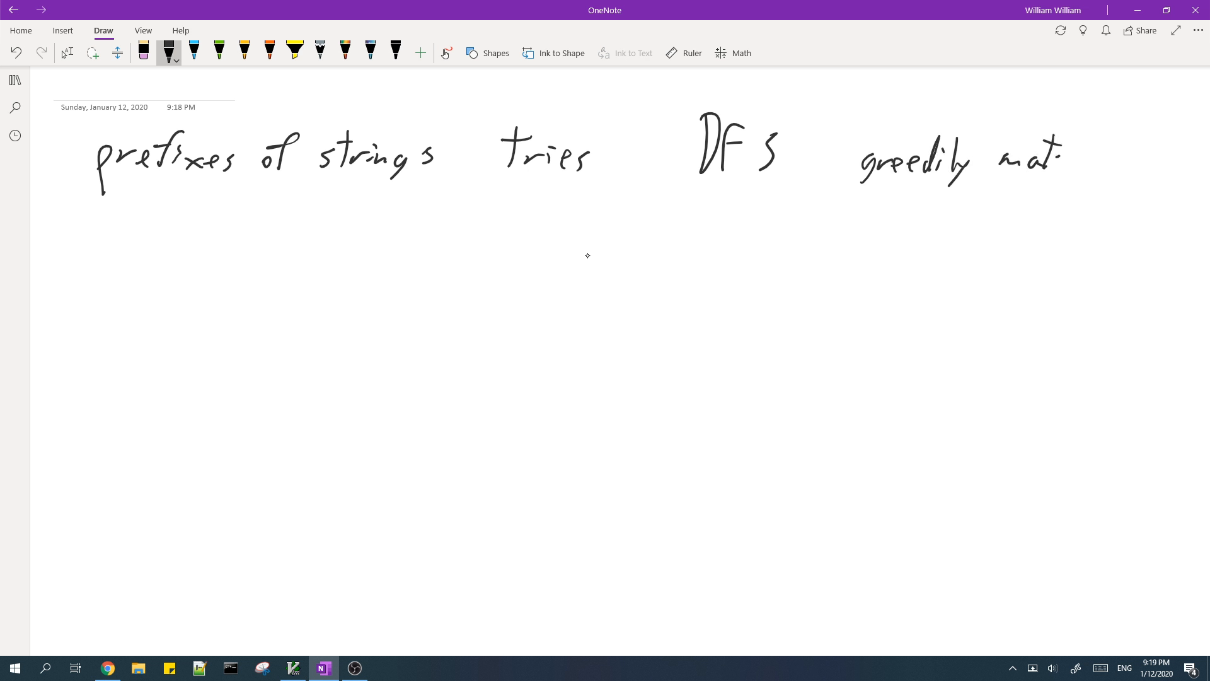
{"action": "left_click_drag", "start_coordinate": [995, 162], "coordinate": [1158, 162]}
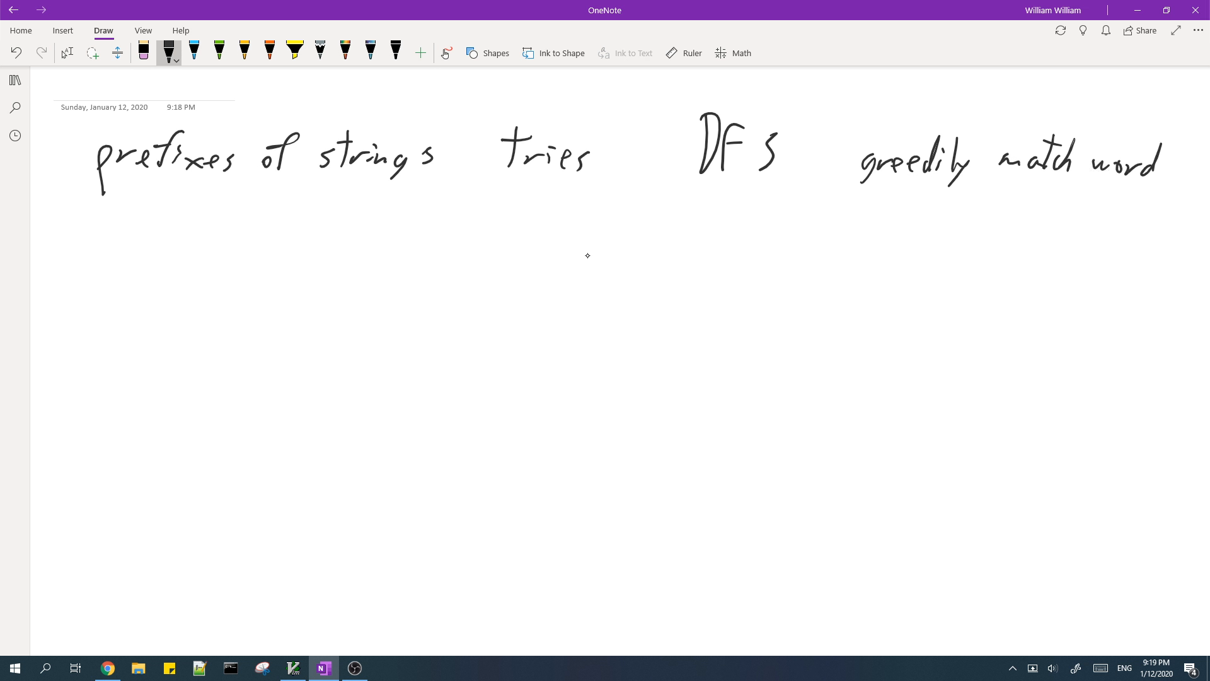
{"action": "left_click_drag", "start_coordinate": [1150, 154], "coordinate": [1177, 170]}
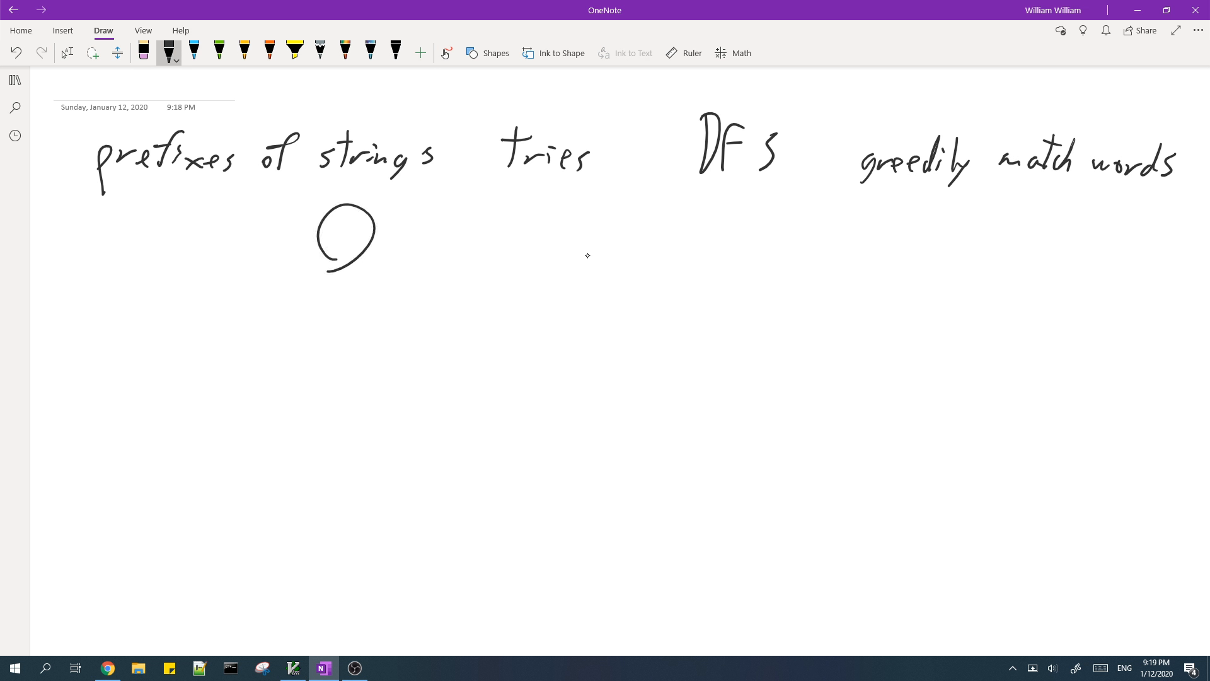
- Sketch a trie of connected circles with a 'root' label and several branches
{"action": "left_click_drag", "start_coordinate": [317, 247], "coordinate": [262, 324]}
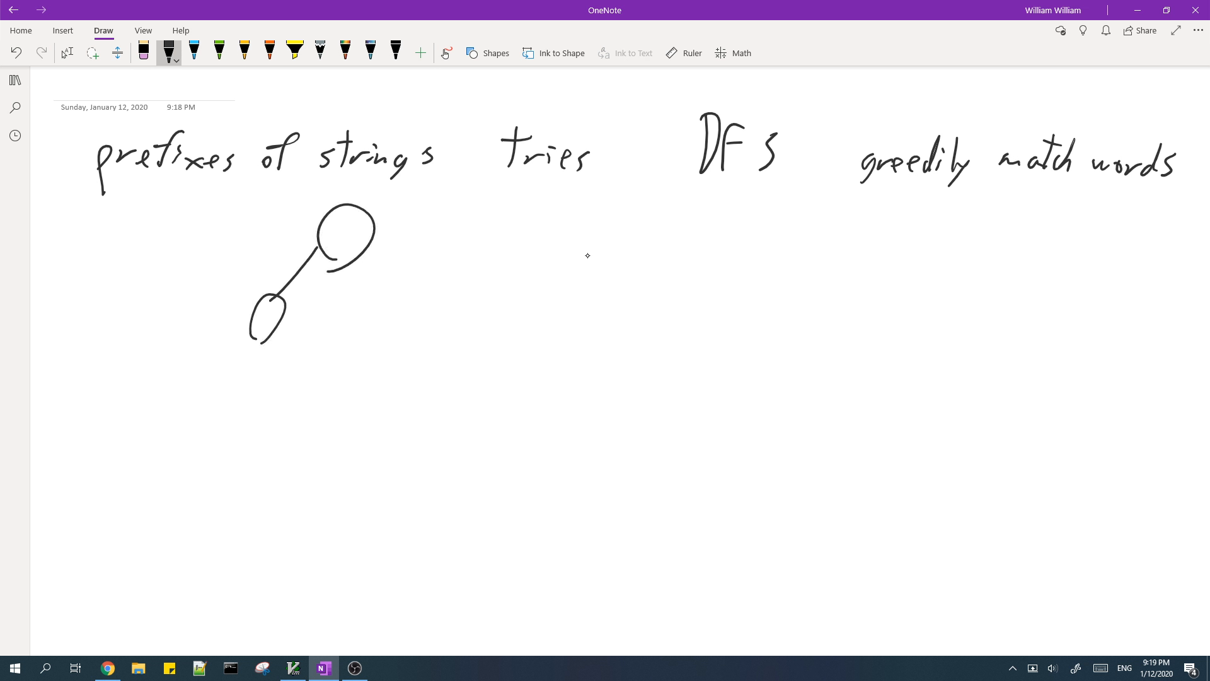
{"action": "type", "text": "root"}
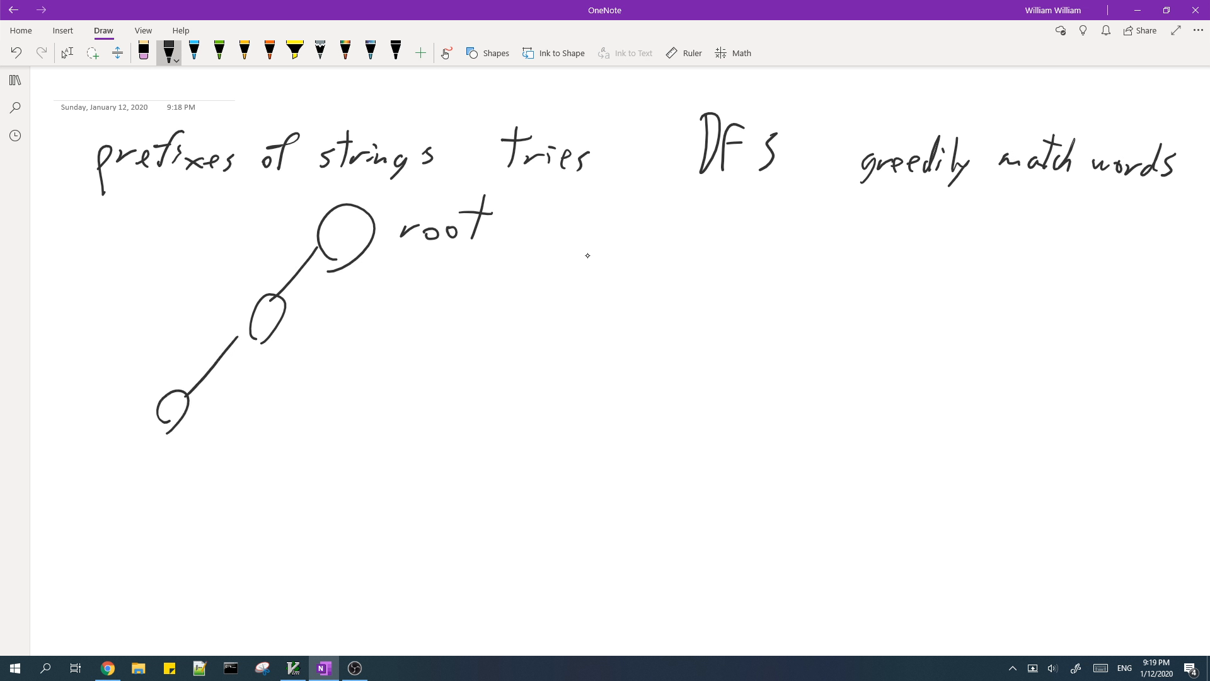
{"action": "left_click_drag", "start_coordinate": [178, 406], "coordinate": [116, 575]}
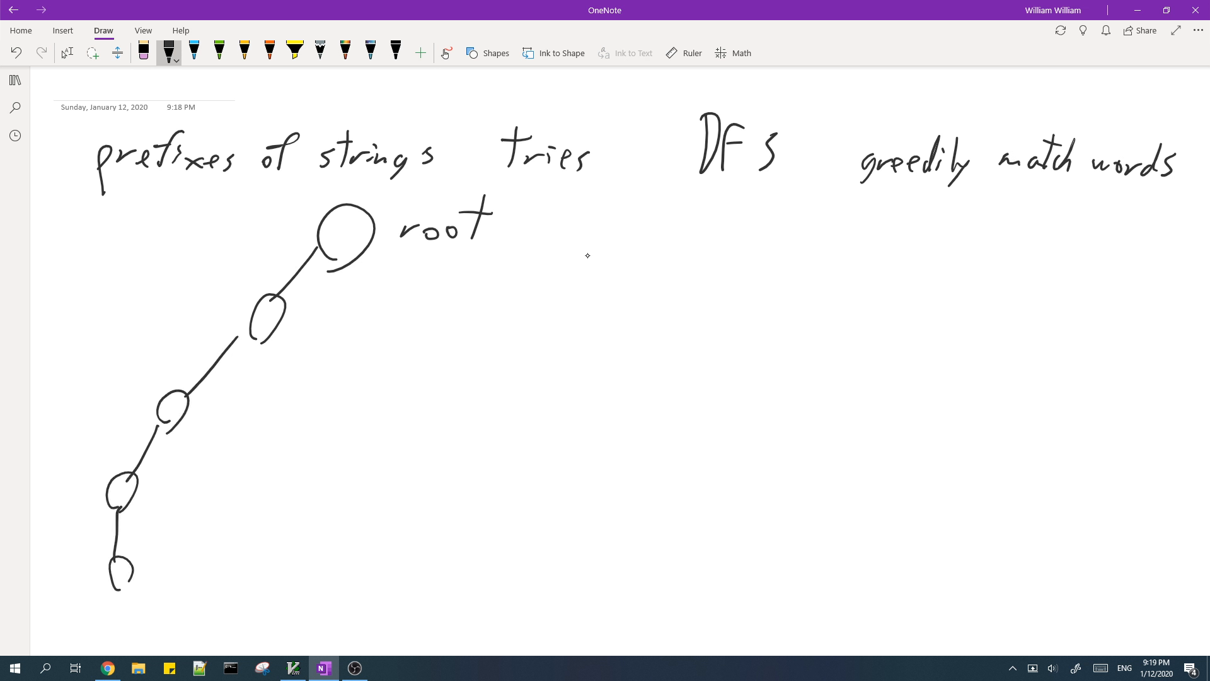
{"action": "left_click_drag", "start_coordinate": [174, 421], "coordinate": [204, 482]}
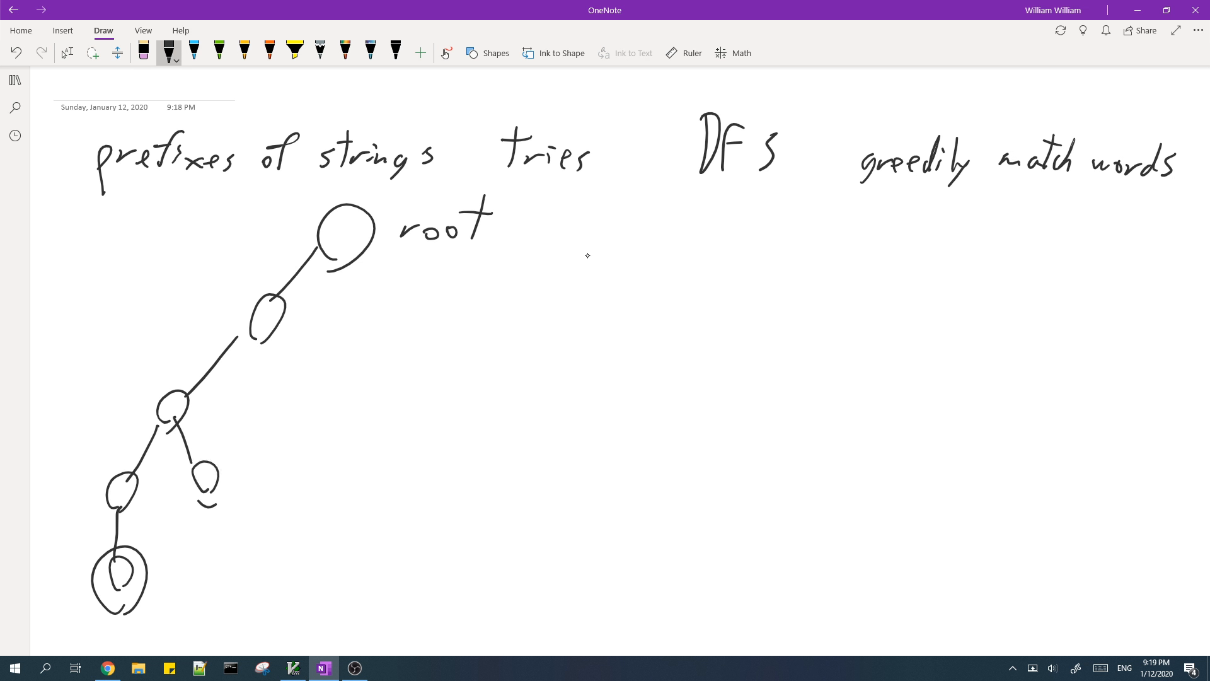
{"action": "left_click_drag", "start_coordinate": [177, 416], "coordinate": [216, 471]}
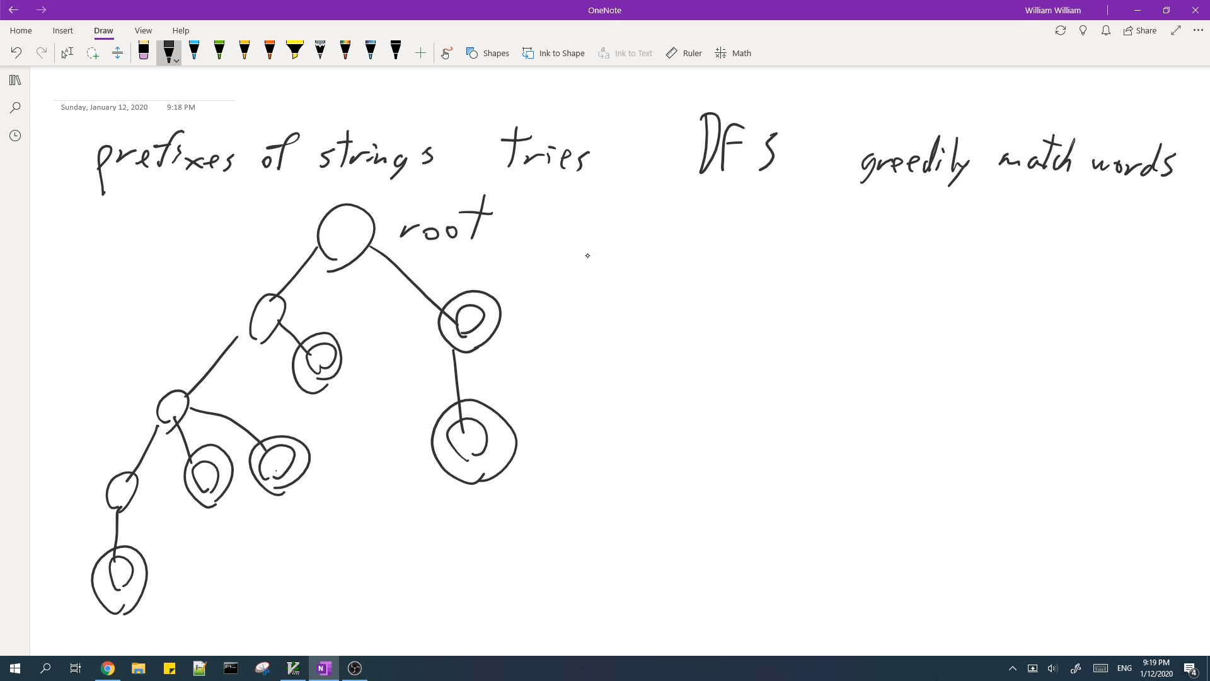
{"action": "left_click", "coordinate": [195, 50]}
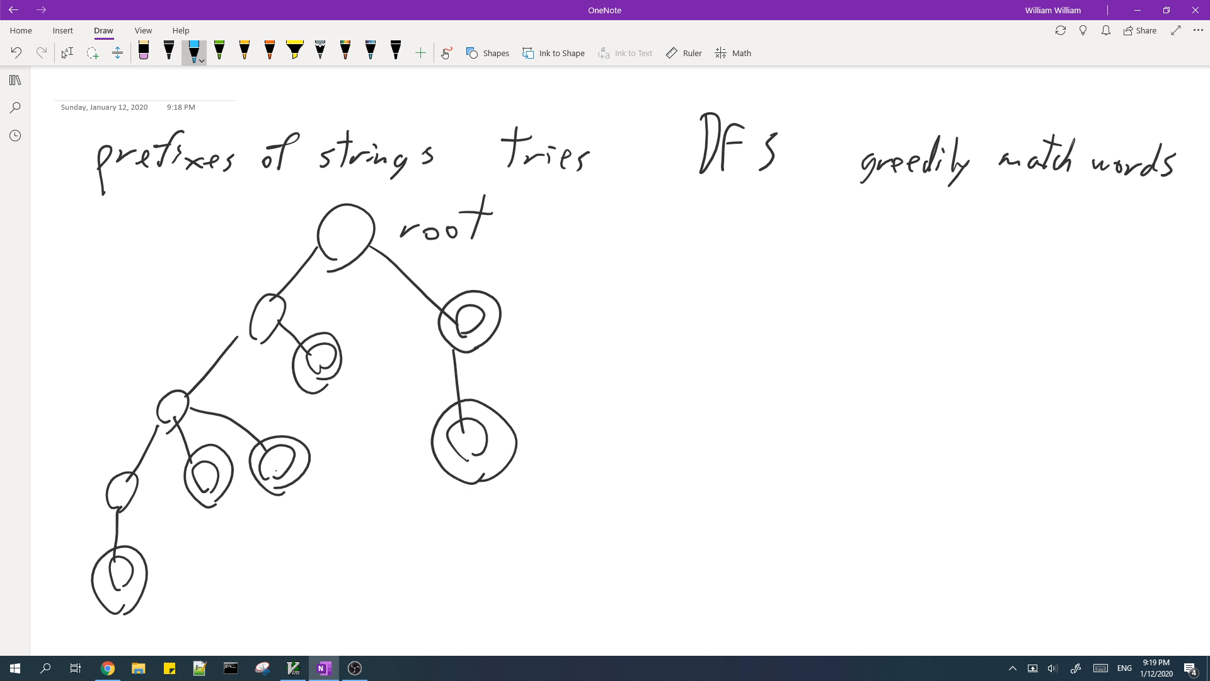
- In black ink, write 'start matching from deeper nodes' to the right of the trie
{"action": "left_click", "coordinate": [168, 52]}
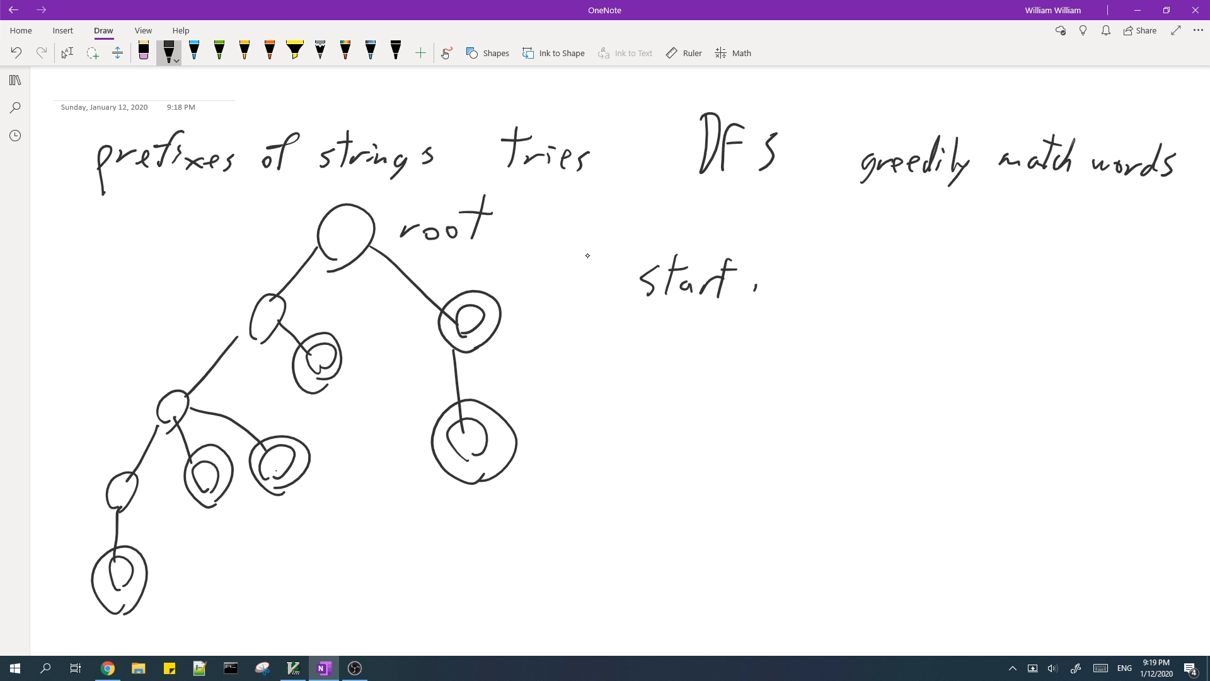
{"action": "left_click_drag", "start_coordinate": [741, 285], "coordinate": [849, 286]}
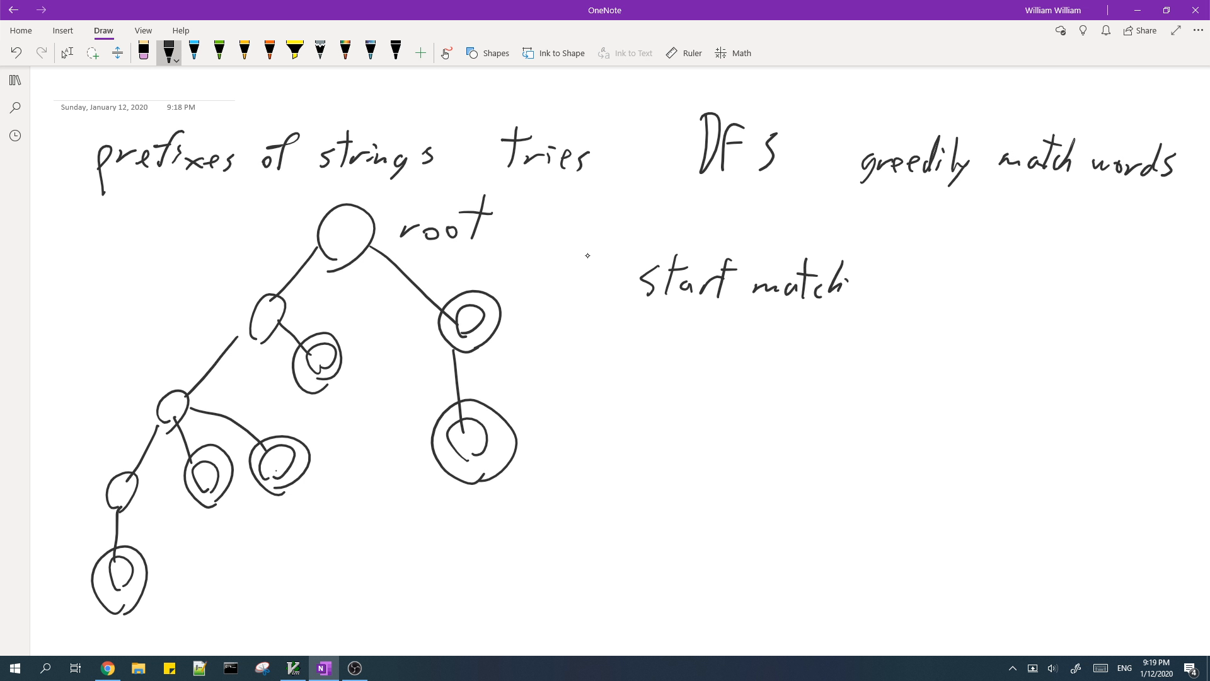
{"action": "left_click_drag", "start_coordinate": [849, 282], "coordinate": [1050, 282]}
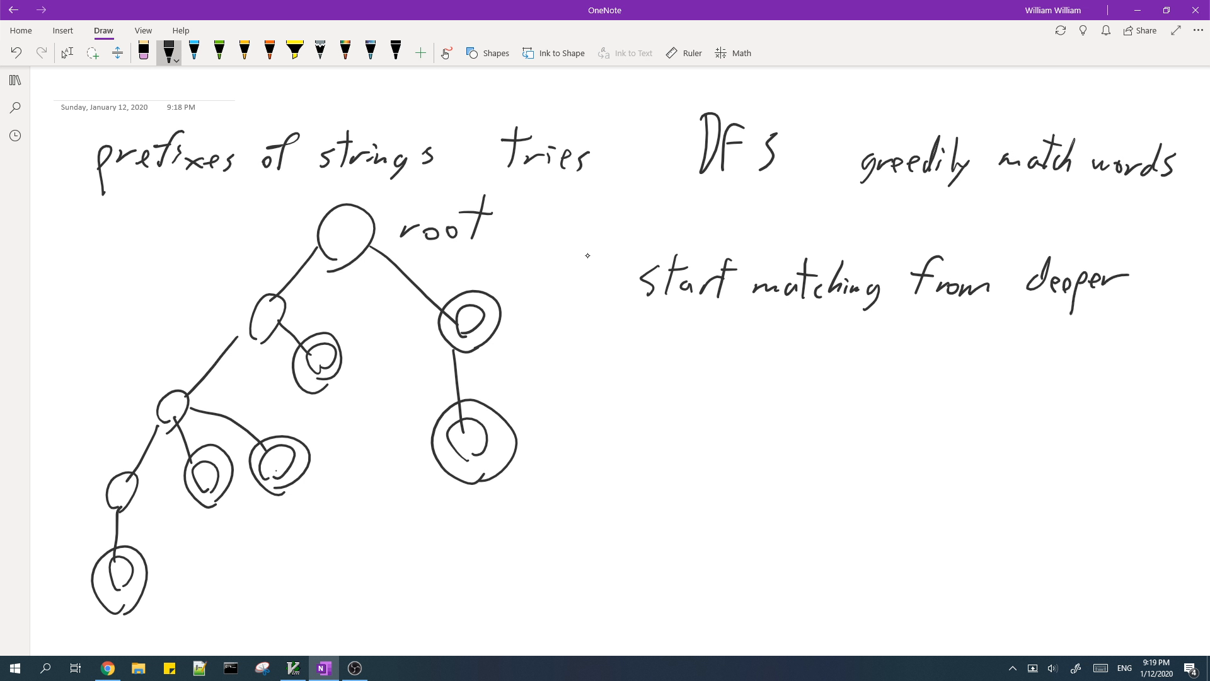
{"action": "left_click_drag", "start_coordinate": [664, 339], "coordinate": [771, 347]}
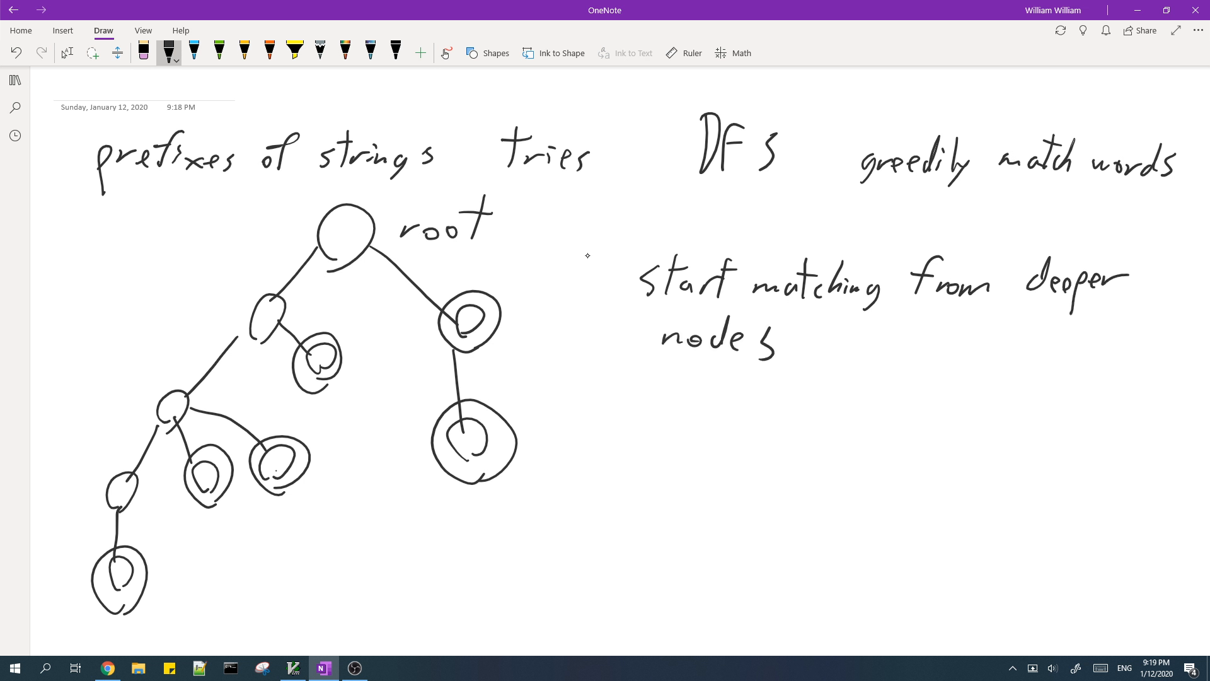
{"action": "left_click", "coordinate": [195, 51]}
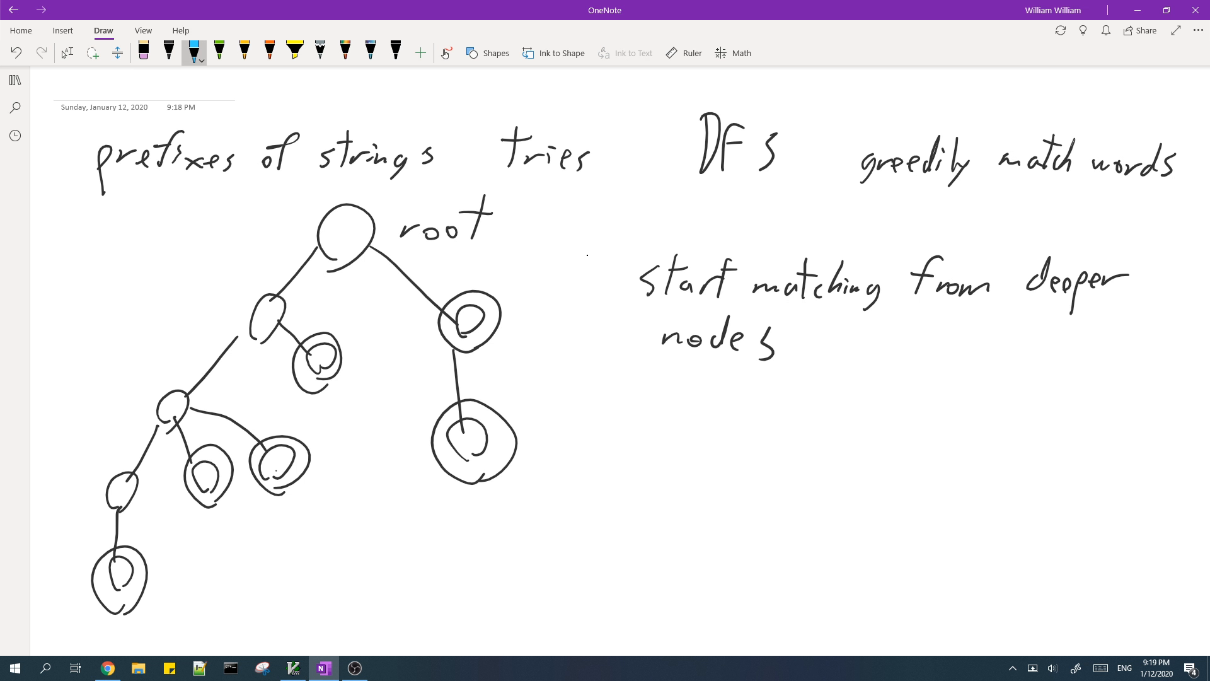
- Draw a blue arrow at the deepest node, then undo it
{"action": "left_click_drag", "start_coordinate": [158, 621], "coordinate": [174, 587]}
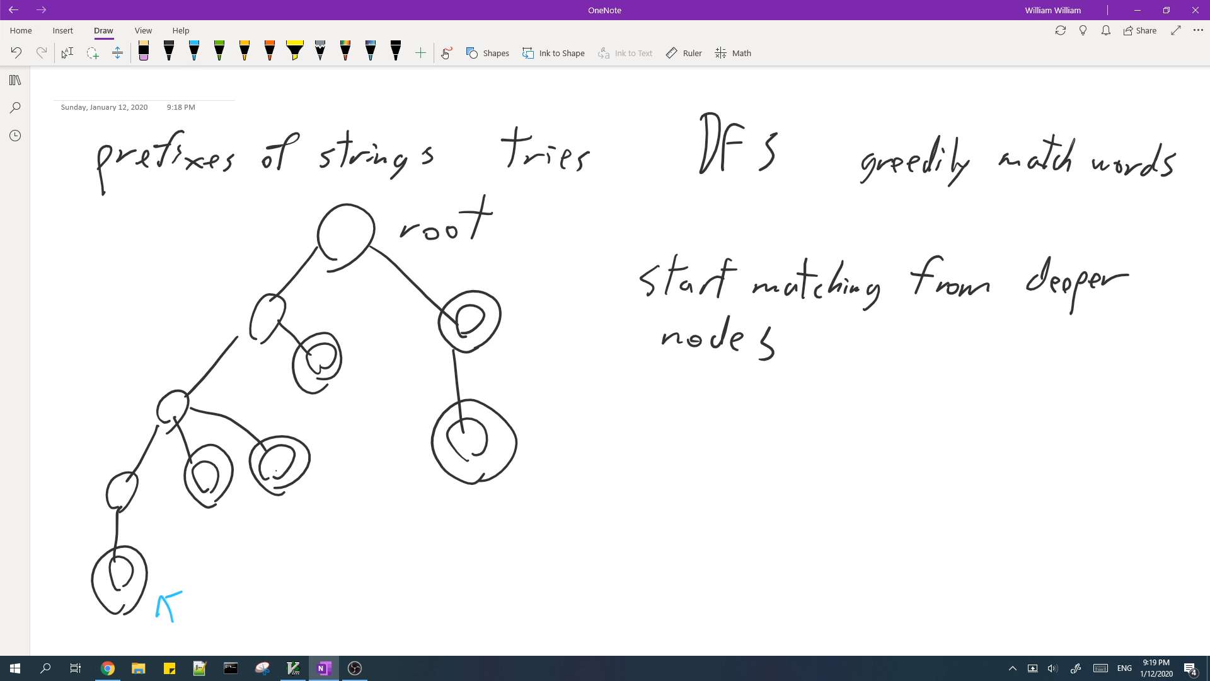
{"action": "left_click", "coordinate": [195, 52]}
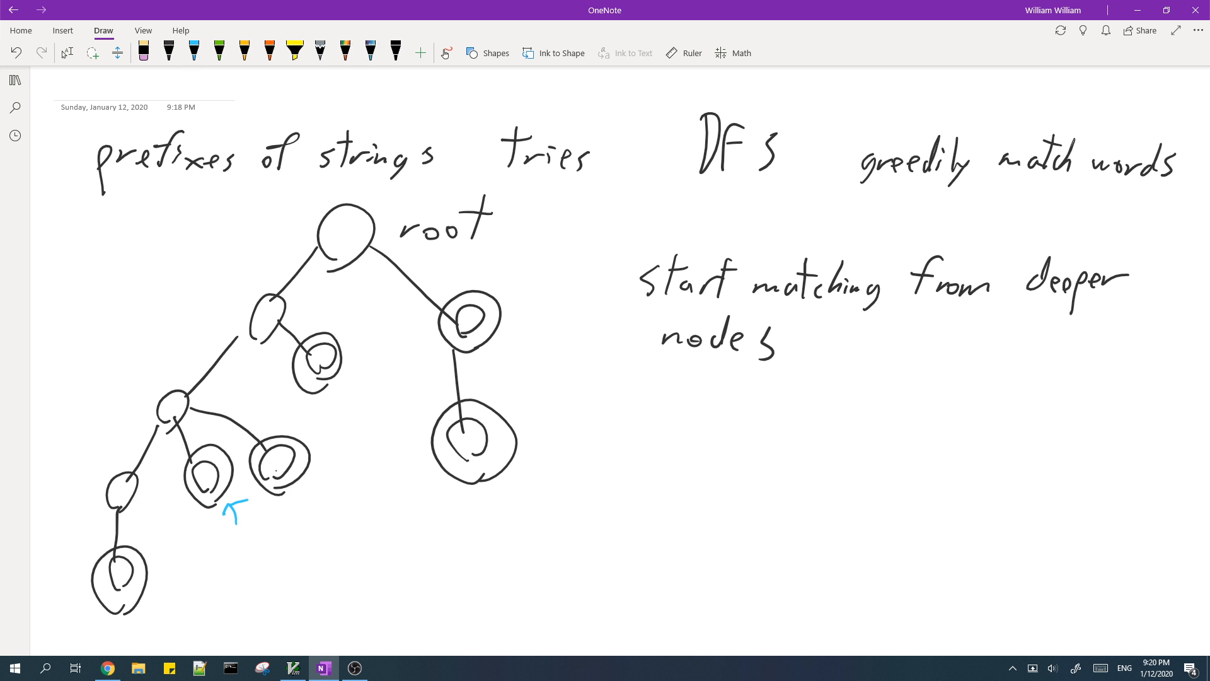
{"action": "left_click", "coordinate": [194, 49]}
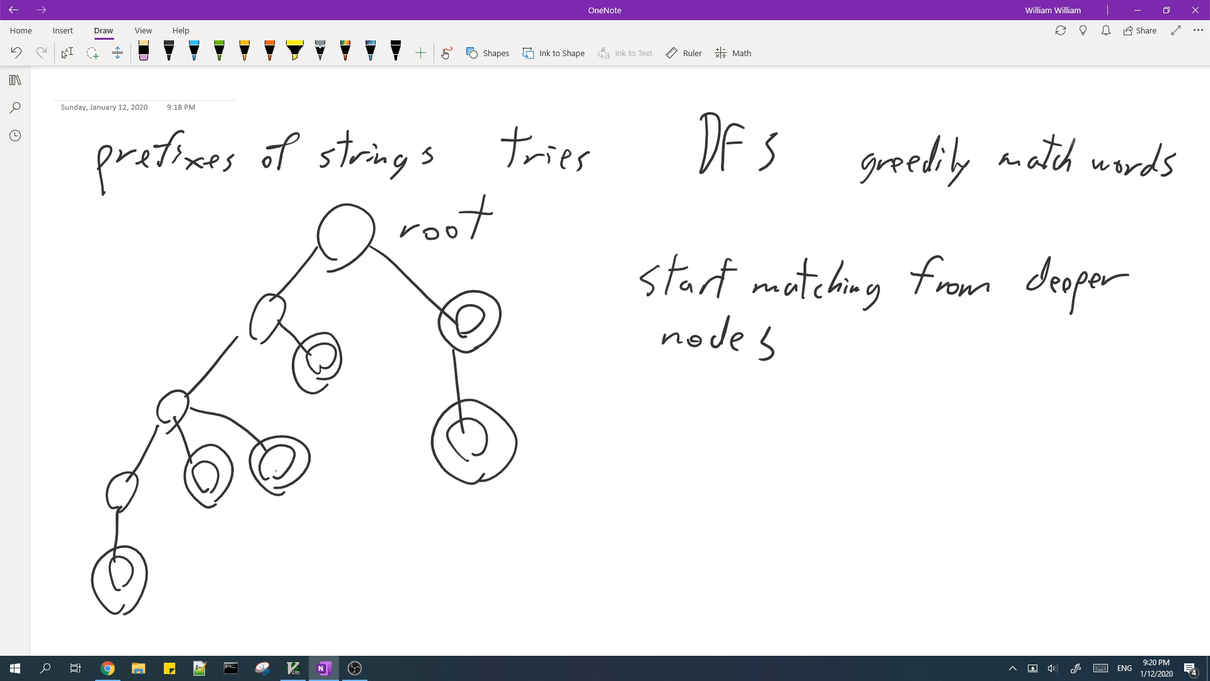
{"action": "left_click", "coordinate": [196, 50]}
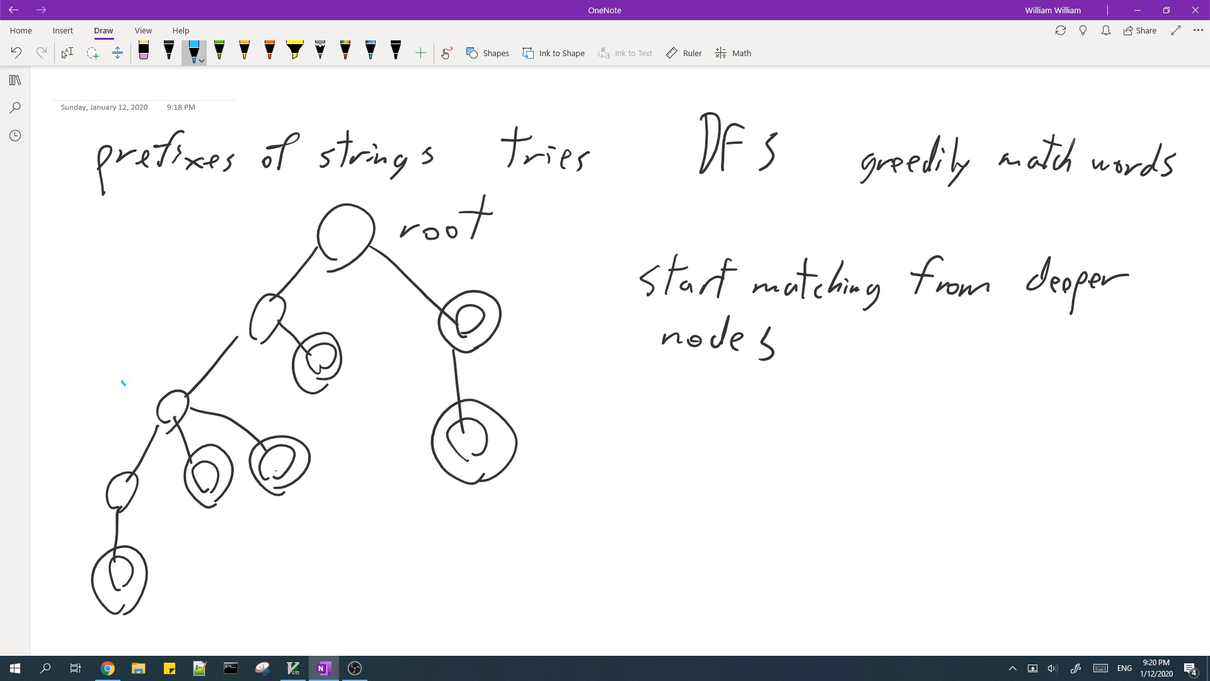
- Draw blue strokes linking matched node pairs, from the deepest nodes upward
{"action": "left_click_drag", "start_coordinate": [121, 384], "coordinate": [158, 397]}
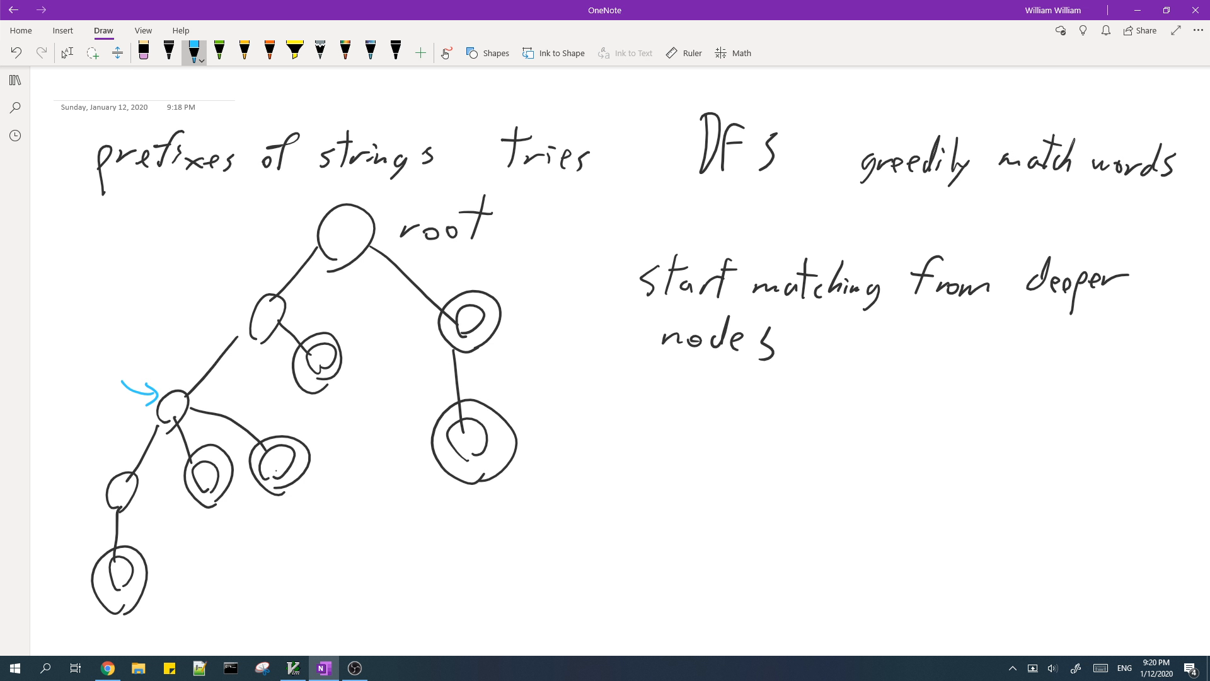
{"action": "left_click_drag", "start_coordinate": [147, 552], "coordinate": [186, 509]}
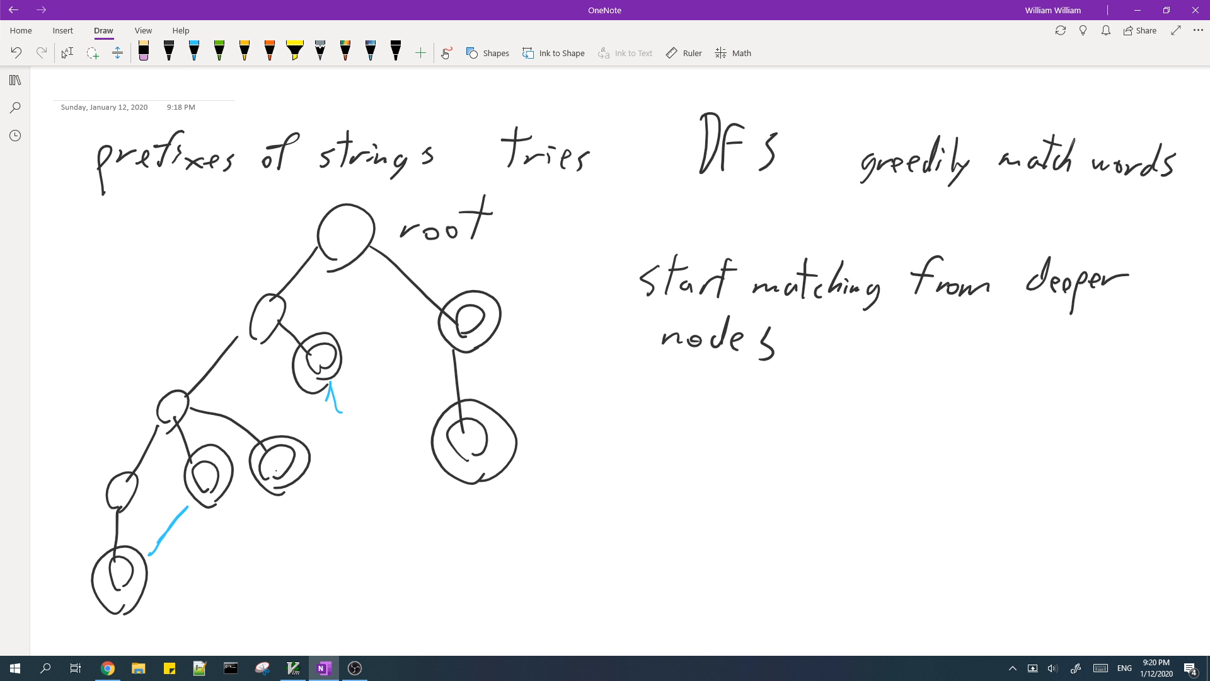
{"action": "left_click", "coordinate": [196, 51]}
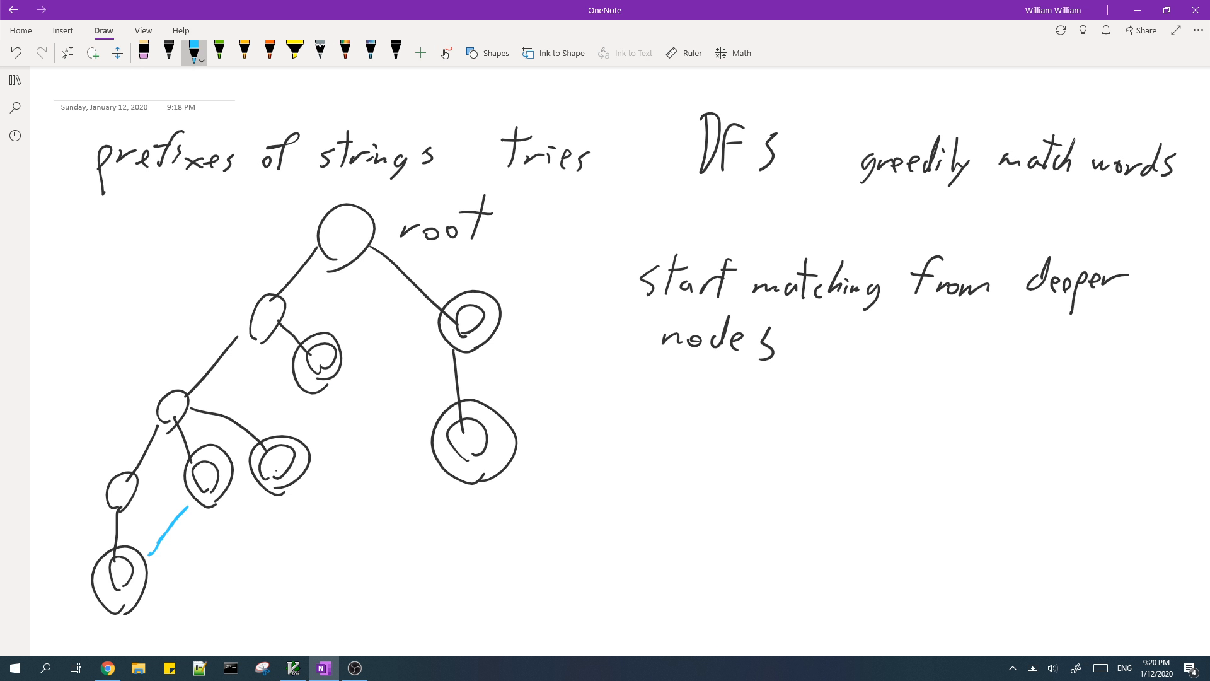
{"action": "left_click_drag", "start_coordinate": [209, 289], "coordinate": [255, 293]}
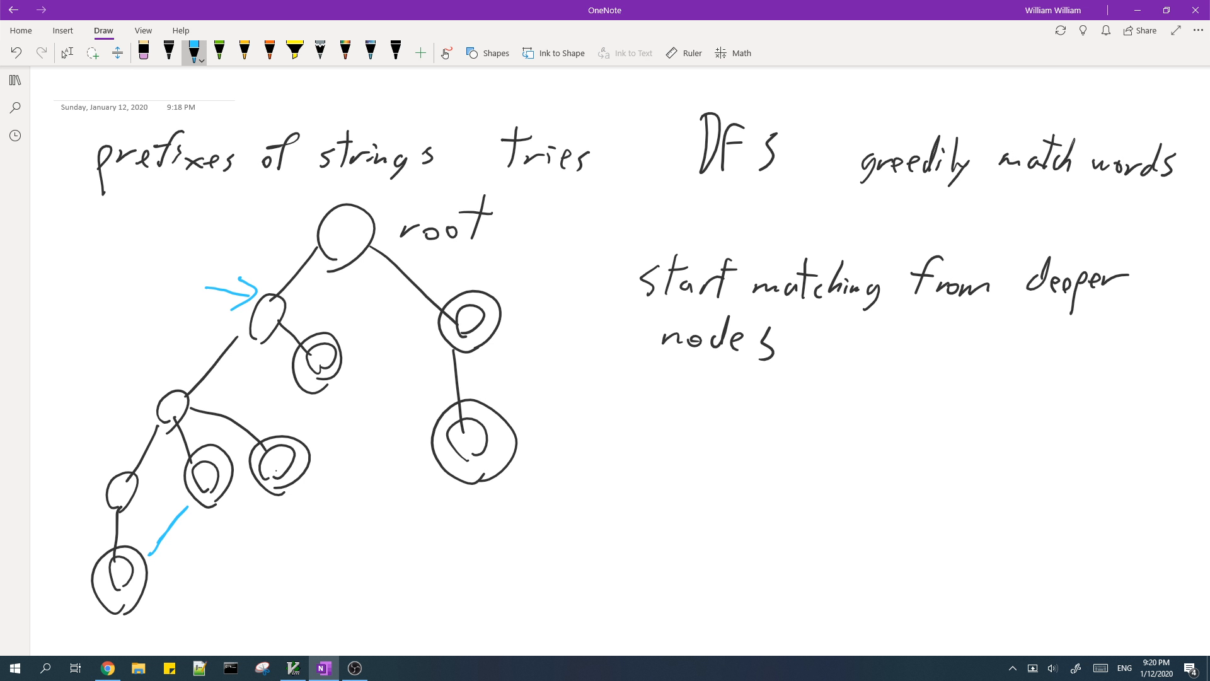
{"action": "left_click_drag", "start_coordinate": [319, 398], "coordinate": [309, 436]}
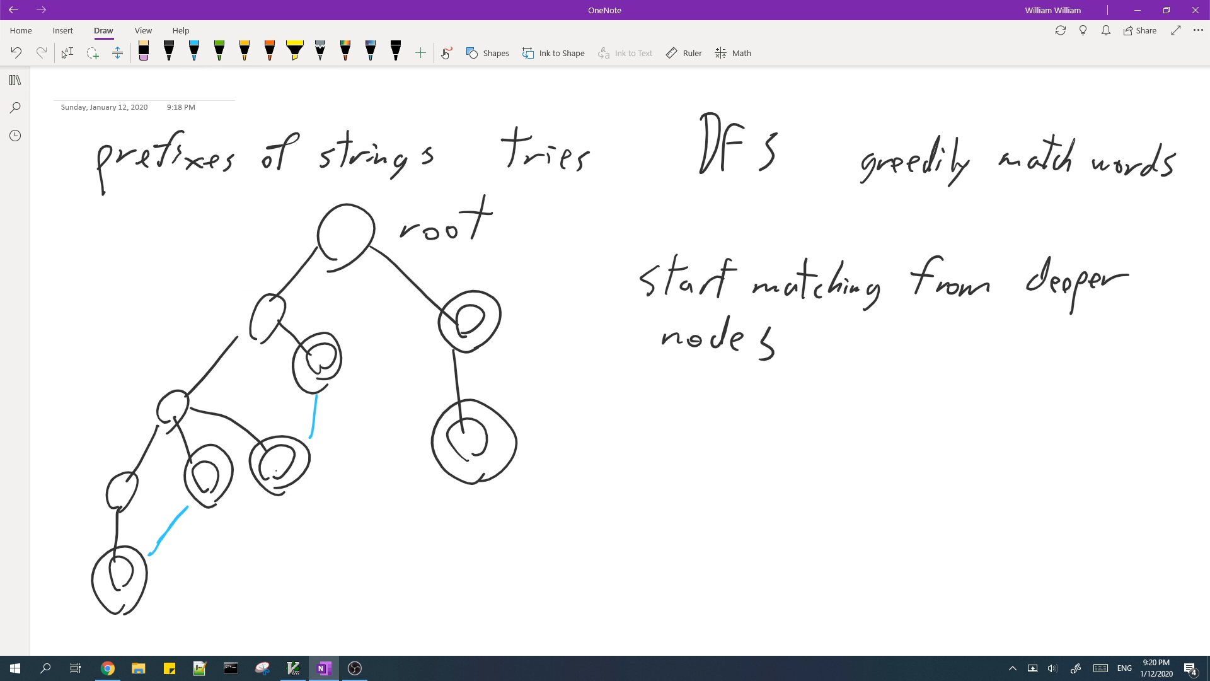
{"action": "left_click_drag", "start_coordinate": [433, 510], "coordinate": [438, 475]}
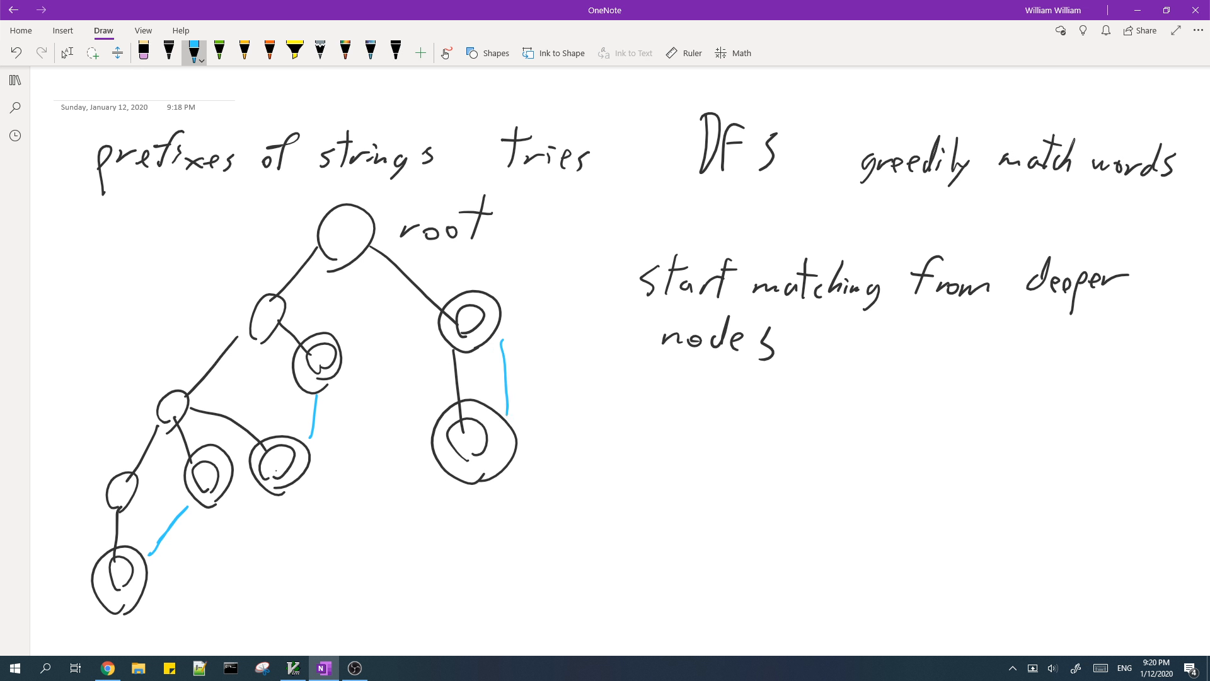
{"action": "left_click", "coordinate": [195, 51]}
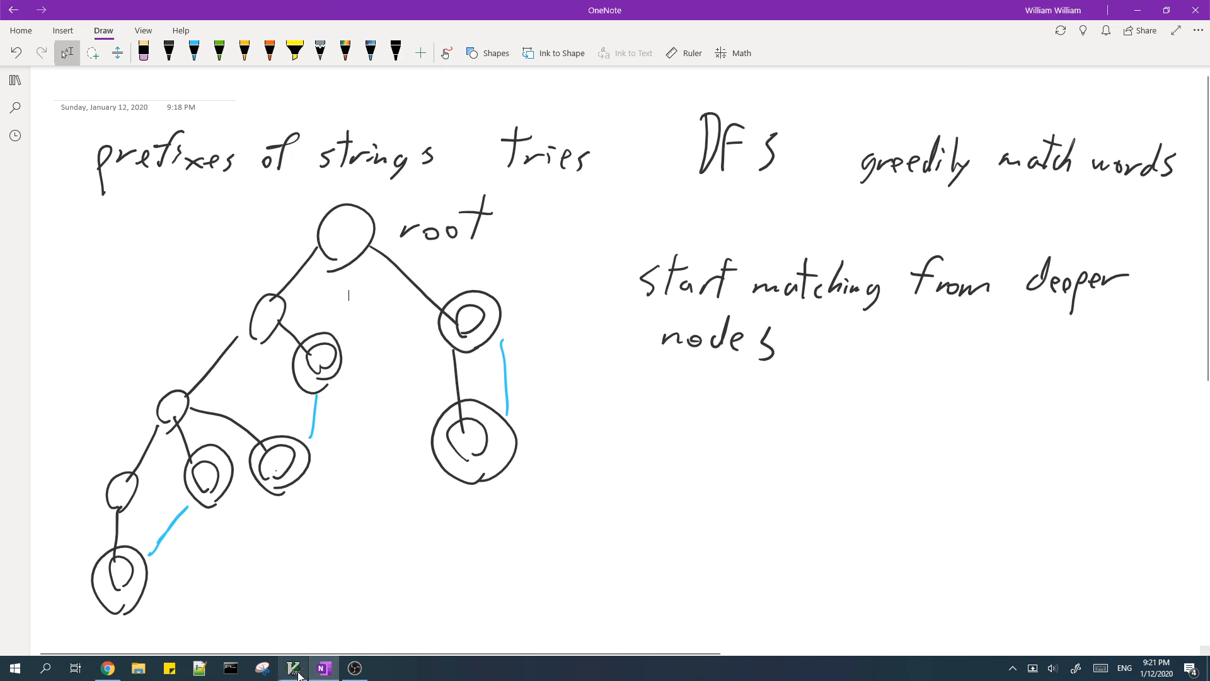
- In GVim, add a '//insert s' comment and tr.insert(a); after the conversion loop
{"action": "left_click", "coordinate": [293, 667]}
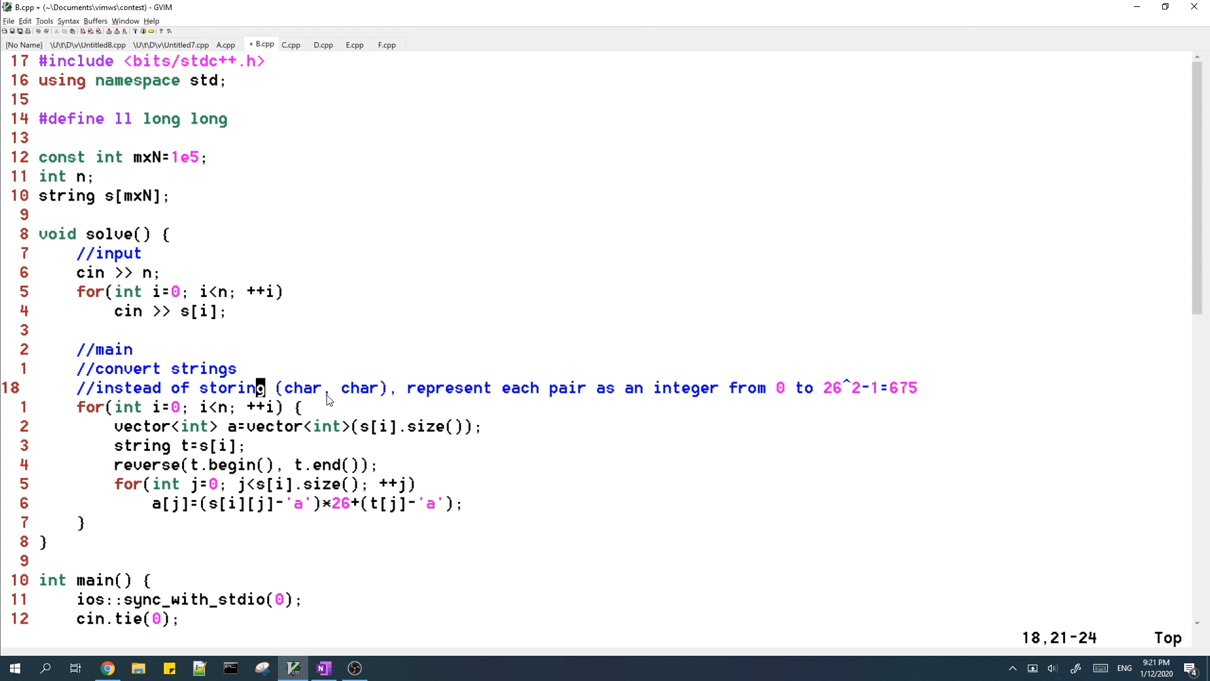
{"action": "key", "text": "o"}
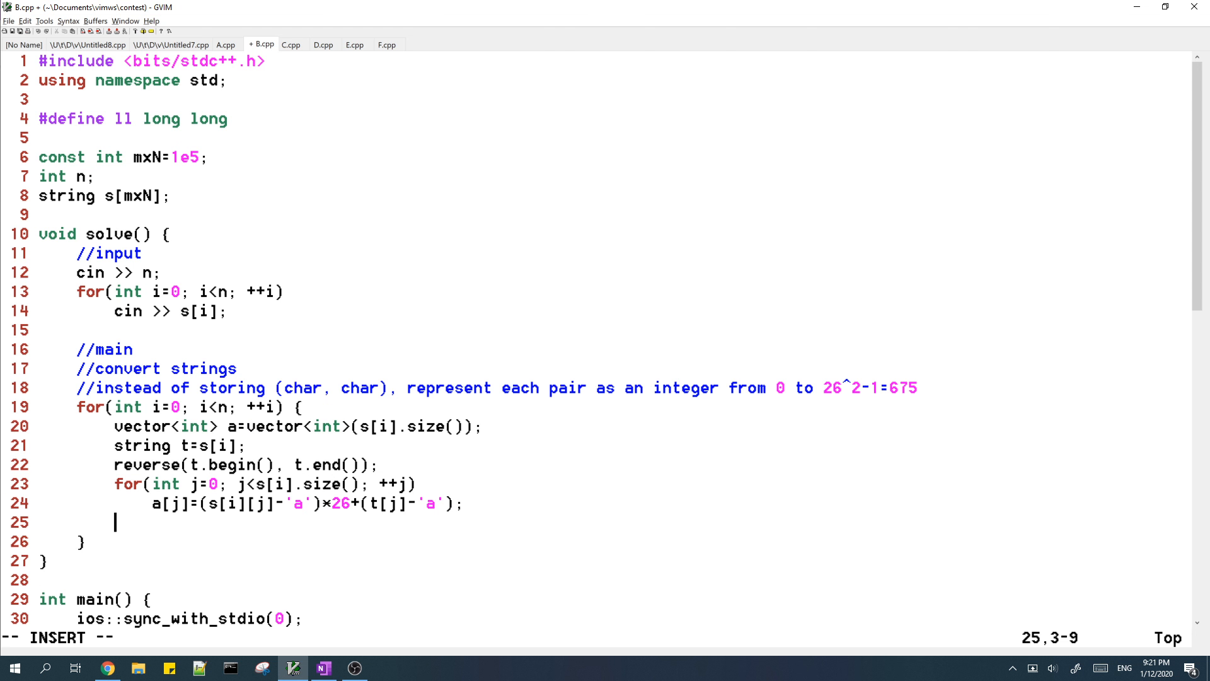
{"action": "type", "text": "//insert string into trie"}
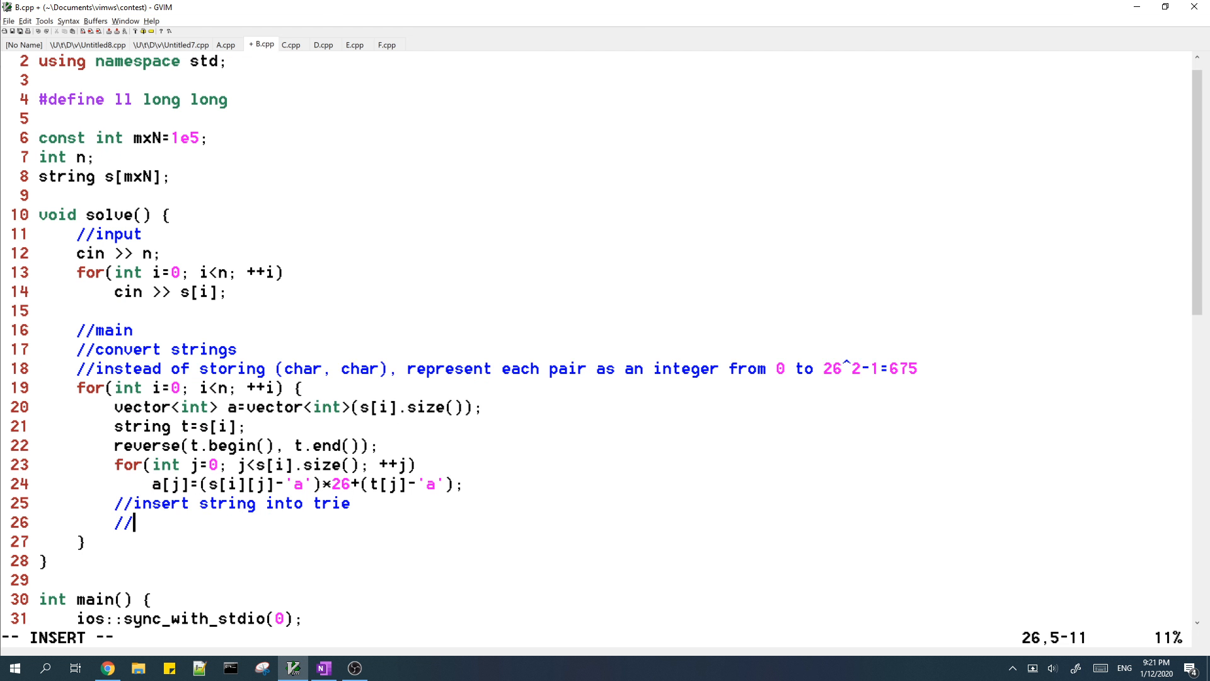
{"action": "type", "text": "tr.insert(a);"}
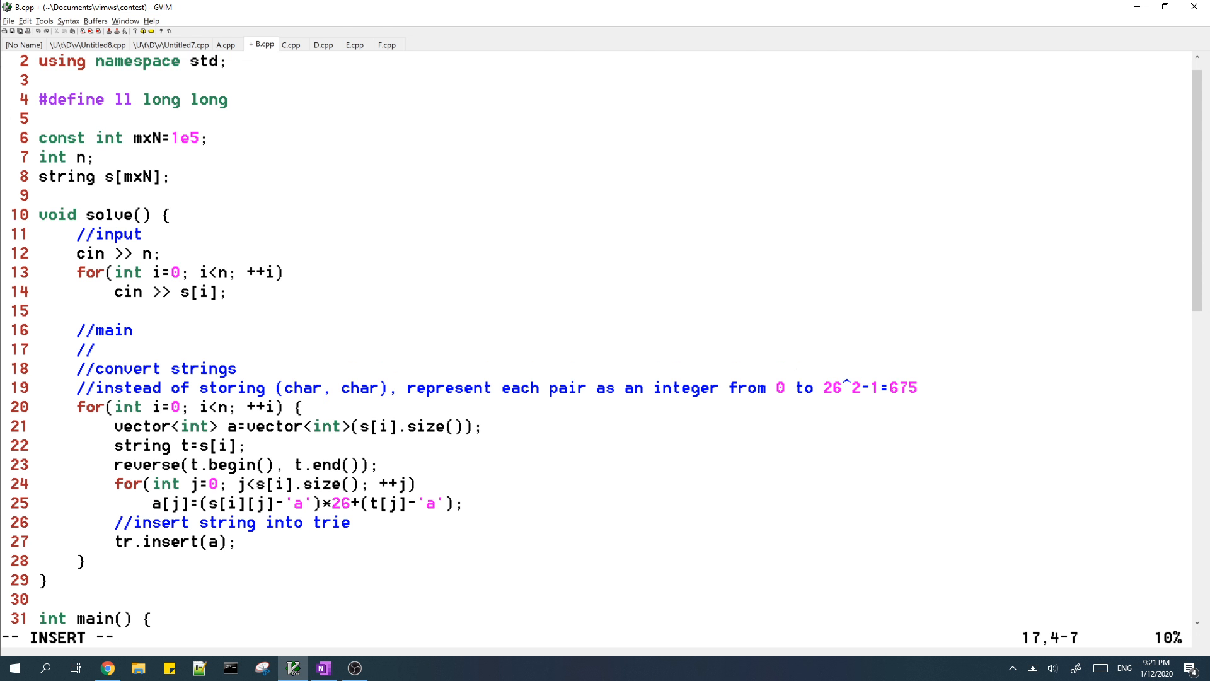
- Add a reset block: memset tr.child and tr.count to 0, and tr.nodes=1
{"action": "type", "text": "reset trie"}
{"action": "type", "text": "memse"}
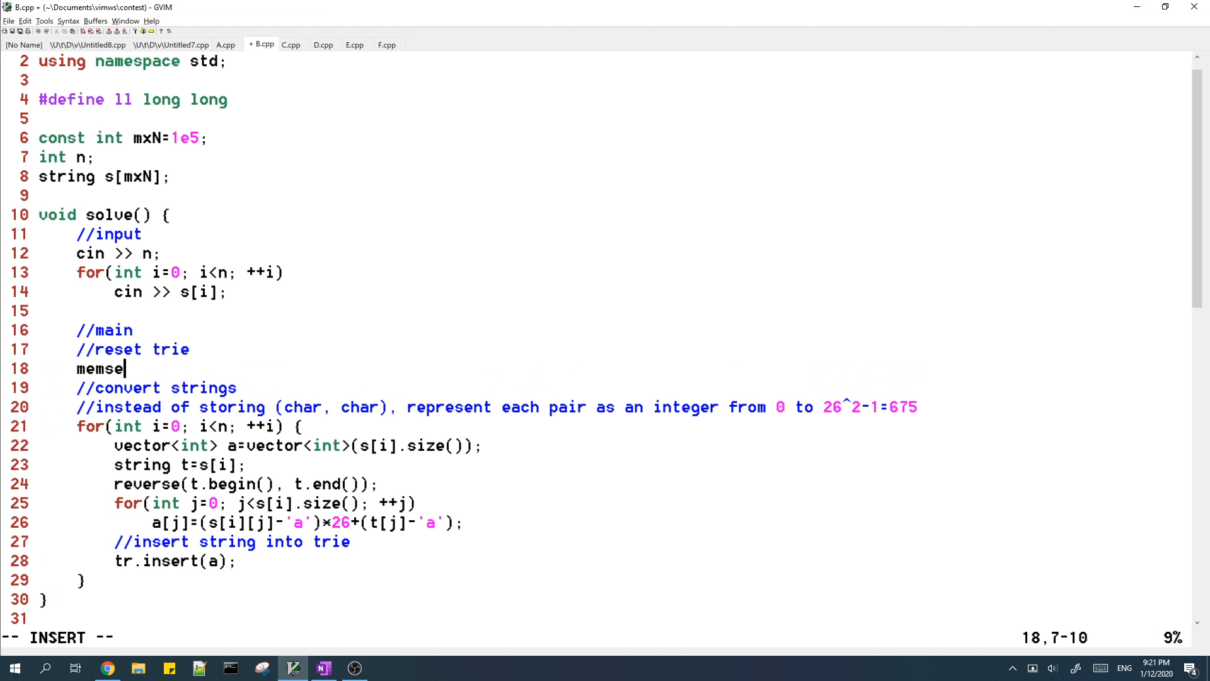
{"action": "type", "text": "t(tr.child,"}
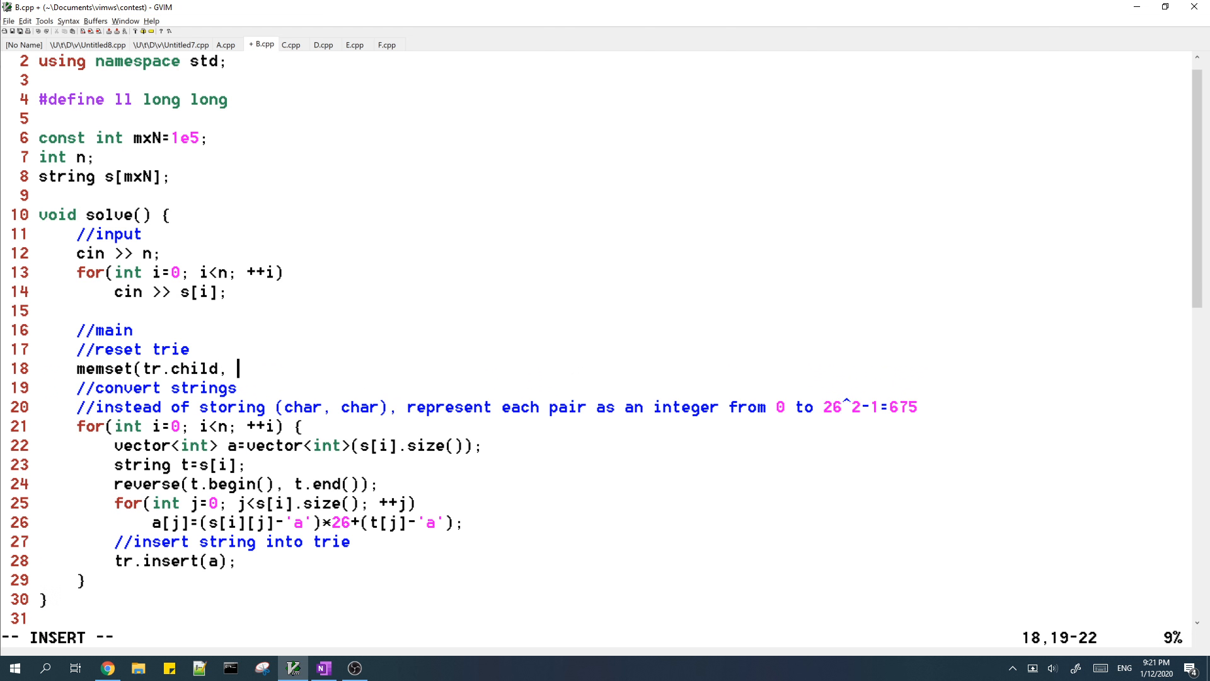
{"action": "type", "text": "0, sizeof(tr.child[0"}
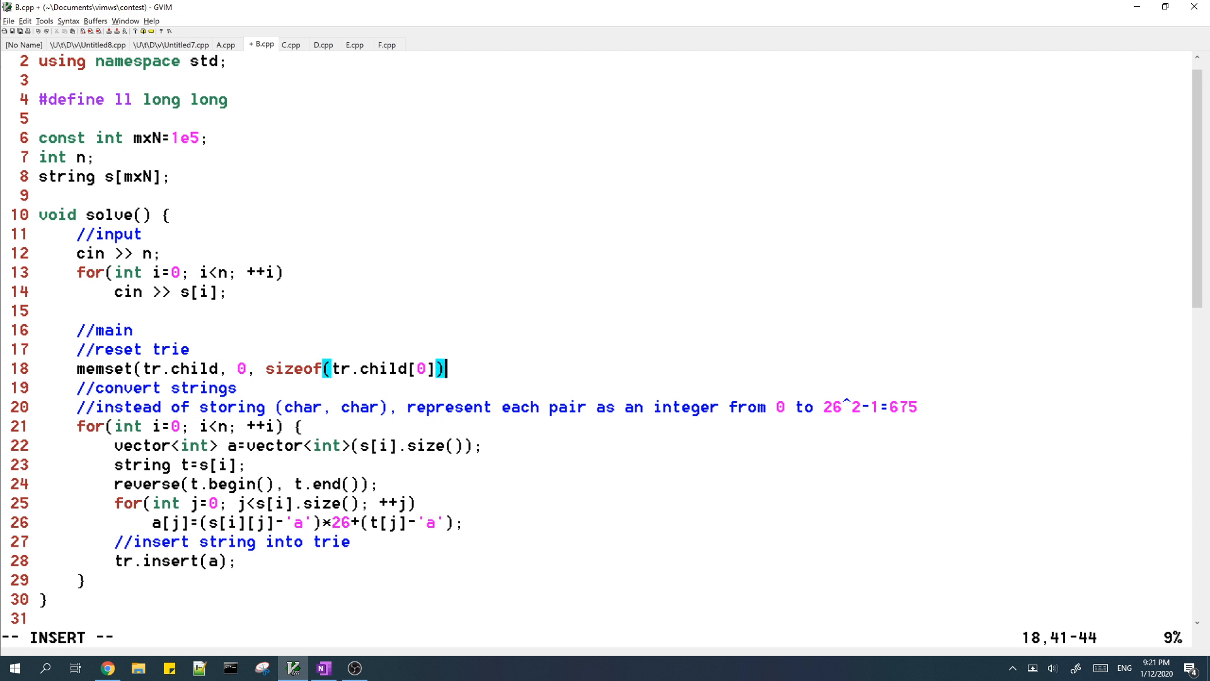
{"action": "type", "text": "*tr.nodes"}
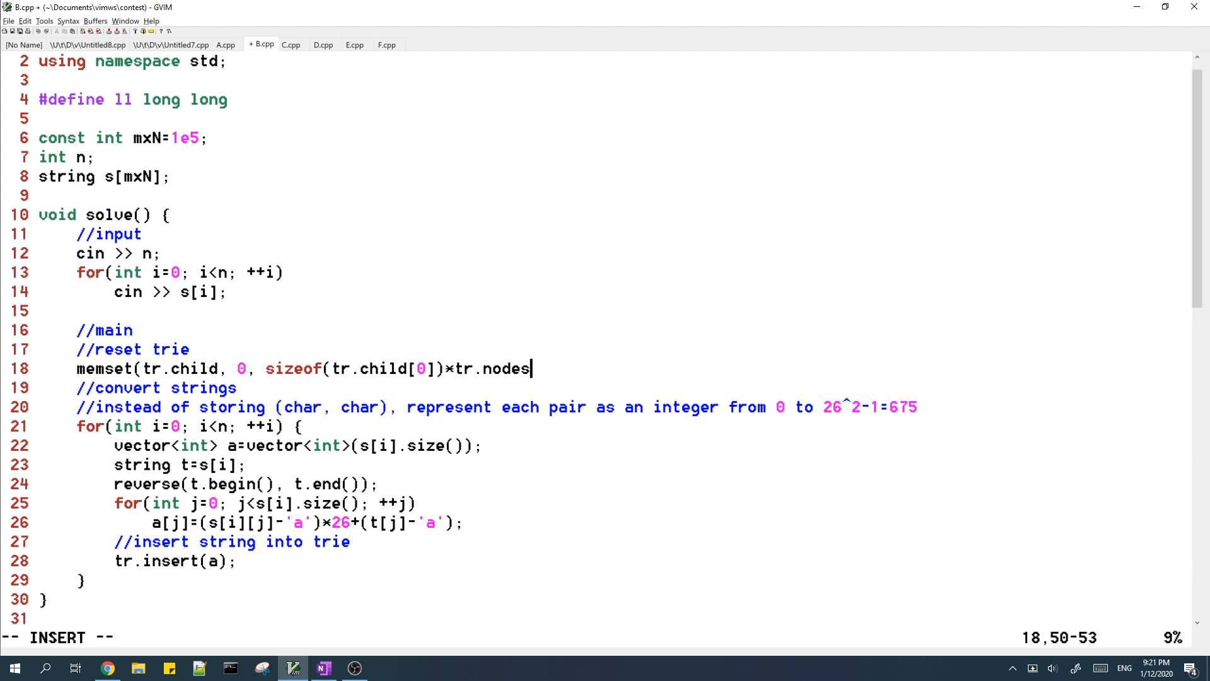
{"action": "type", "text": ")"}
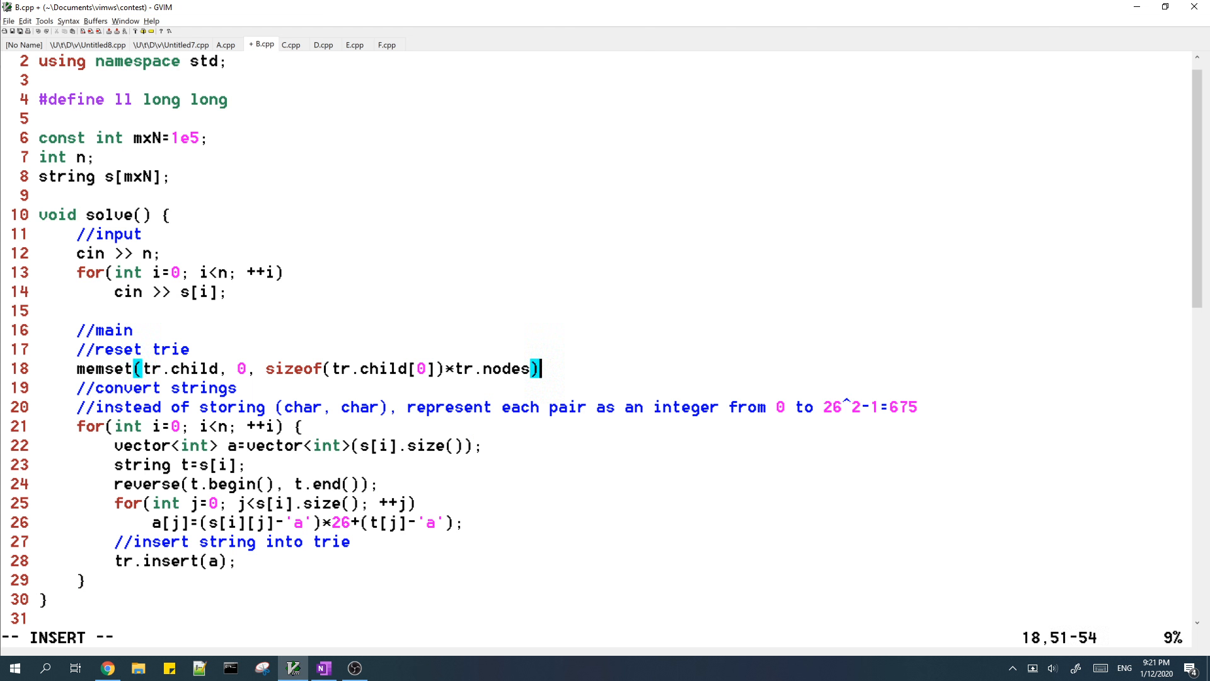
{"action": "type", "text": "memset"}
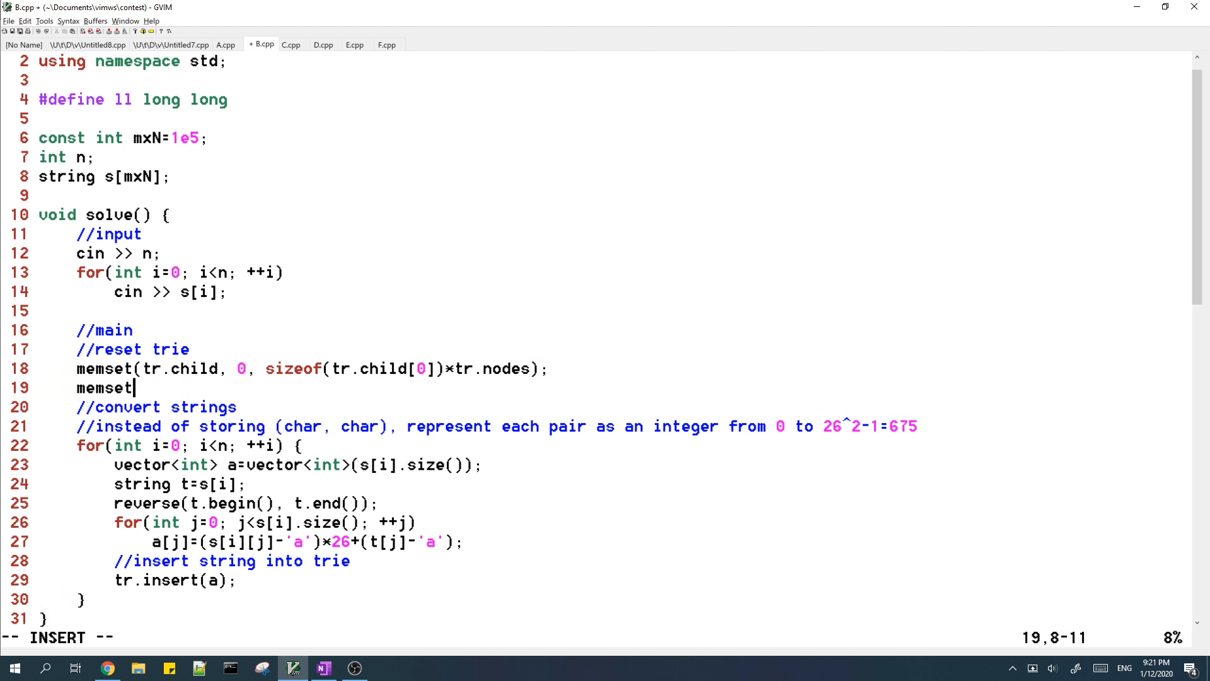
{"action": "type", "text": "(tr.count, 0, 4*tr.nodes);"}
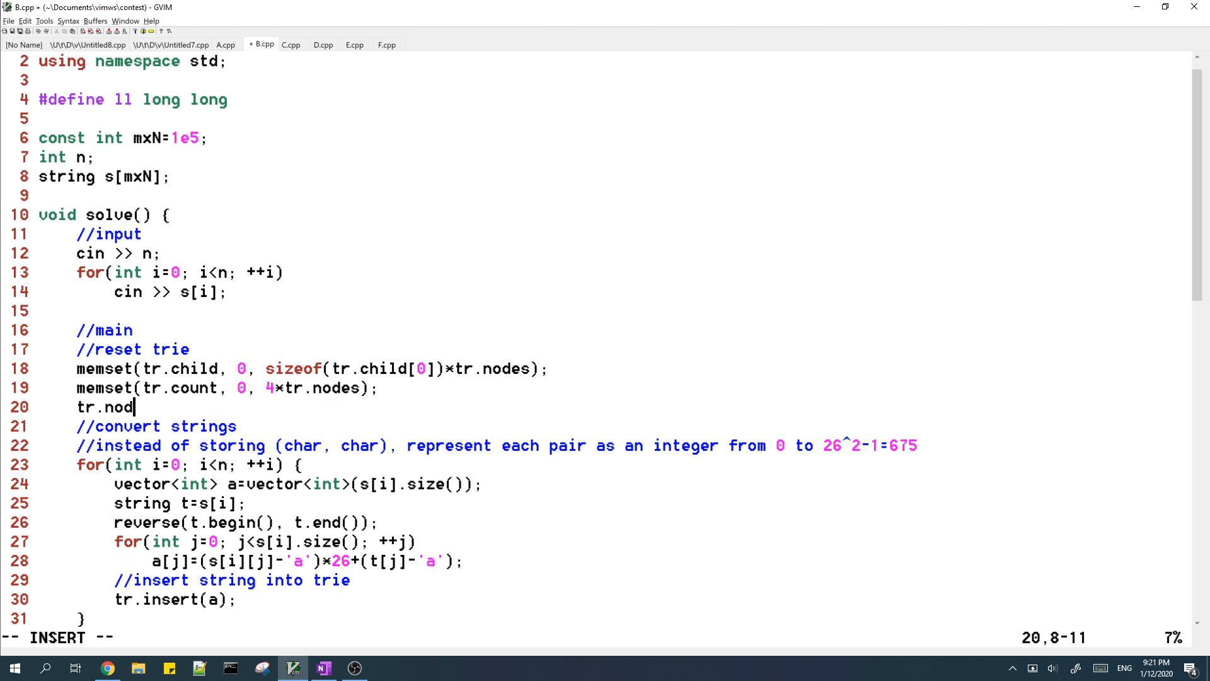
{"action": "type", "text": "es=1;"}
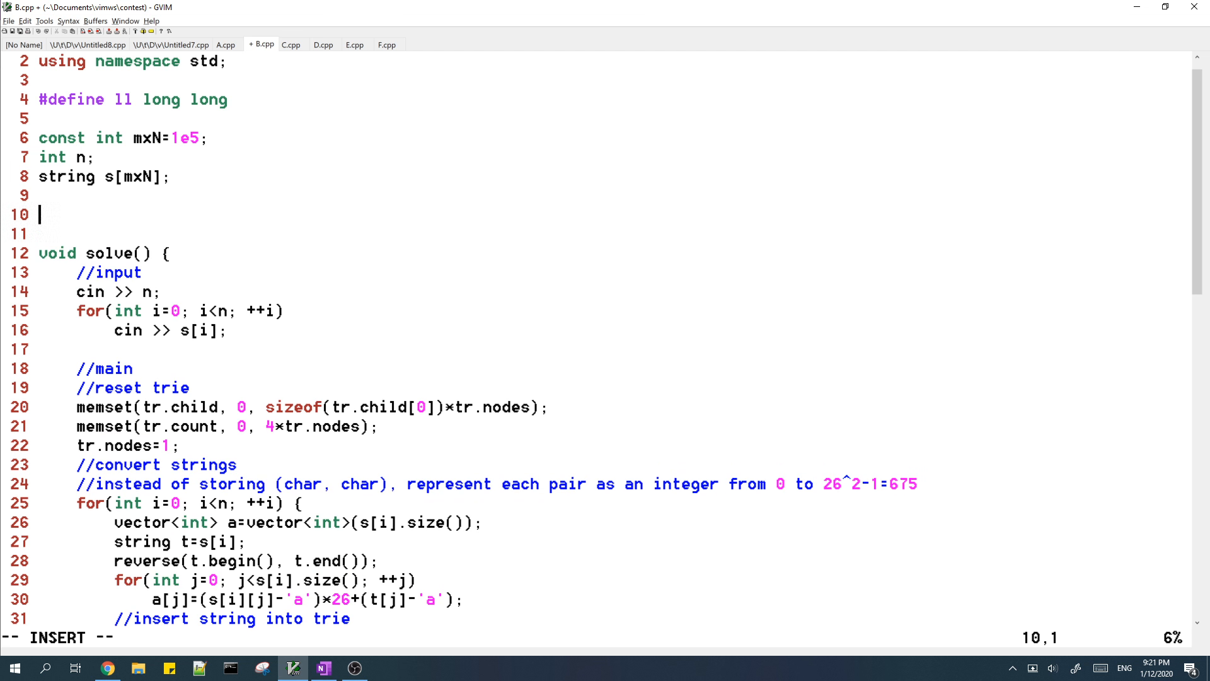
- Type struct trie with int nodes, child[mxN+1][676] and count[mxN+1], instance tr
{"action": "type", "text": "struct trie {"}
{"action": "type", "text": "} tr;"}
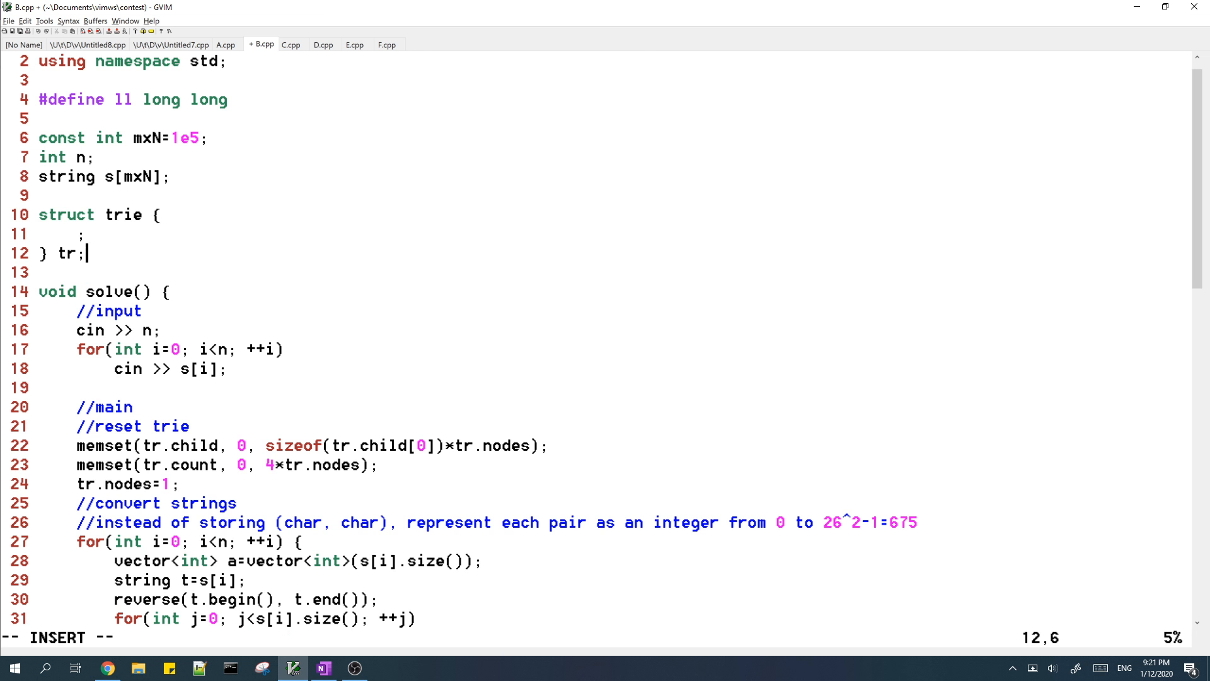
{"action": "key", "text": "BackSpace"}
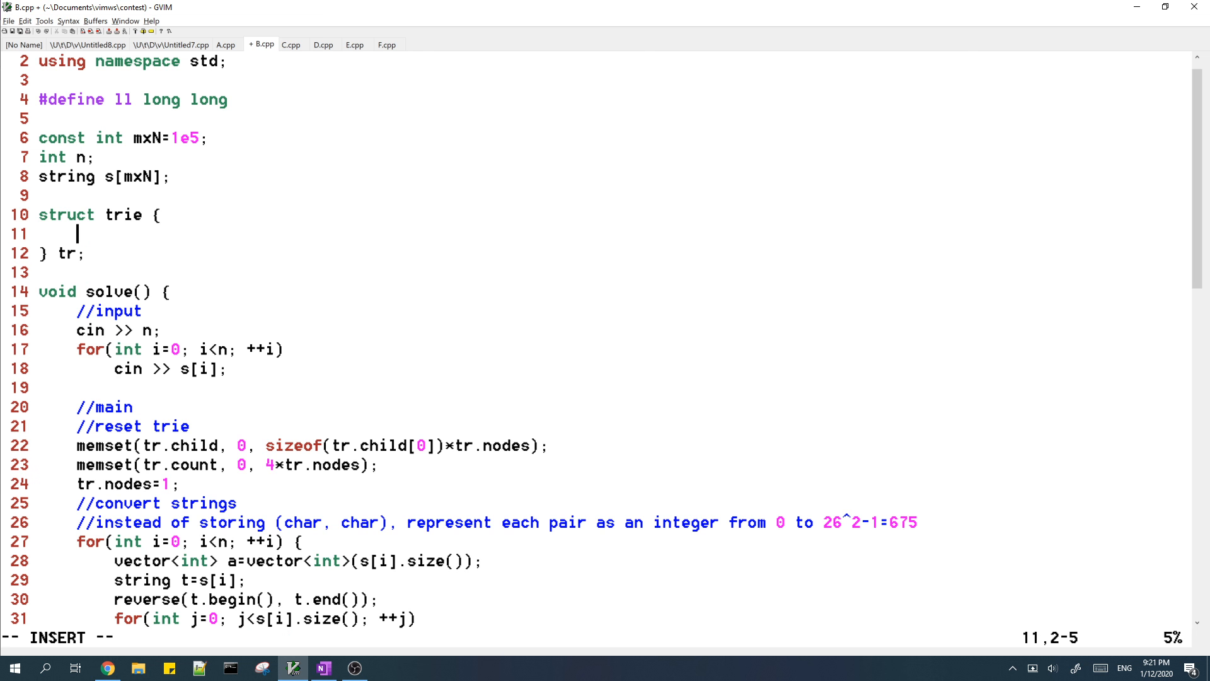
{"action": "type", "text": "int nodes,"}
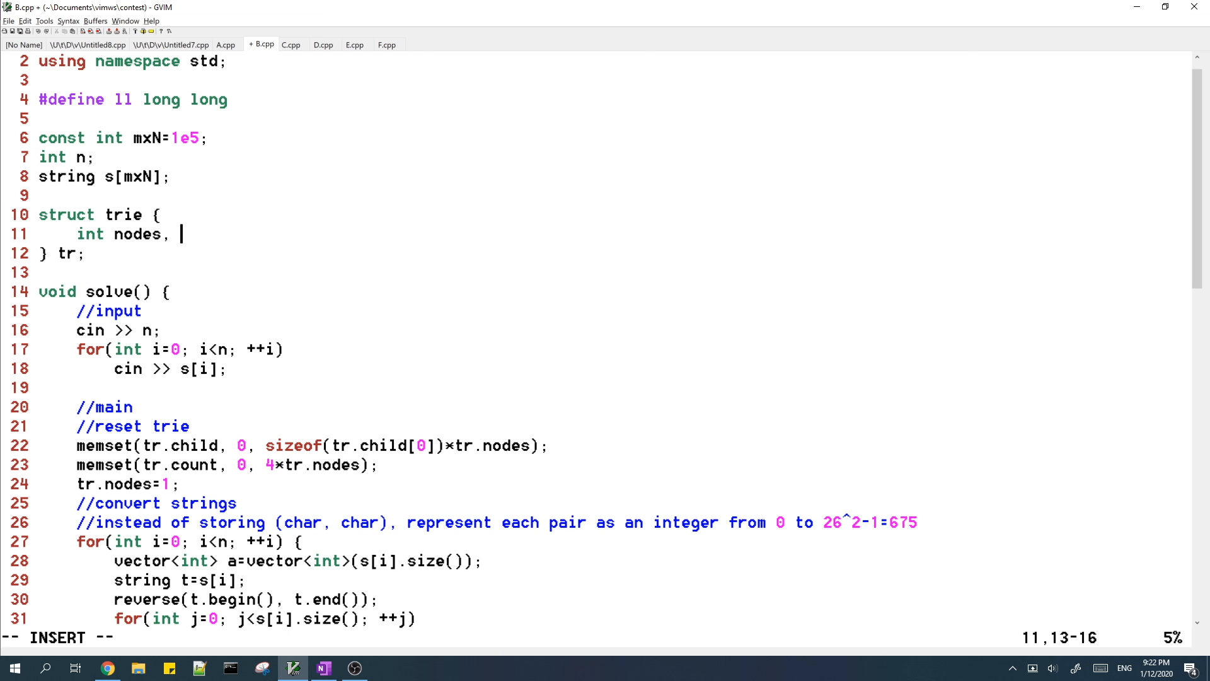
{"action": "type", "text": "child["}
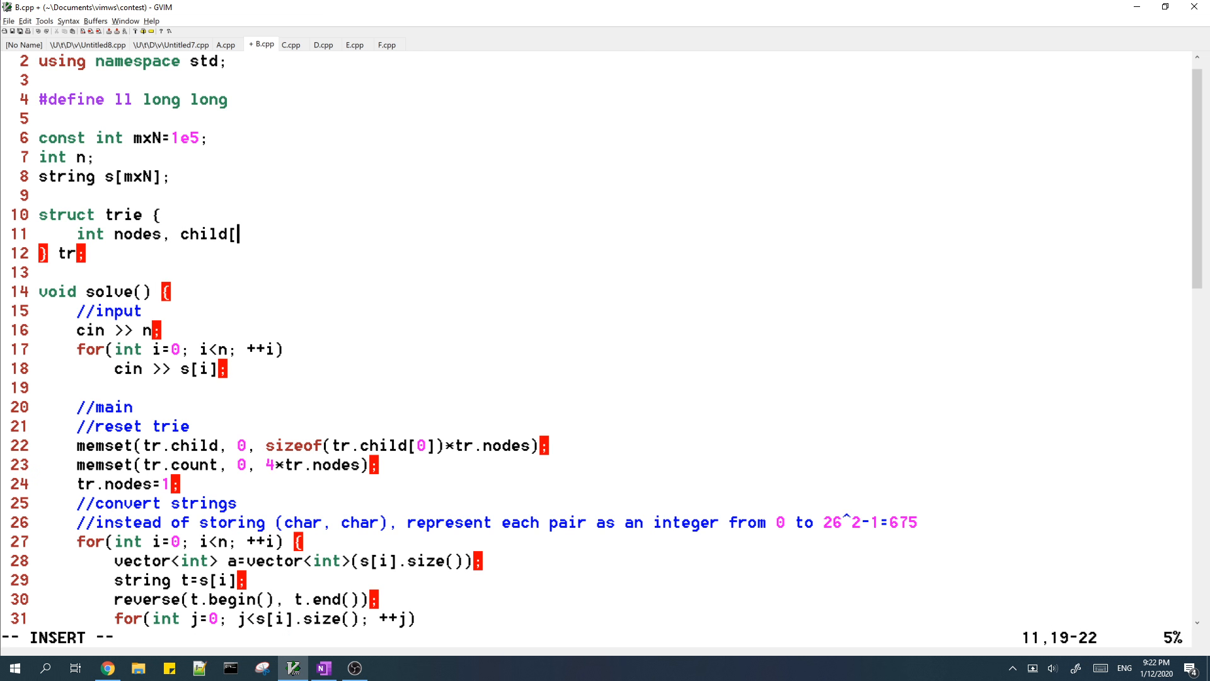
{"action": "type", "text": "mxN+1][676"}
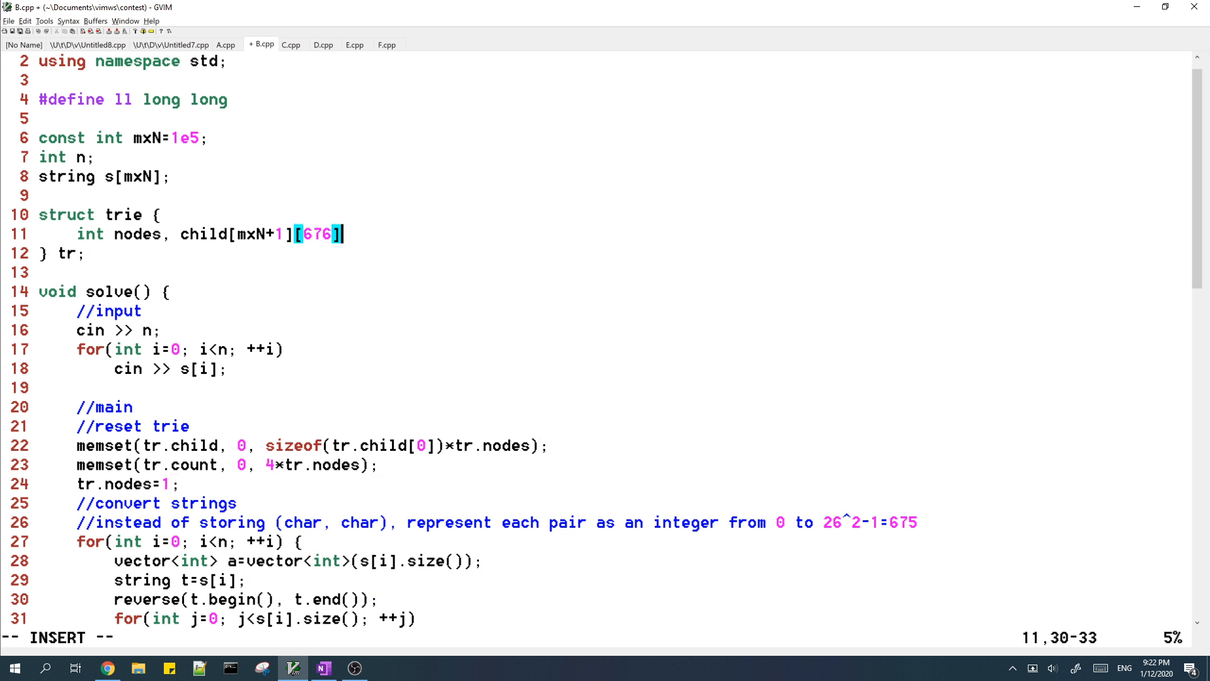
{"action": "type", "text": ", count"}
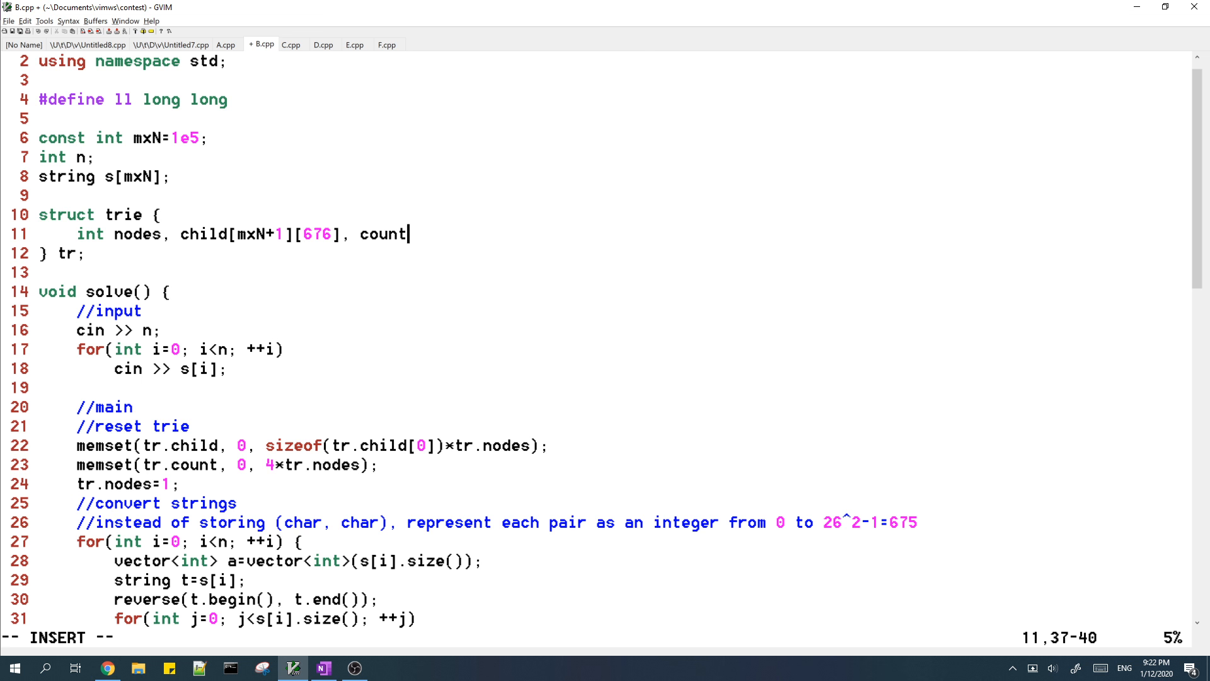
{"action": "type", "text": "[mxN+1];"}
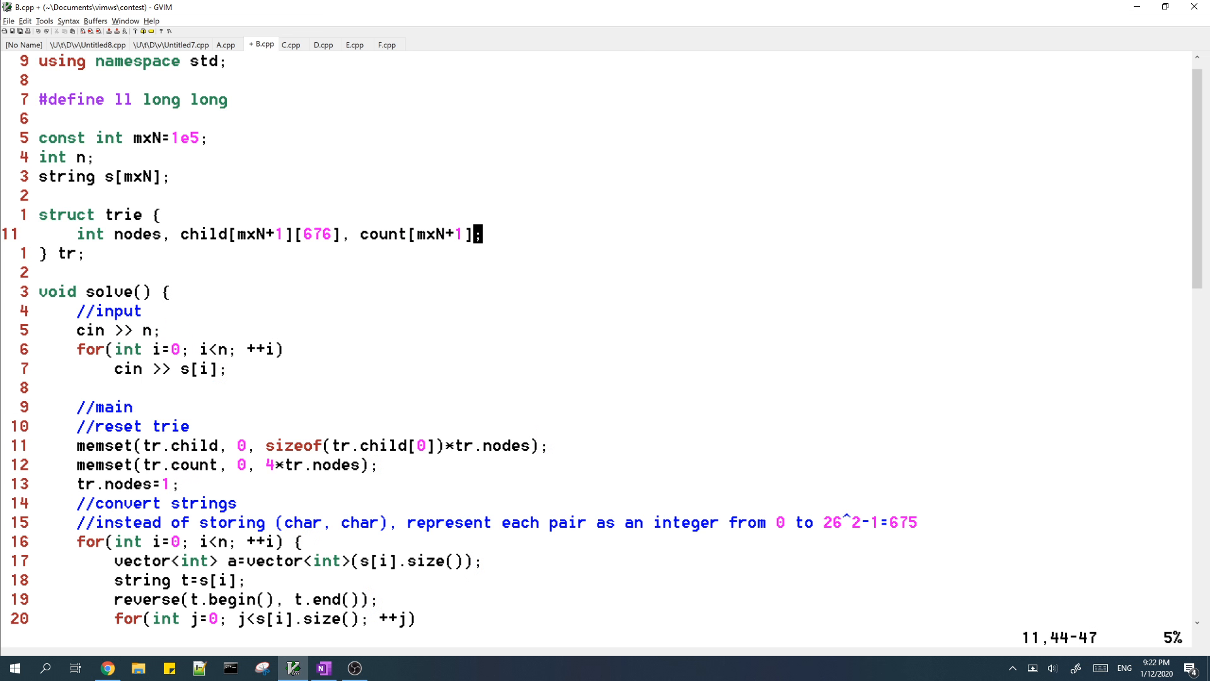
- Write void insert(vector<int> s), creating missing child[u][si] nodes and incrementing count[u]
{"action": "type", "text": "void inser"}
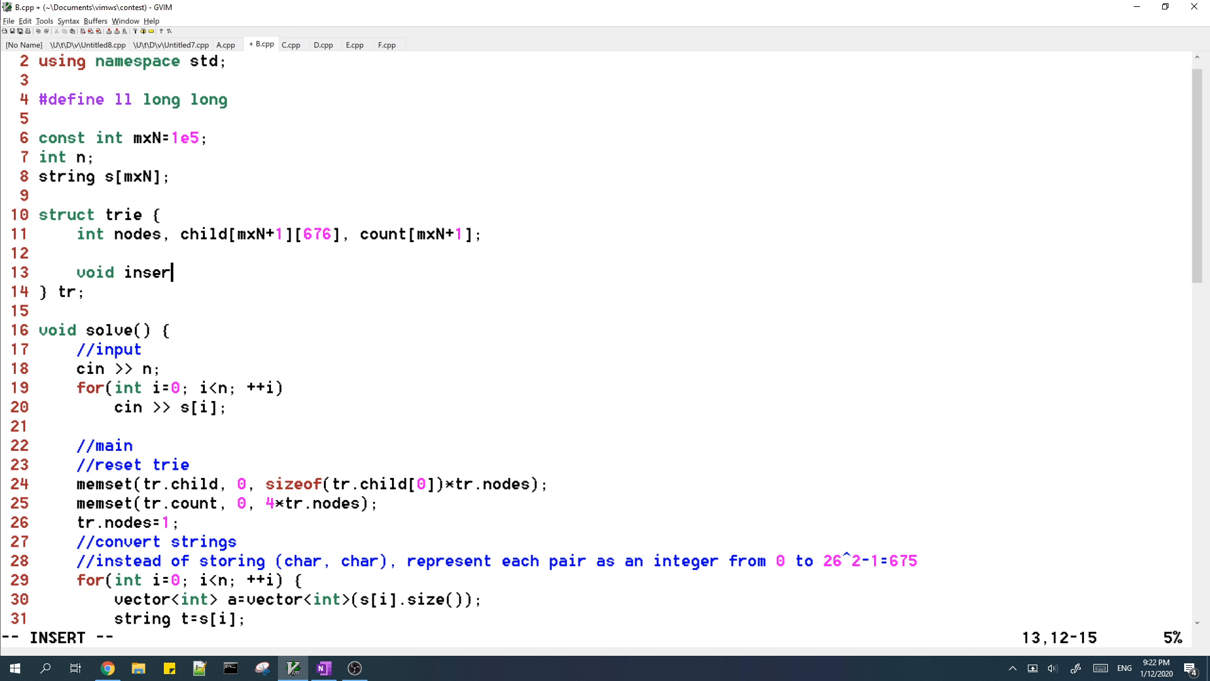
{"action": "type", "text": "t(vector<int>"}
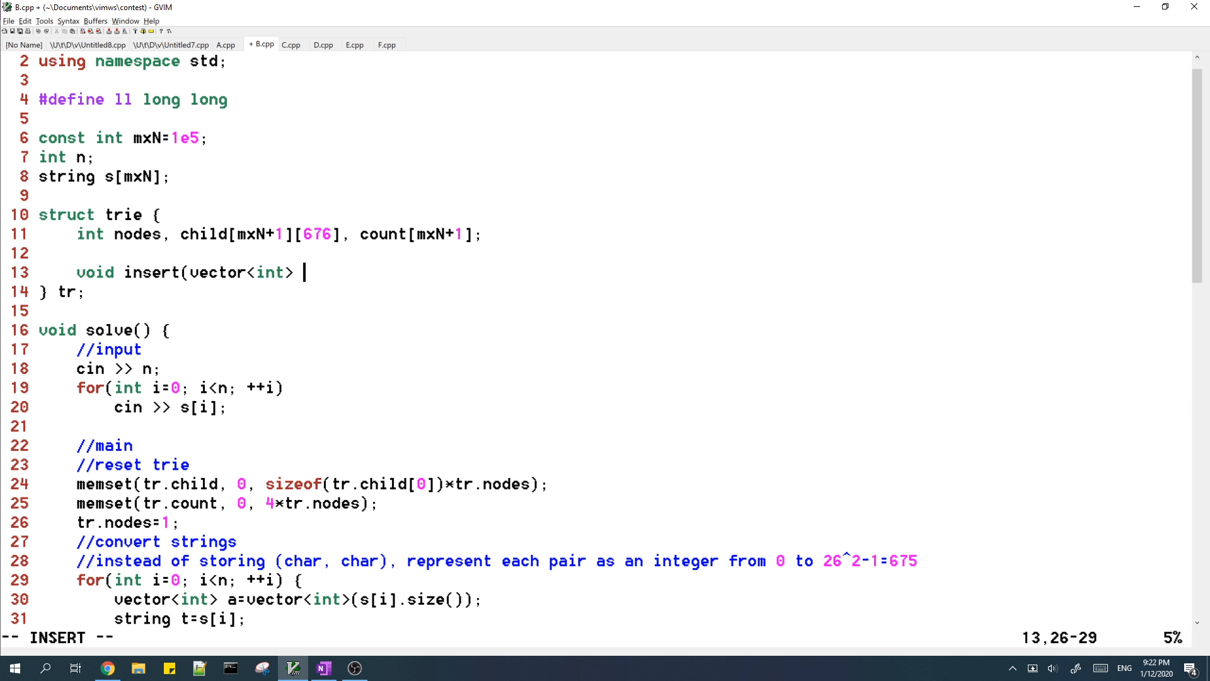
{"action": "type", "text": "s) {"}
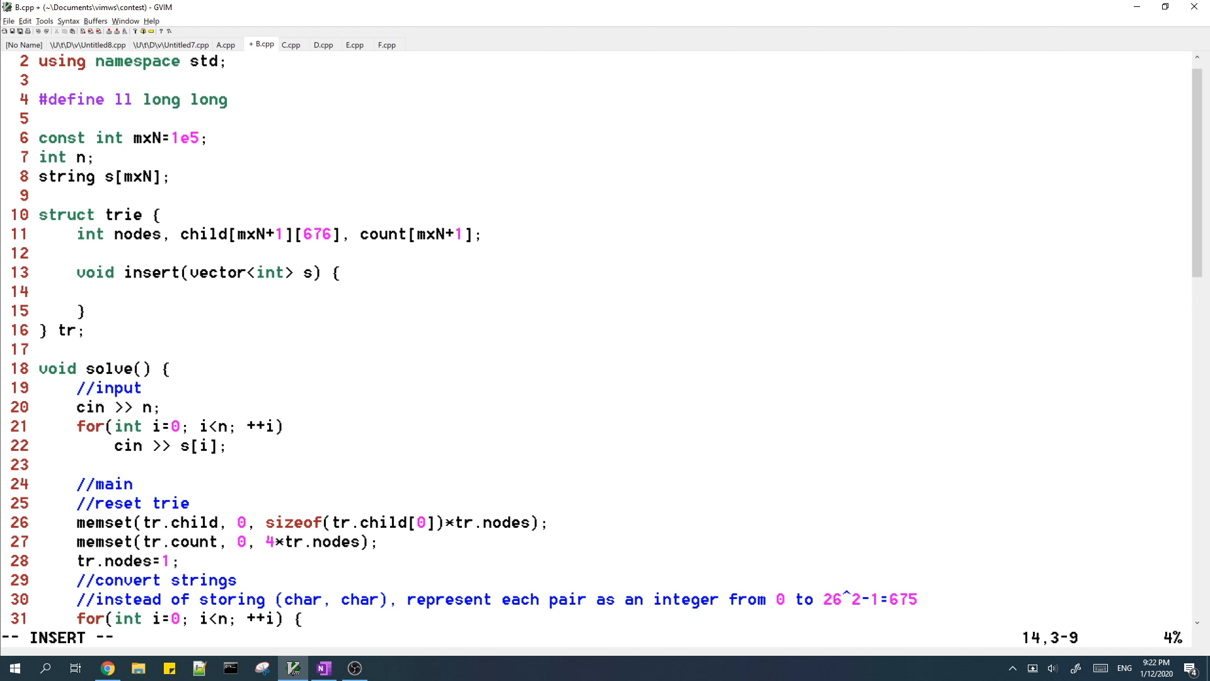
{"action": "type", "text": "int u=0;"}
{"action": "type", "text": "if("}
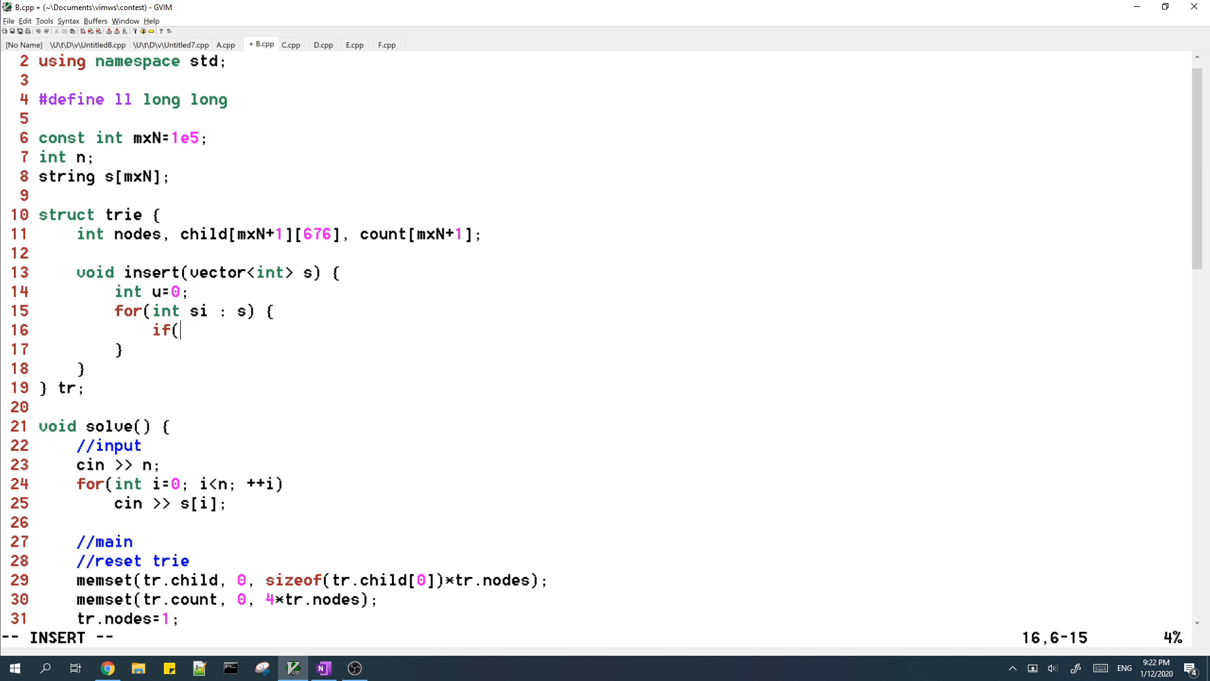
{"action": "type", "text": "!child[u][si])"}
{"action": "type", "text": "u=c"}
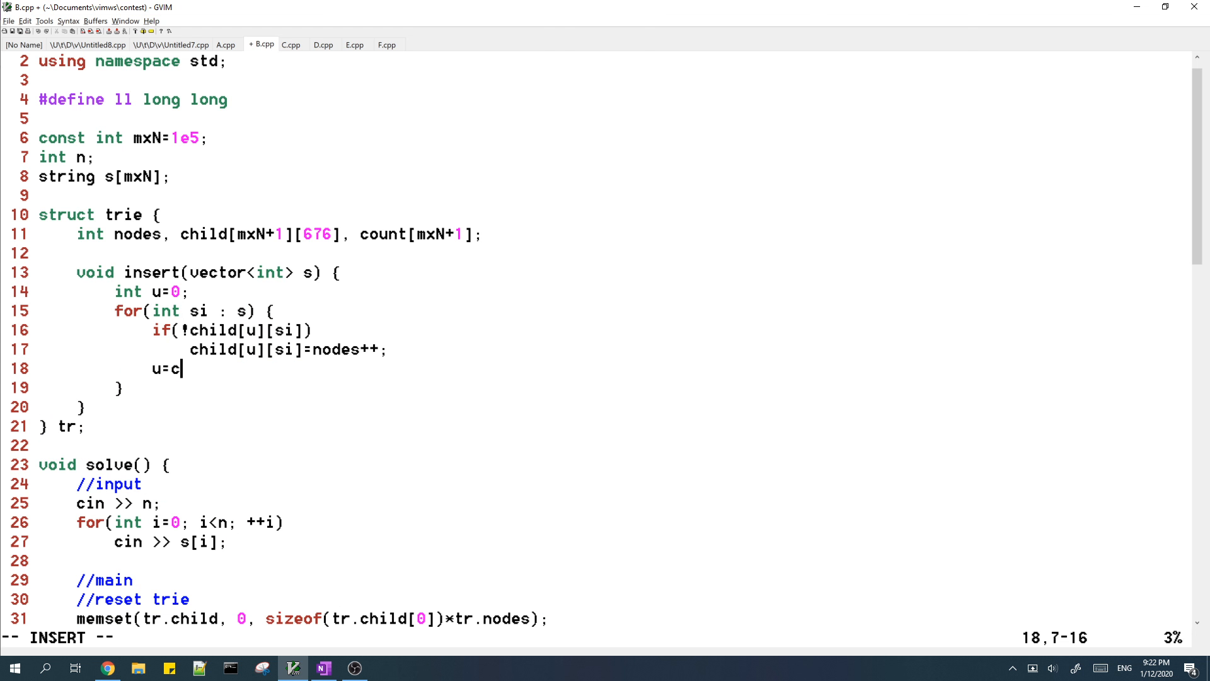
{"action": "type", "text": "hild[u][si];"}
{"action": "type", "text": "++count[u];"}
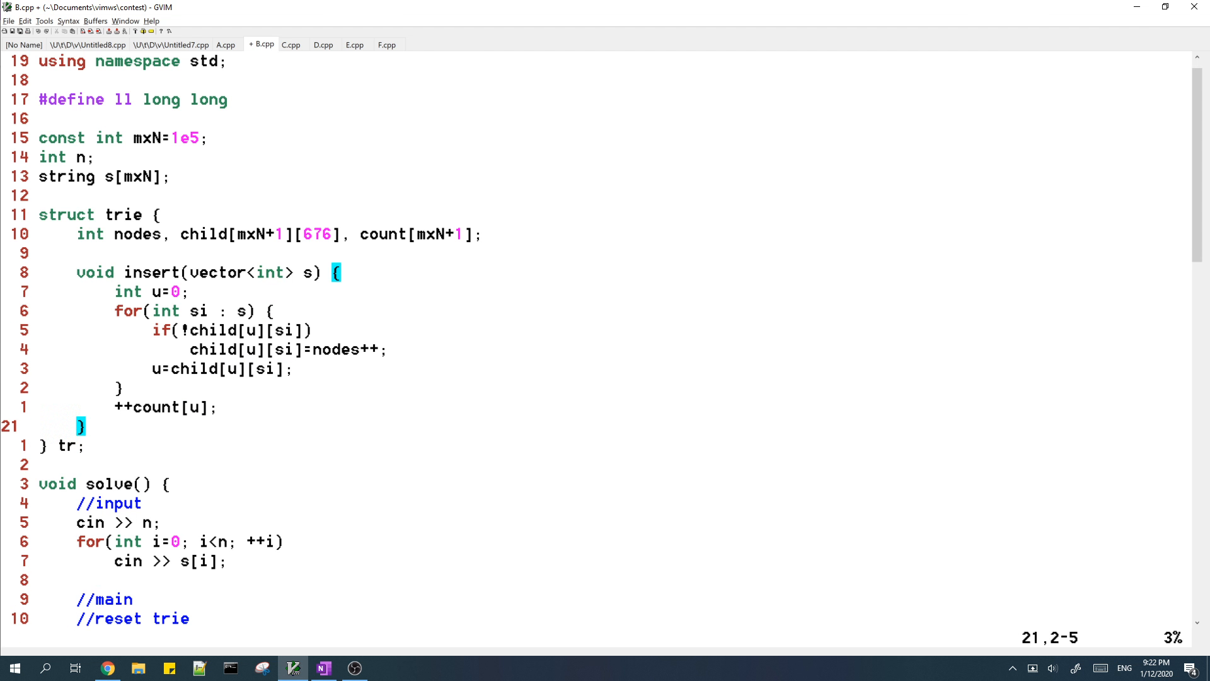
{"action": "mouse_move", "coordinate": [391, 548]}
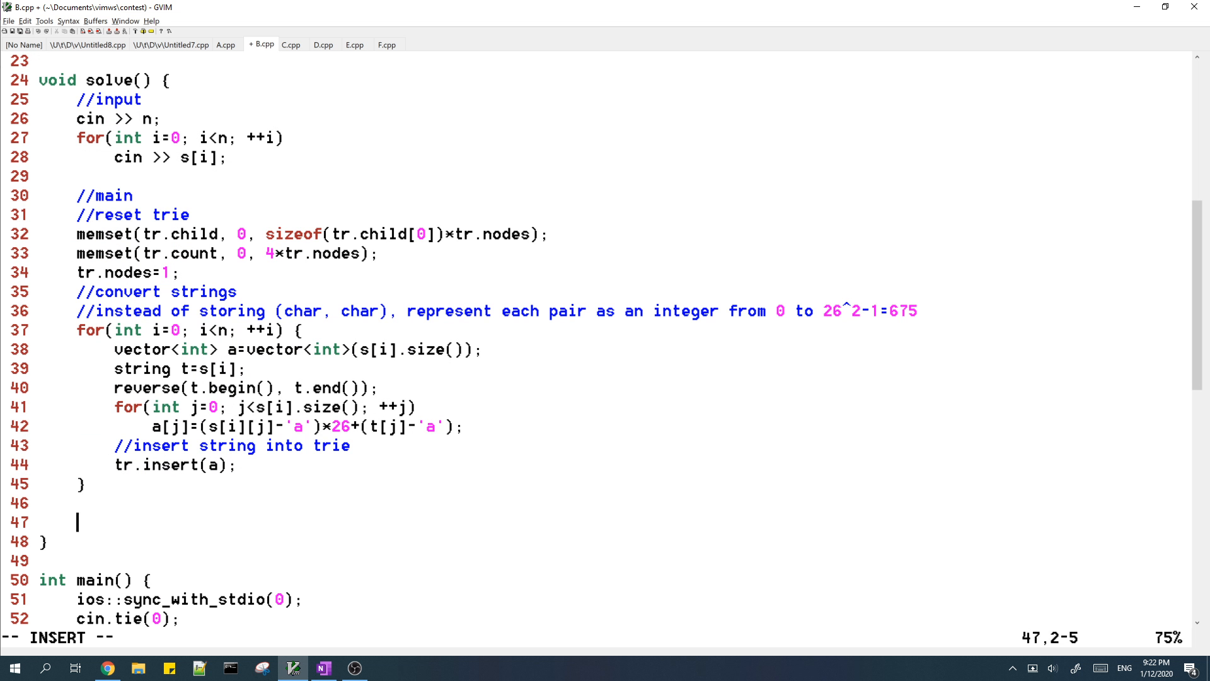
- Type cout << tr.dfs() << "\n" after the insert loop in solve()
{"action": "type", "text": "cout <<"}
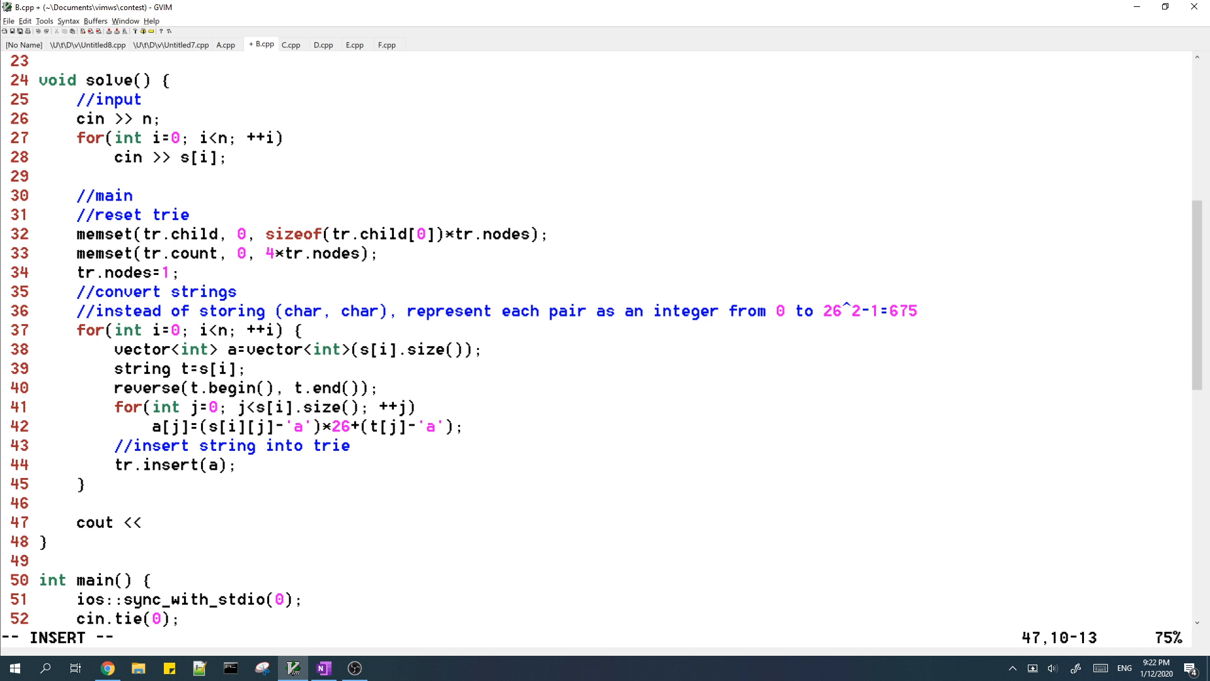
{"action": "type", "text": "tr.d"}
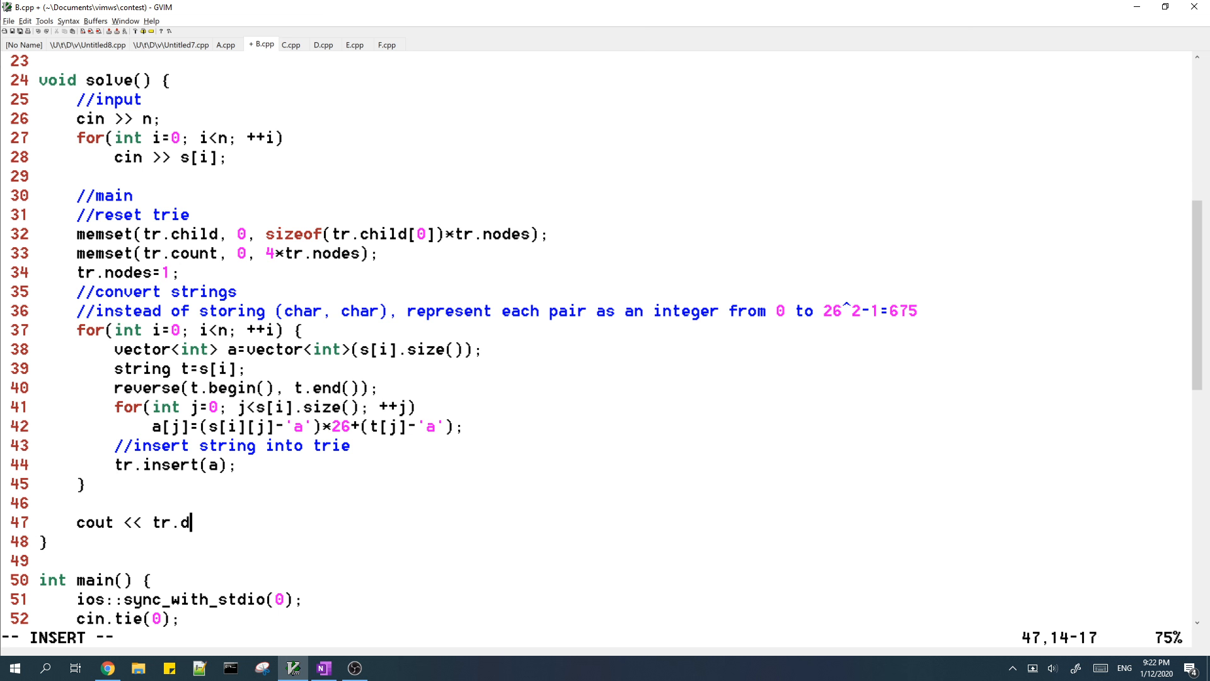
{"action": "type", "text": "fs() << \"\\n\""}
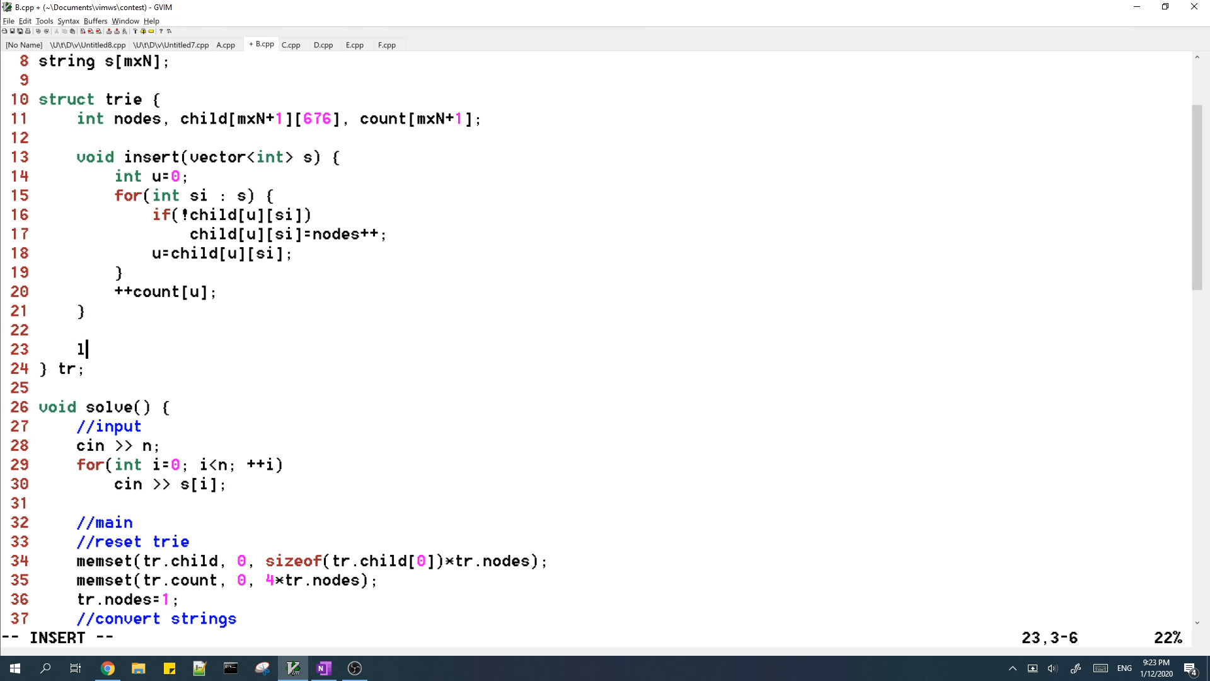
- Add ll dfs(int u=0, int lp=0) to the trie, returning ans
{"action": "type", "text": "l dfs(int u=0"}
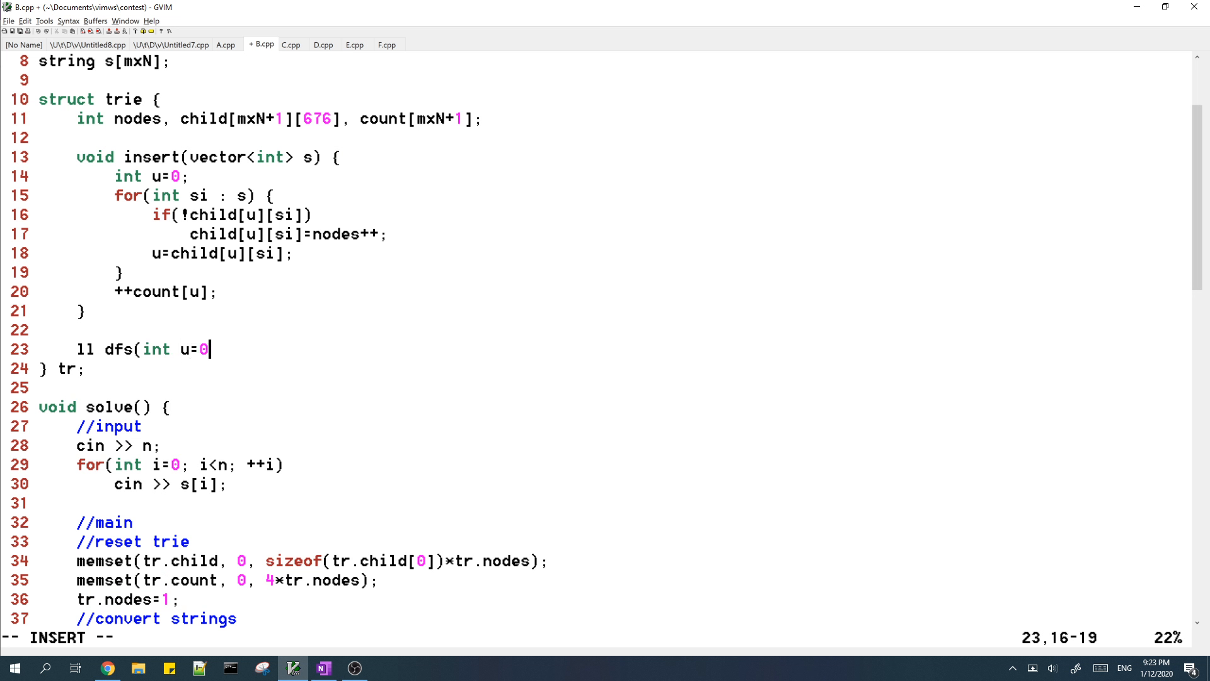
{"action": "type", "text": ","}
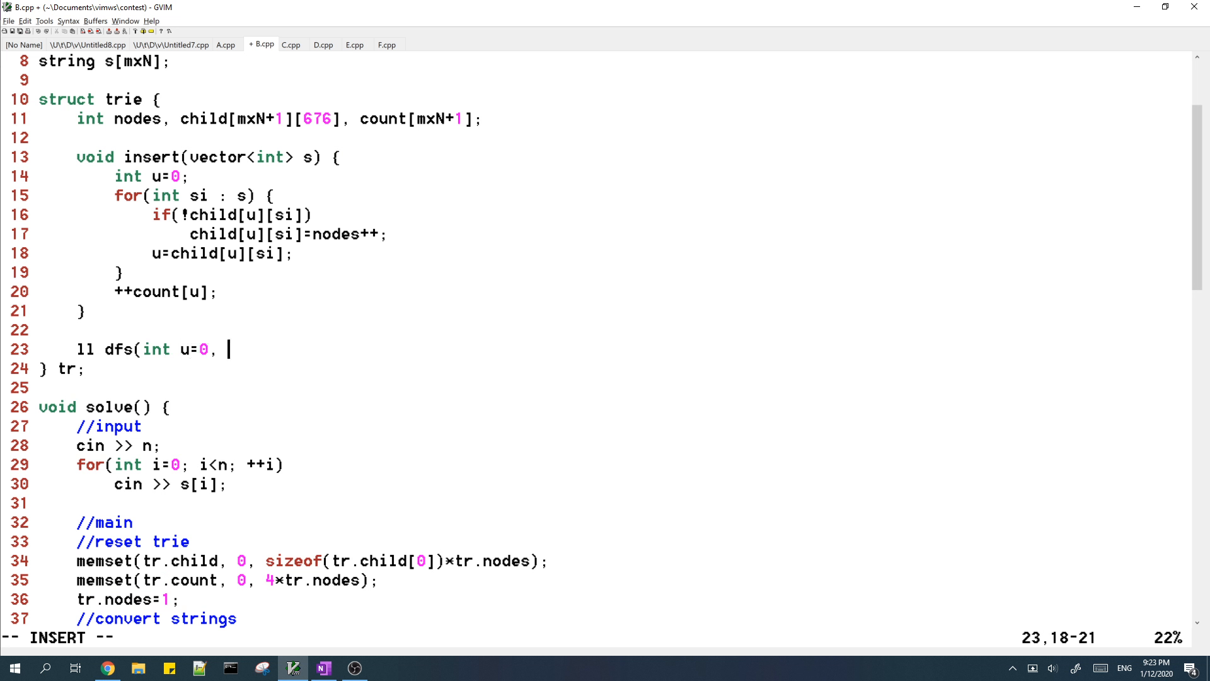
{"action": "type", "text": "int lp=0) {"}
{"action": "type", "text": "re"}
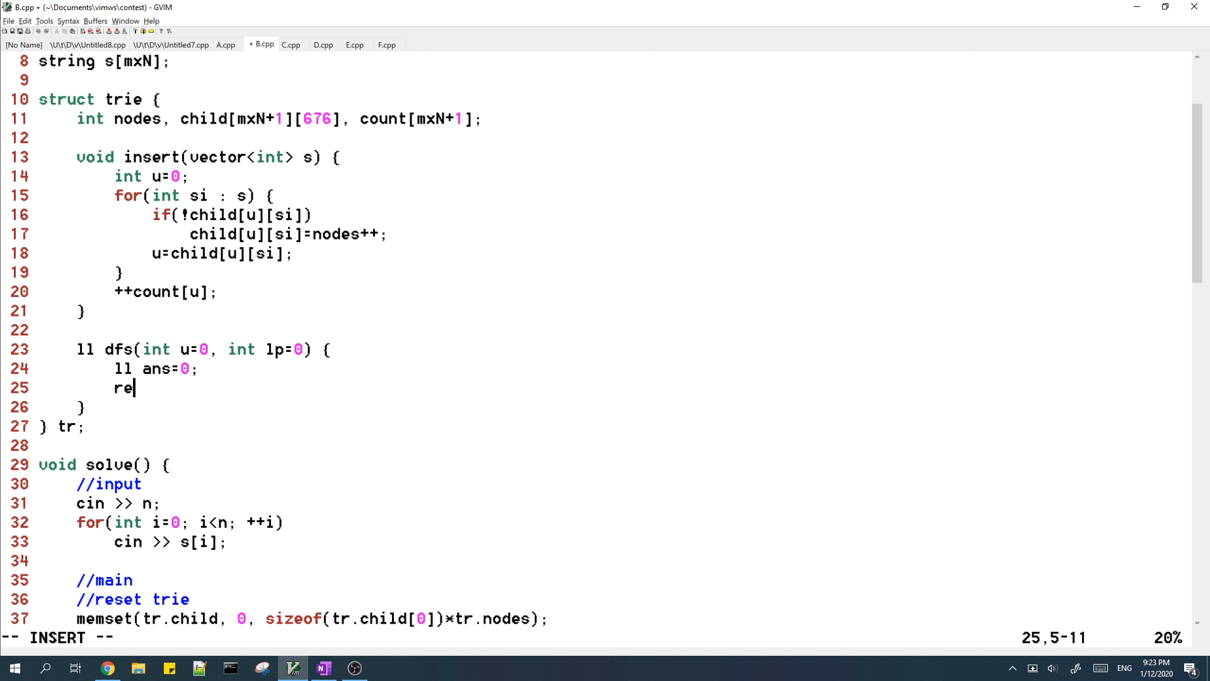
{"action": "type", "text": "turn ans;"}
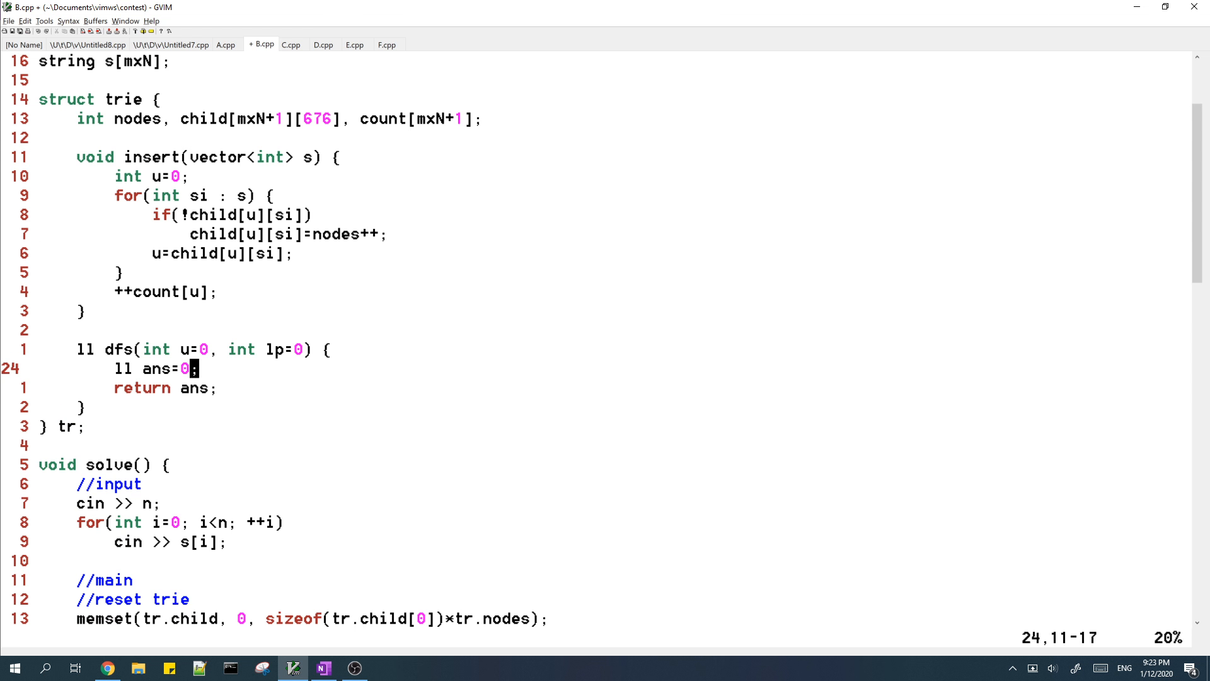
{"action": "type", "text": "//go deeper nodes first"}
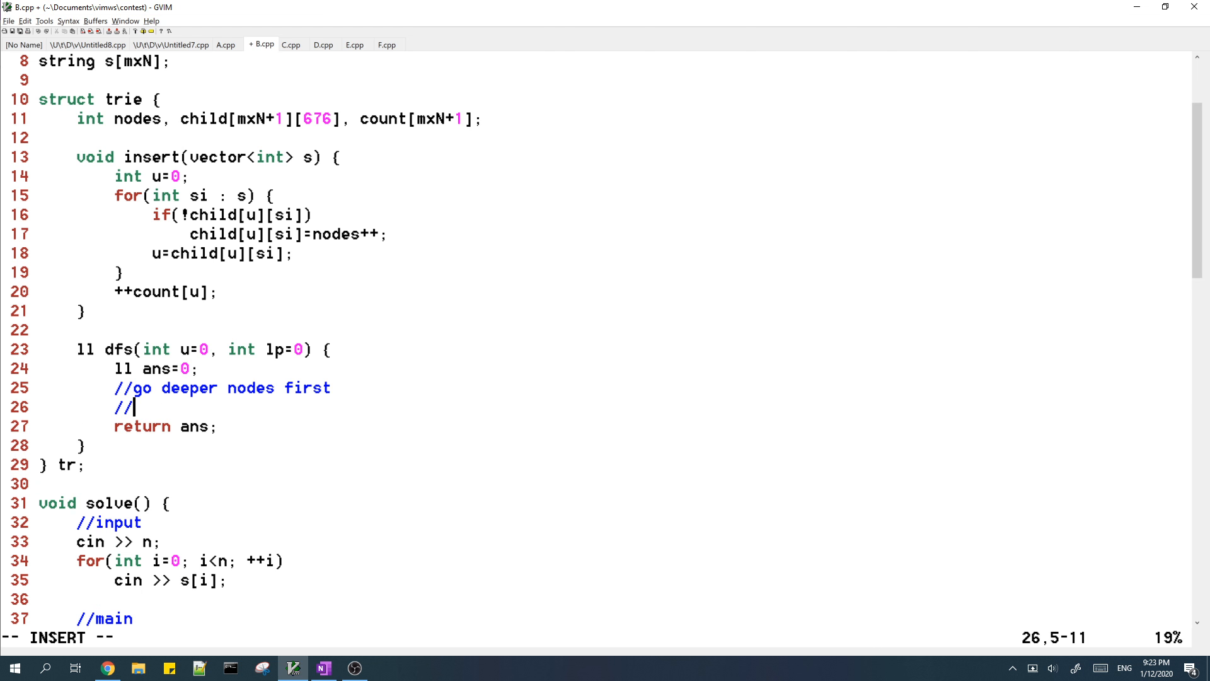
{"action": "key", "text": "BackSpace"}
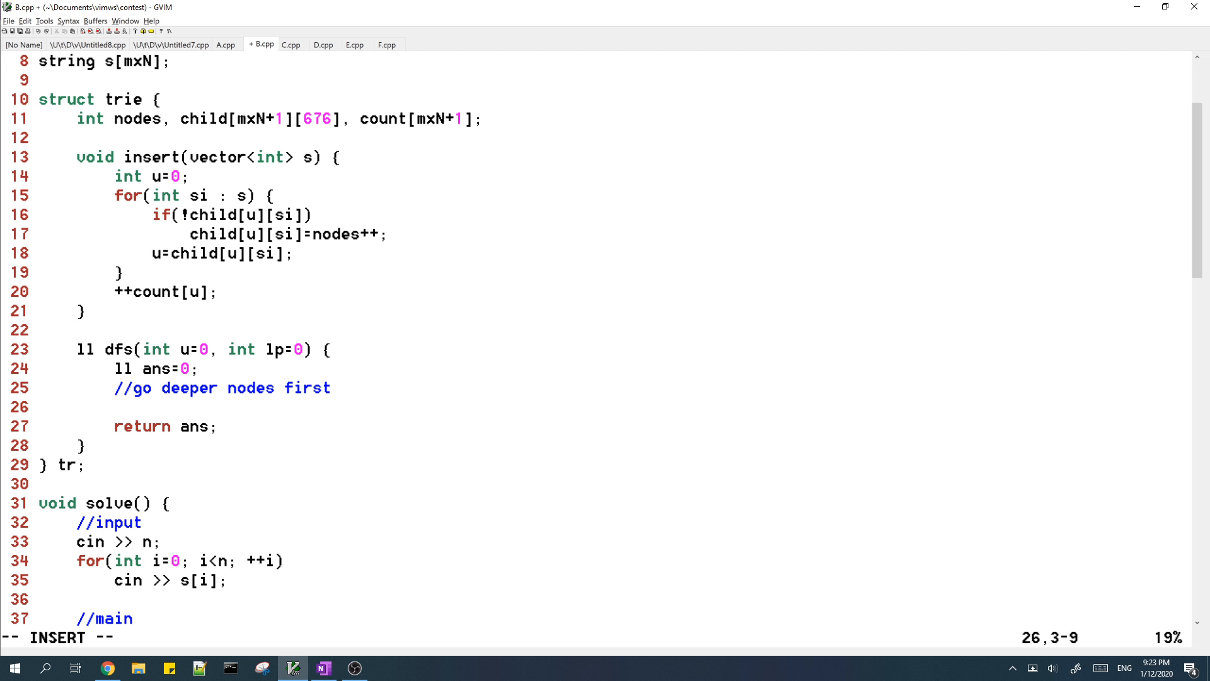
- Loop over the 676 children, calling dfs(child[u][i], lp+1) for existing ones
{"action": "type", "text": "for"}
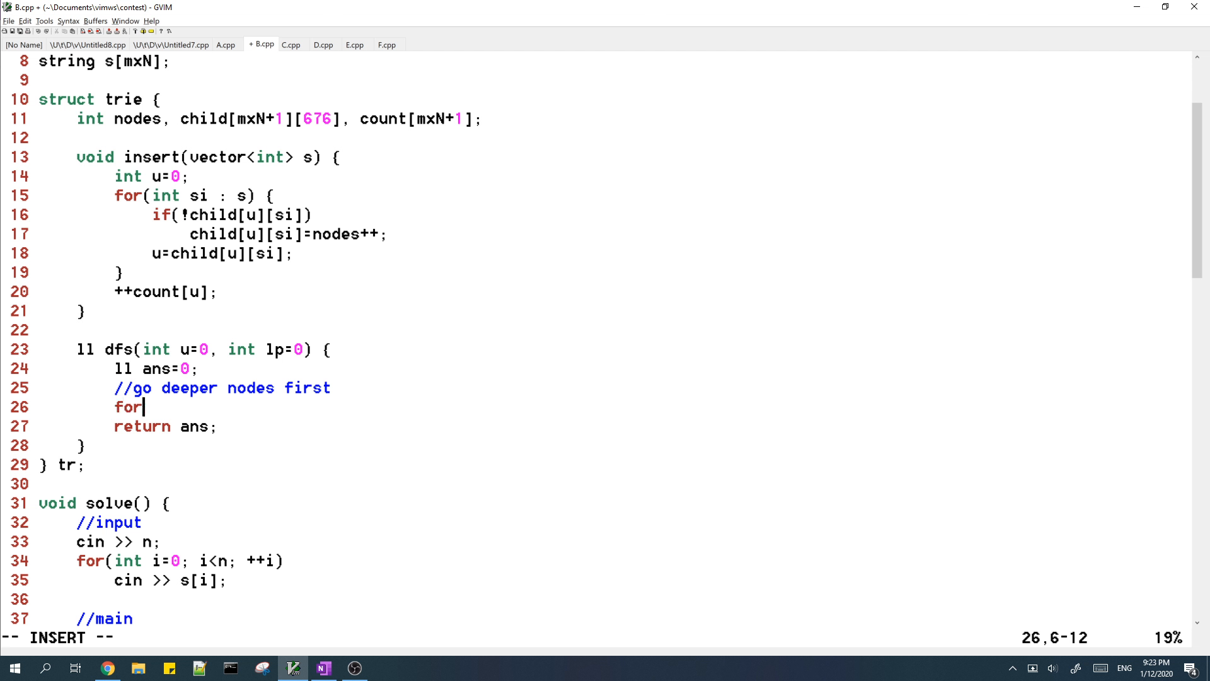
{"action": "type", "text": "(int i=0; i<676"}
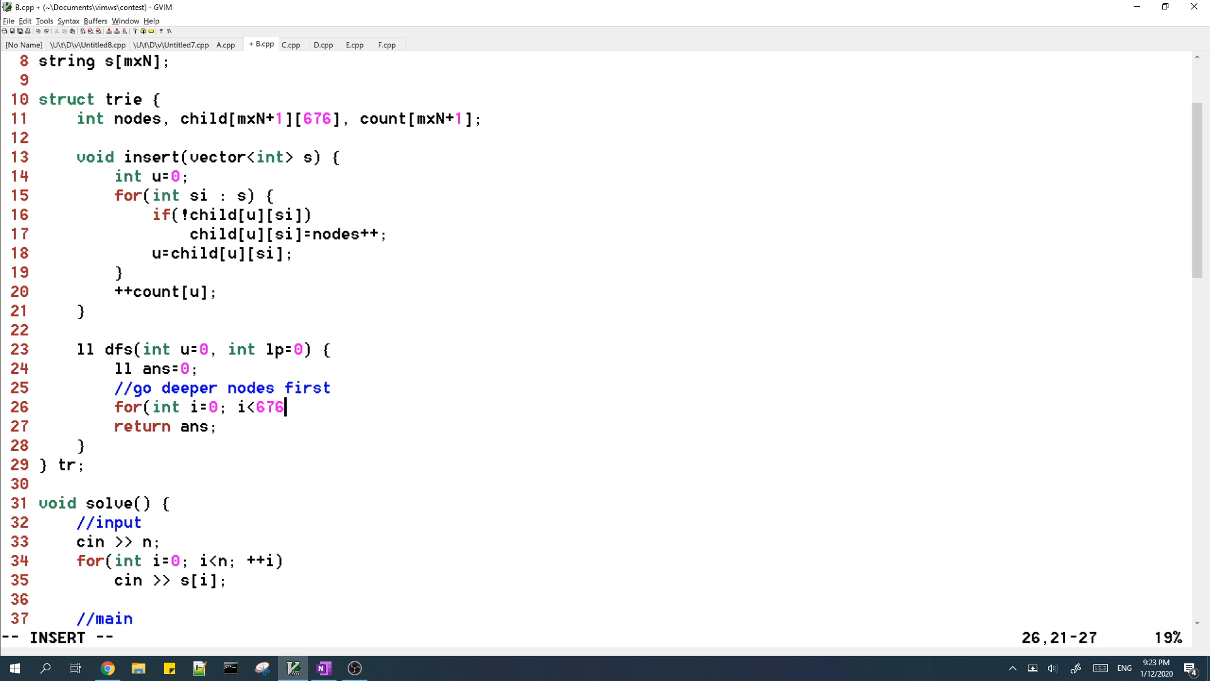
{"action": "type", "text": "; ++i) {"}
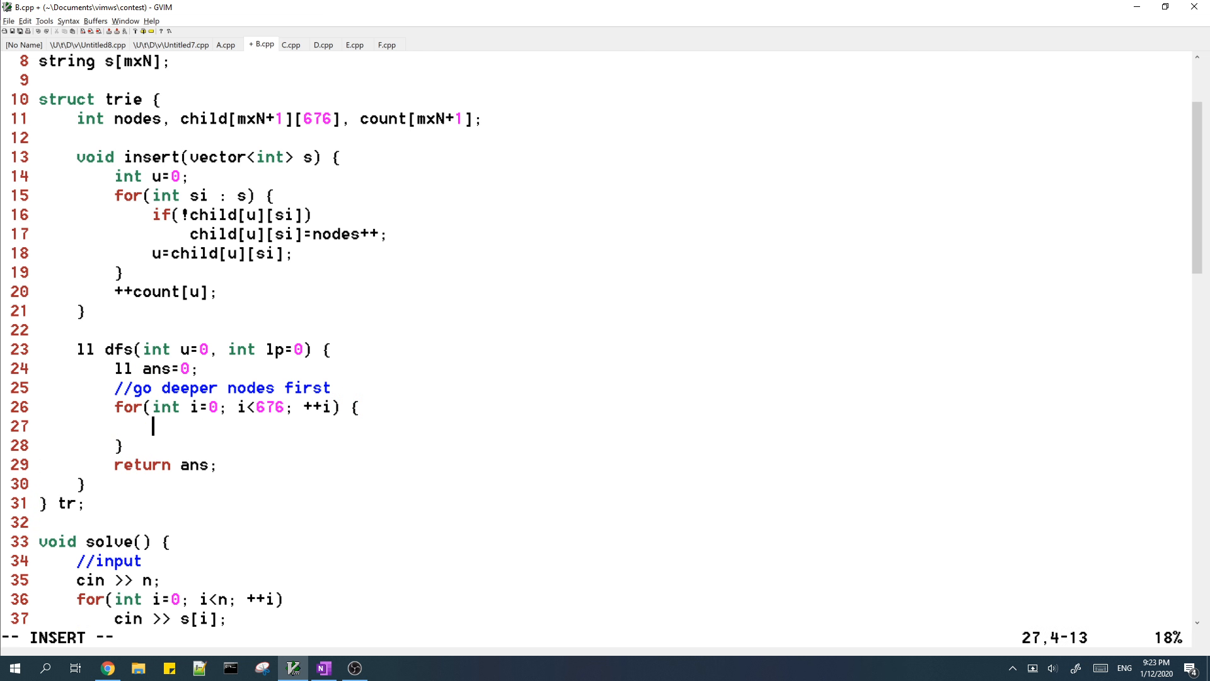
{"action": "type", "text": "if(child[u][i]) {"}
{"action": "type", "text": "ans+=dfs"}
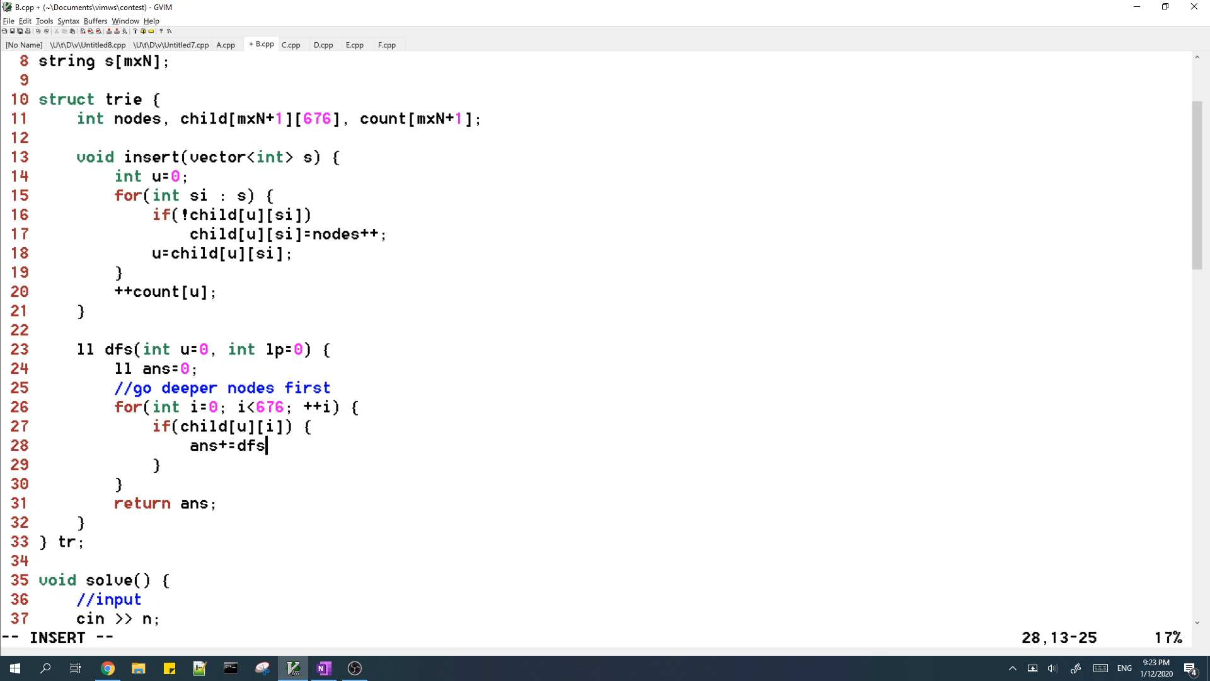
{"action": "type", "text": "(child[u][i]"}
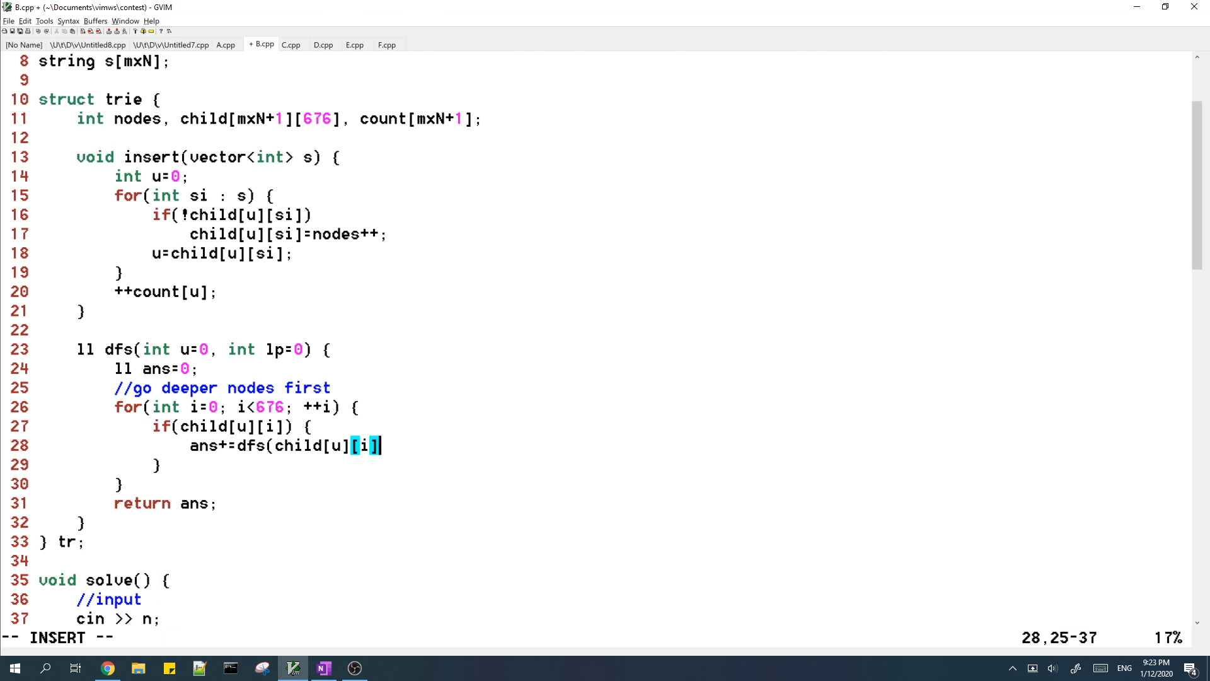
{"action": "type", "text": ", lp+1);"}
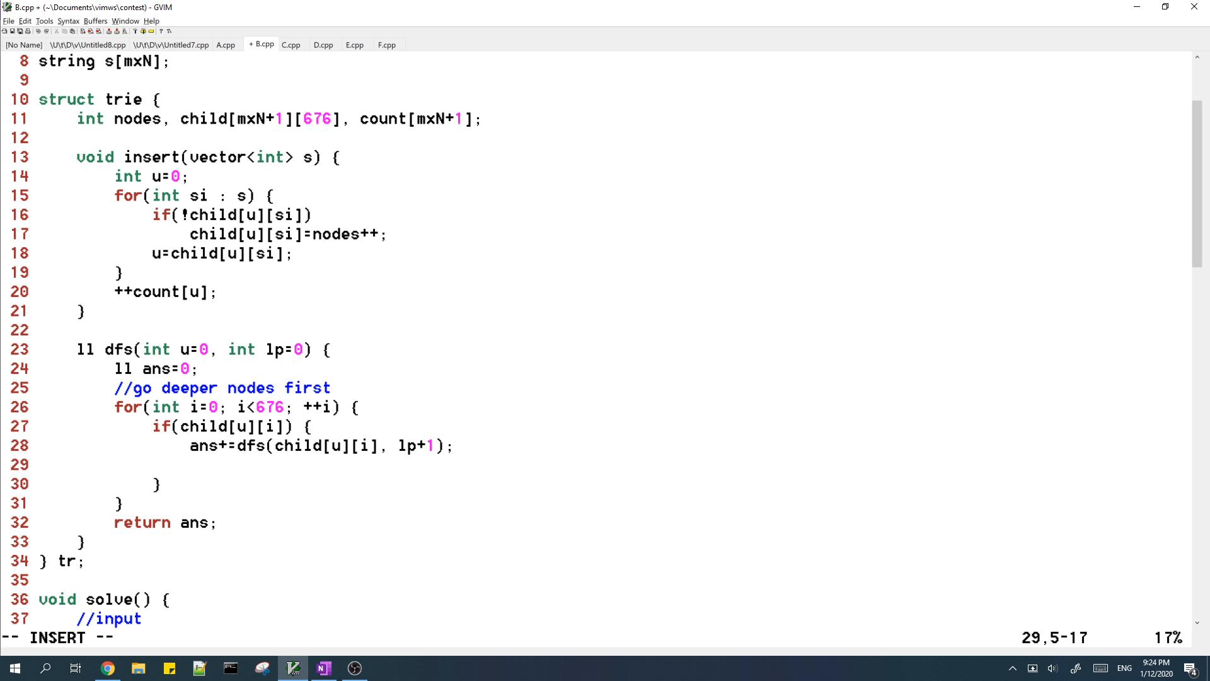
- Add count[u]+=count[child[u][i]]; after the recursive call and a '//match whenever we can' comment
{"action": "type", "text": "count[u]"}
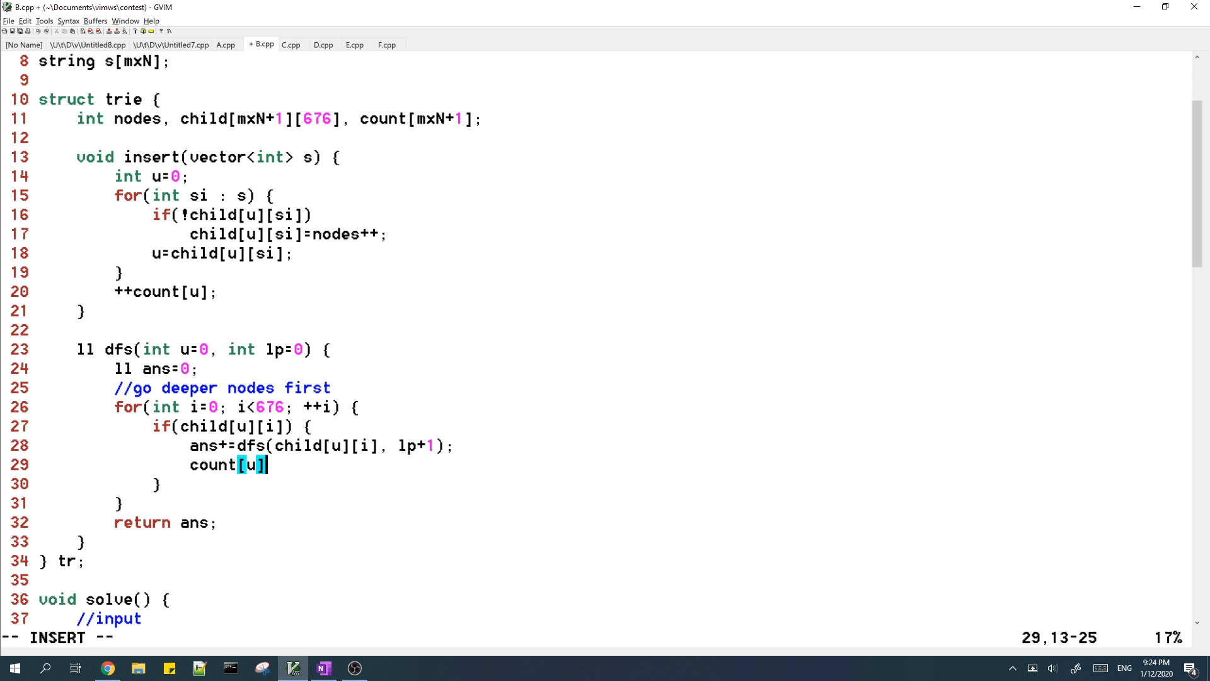
{"action": "type", "text": "+=cou"}
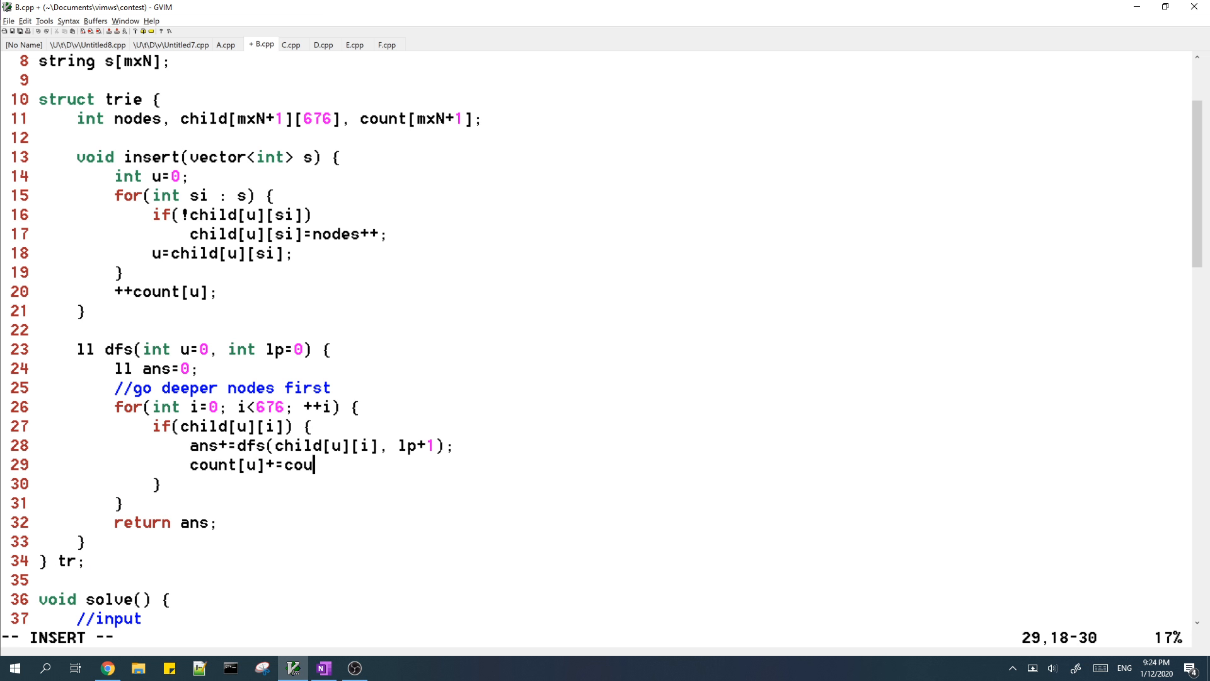
{"action": "type", "text": "nt[child[u][i]];"}
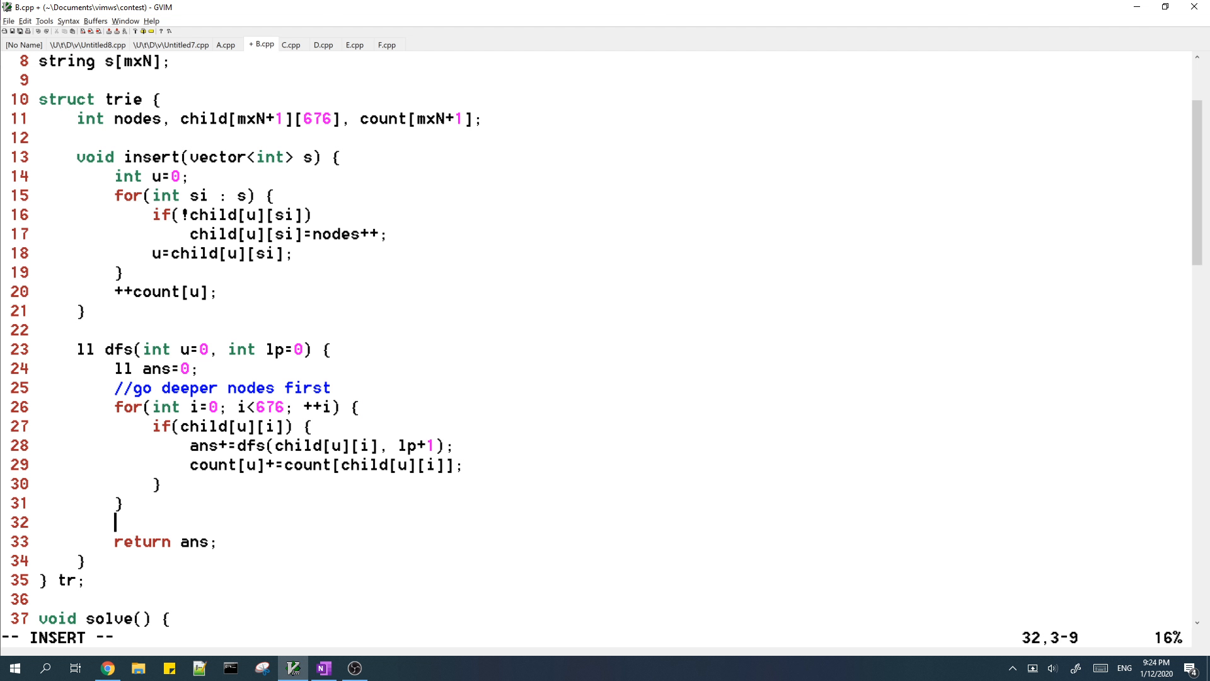
{"action": "type", "text": "//match whenever we can"}
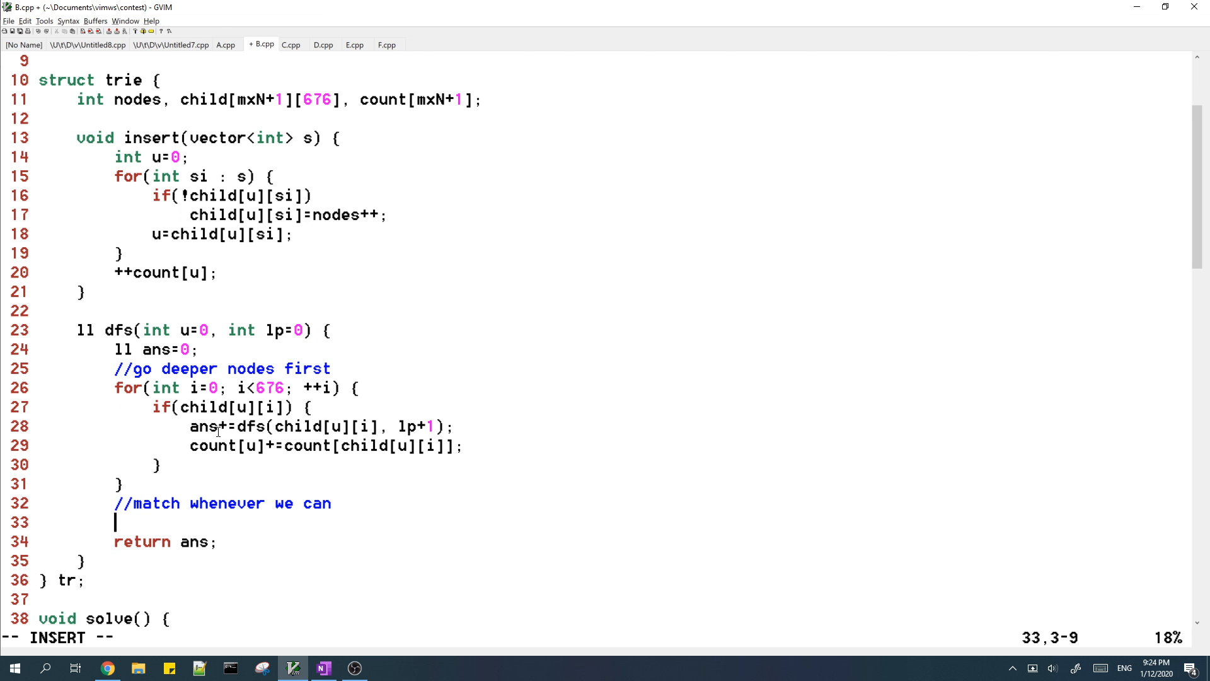
{"action": "mouse_move", "coordinate": [270, 505]}
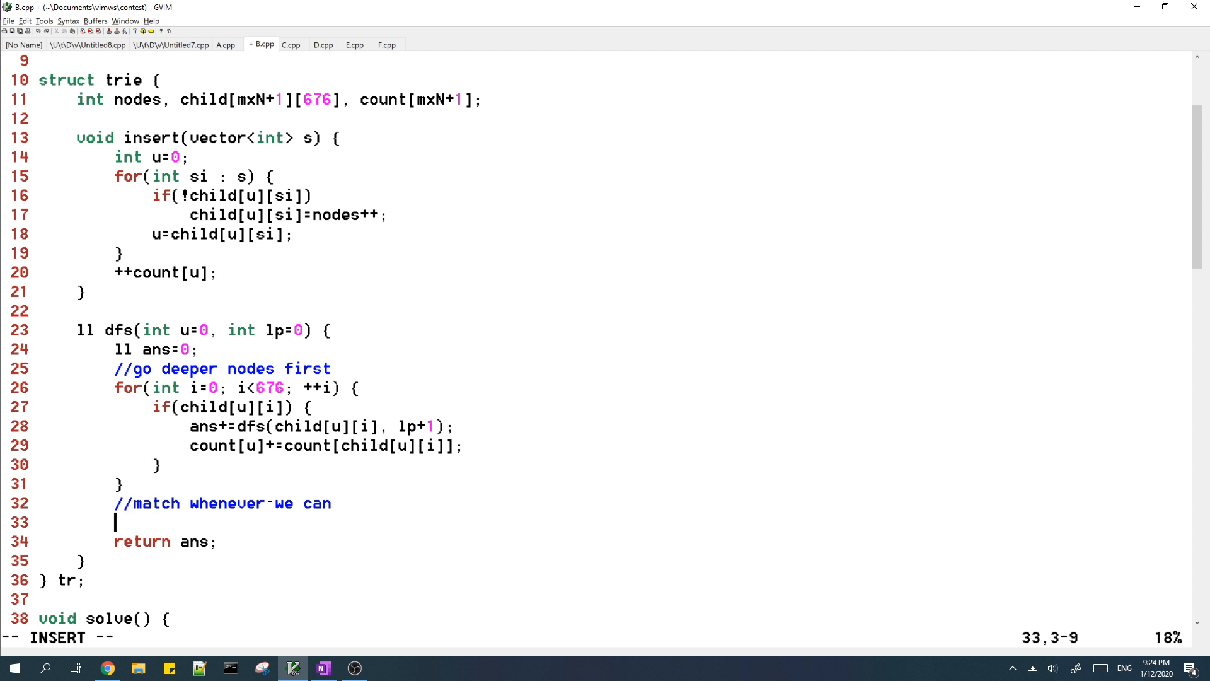
- Add while(count[u]>=2) { count[u]-=2; ans+=lp*lp; } under the match comment
{"action": "type", "text": "while(cou"}
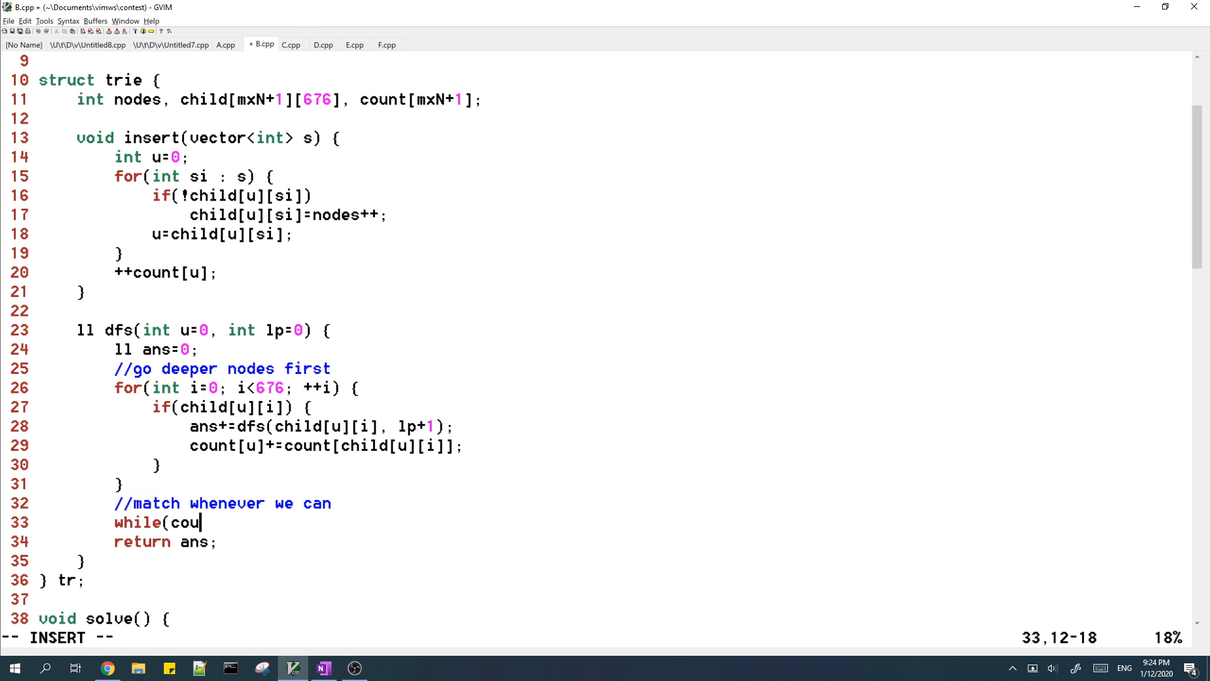
{"action": "type", "text": "nt[u]>=2) {"}
{"action": "type", "text": "ans+"}
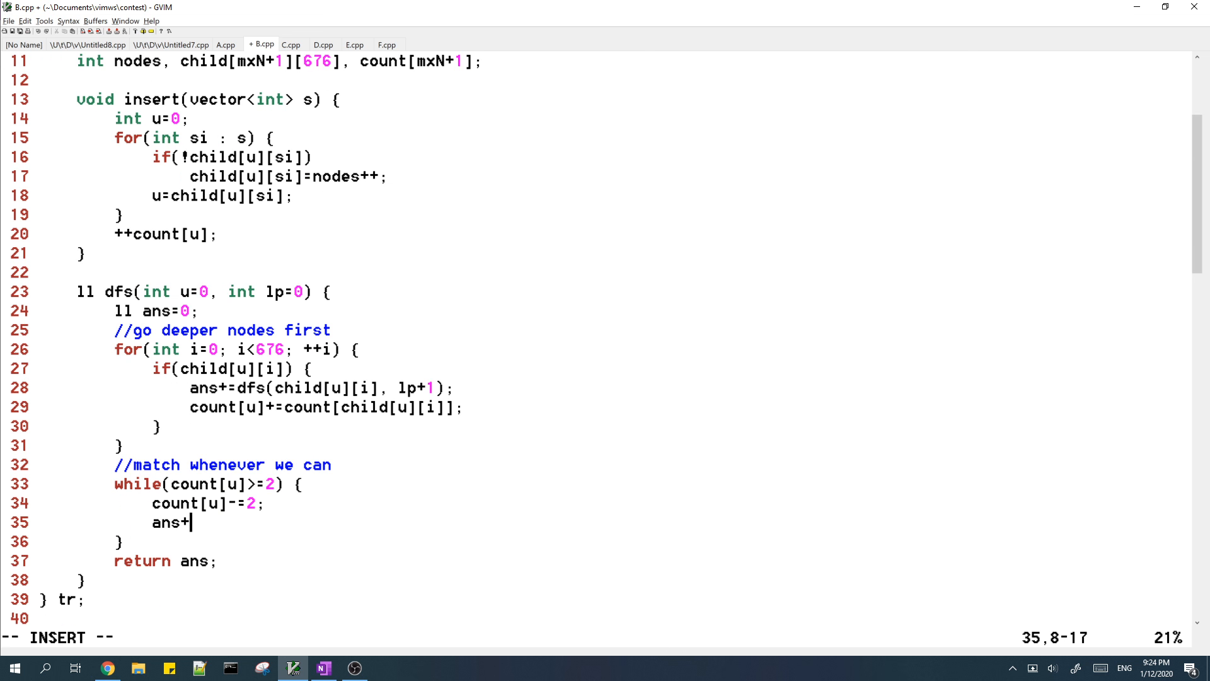
{"action": "type", "text": "=lp*lp;"}
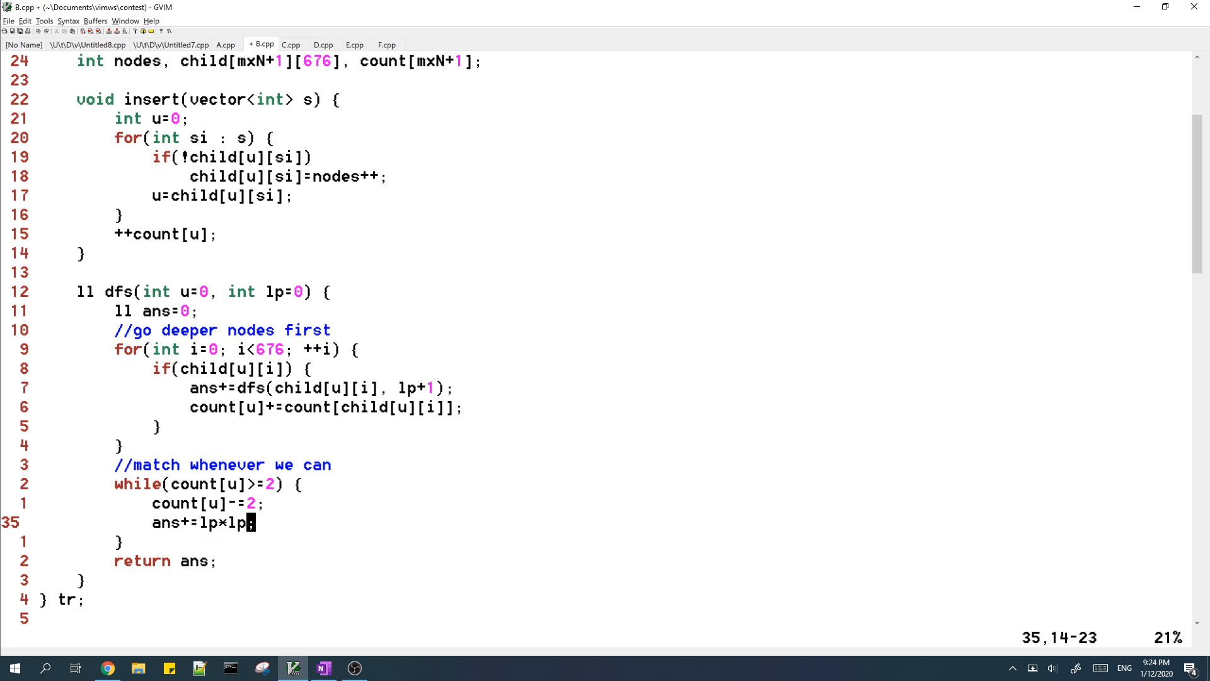